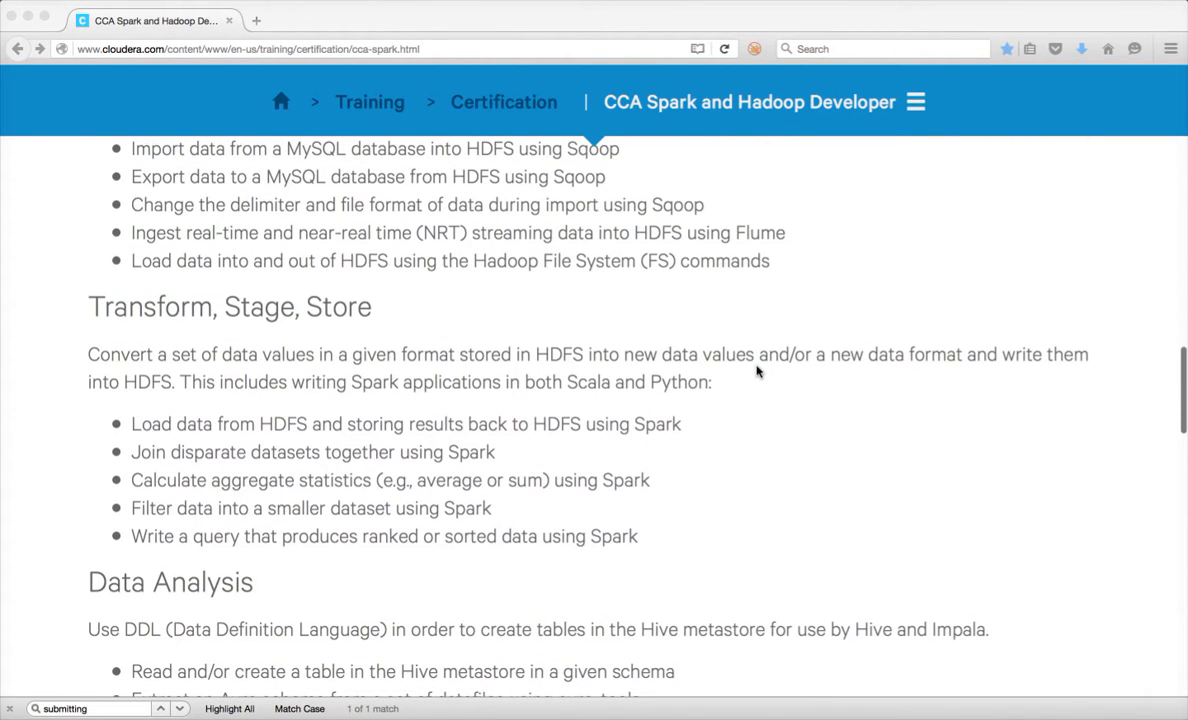
mouse_move(764, 166)
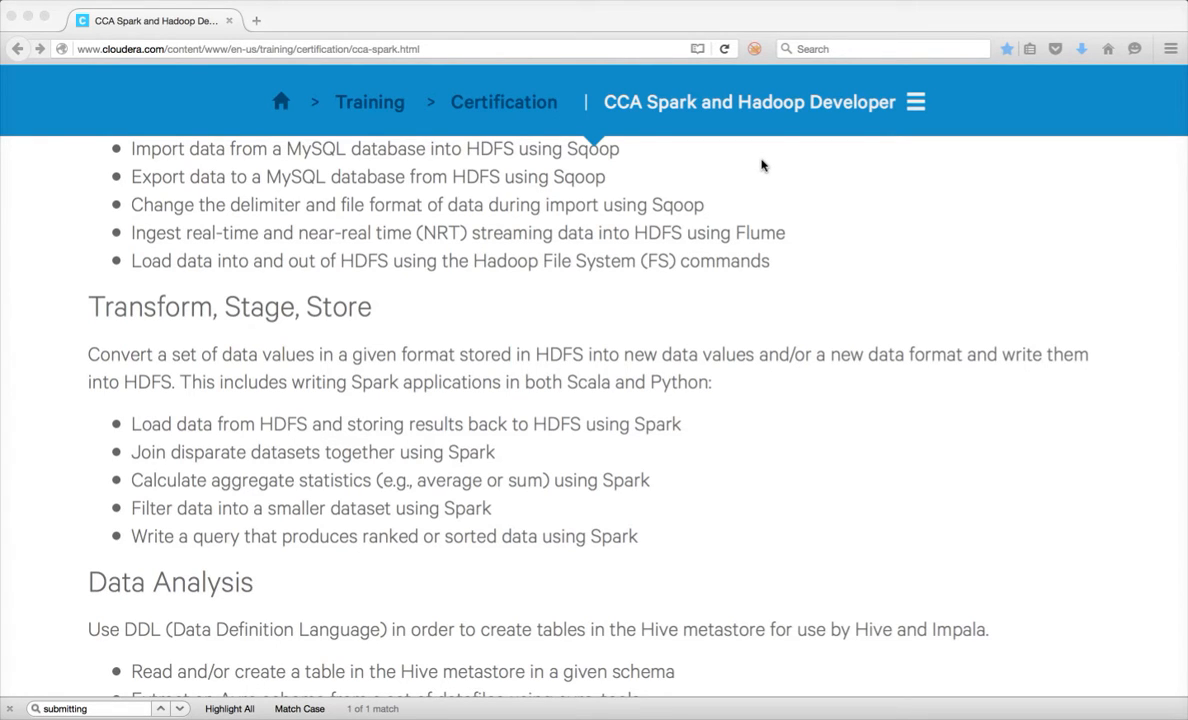
mouse_move(650, 382)
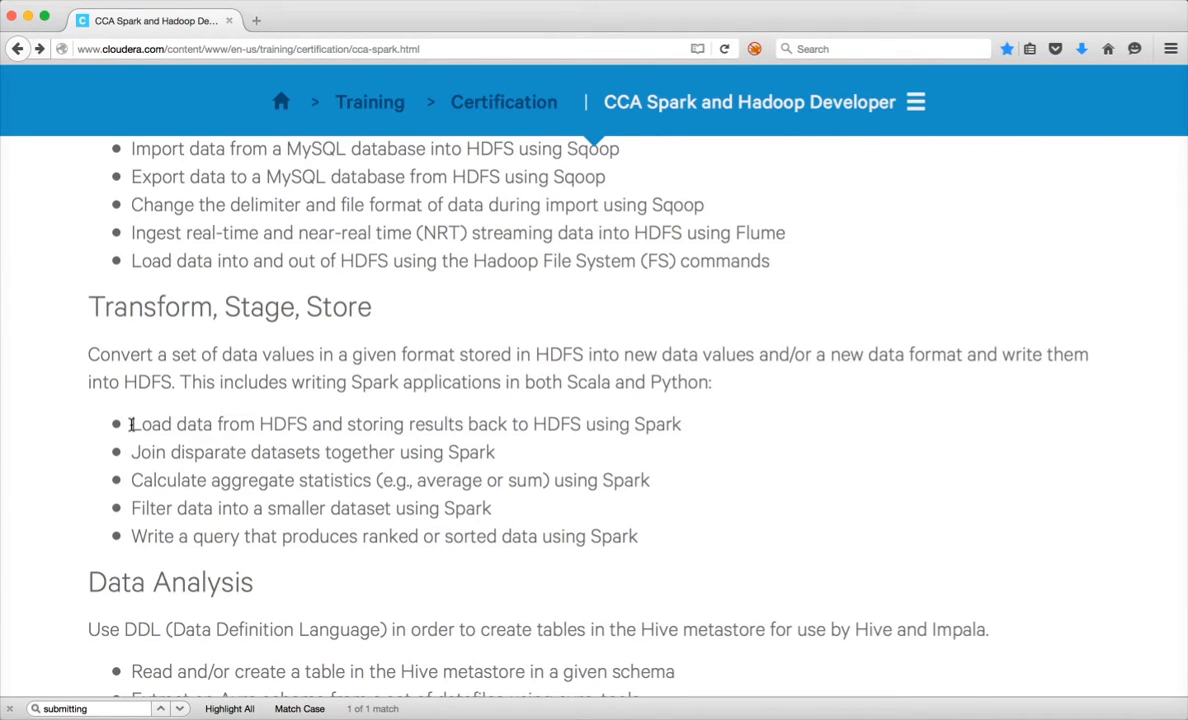
mouse_move(230, 412)
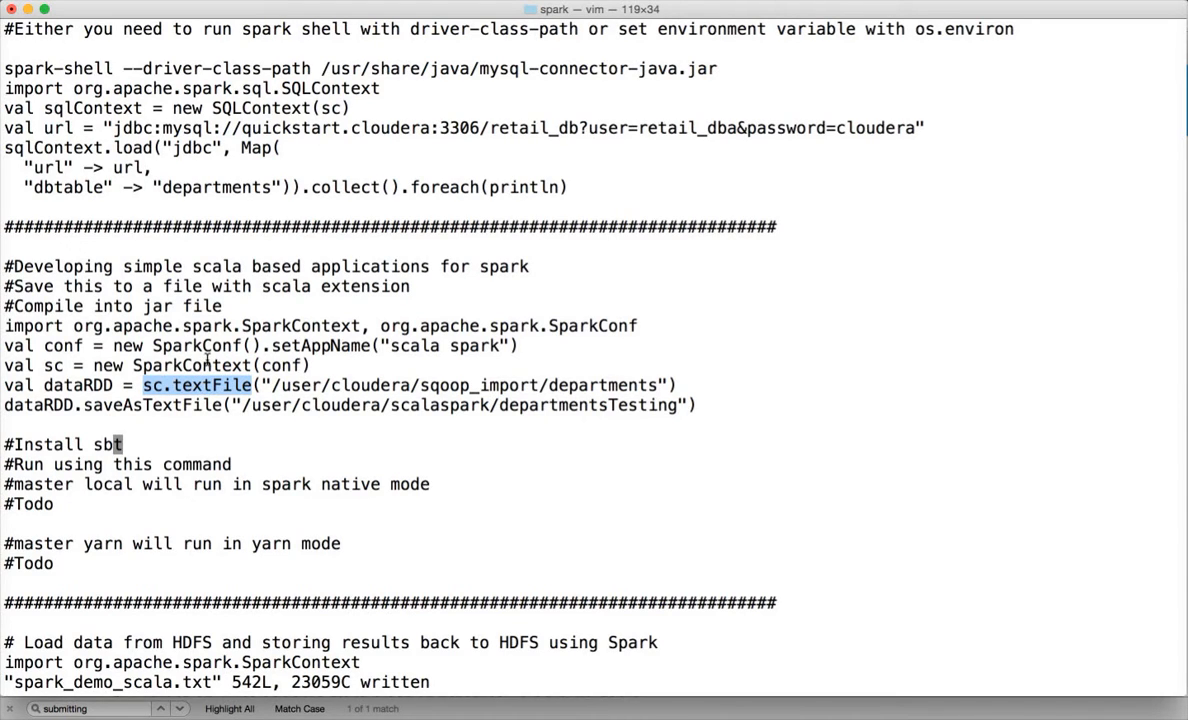
mouse_move(212, 344)
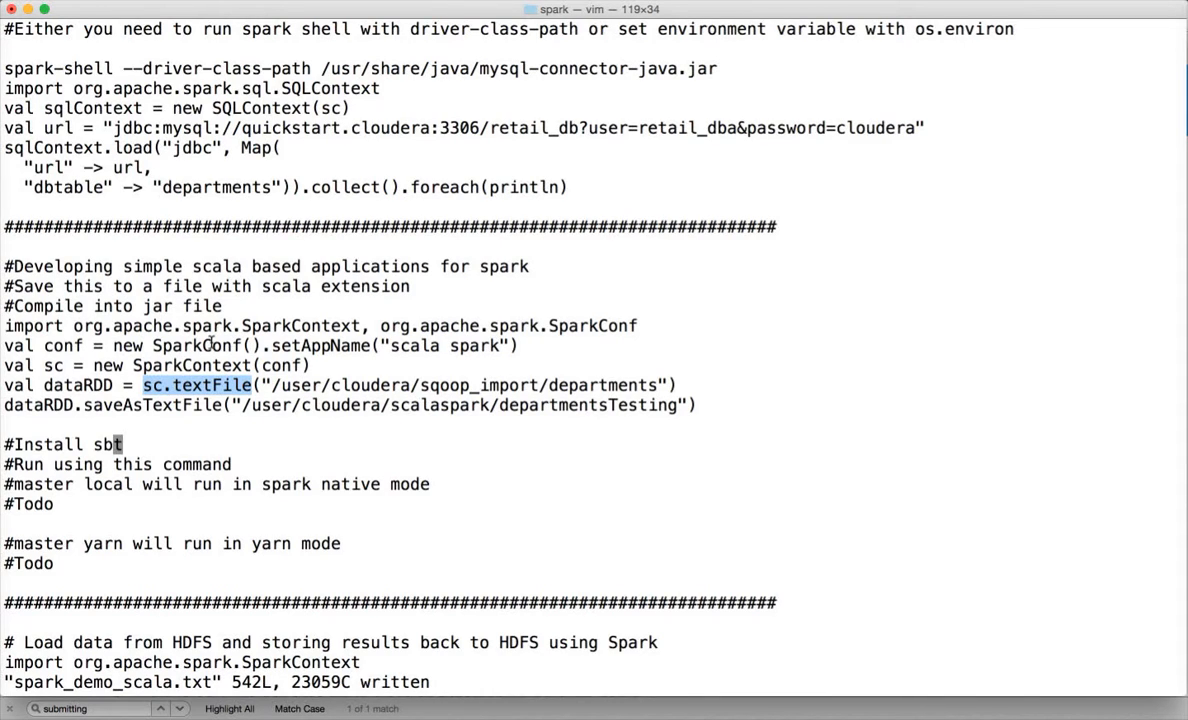
mouse_move(662, 418)
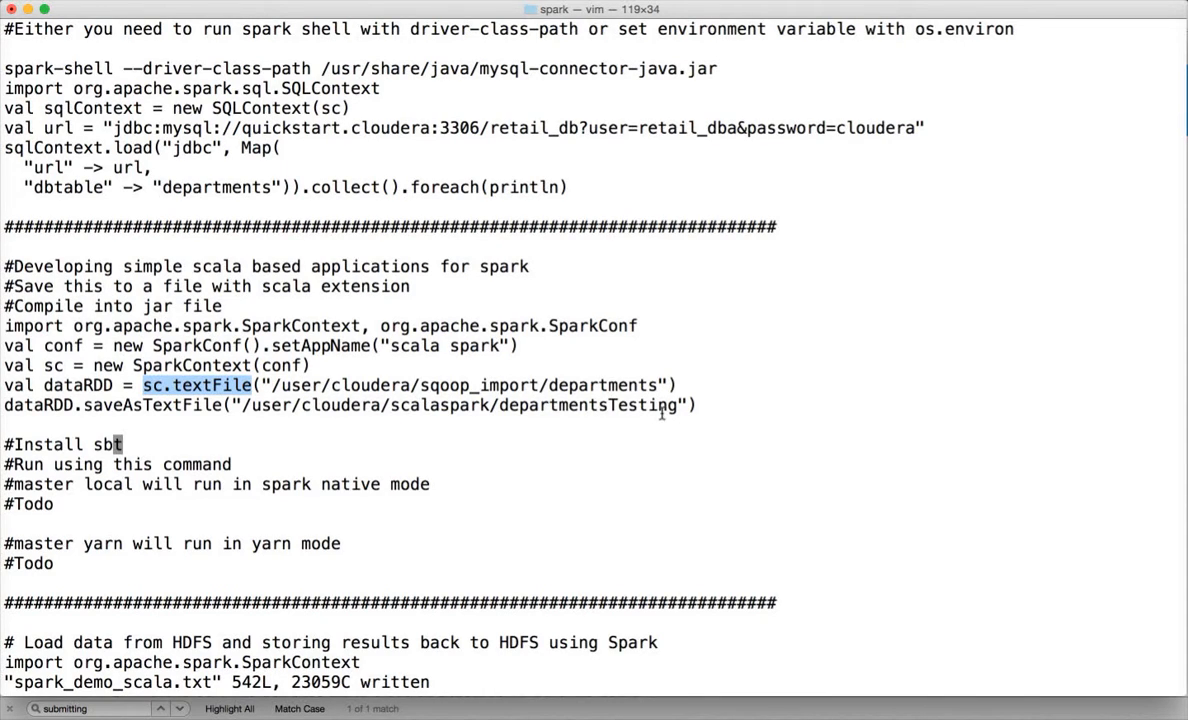
- Review the Scala Spark app notes in spark_demo_scala.txt and save the file
drag(4, 324, 700, 404)
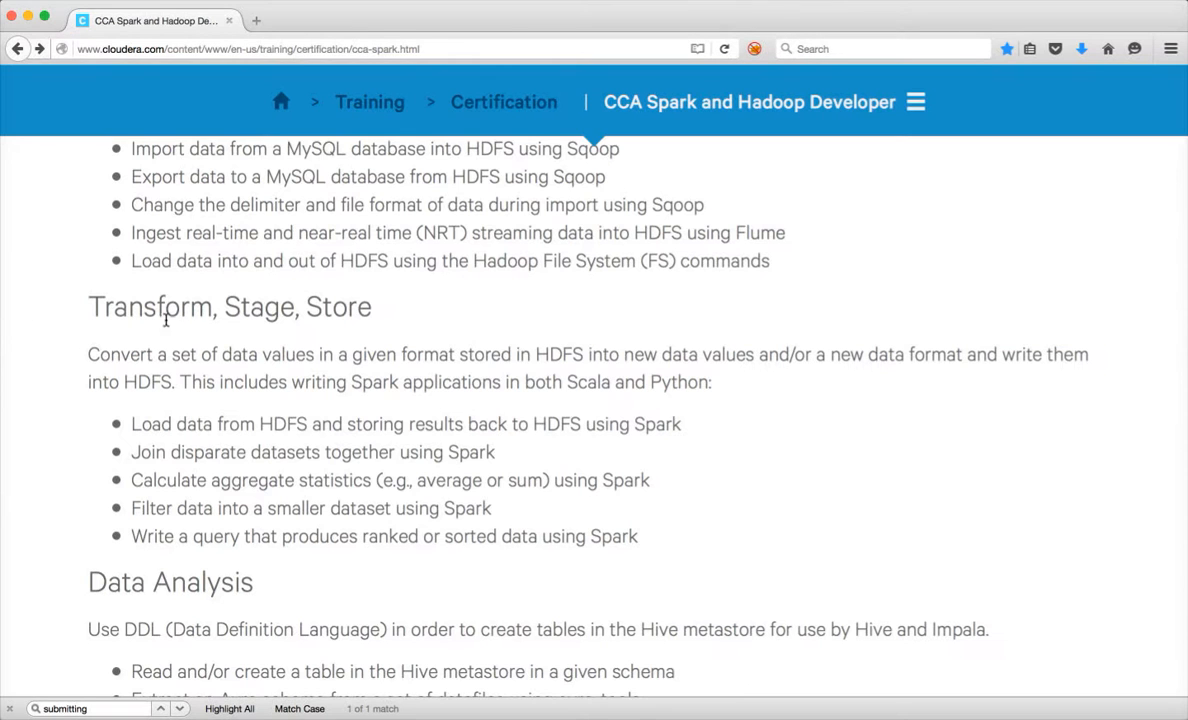
- Navigate from the Spark 1.2.1 documentation overview to the Quick Start guide
scroll(down, 3)
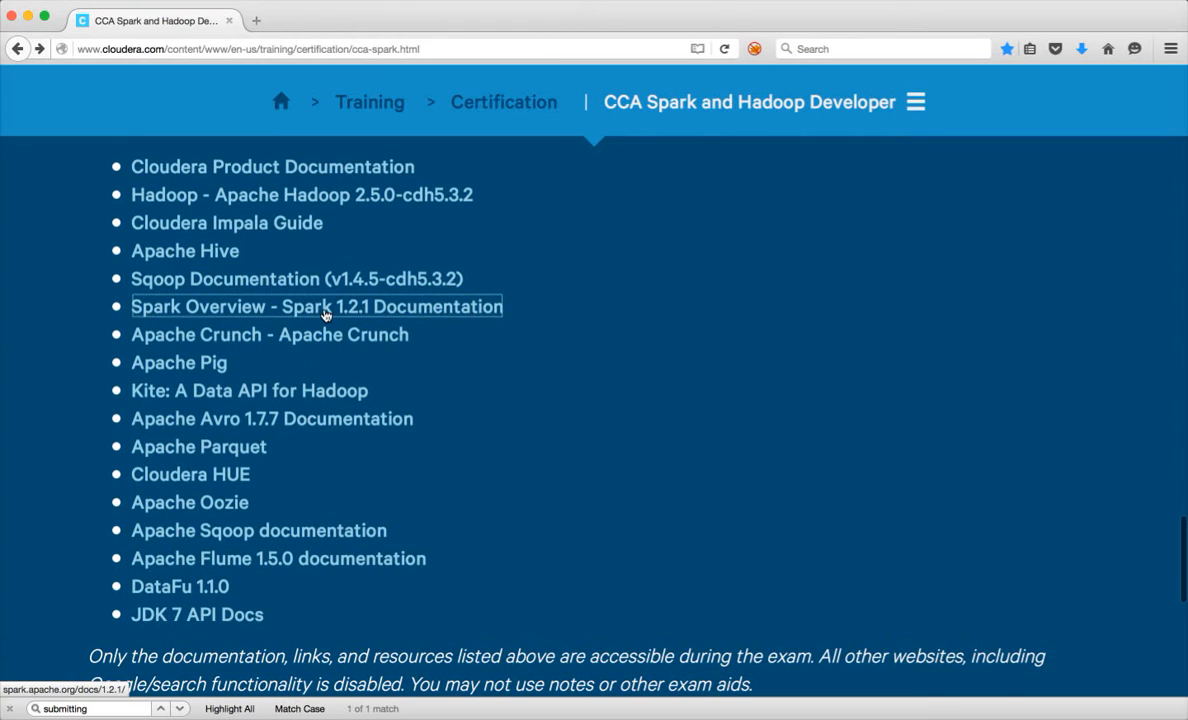
click(316, 308)
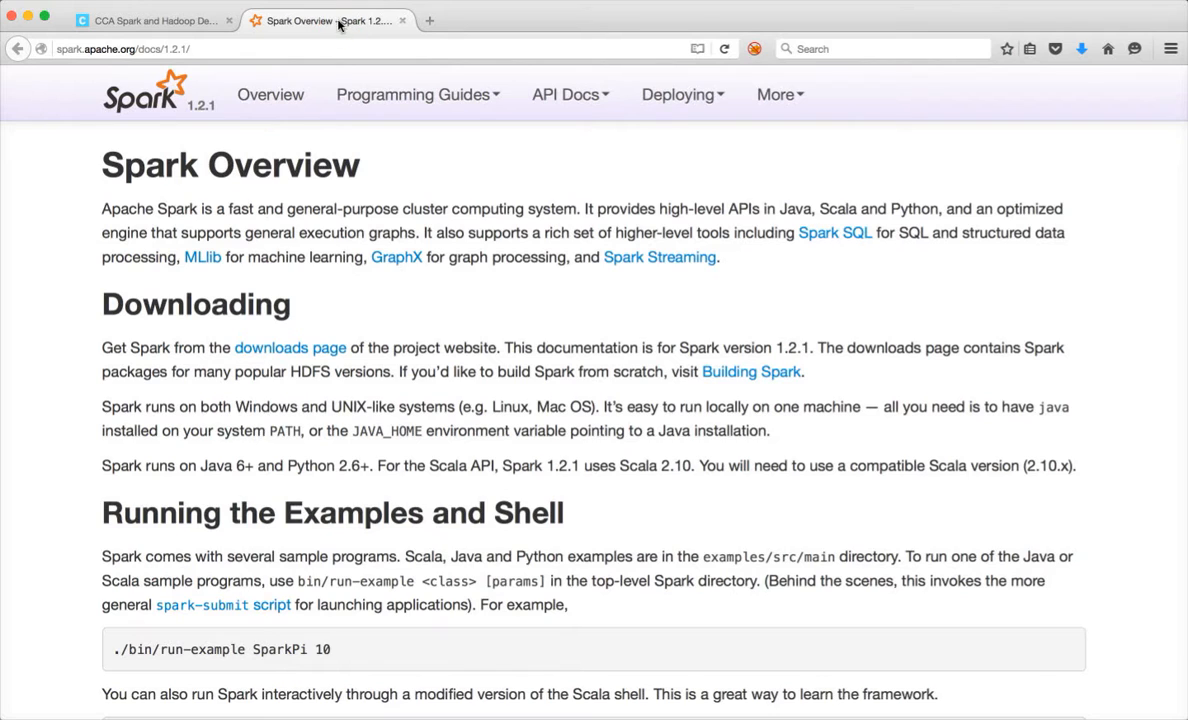
scroll(down, 3)
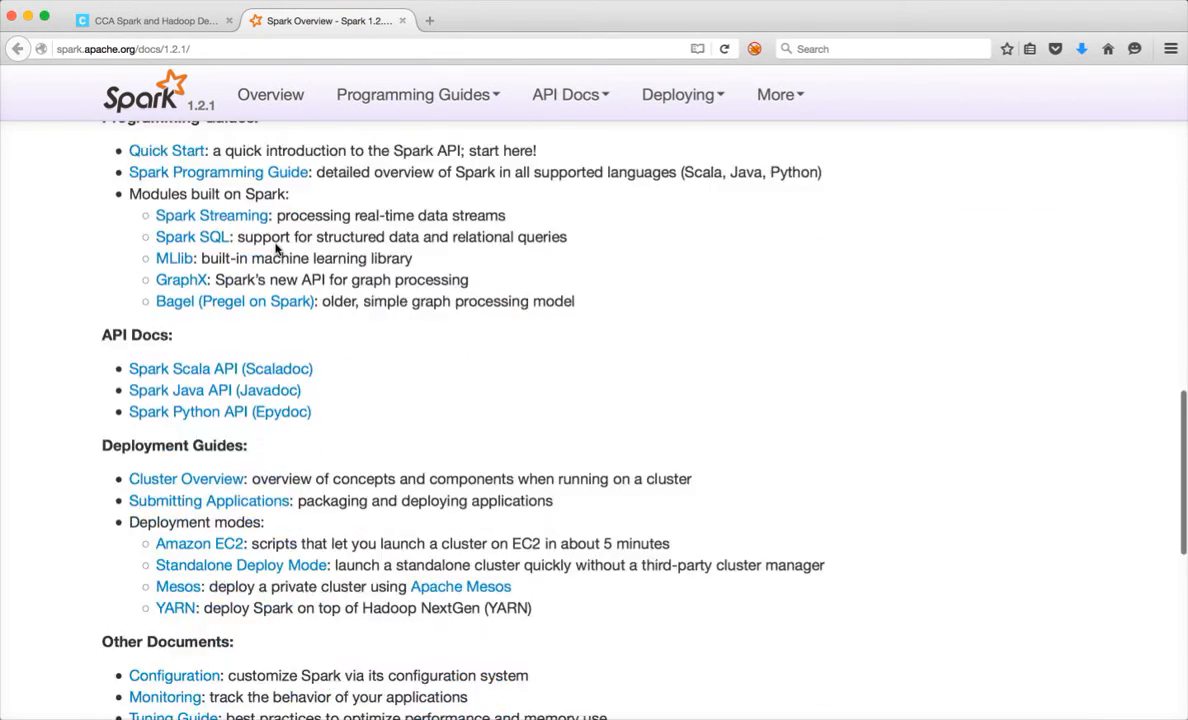
scroll(up, 3)
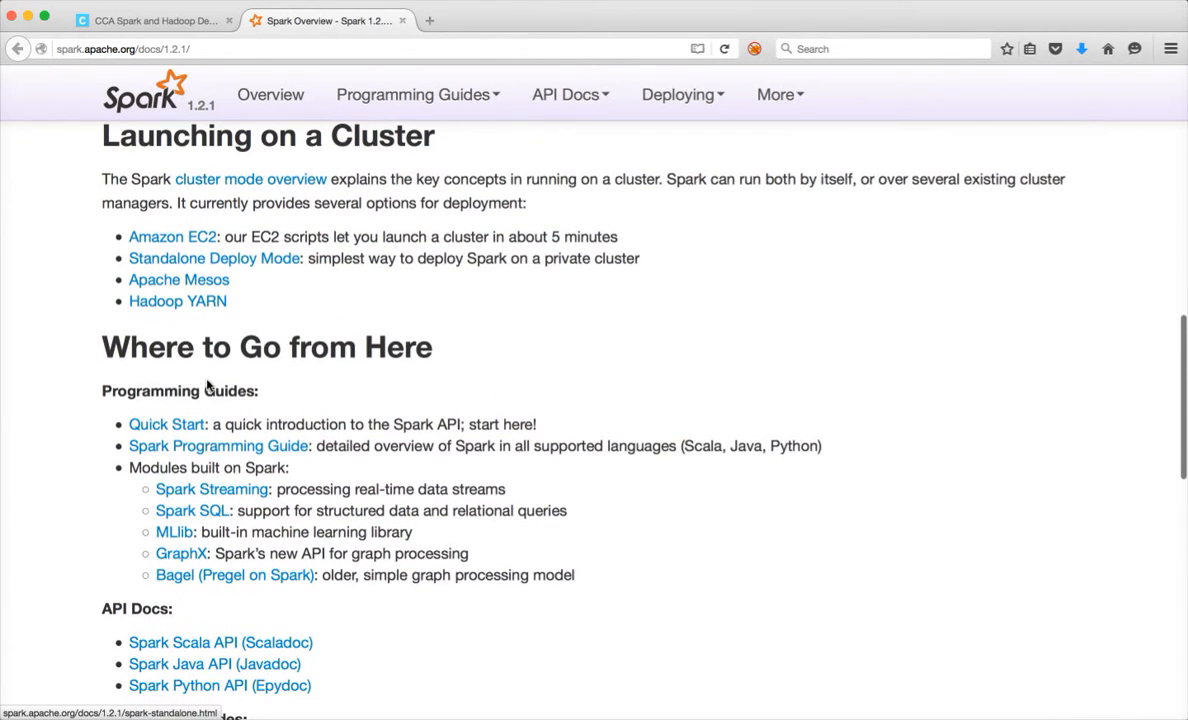
click(170, 428)
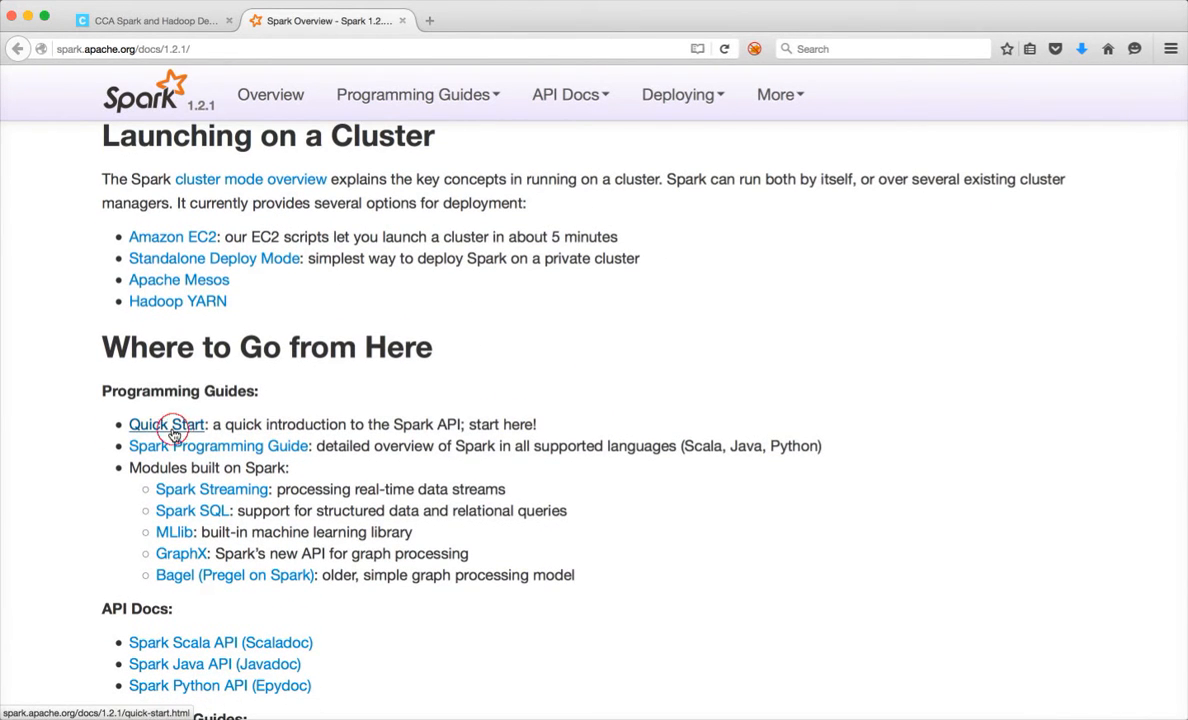
- Find 'spark-submit' in the Quick Start page and locate the sbt package example
click(166, 424)
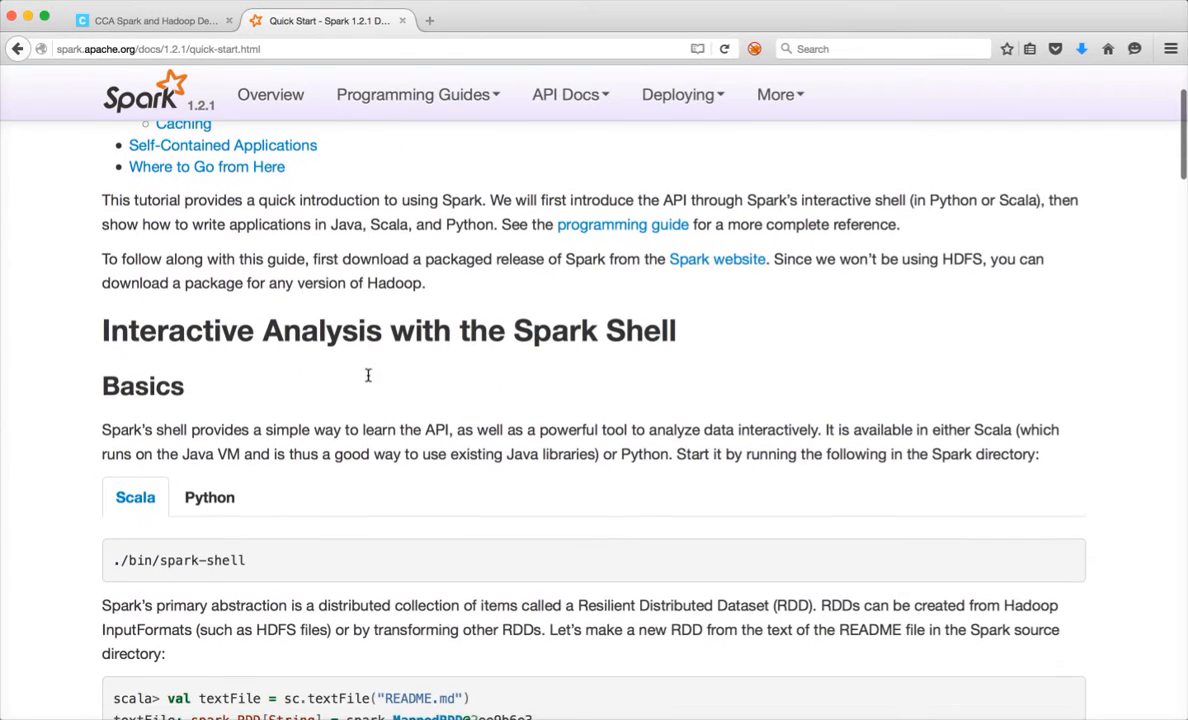
text(spark-subm)
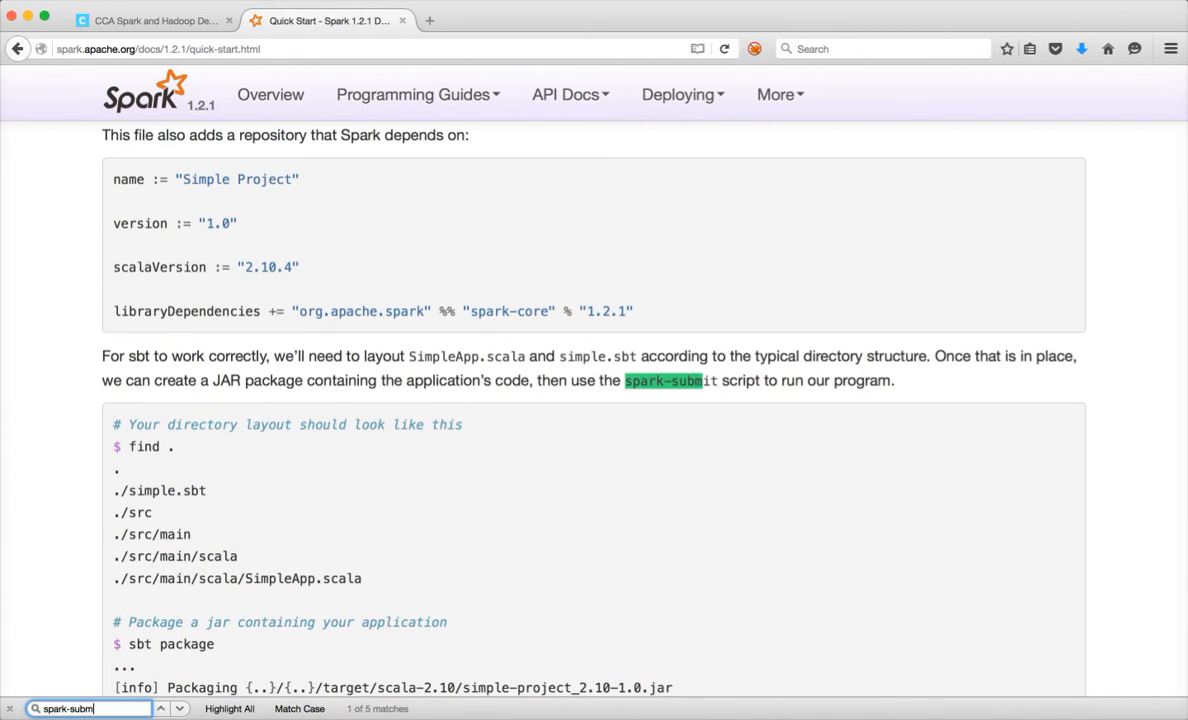
scroll(up, 3)
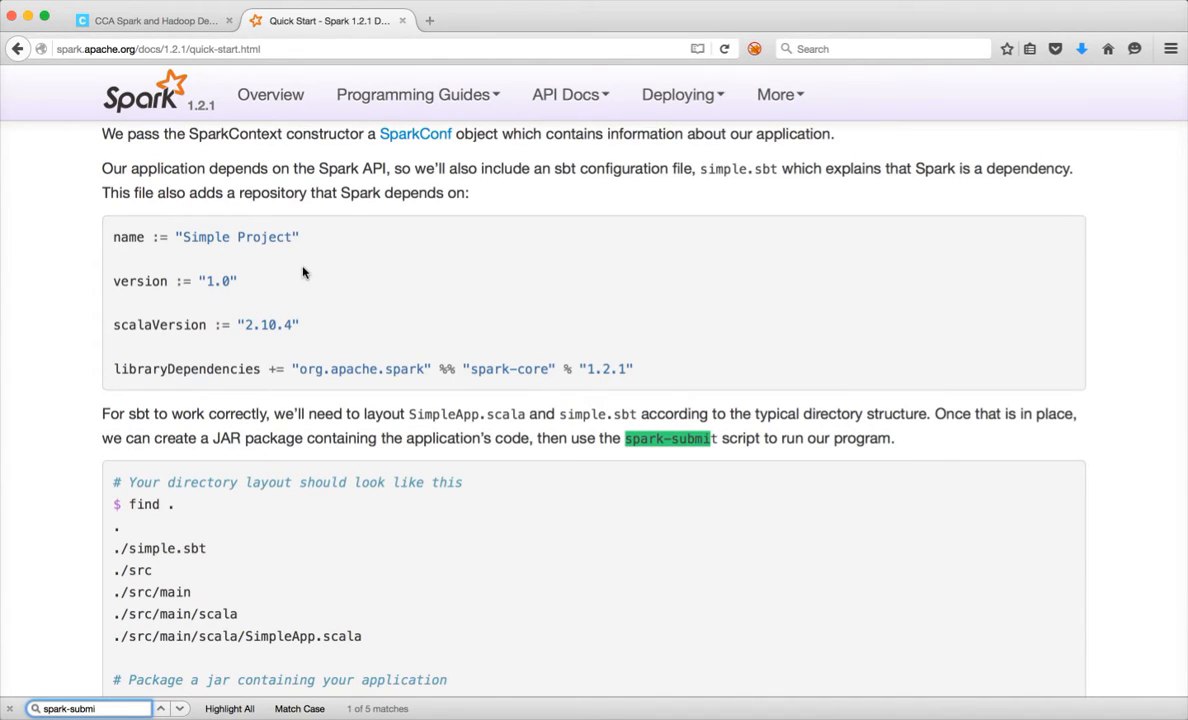
mouse_move(278, 280)
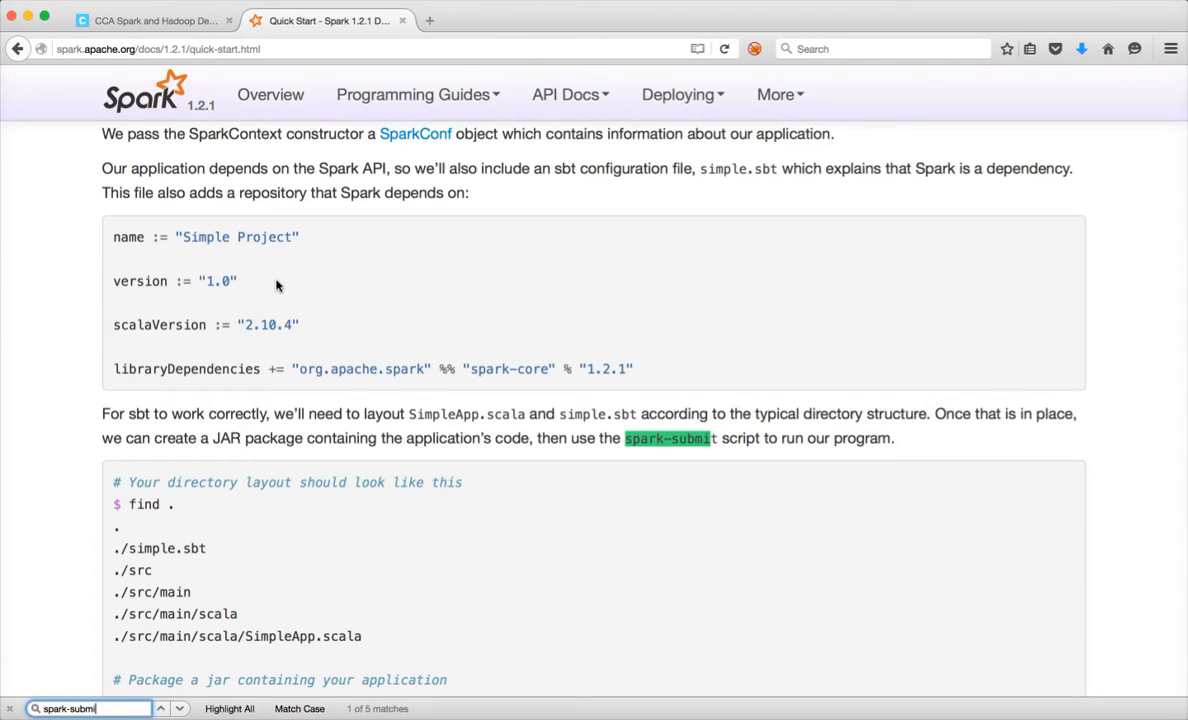
scroll(down, 3)
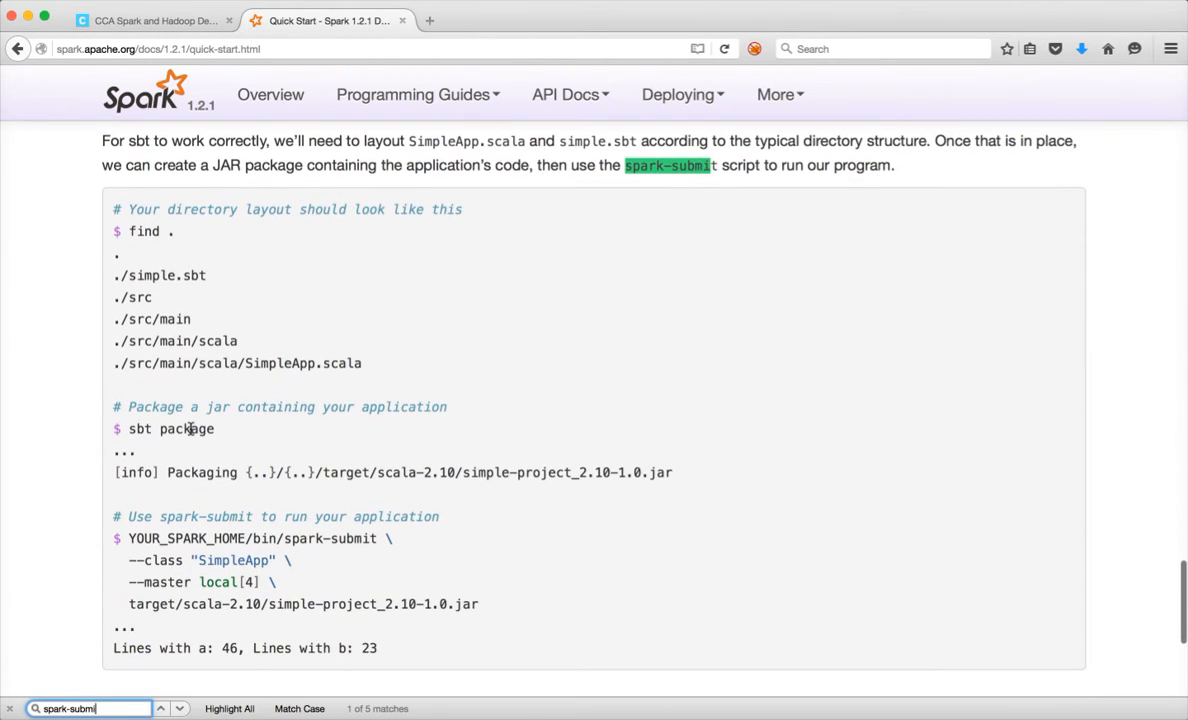
scroll(down, 3)
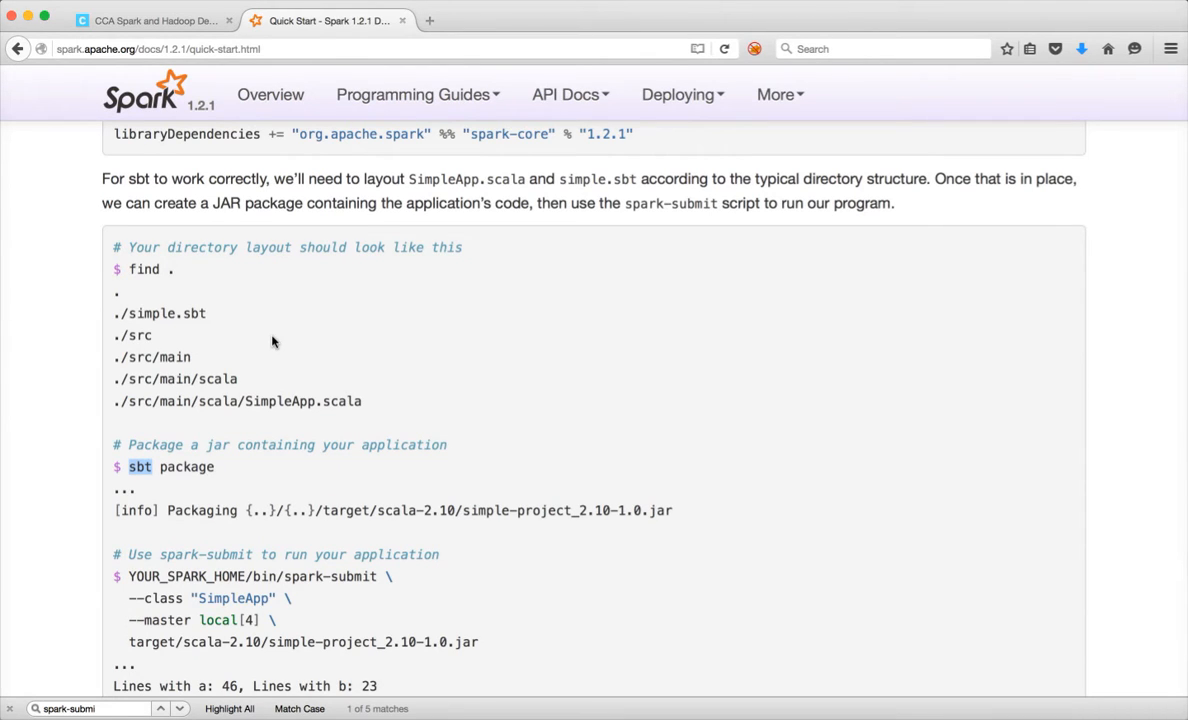
mouse_move(238, 358)
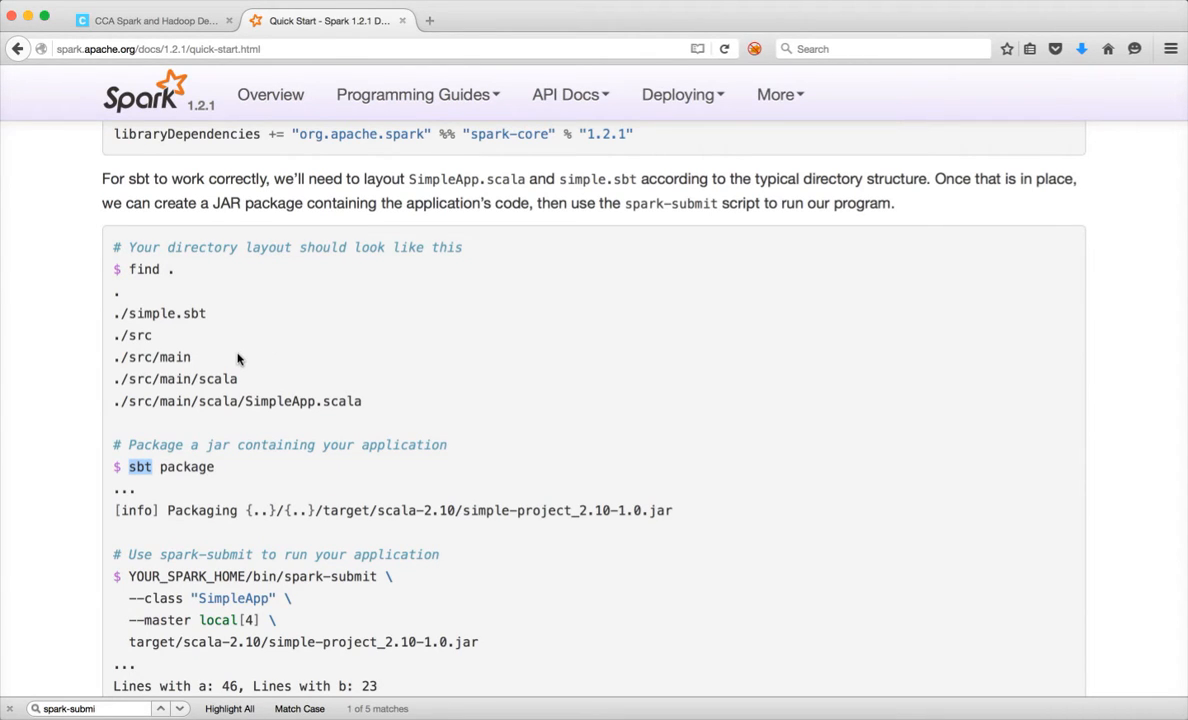
mouse_move(714, 712)
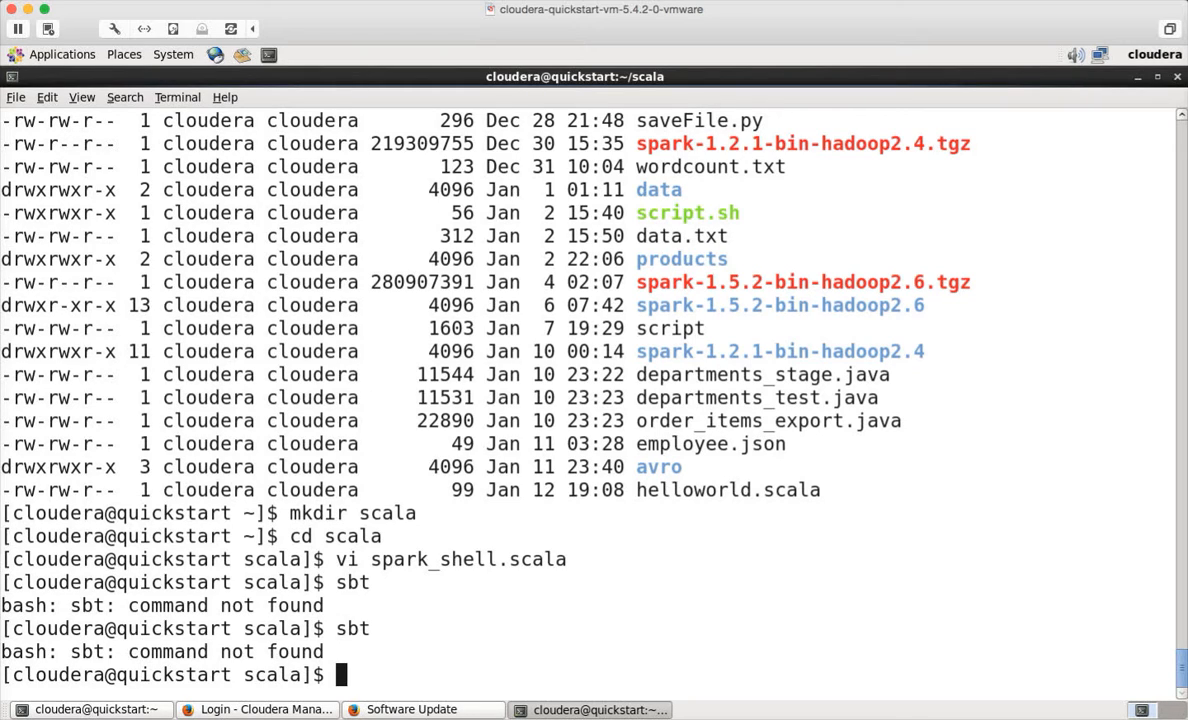
- Run uname -a to check the Linux kernel architecture
text(uname -a)
text(sudo yu)
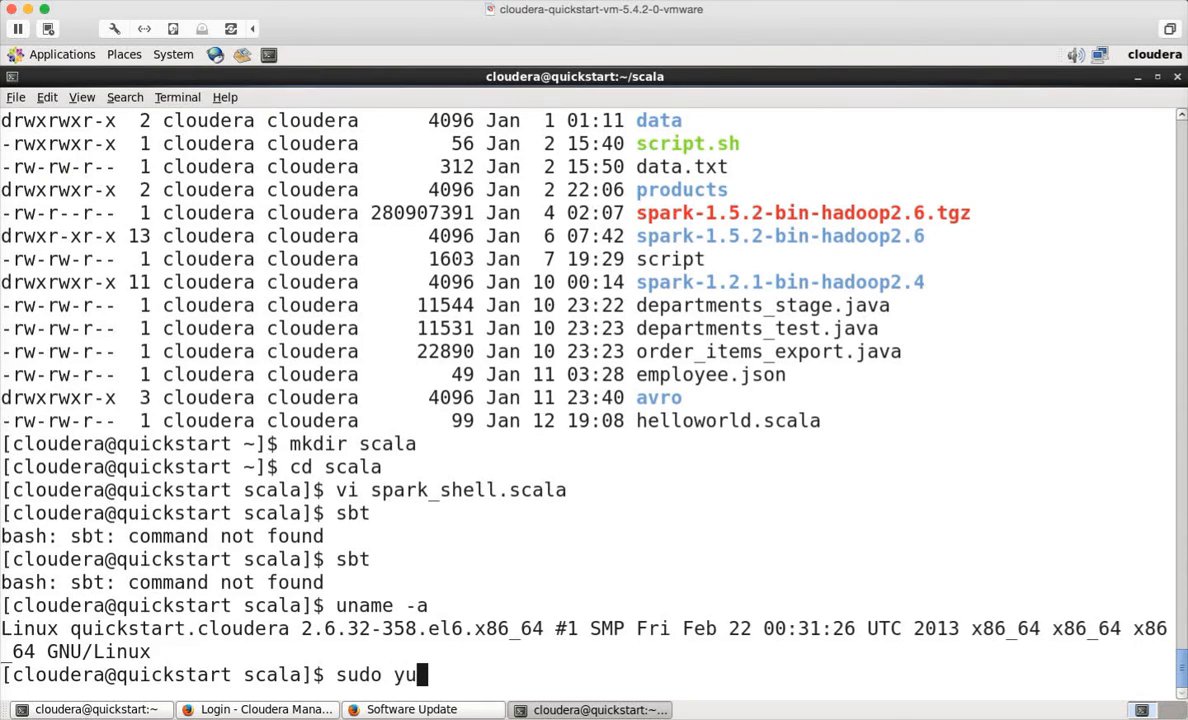
- Run sudo yum -y install sbt and observe that no sbt package is available
text(m)
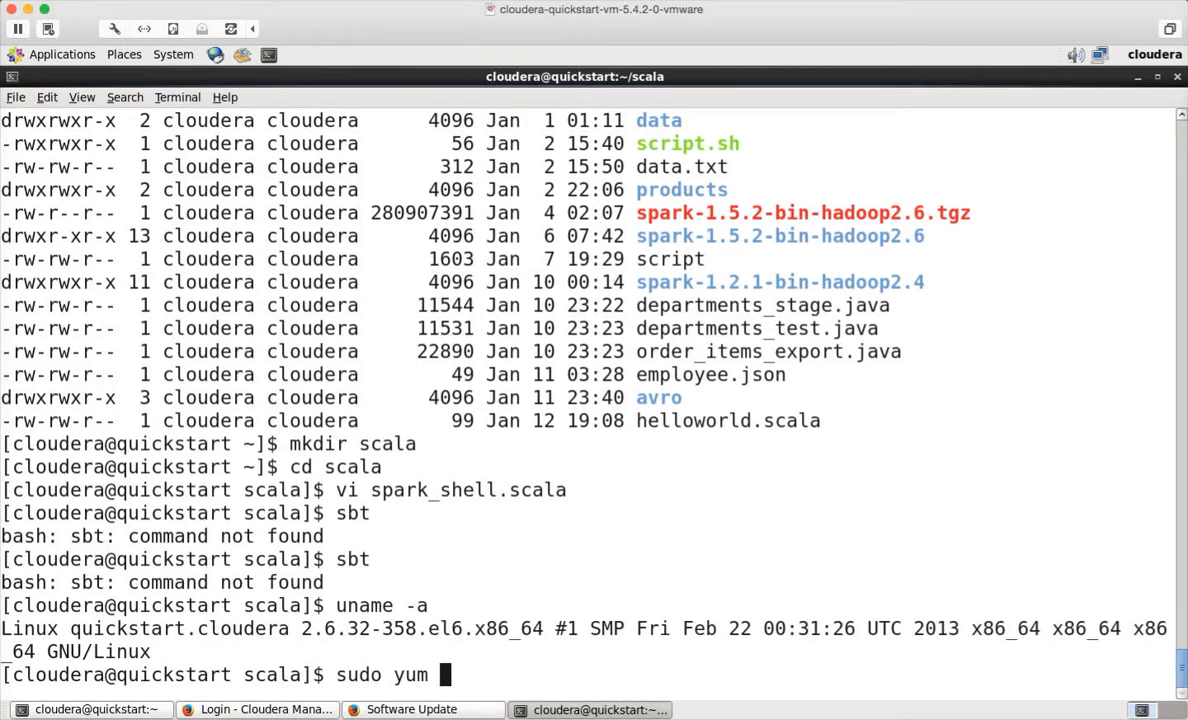
text(-y install sbt)
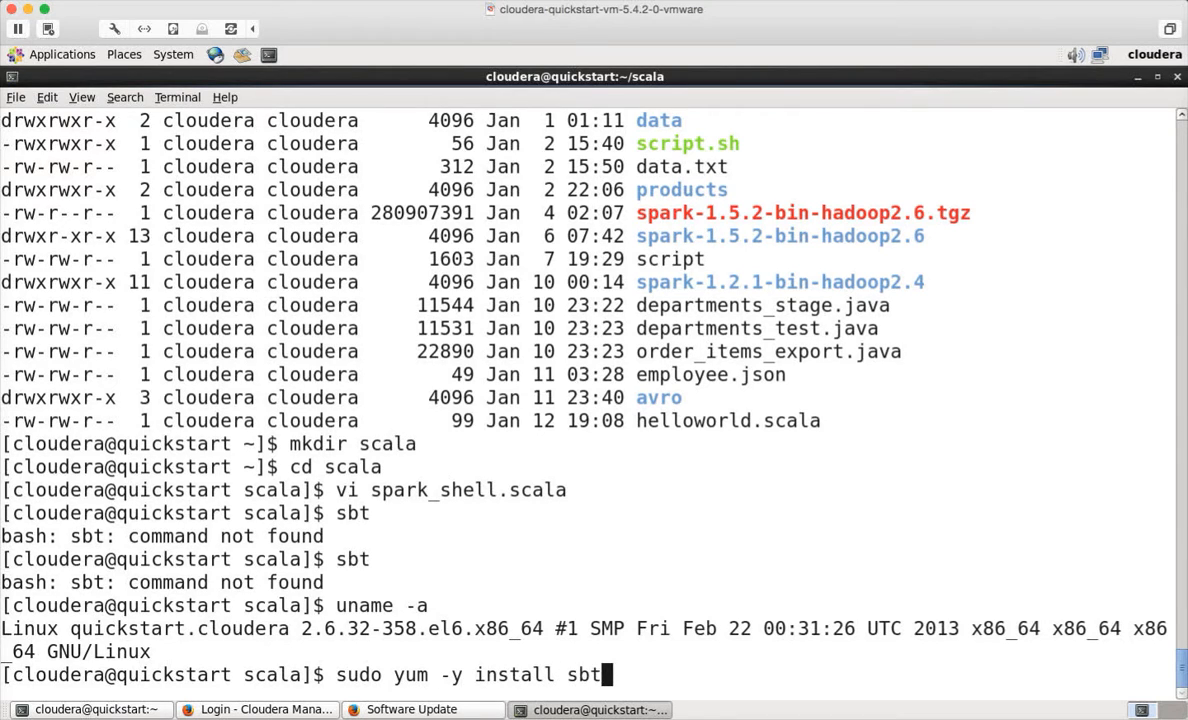
key(Return)
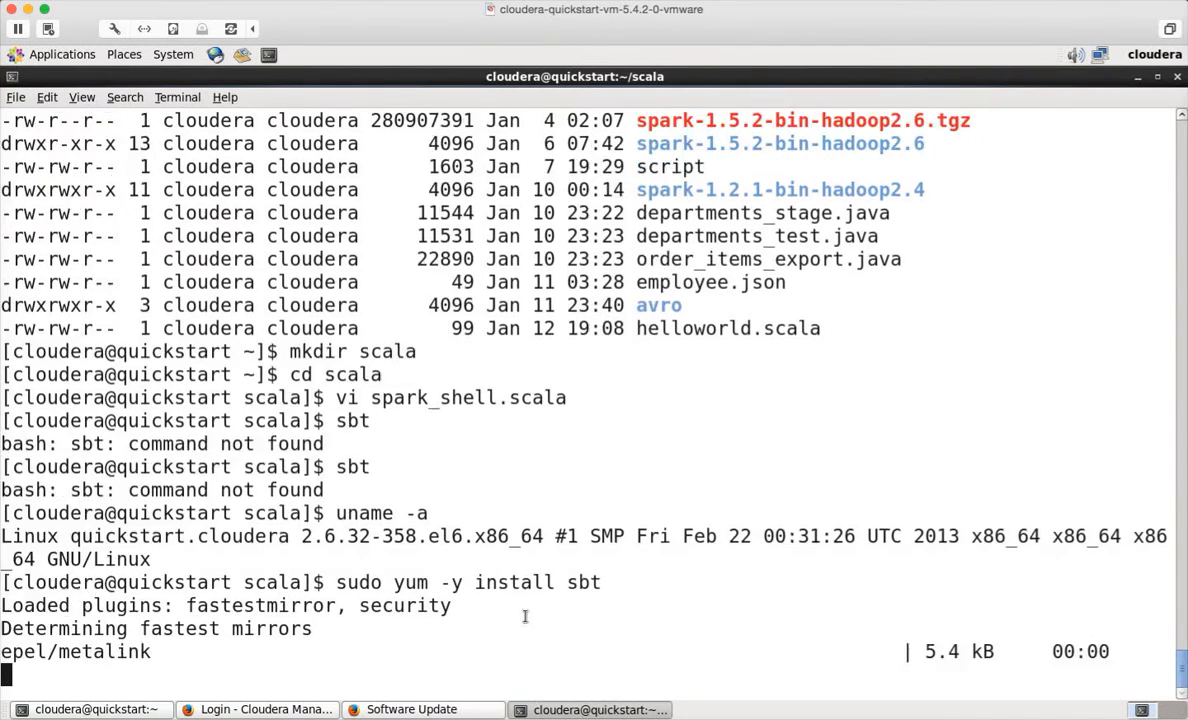
mouse_move(548, 488)
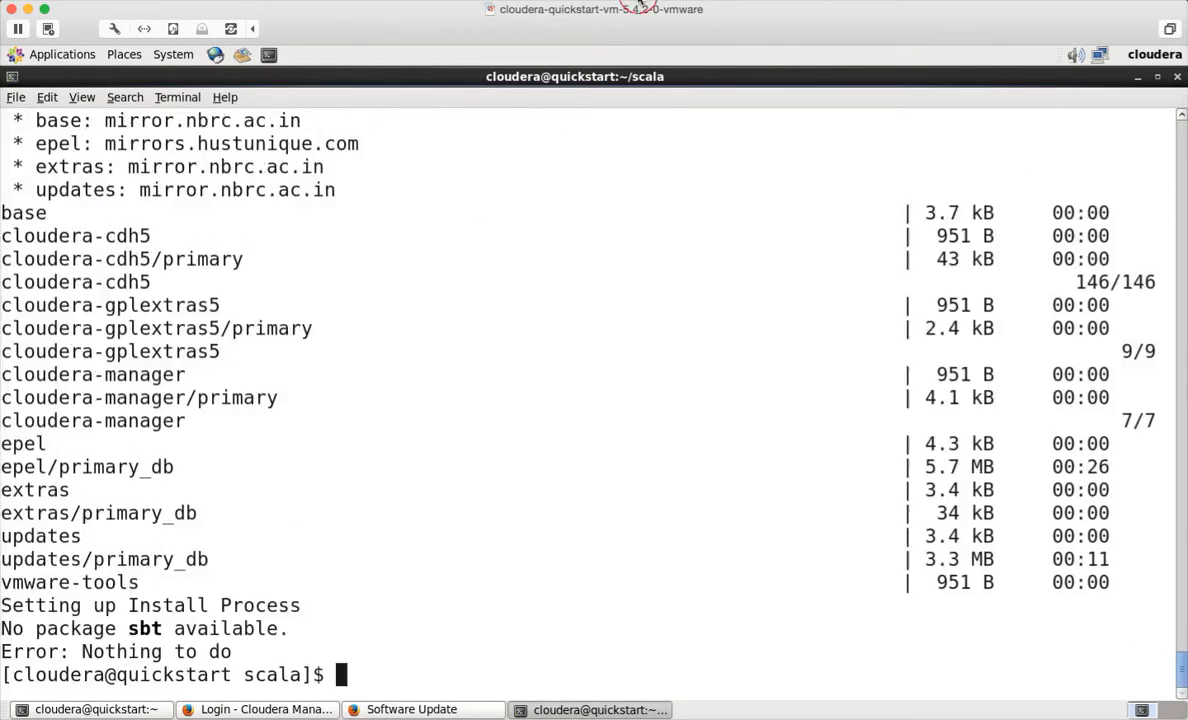
mouse_move(504, 432)
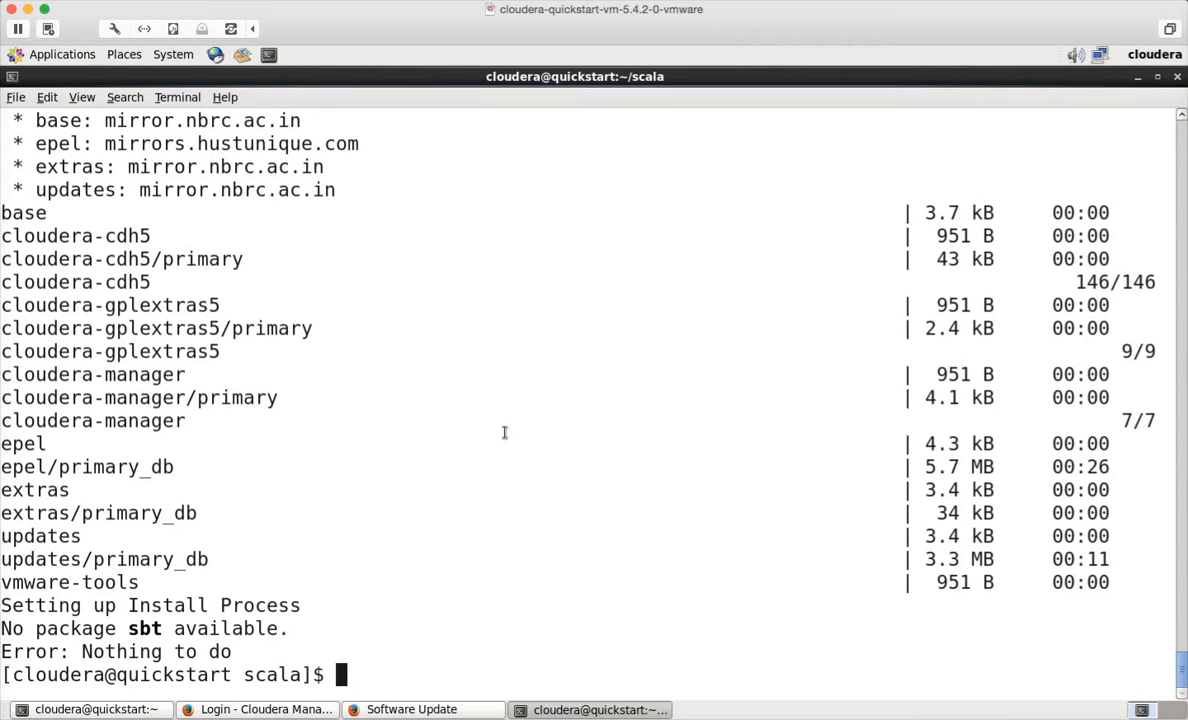
- Search for 'scala build tool' in Firefox and open the sbt-0.13.9.tgz download with Archive Manager
click(264, 708)
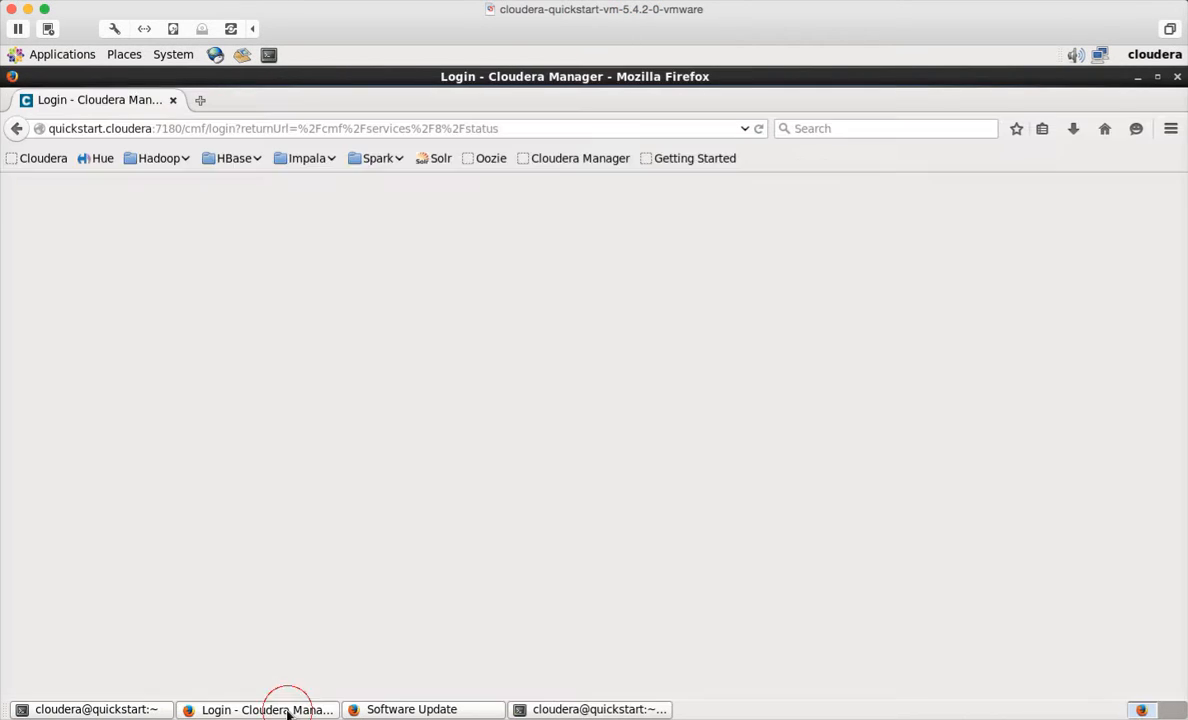
click(268, 710)
text(google.com/)
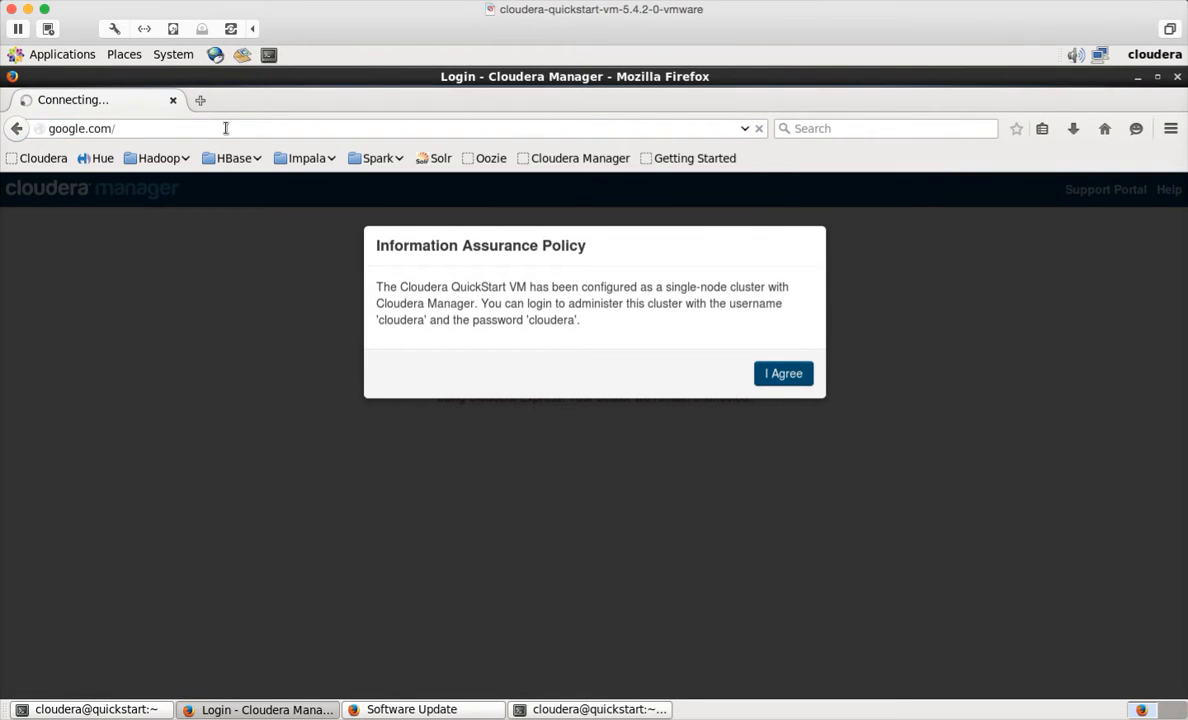
mouse_move(424, 52)
text(scala build tool)
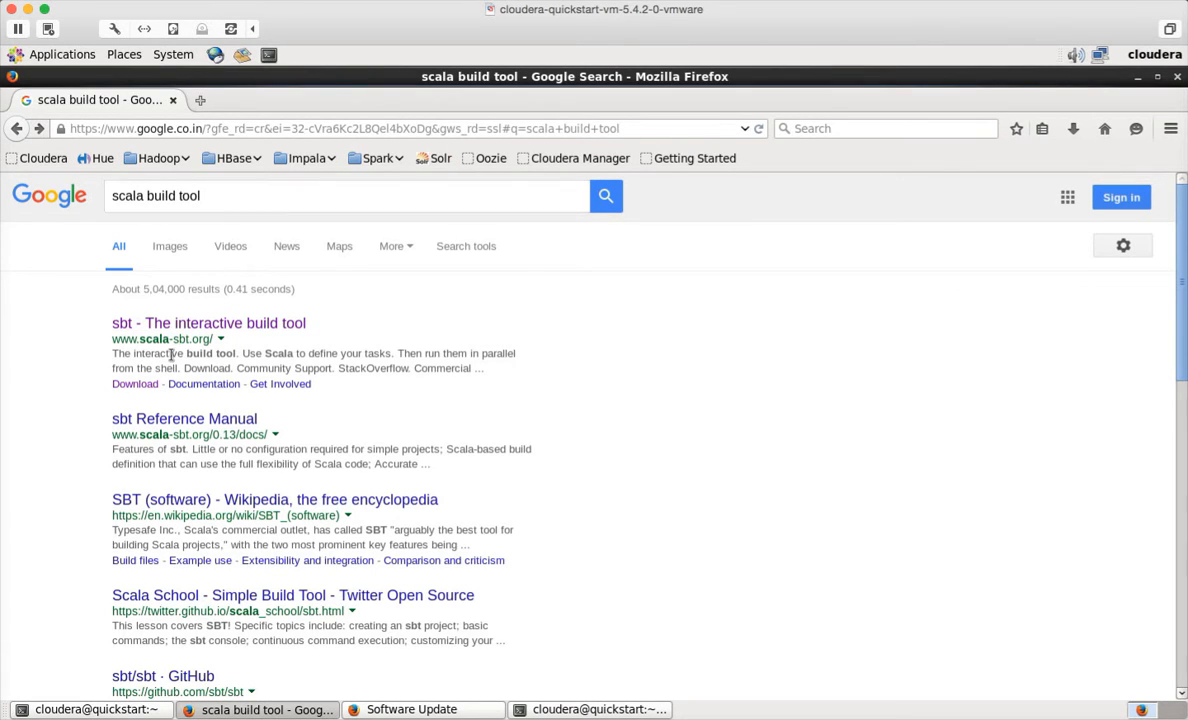
mouse_move(140, 388)
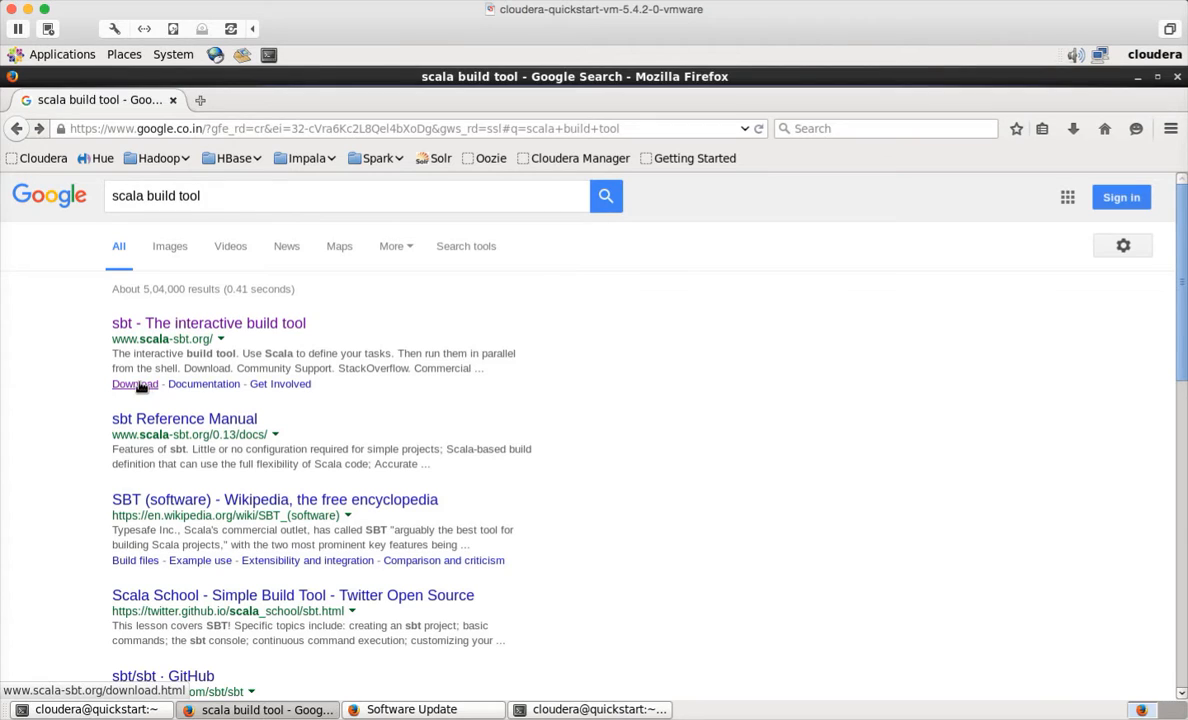
click(132, 384)
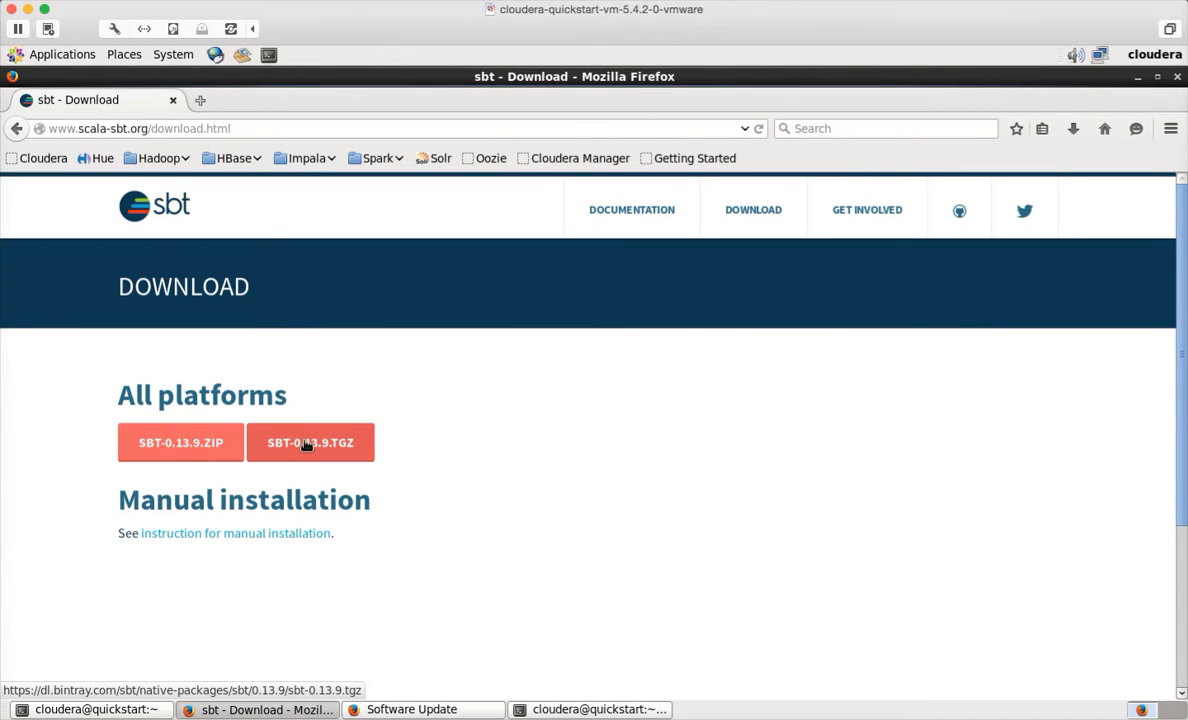
click(310, 444)
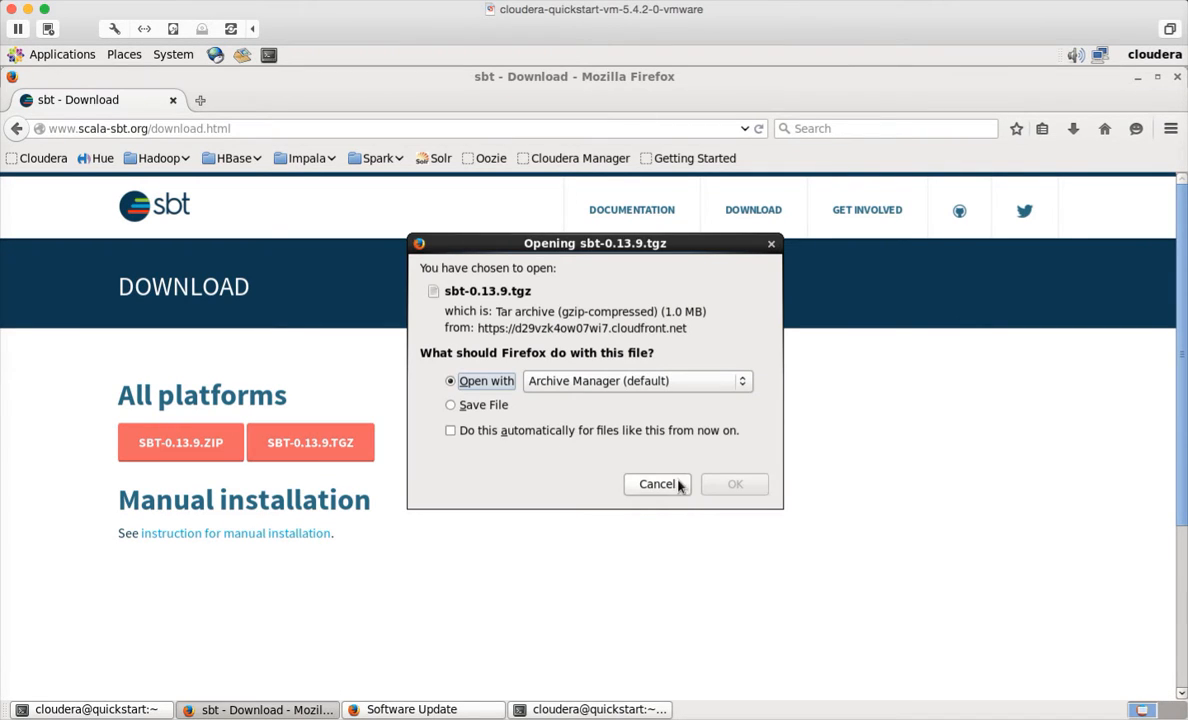
- Extract the sbt folder from sbt-0.13.9.tgz into /home/cloudera
click(734, 484)
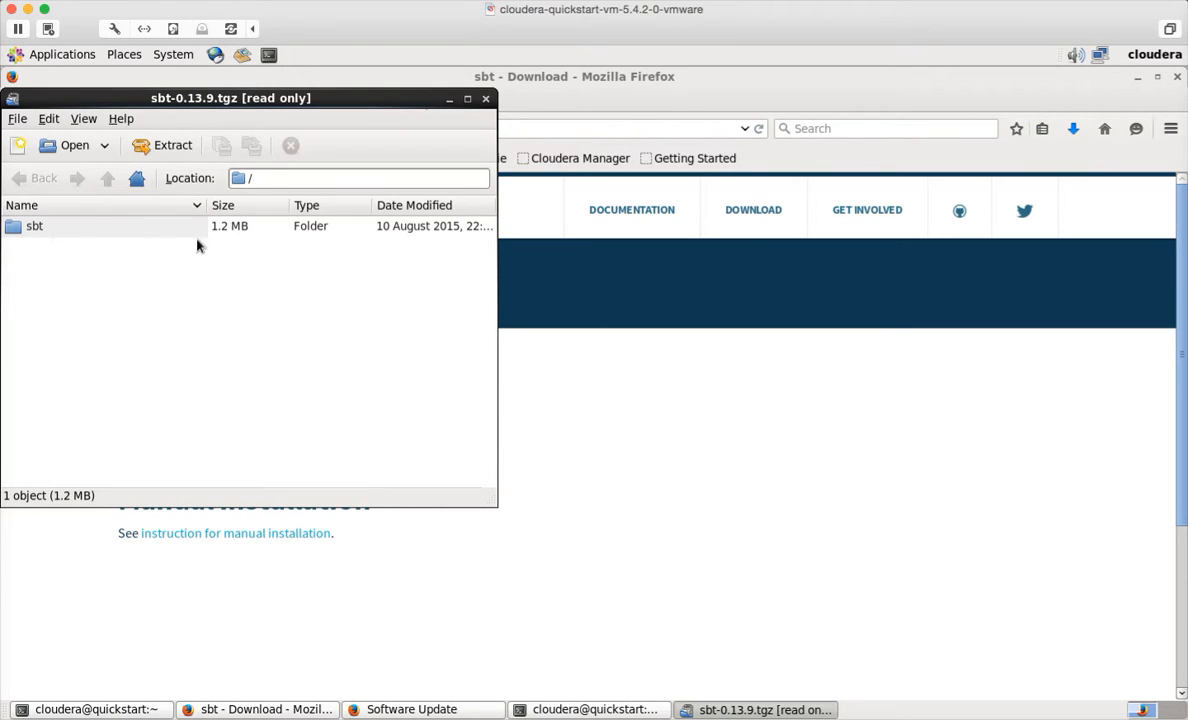
mouse_move(172, 144)
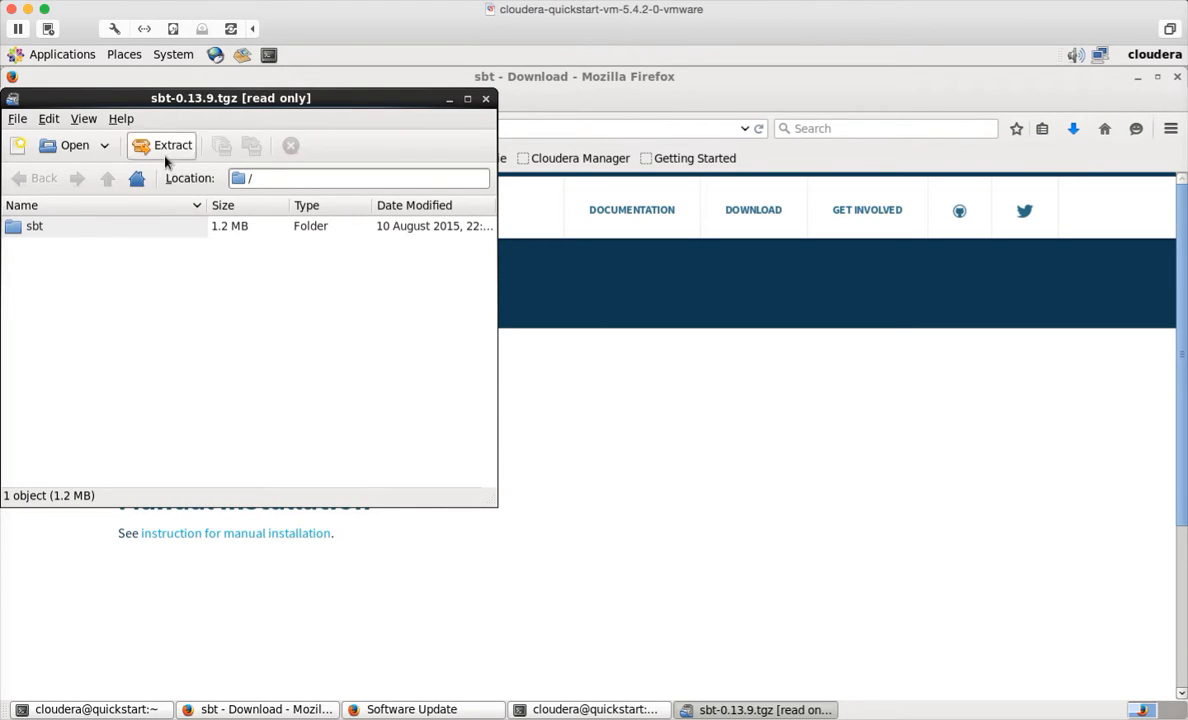
click(172, 144)
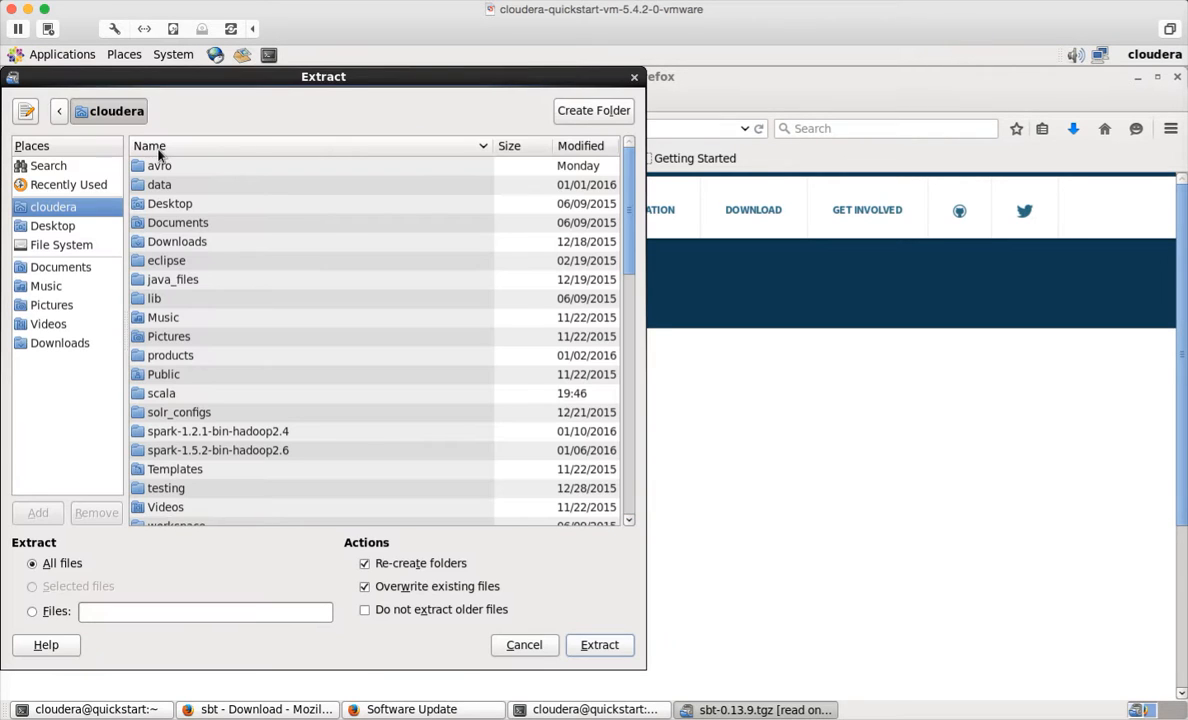
mouse_move(52, 226)
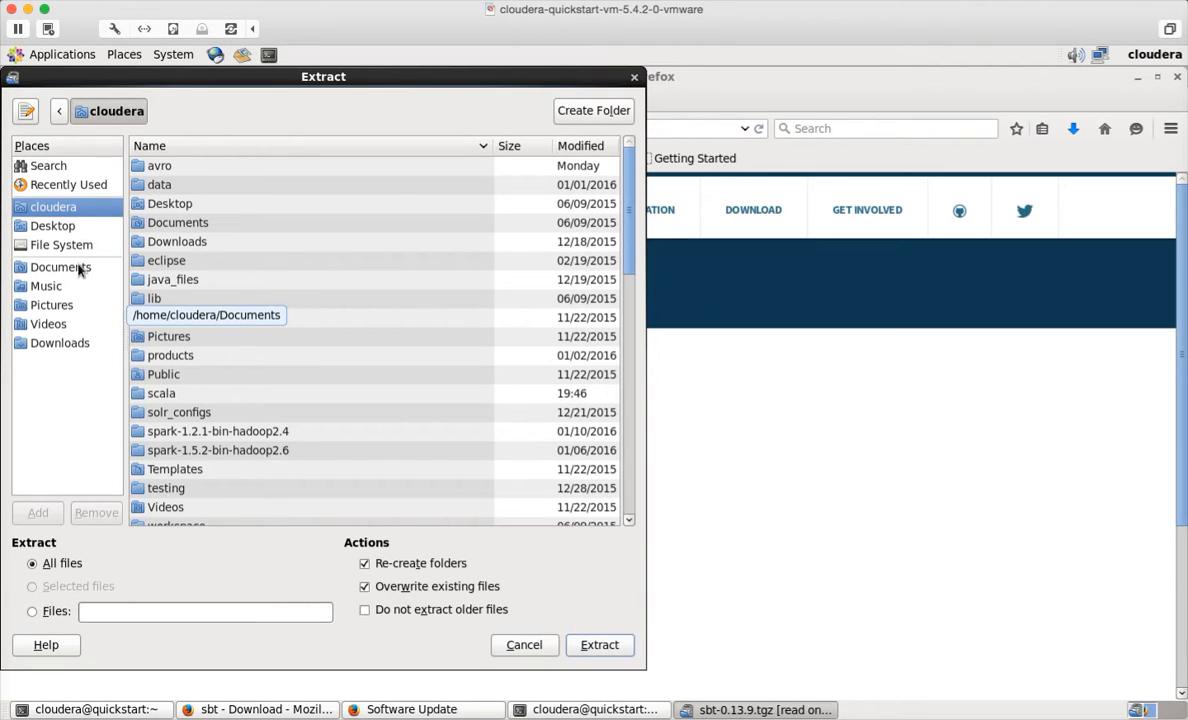
click(52, 206)
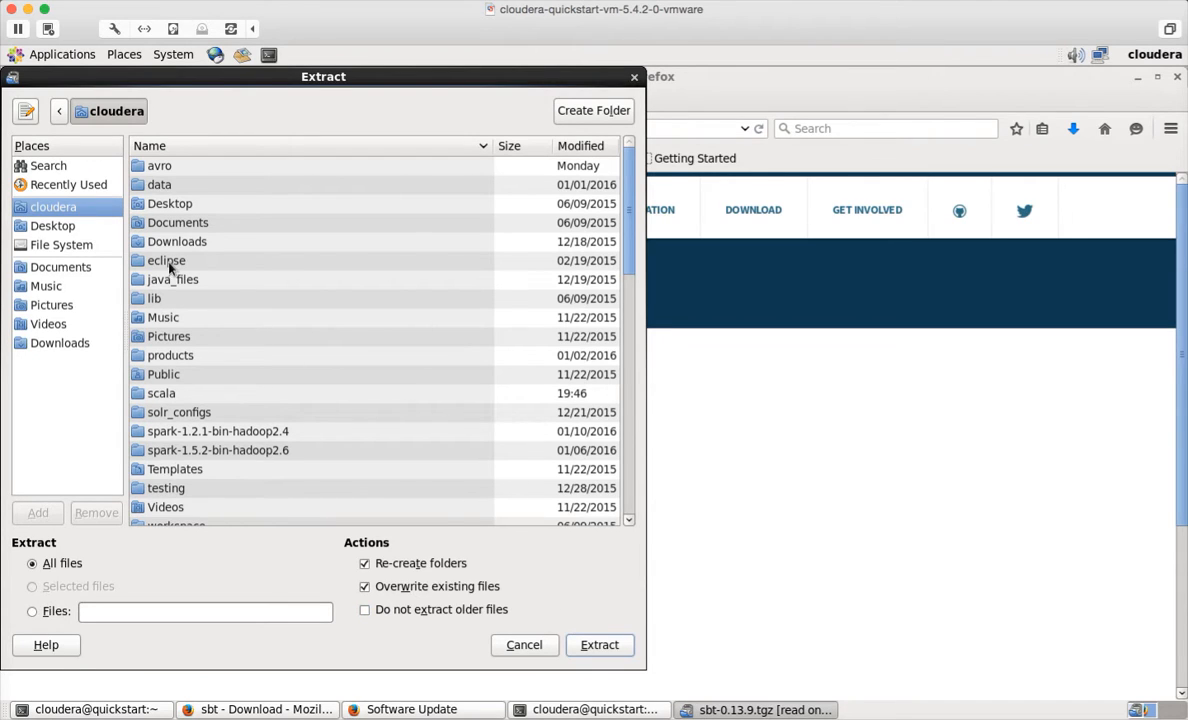
mouse_move(554, 632)
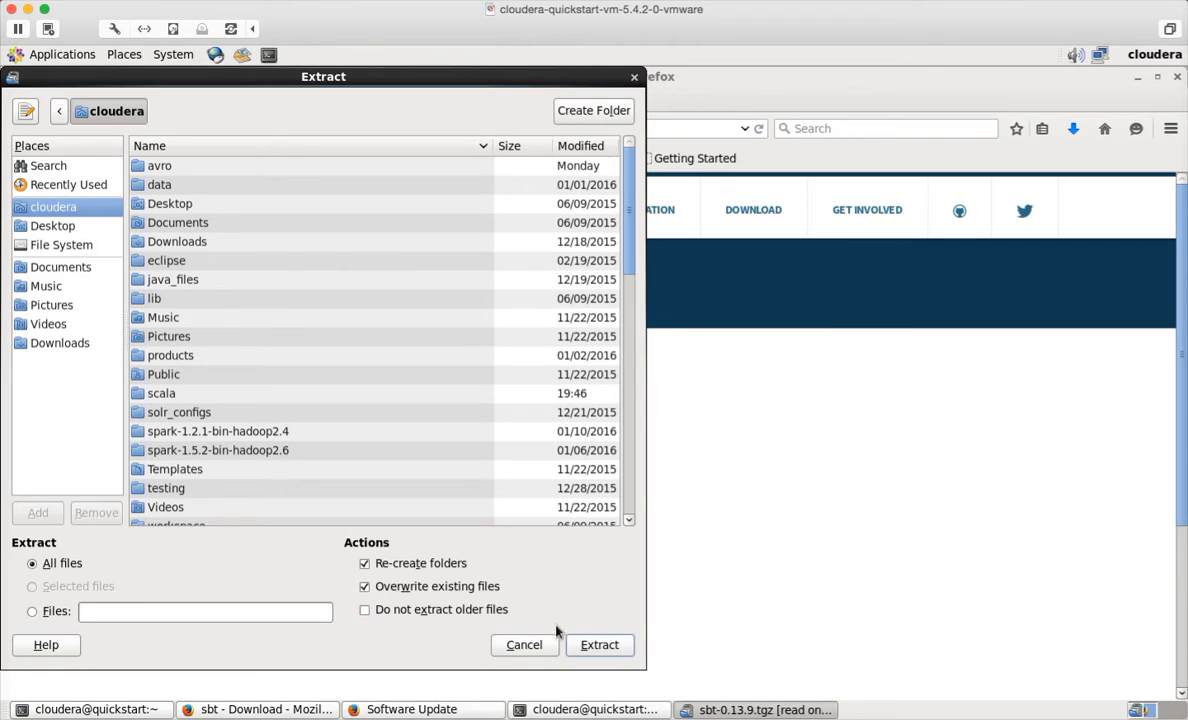
click(600, 644)
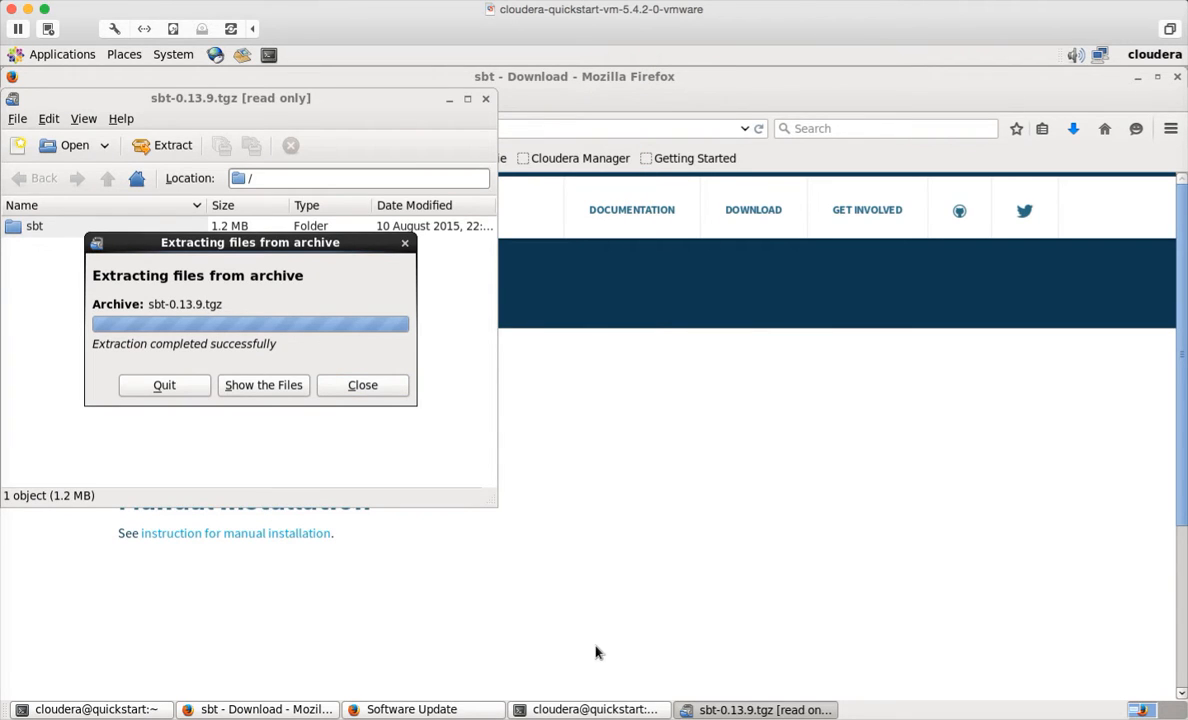
mouse_move(284, 392)
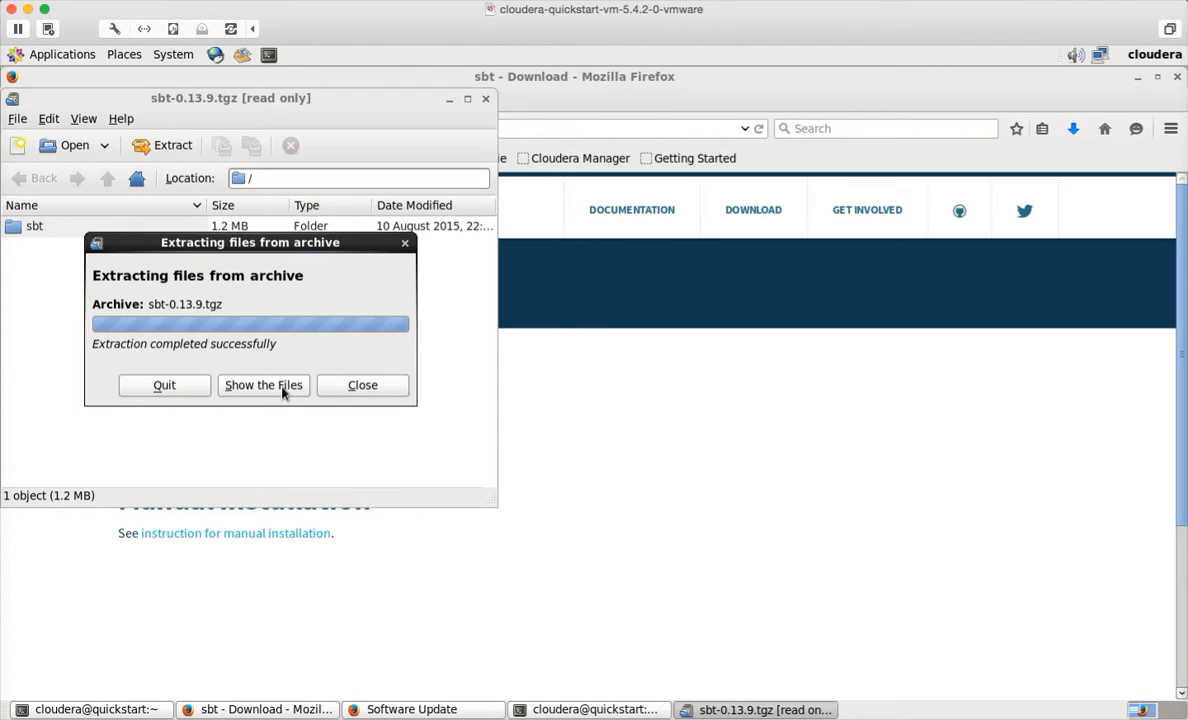
- Show the extracted files in the cloudera home folder
click(264, 384)
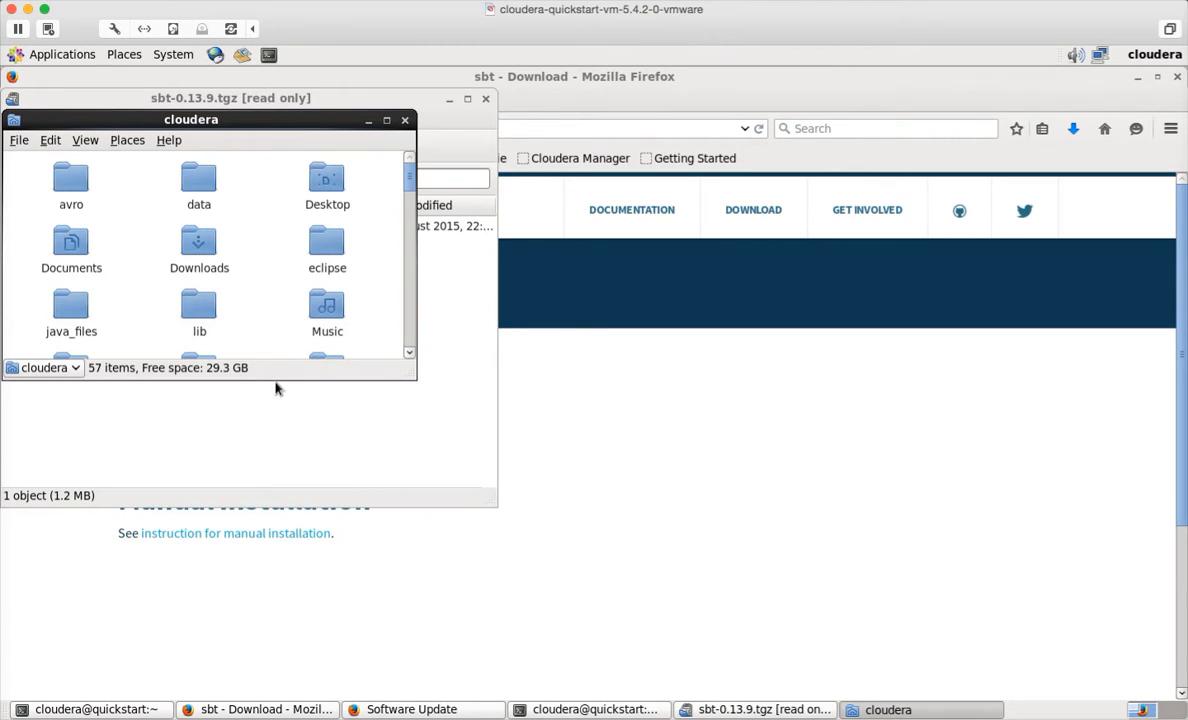
scroll(down, 3)
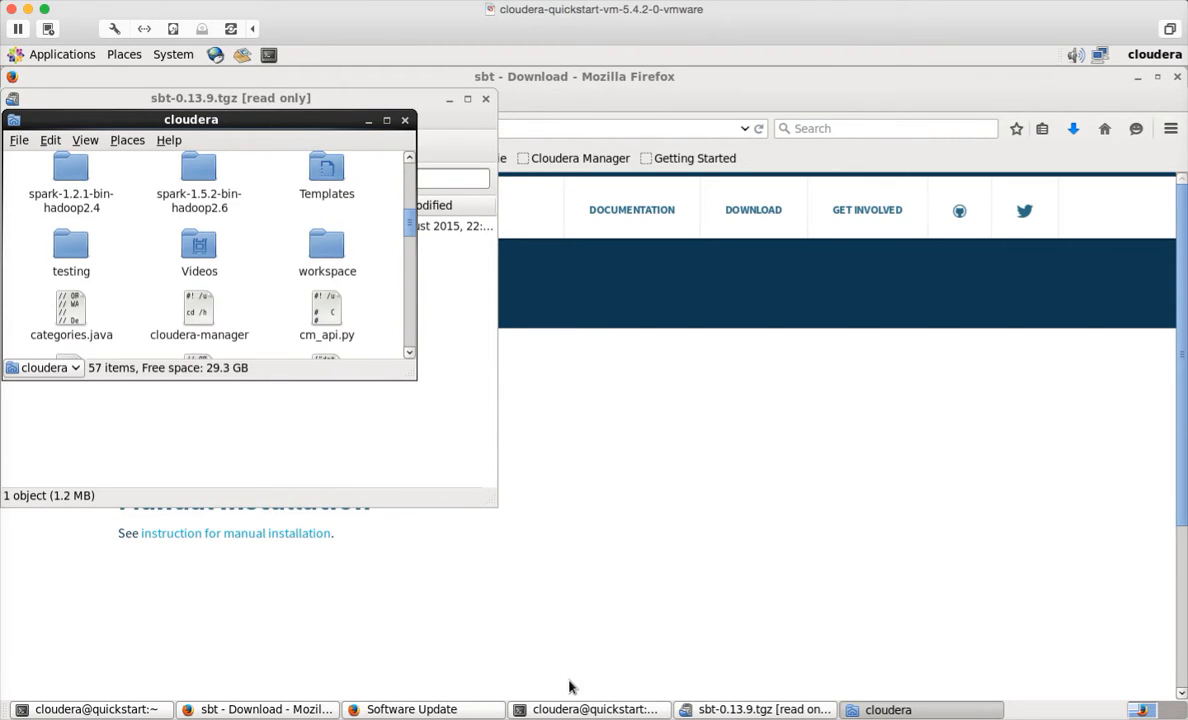
scroll(down, 3)
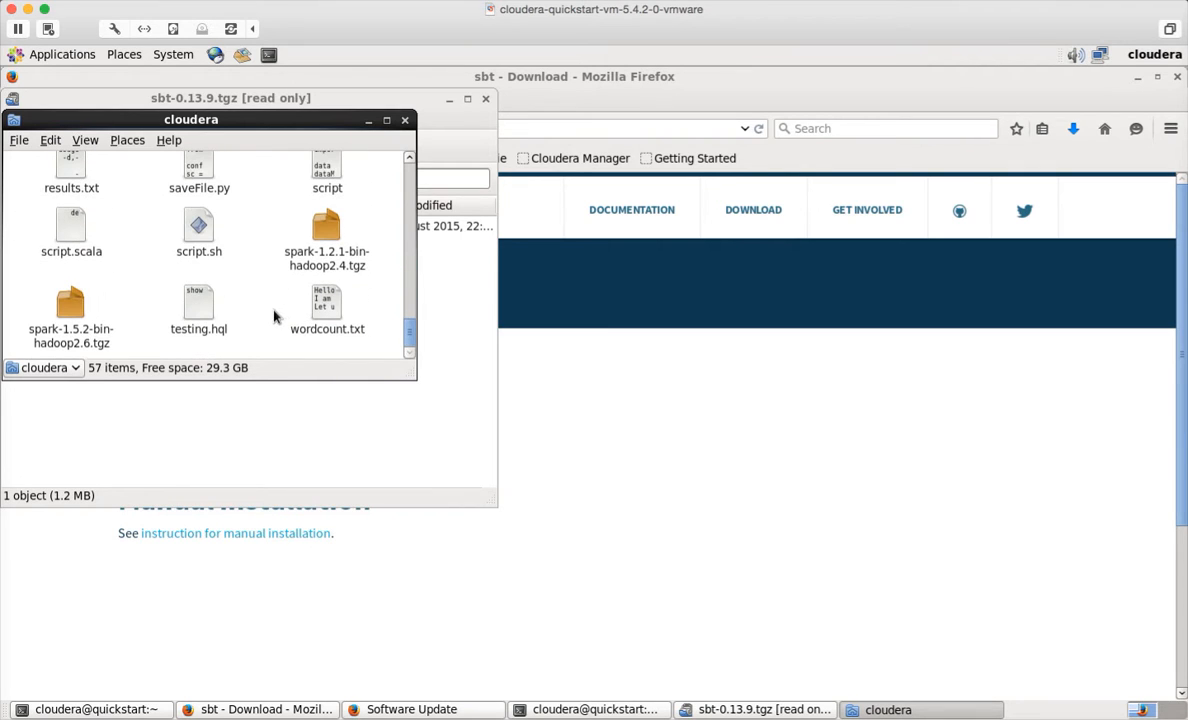
mouse_move(248, 554)
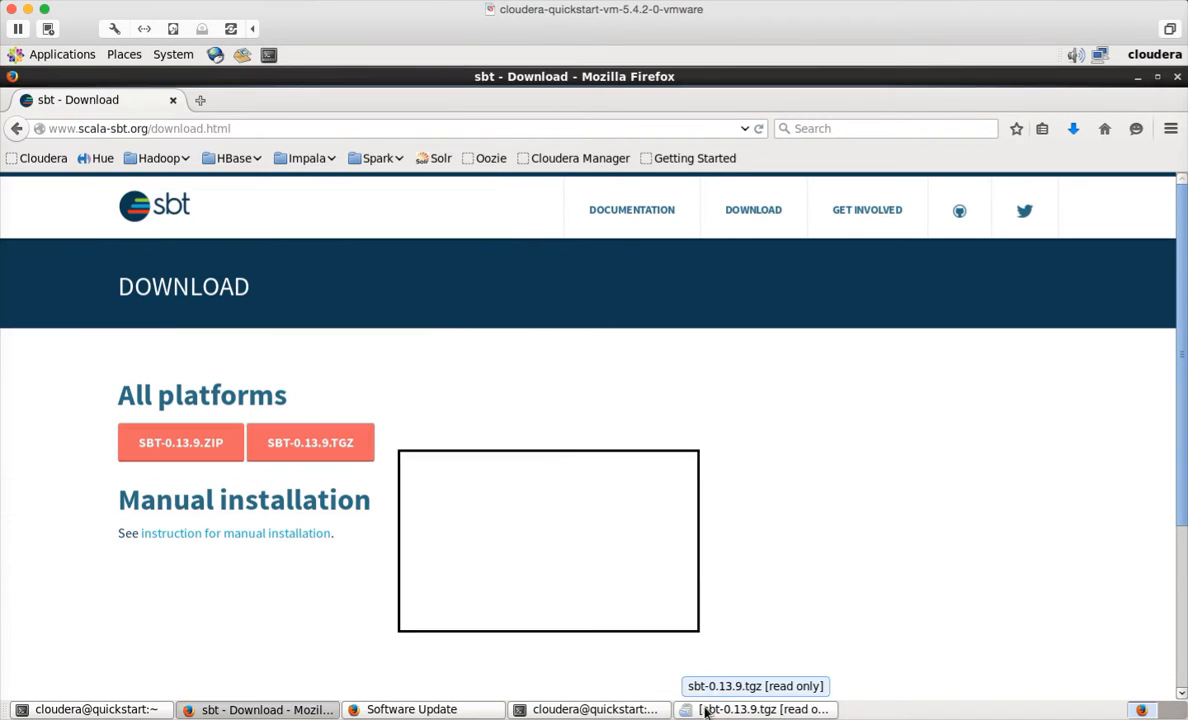
- List the home folder, then enter the sbt directory and list its contents
click(96, 708)
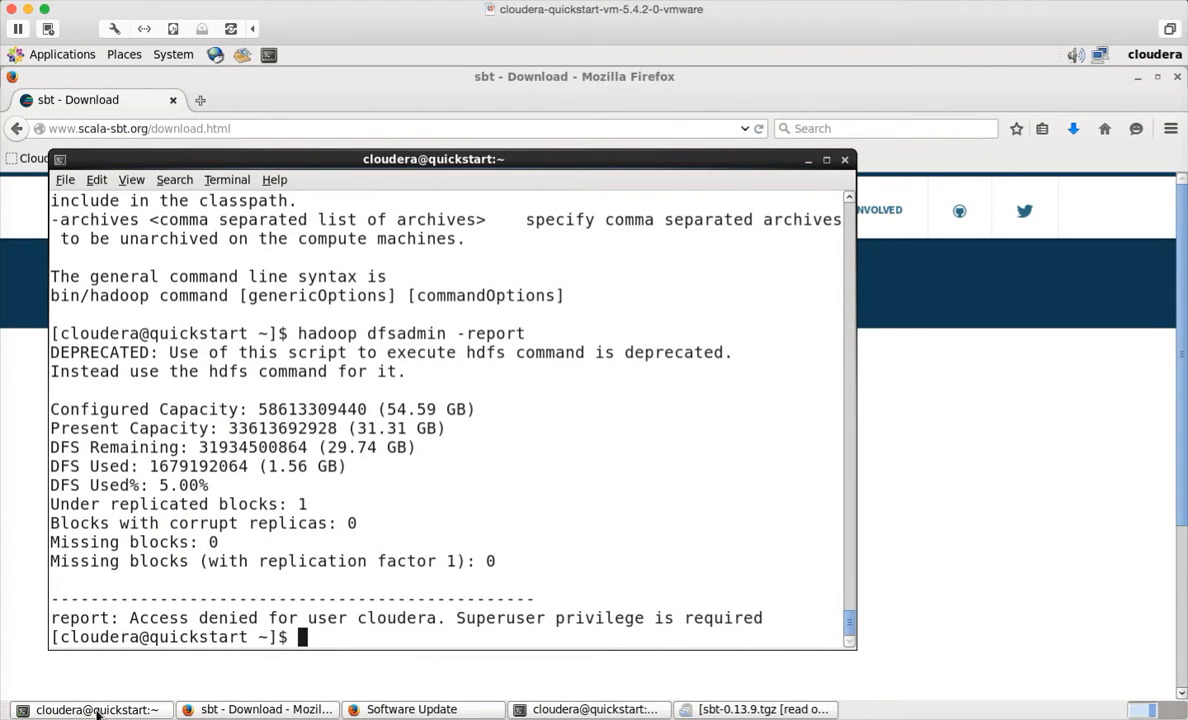
text(clear)
text(ls -lt)
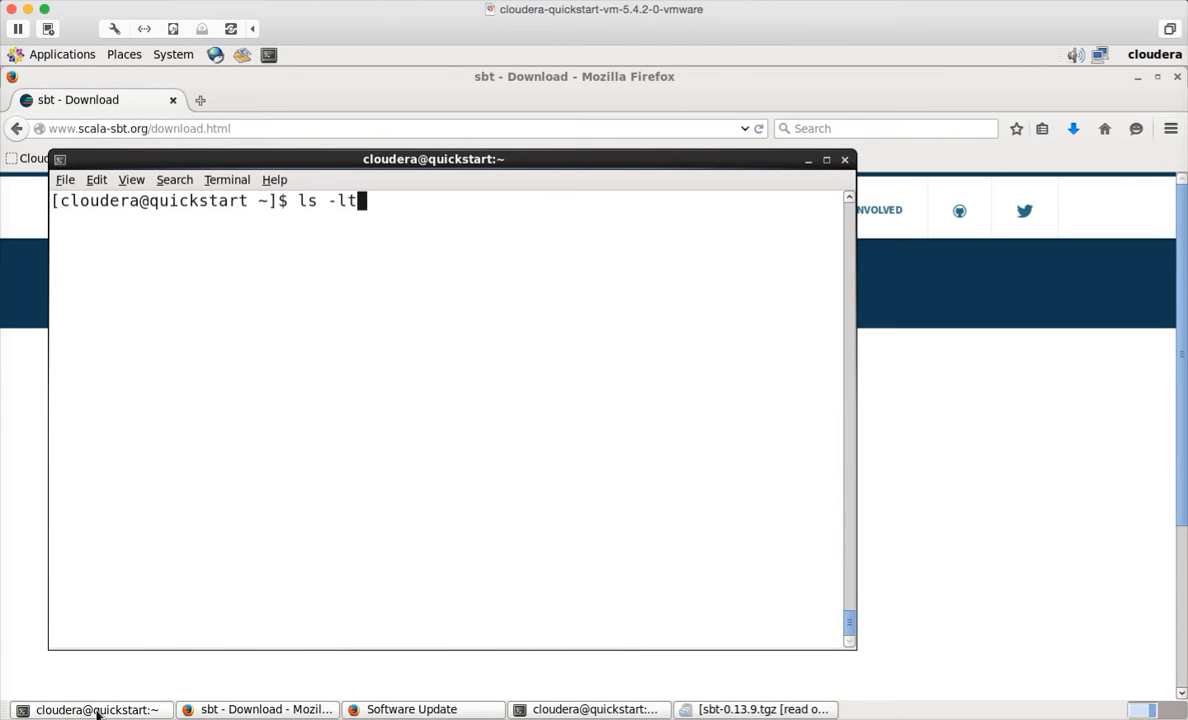
key(Return)
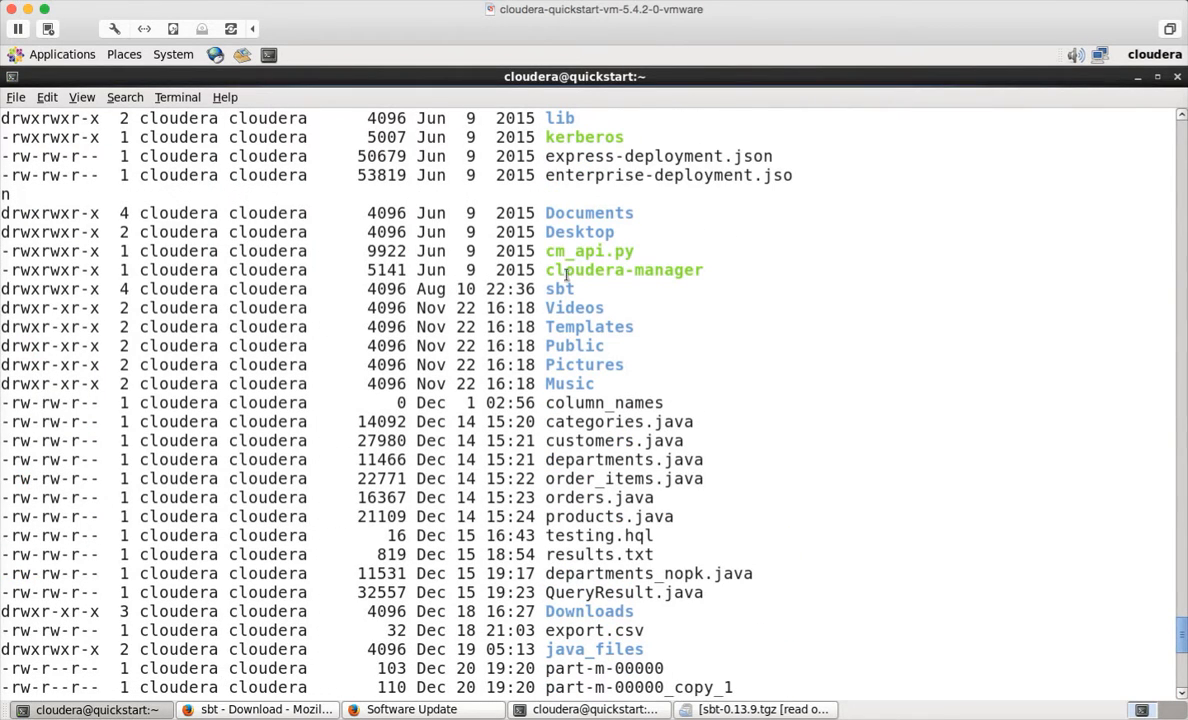
double_click(560, 288)
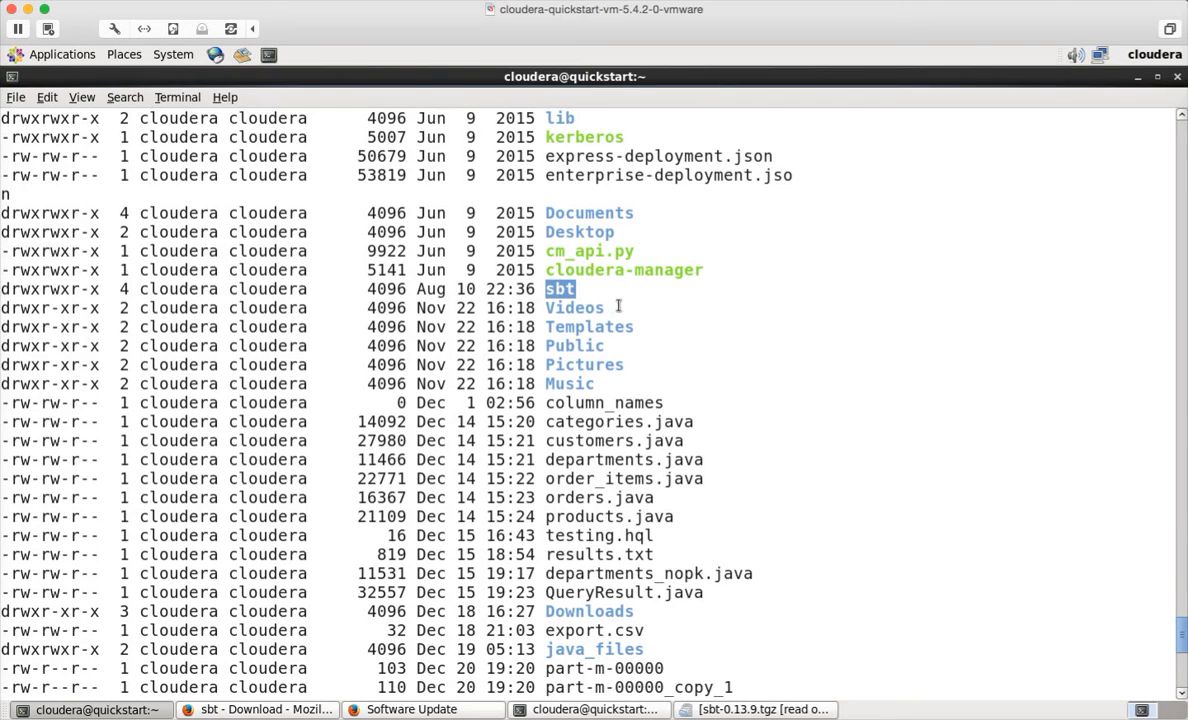
text(cd sbt)
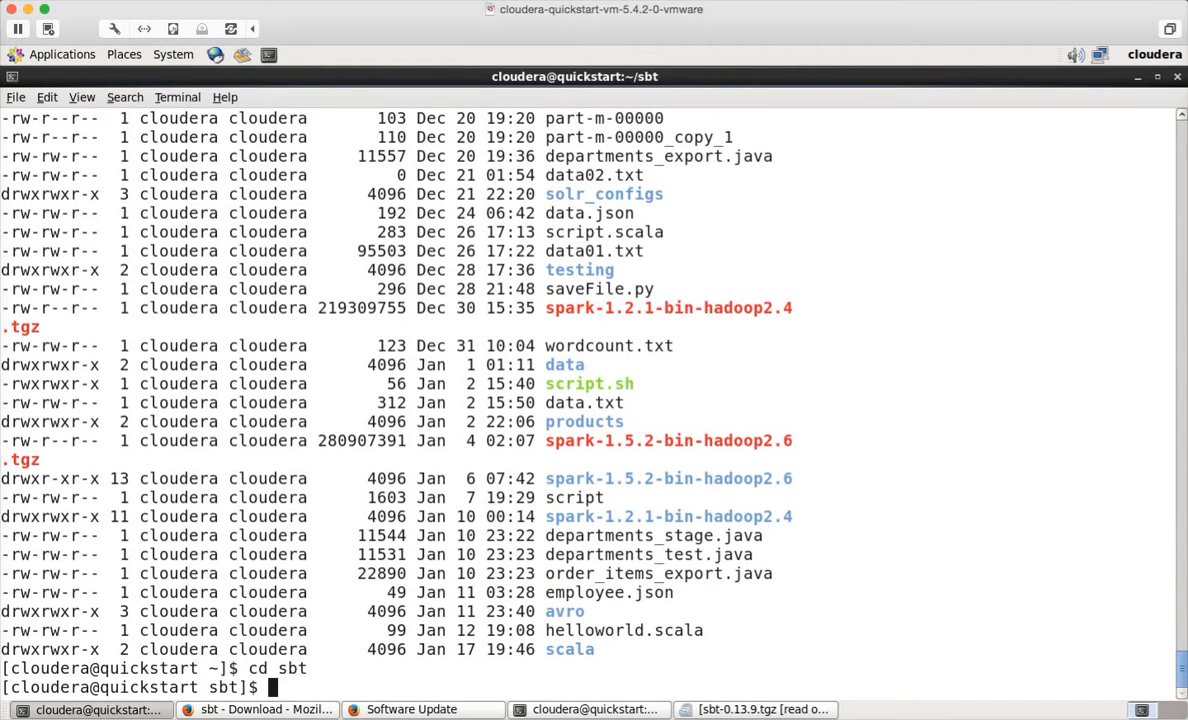
text(ls -ltr)
text(cd bin)
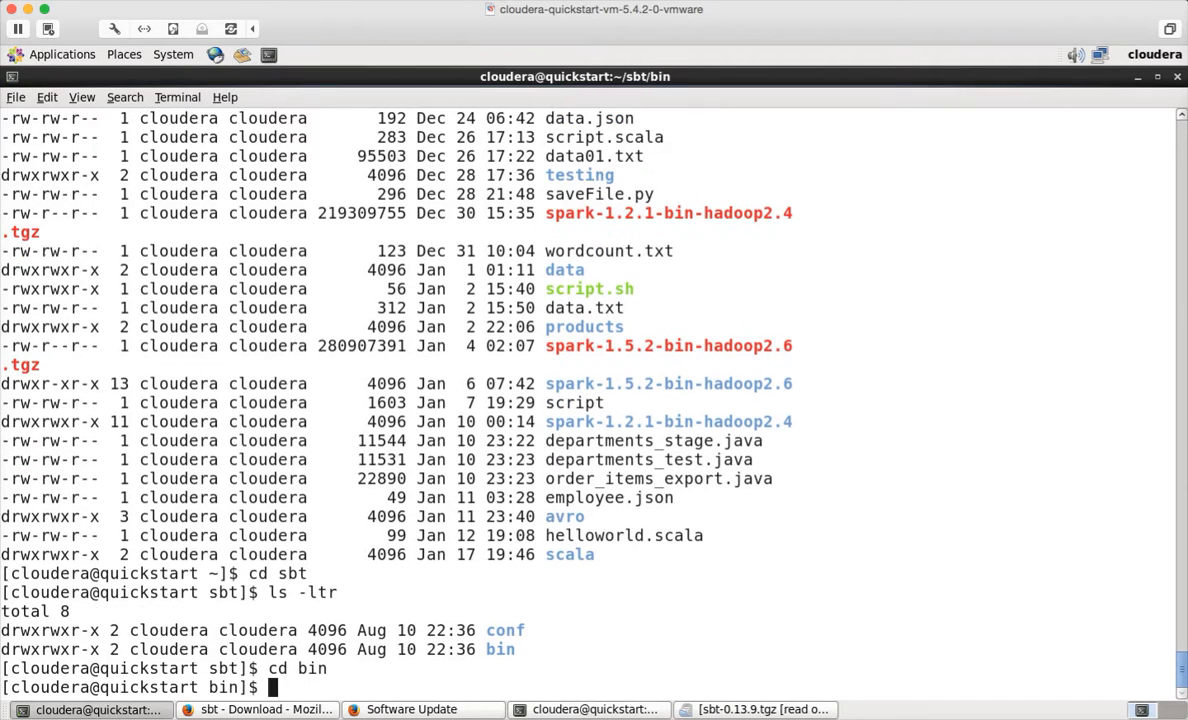
- List the sbt bin folder and copy its printed path /home/cloudera/sbt/bin
text(ls -ltr)
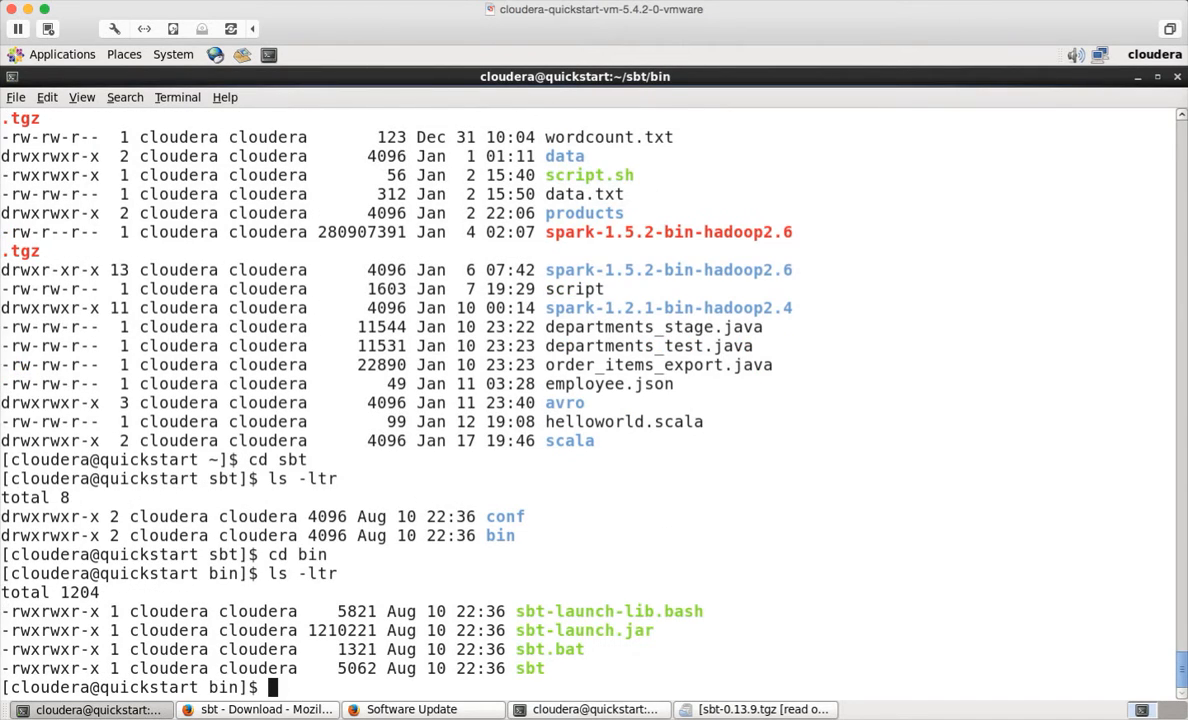
mouse_move(538, 676)
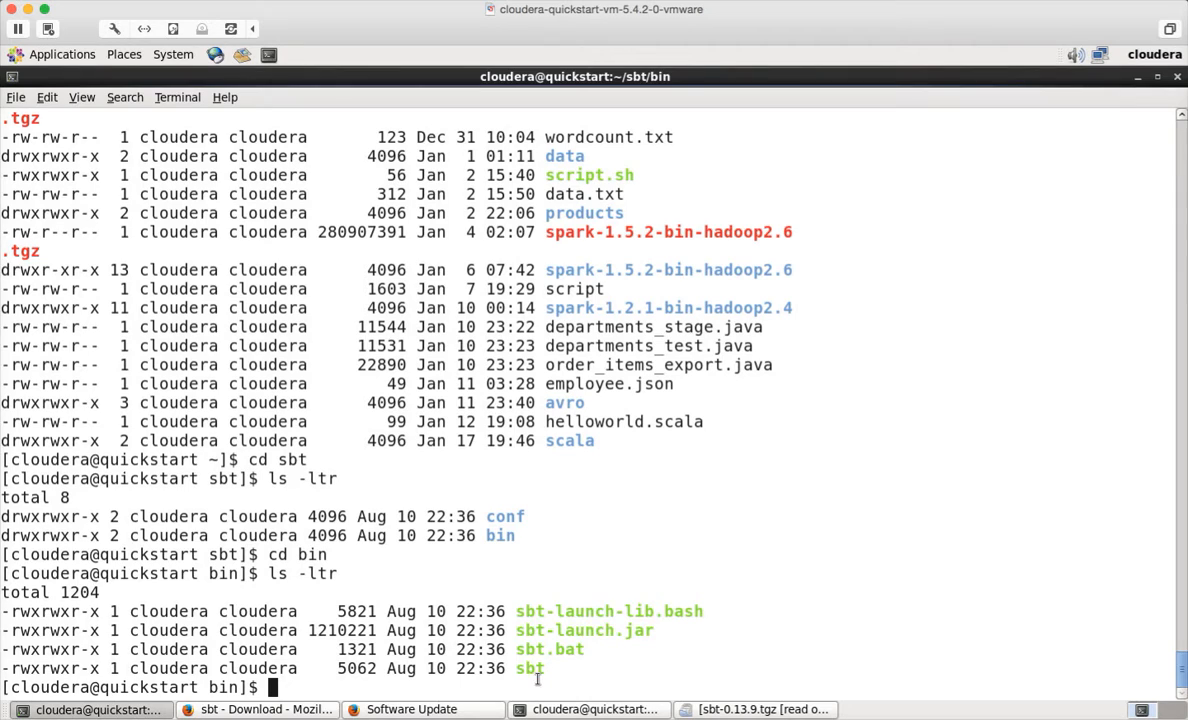
double_click(526, 668)
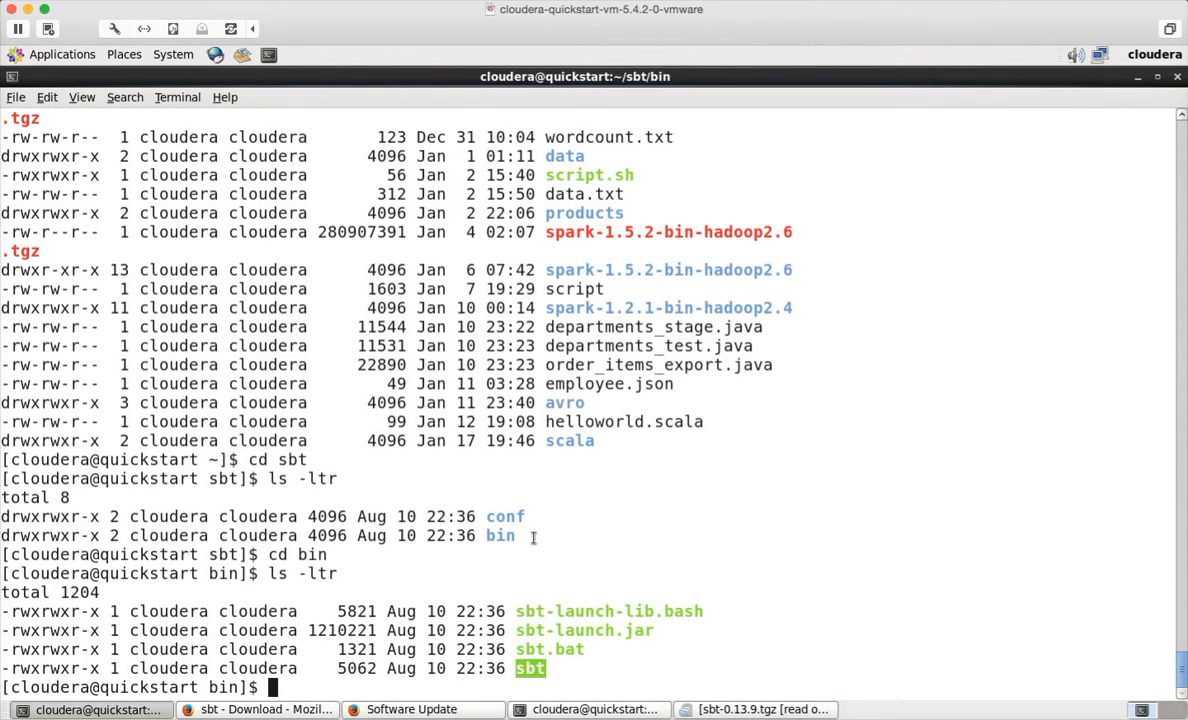
text(pwd)
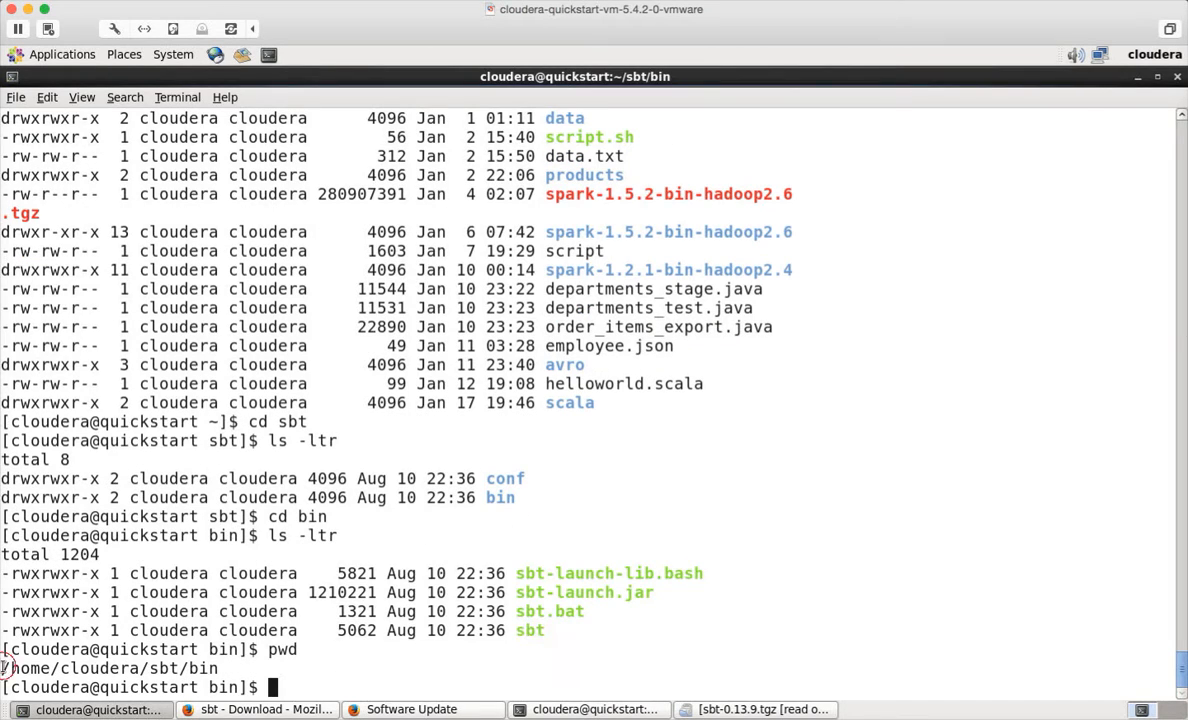
right_click(192, 676)
text(cd)
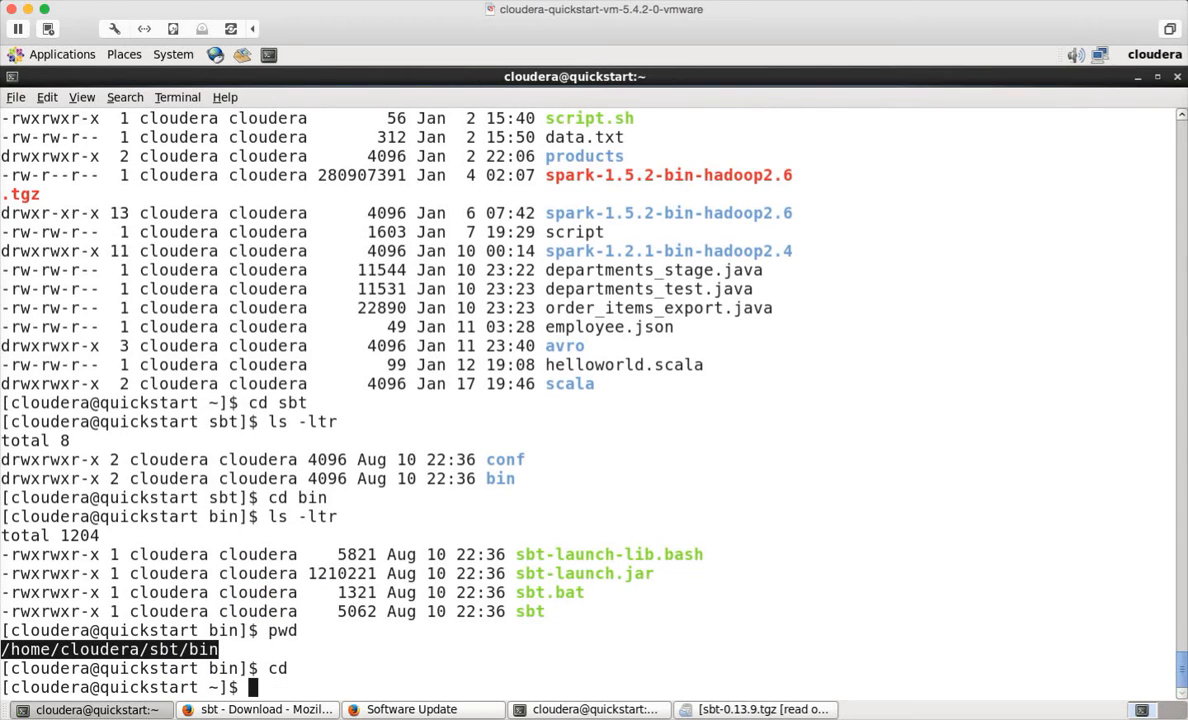
- Edit ~/.bash_profile in vi and add SBT_HOME=/home/cloudera/sbt on a new line
text(vi ~)
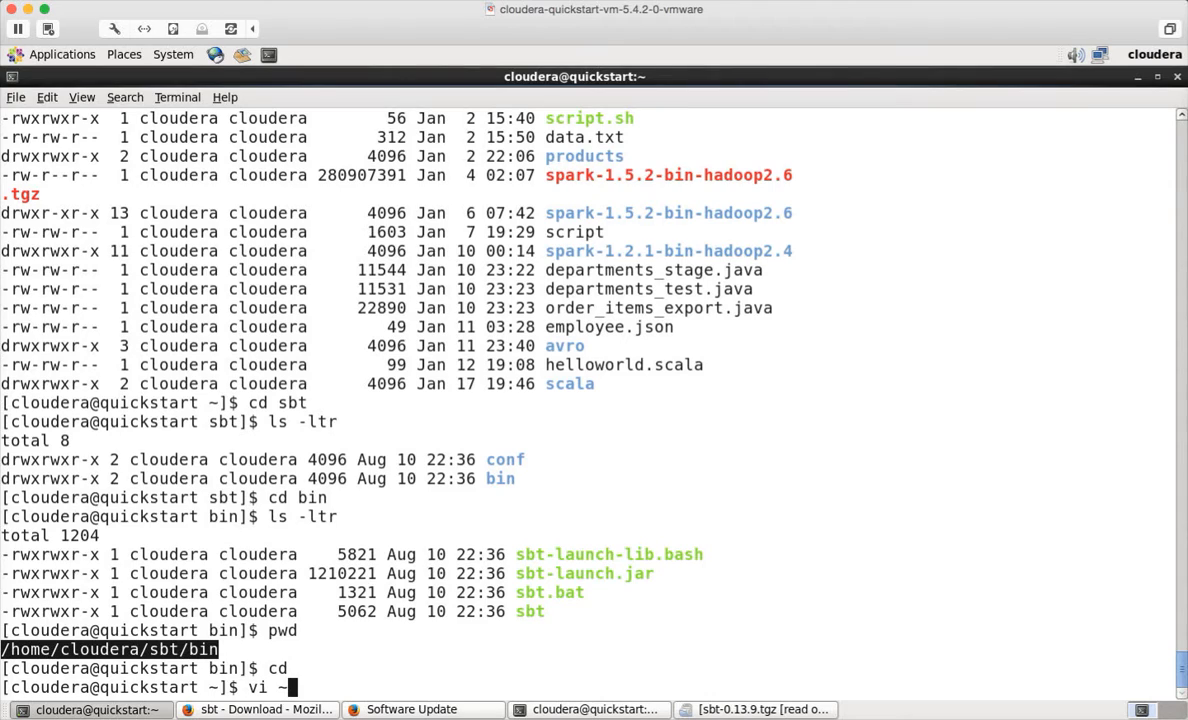
text(/.)
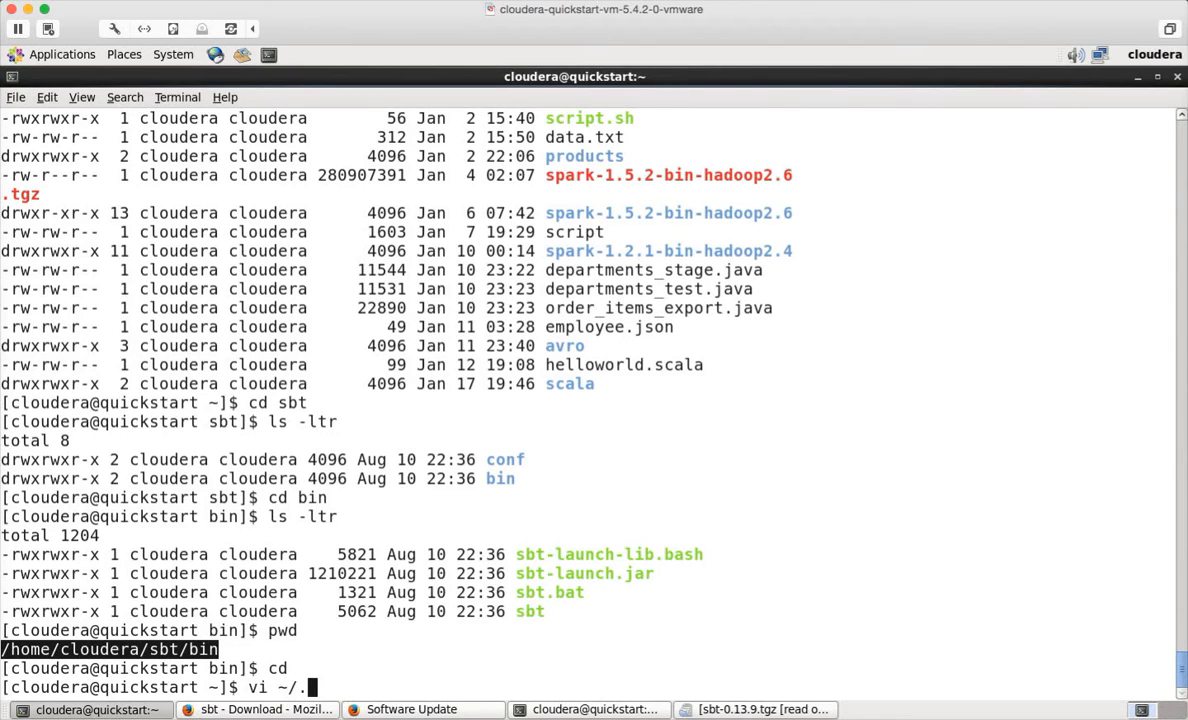
text(b)
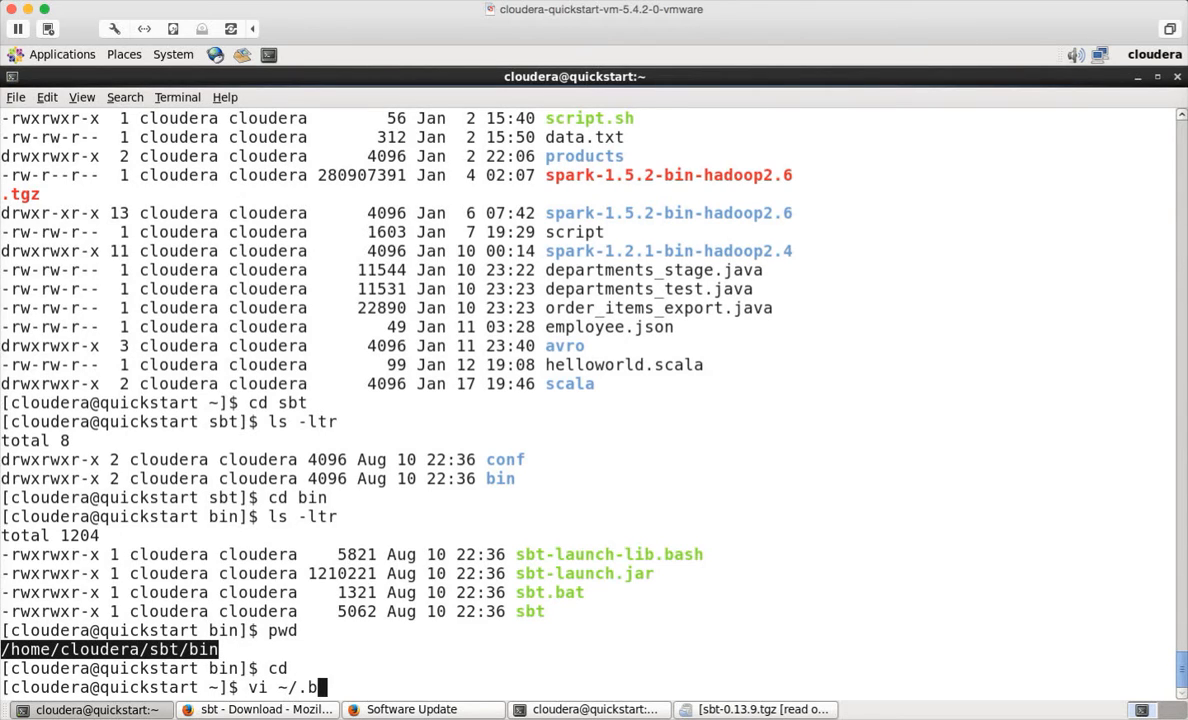
text(ash_profile)
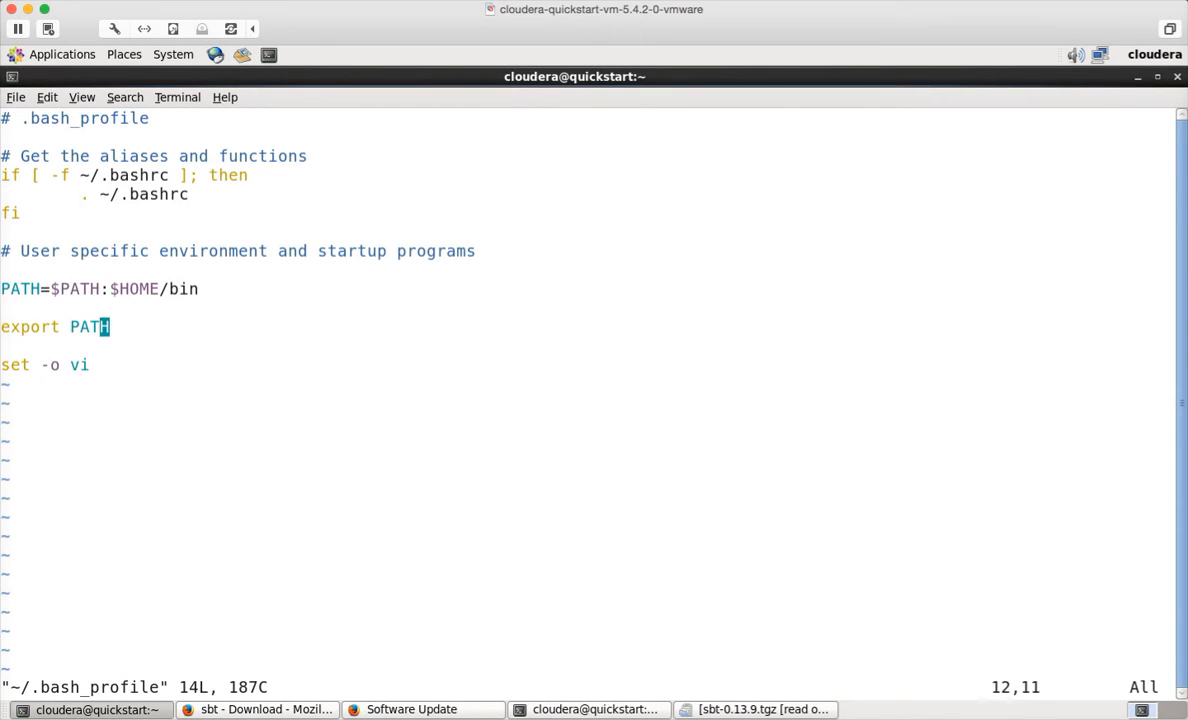
key(o)
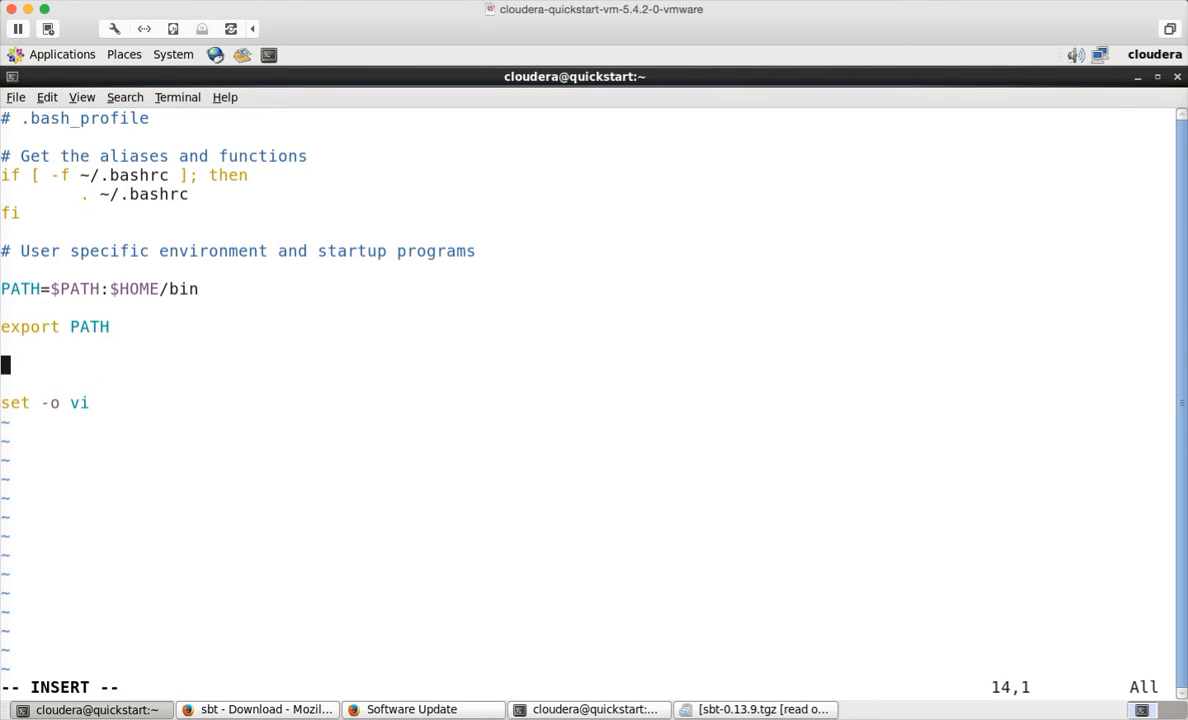
text(SB_)
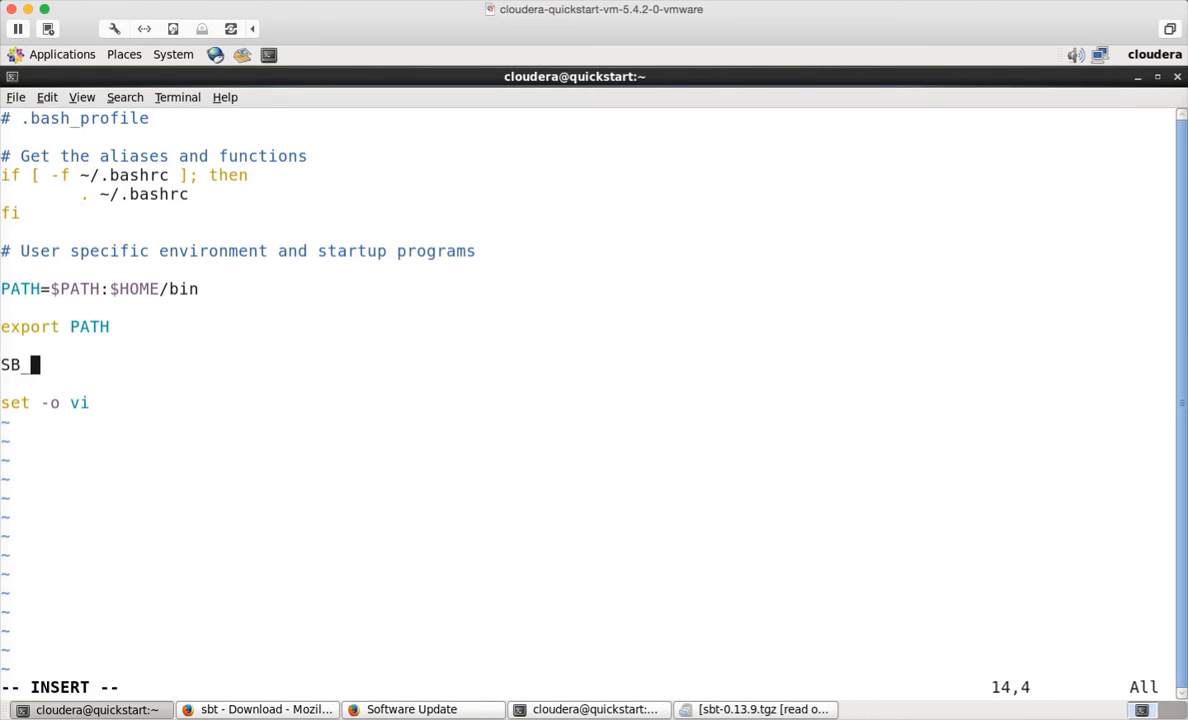
text(TH)
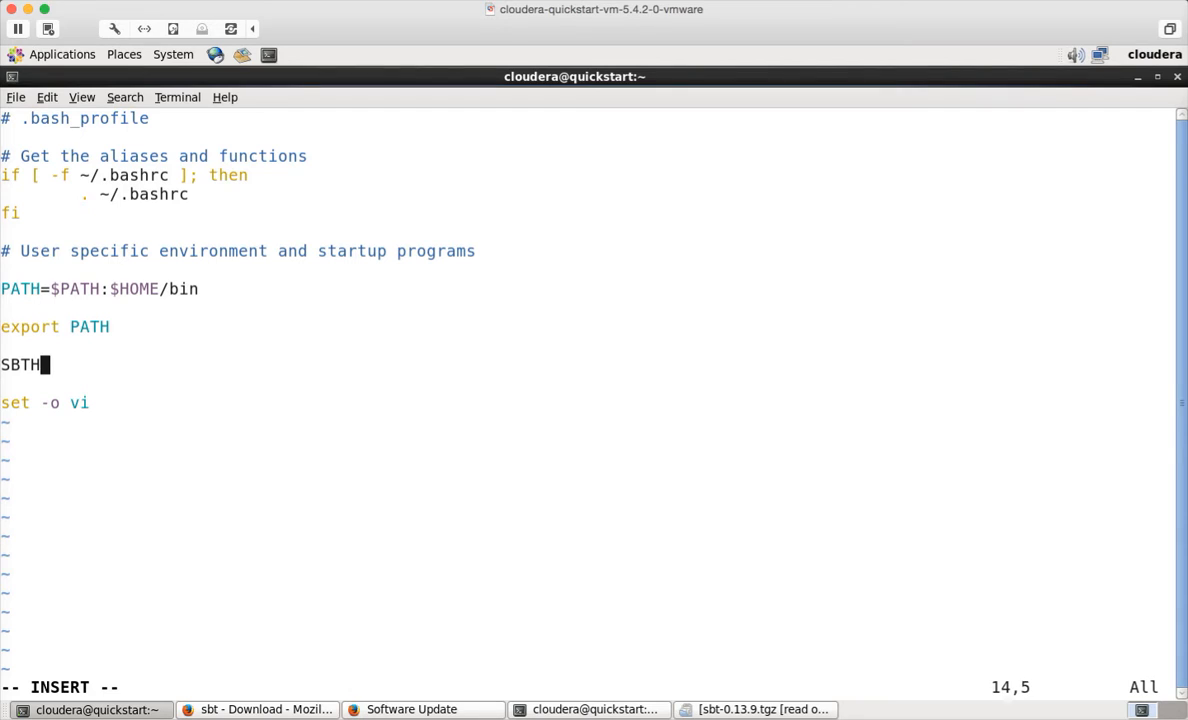
text(_HOME)
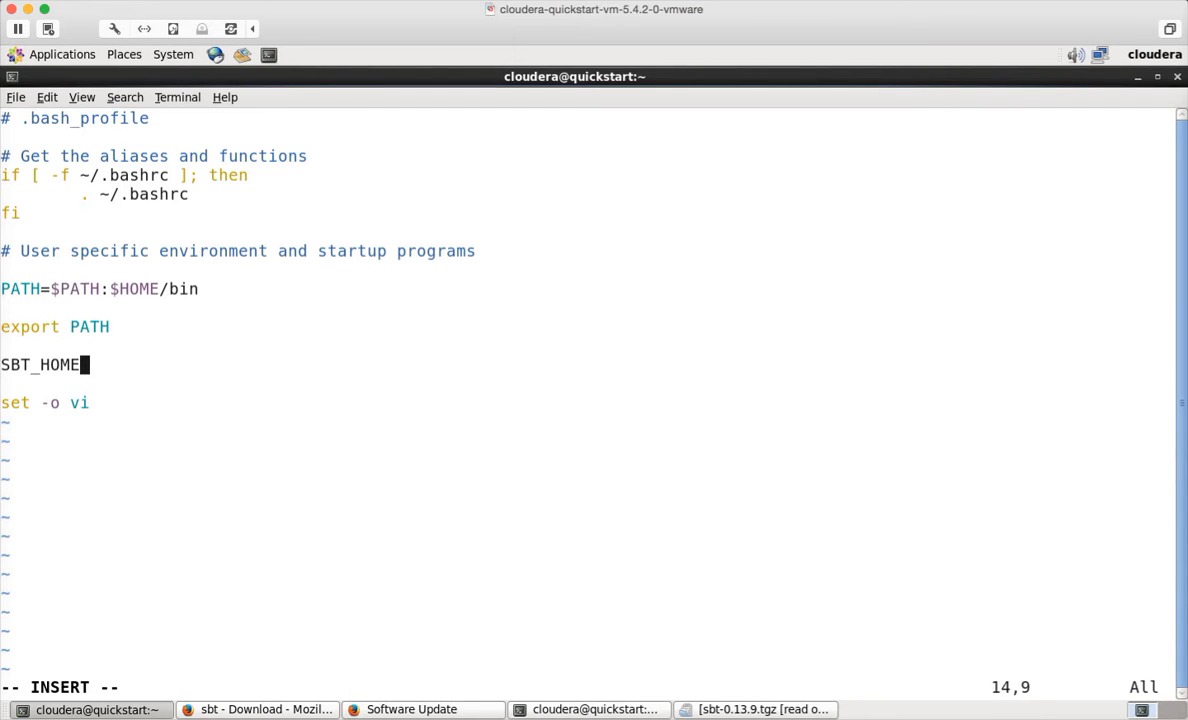
text(=)
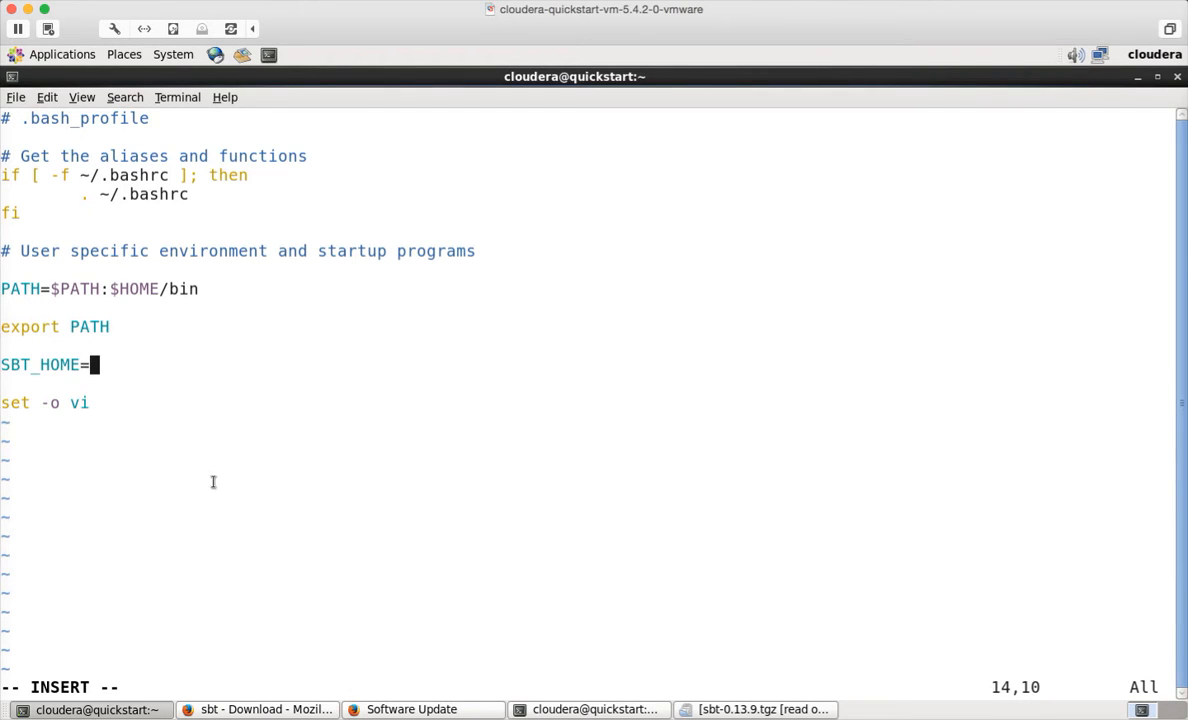
text(/home/cloudera/sbt/bin)
text(export P)
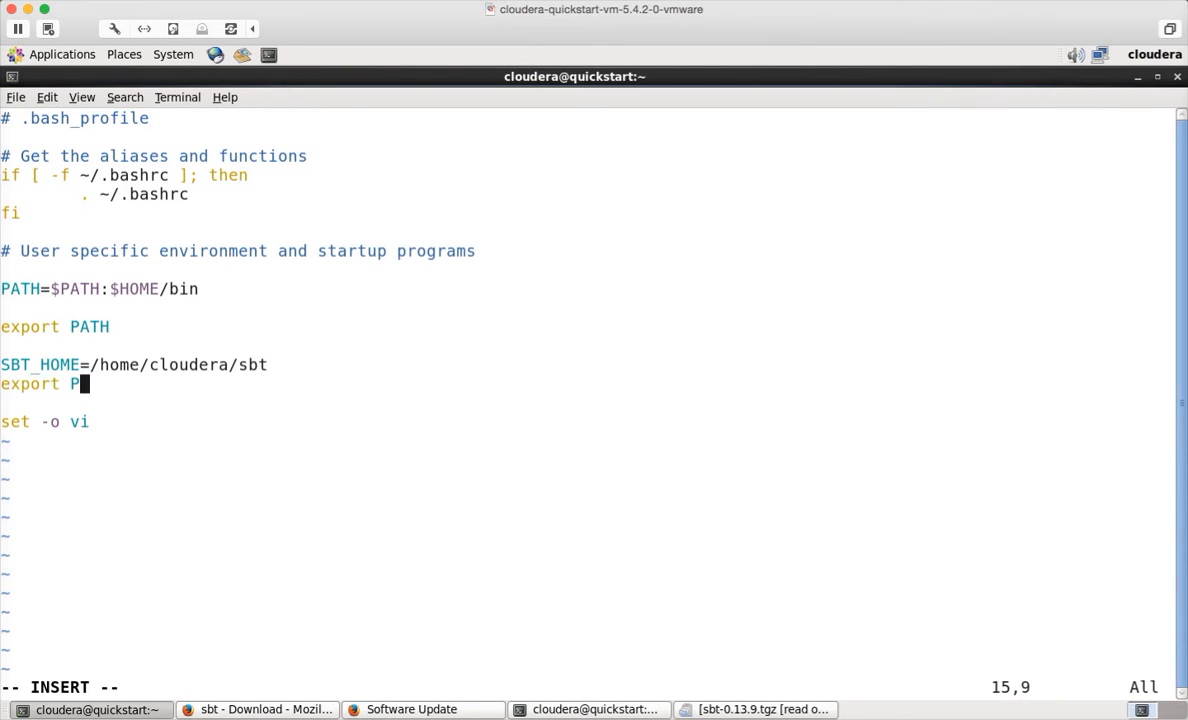
- Add export PATH=$PATH:$SBT_HOME/bin to the profile
text(ATH=)
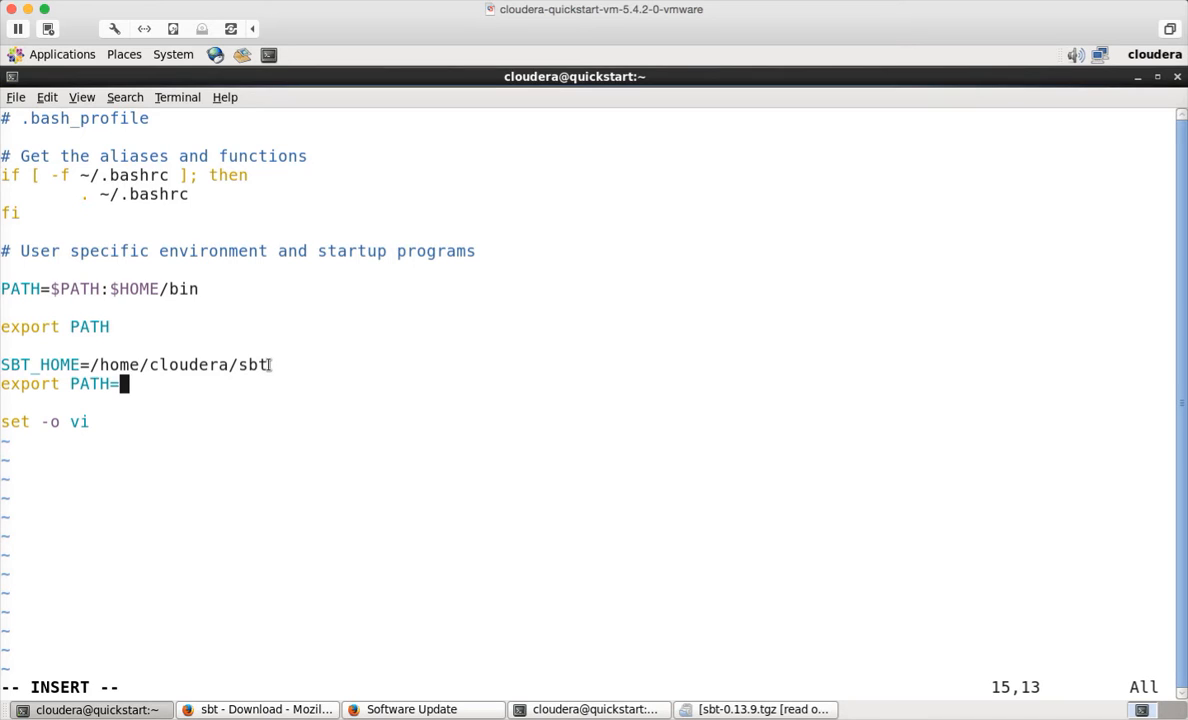
text($PA)
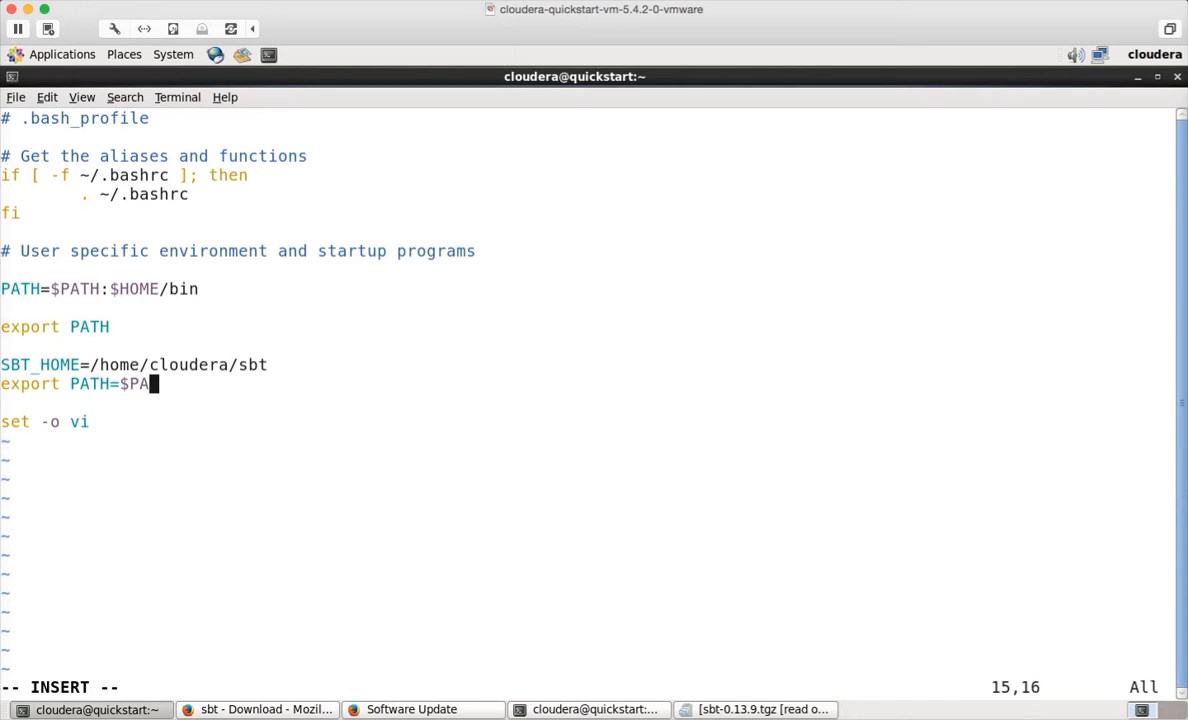
text(TH:)
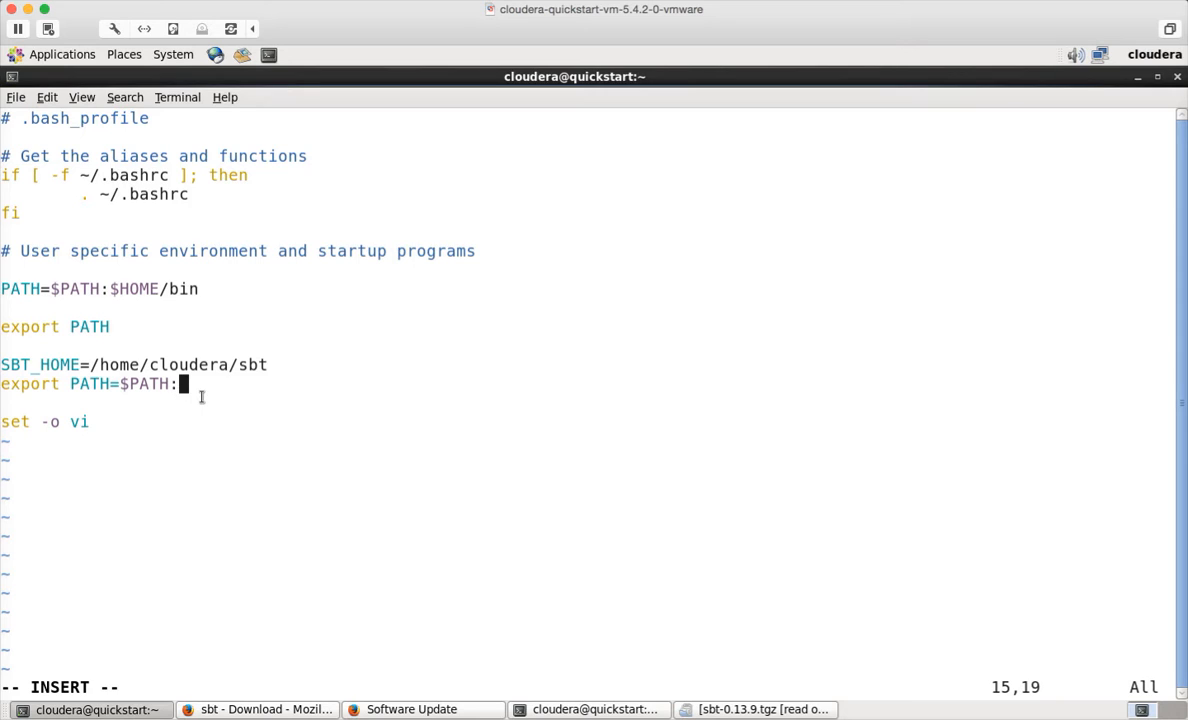
text($)
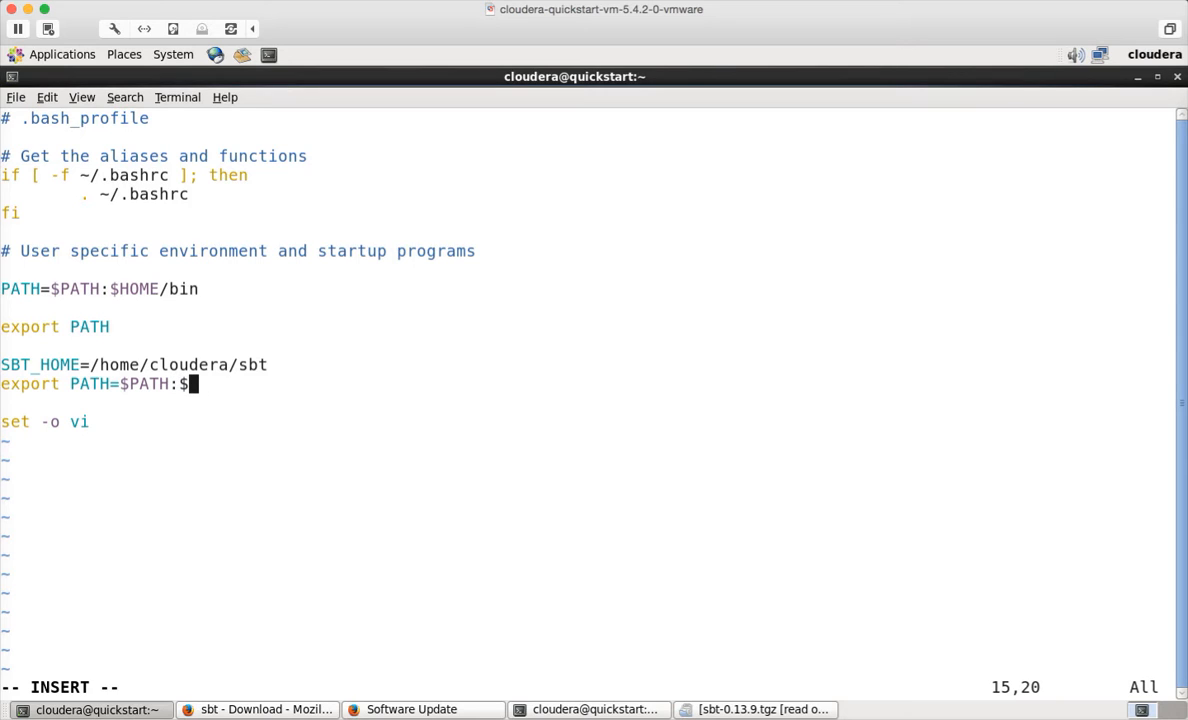
text(SBT_HOM)
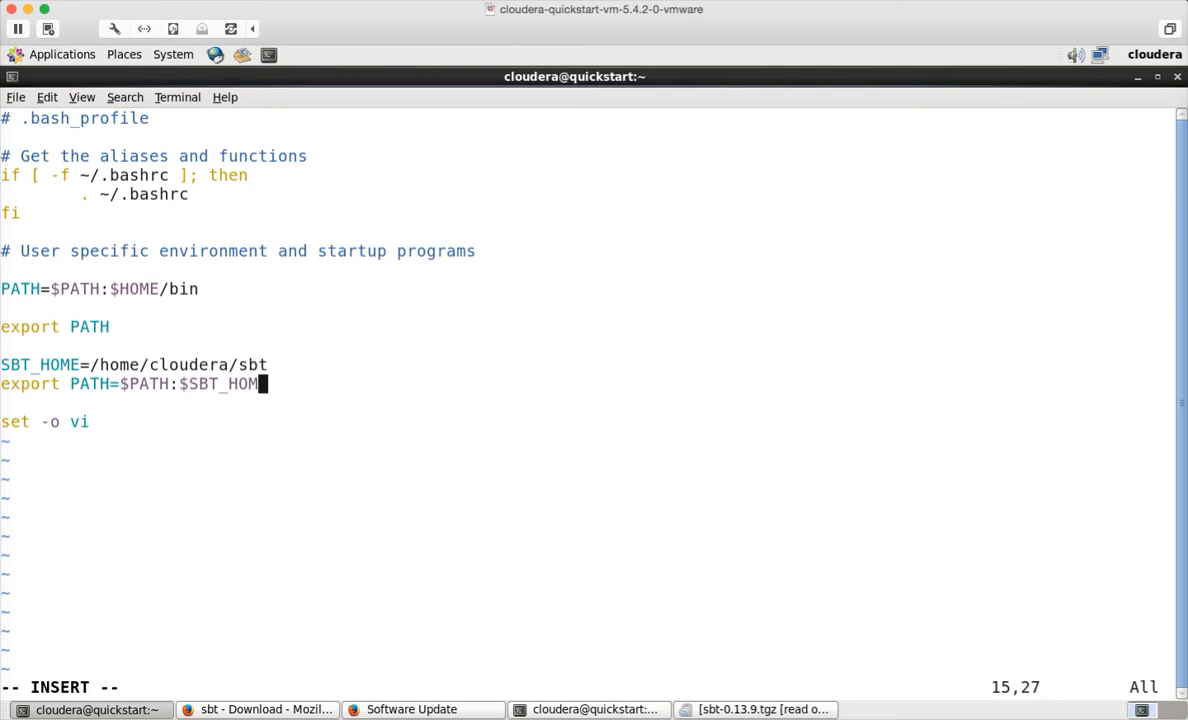
text(E)
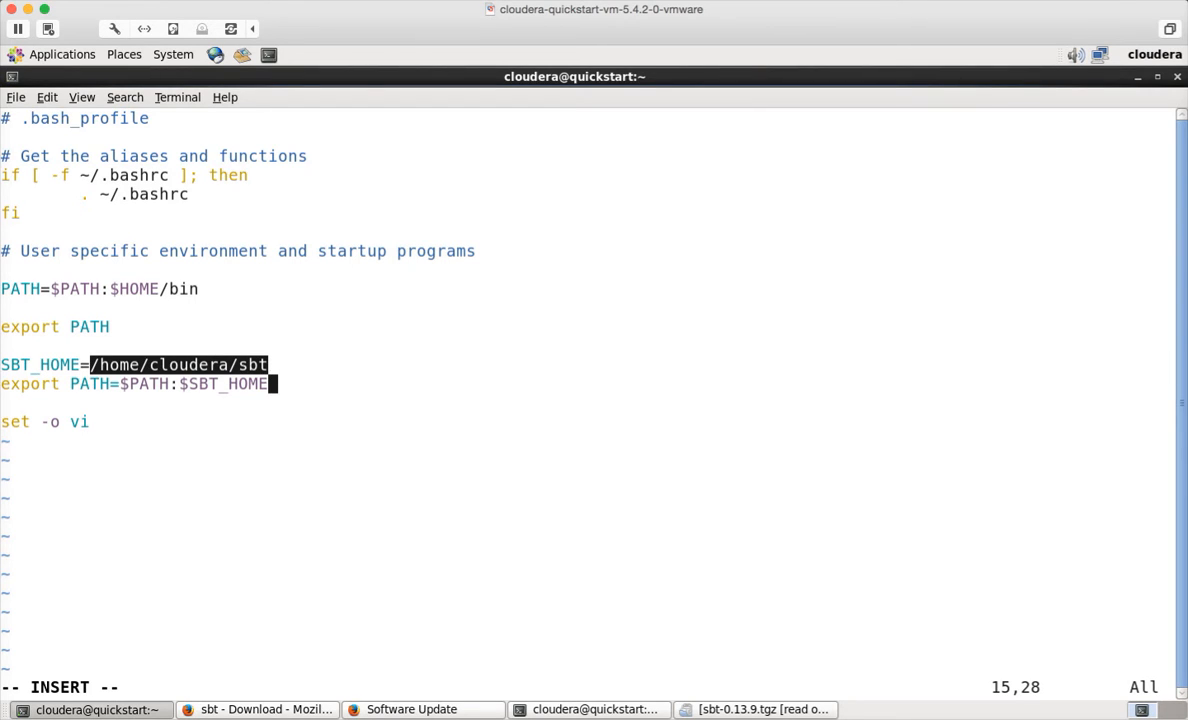
text(/bin)
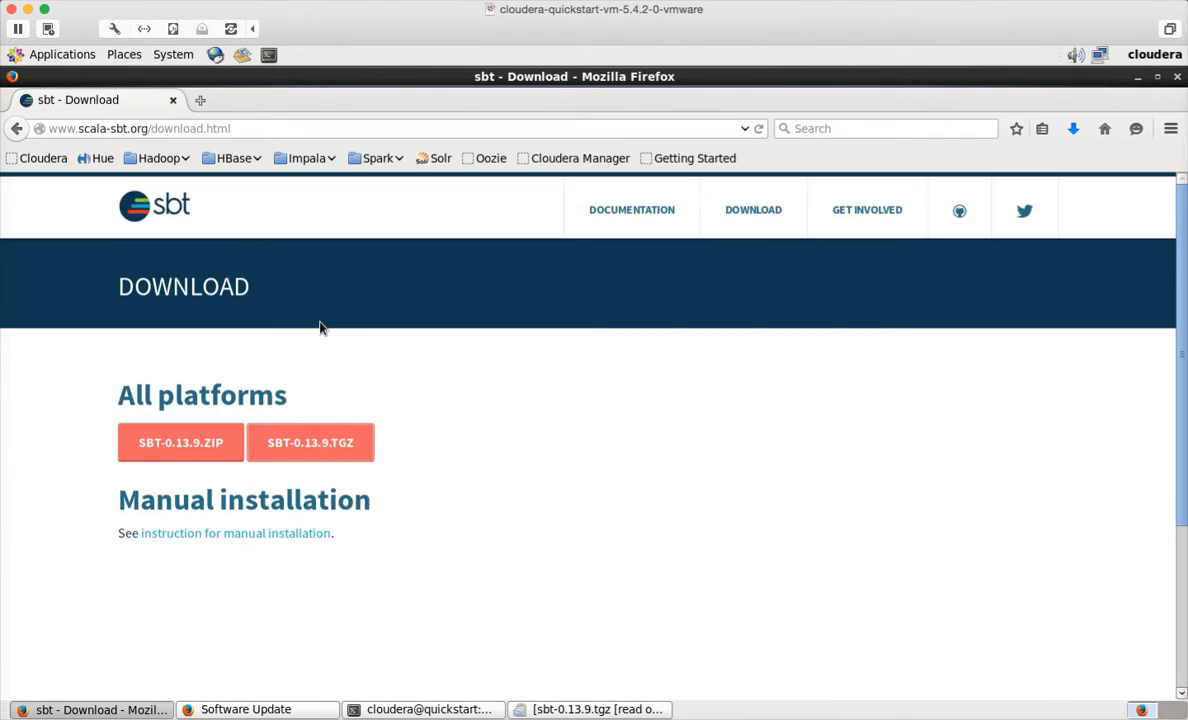
- Launch a new maximized terminal and run sbt, which reports command not found
click(420, 708)
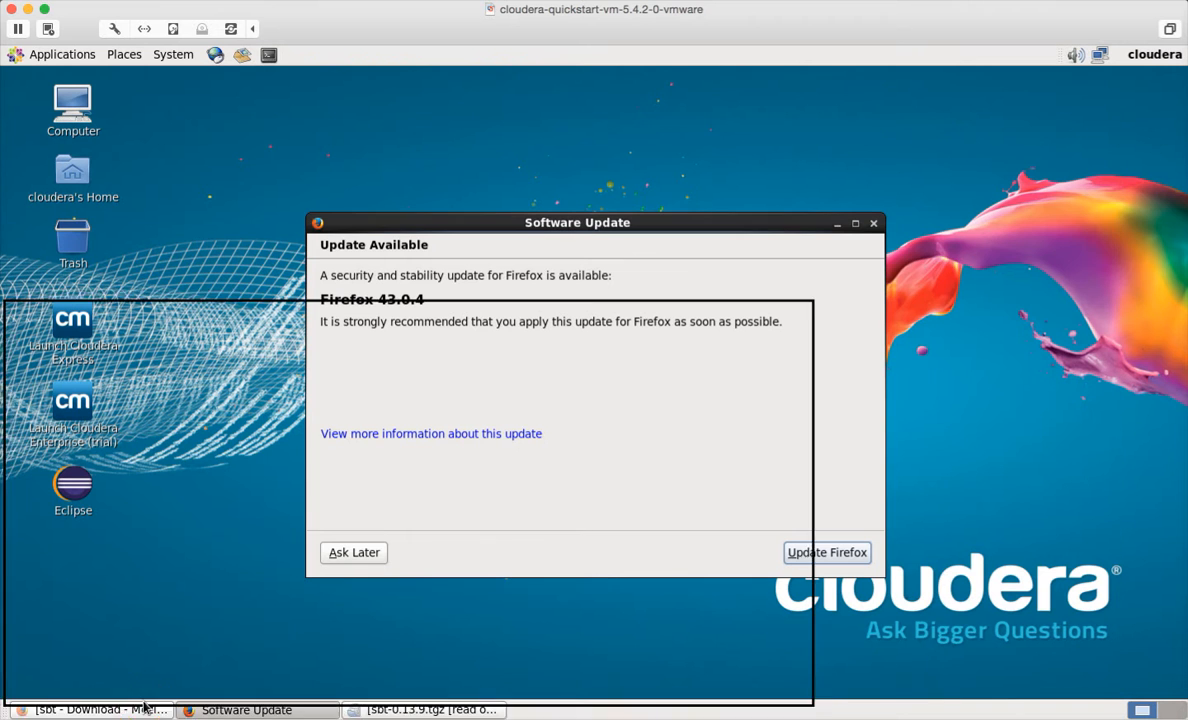
click(270, 56)
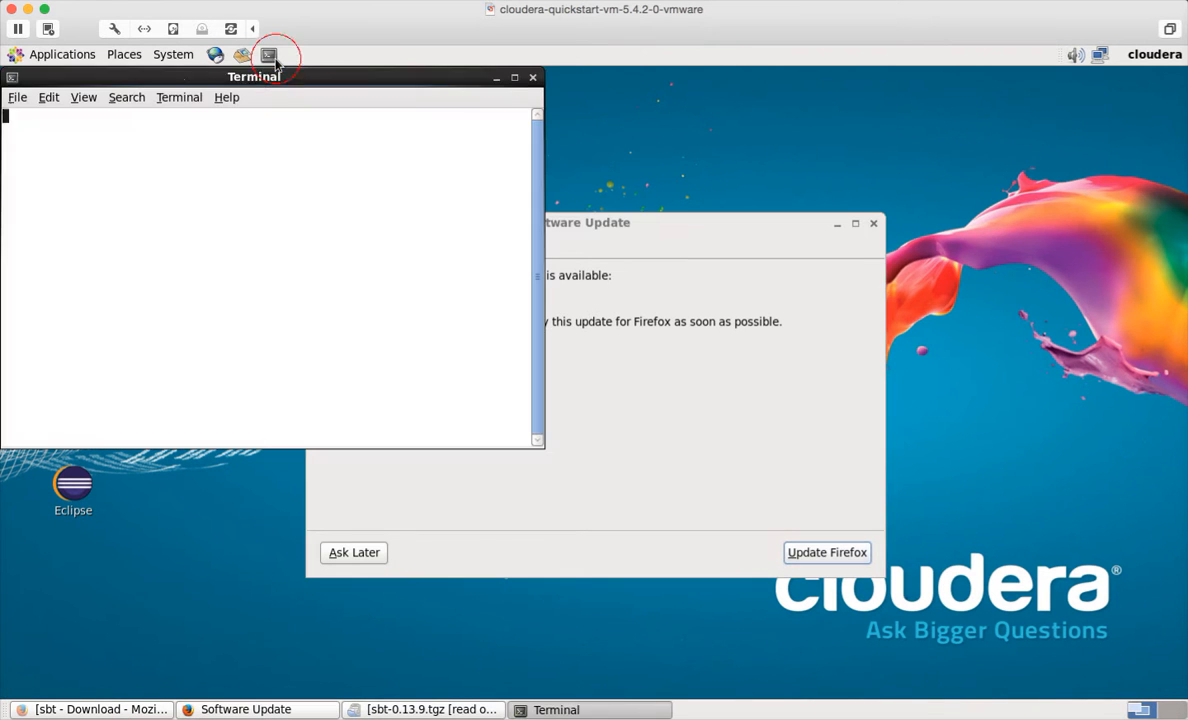
text(sbt)
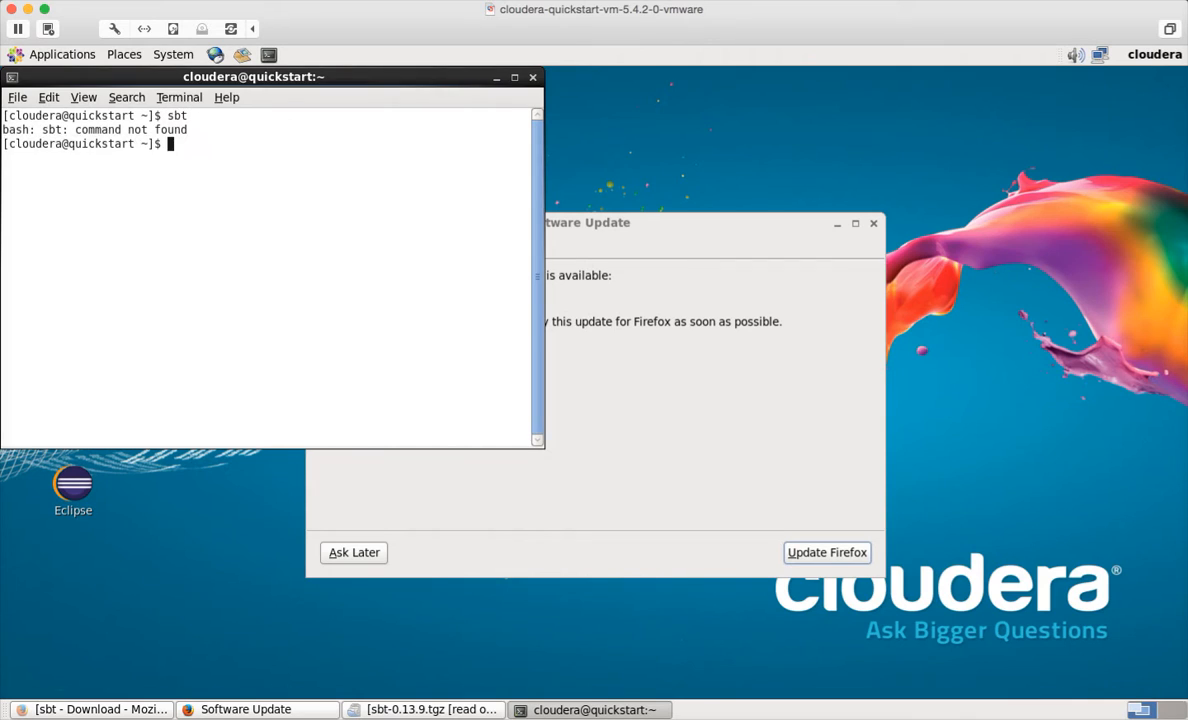
mouse_move(512, 80)
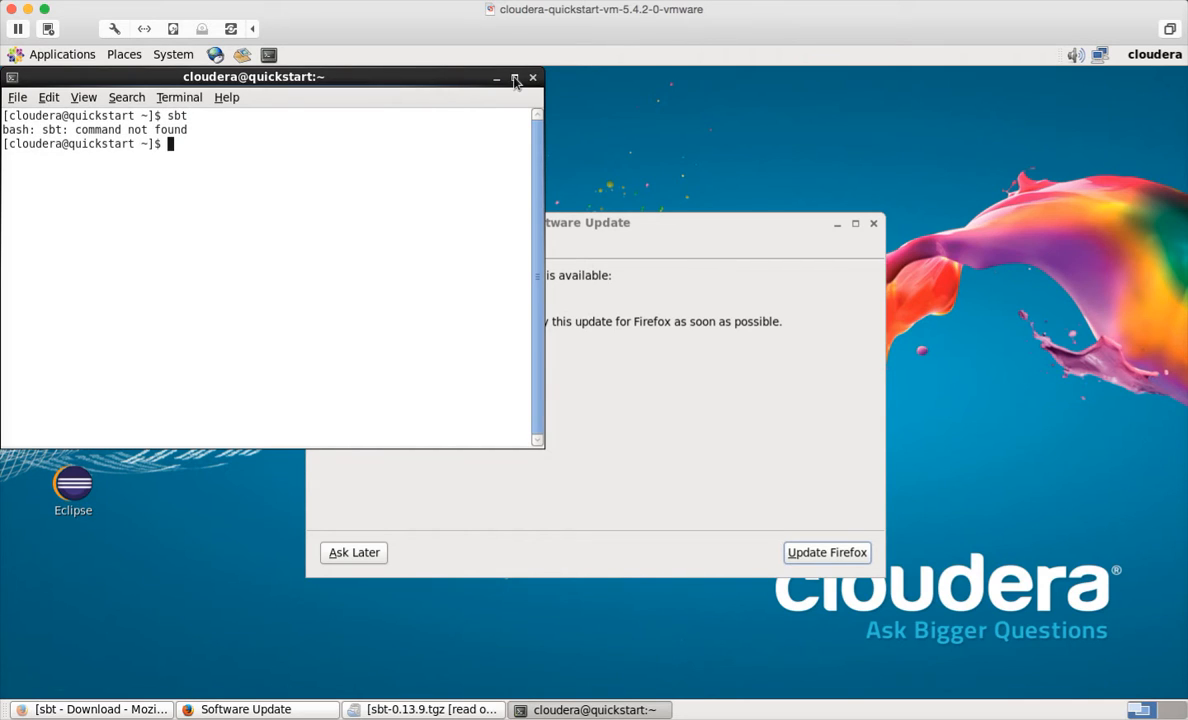
click(512, 78)
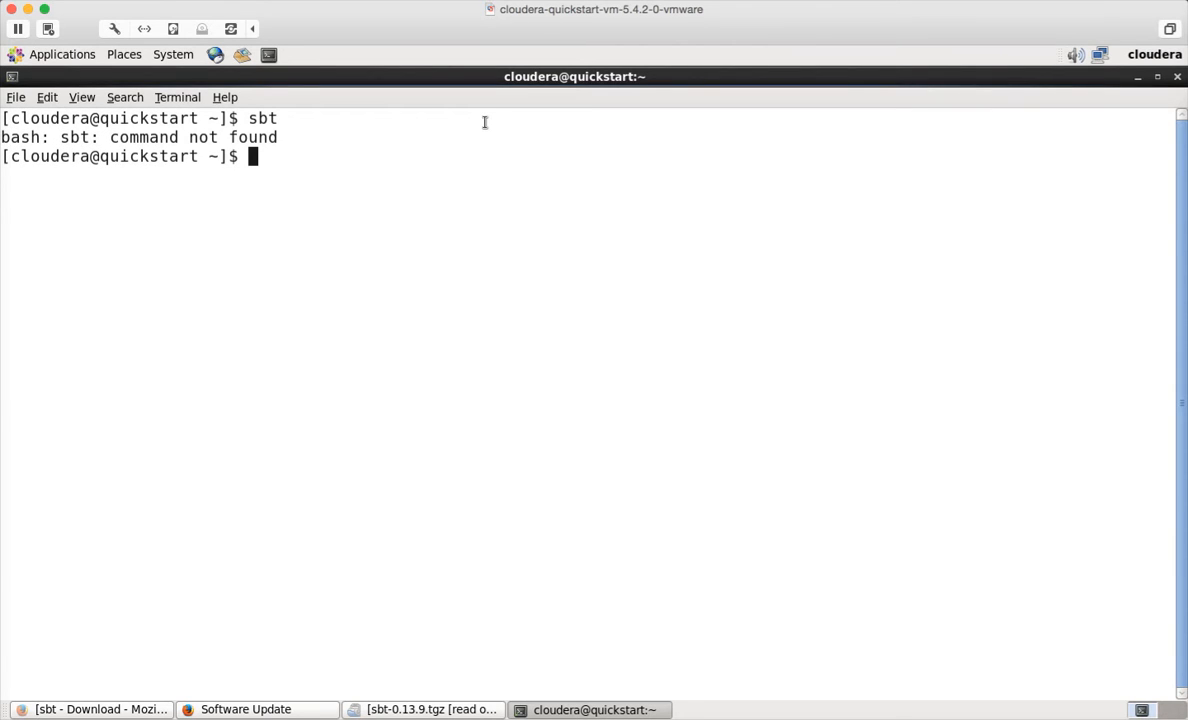
- Source ~/.bash_profile and start sbt, stopping it while it fetches 0.13.9
text(.)
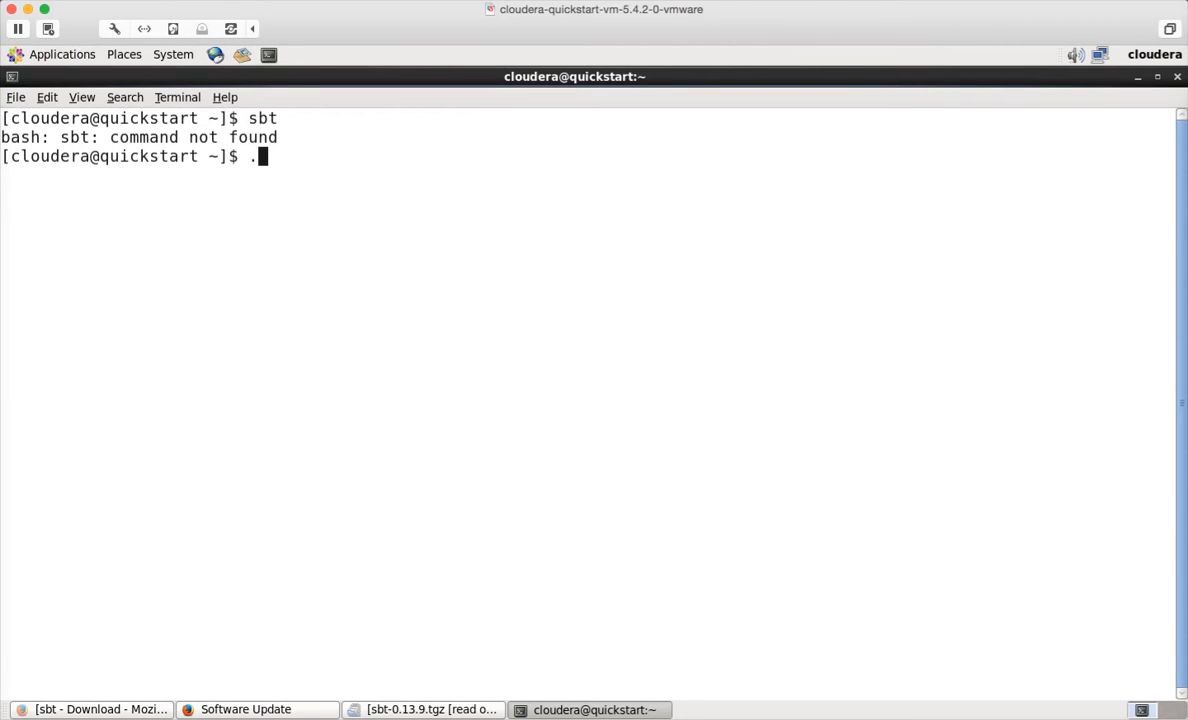
text(~/.bash_profile)
text(sbt)
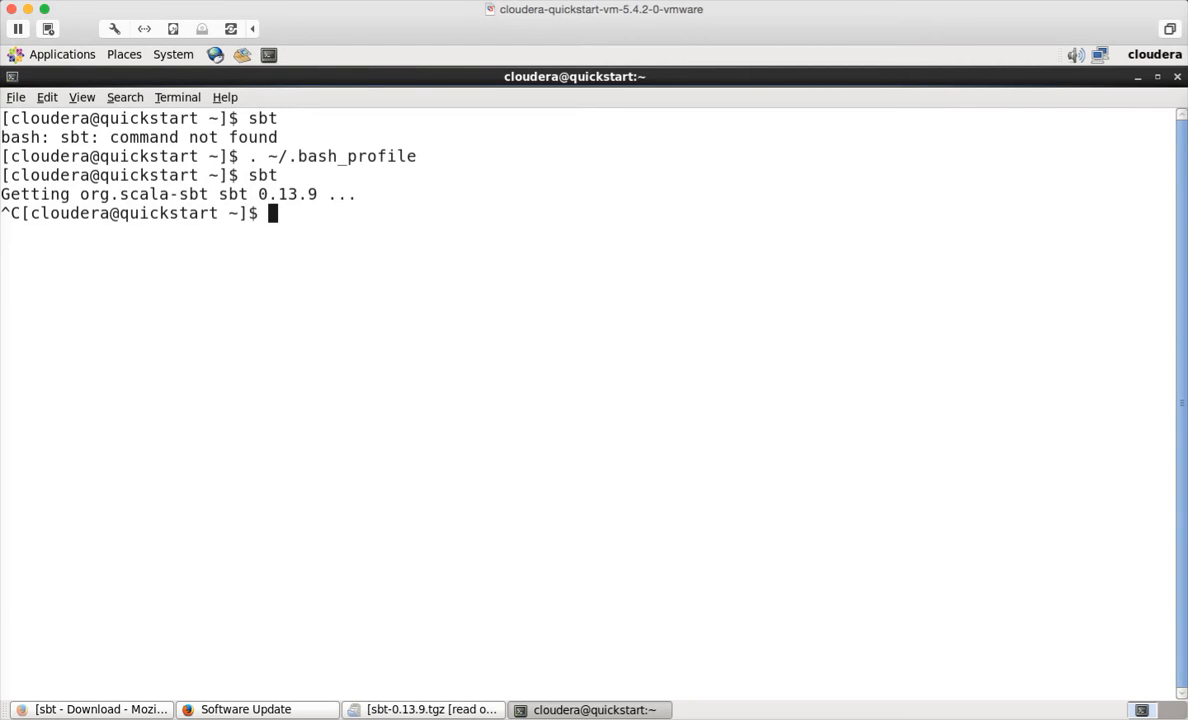
- Print the contents of ~/.bash_profile and ~/.bashrc with cat
text(cat ~)
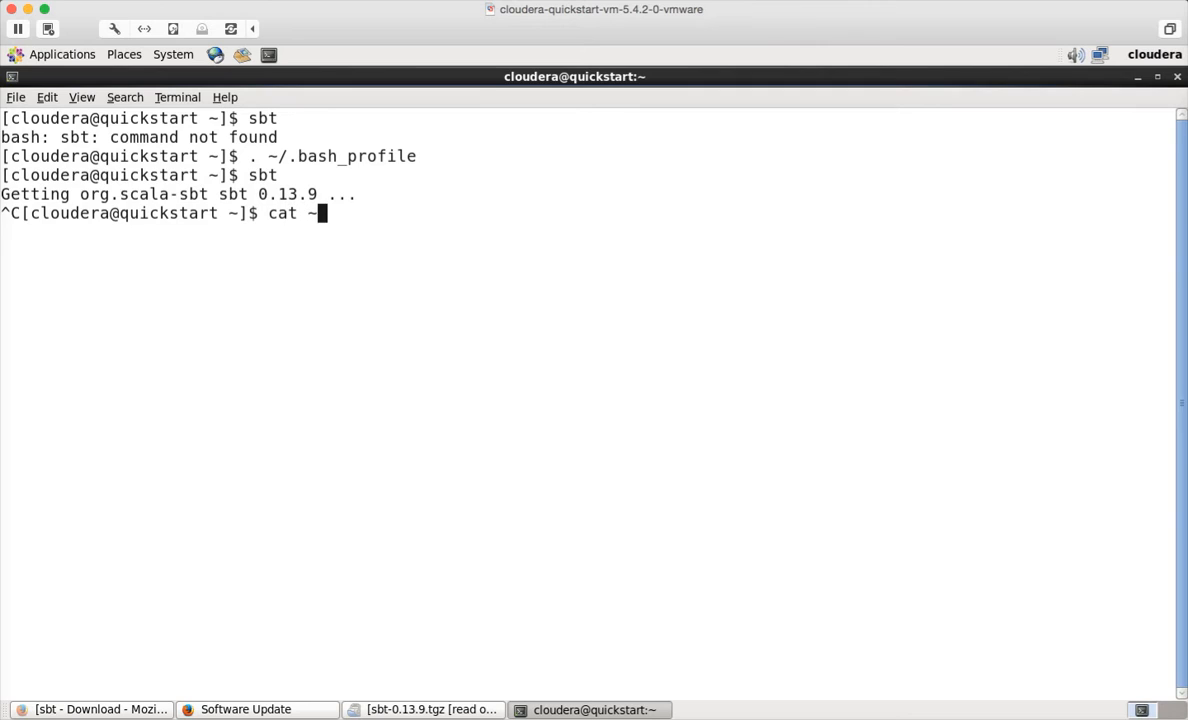
text(.bash_profile)
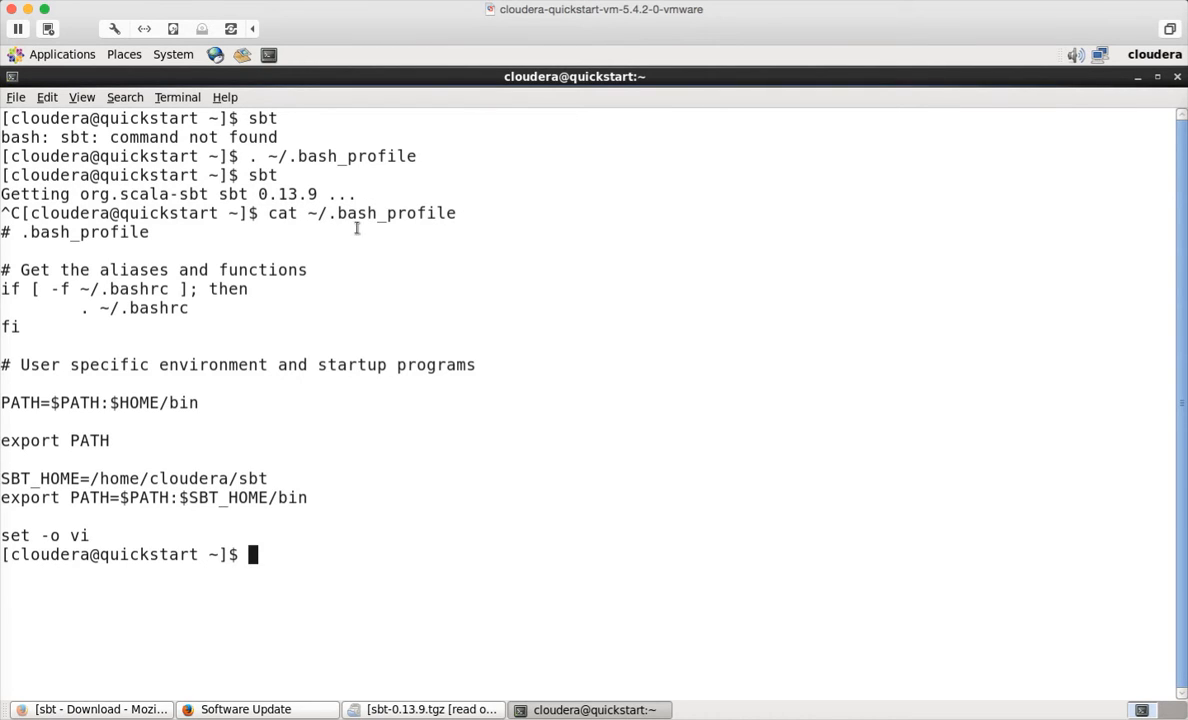
mouse_move(48, 498)
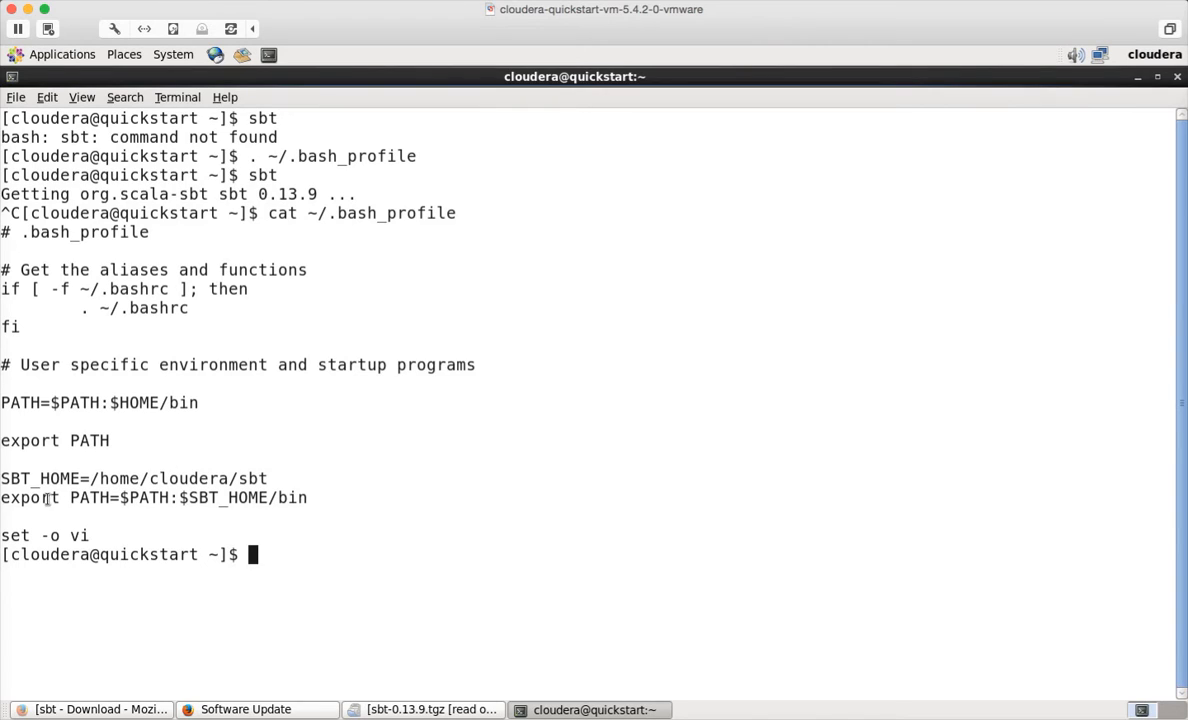
text(cat)
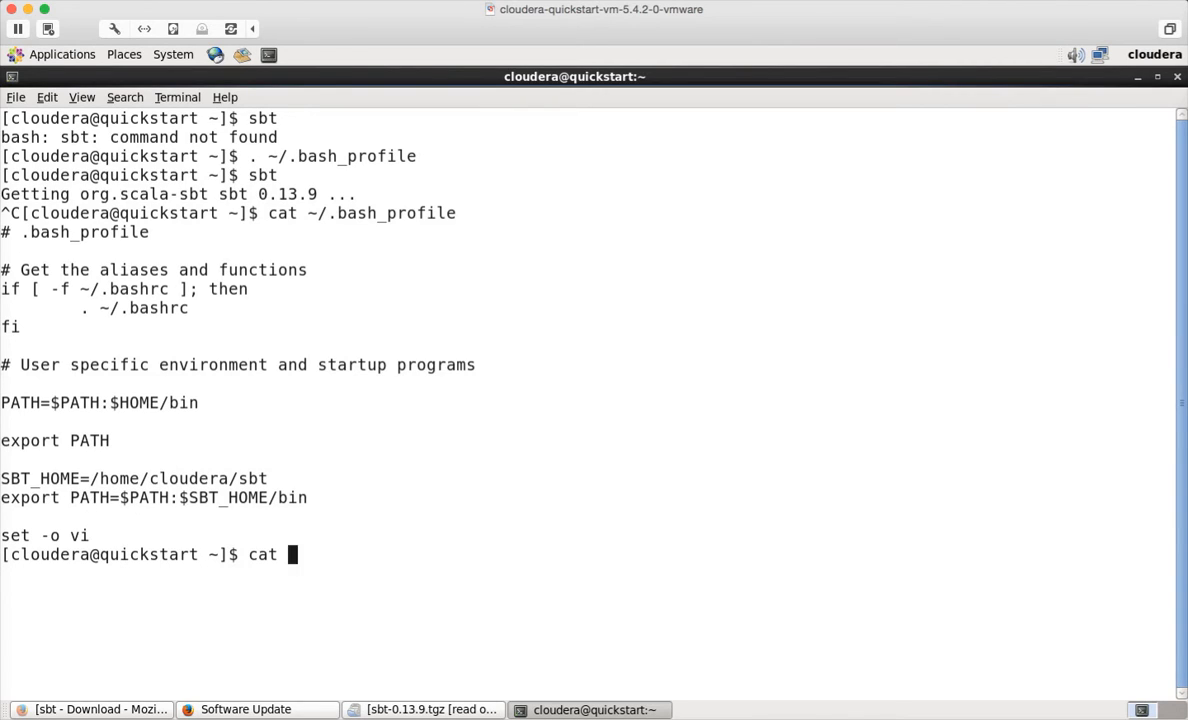
text(~/.bash_)
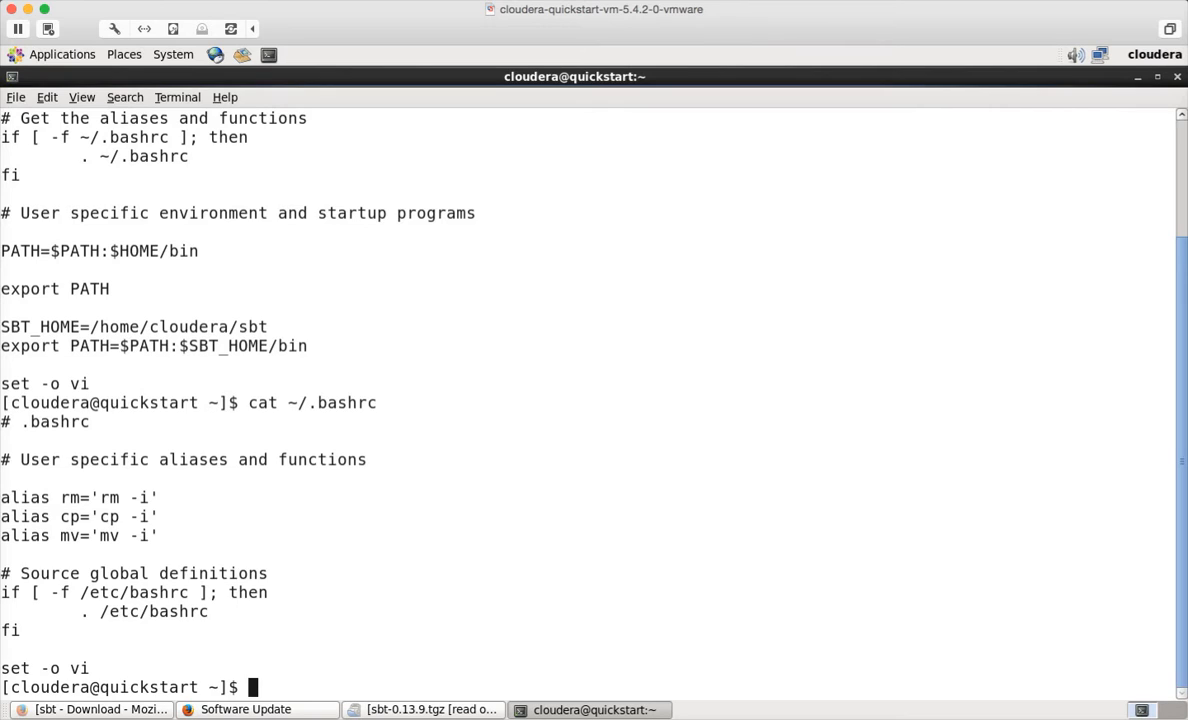
- Reload ~/.bash_profile and filter env for sbt, confirming PATH includes /home/cloudera/sbt/bin
text(. ~/.bash_profile)
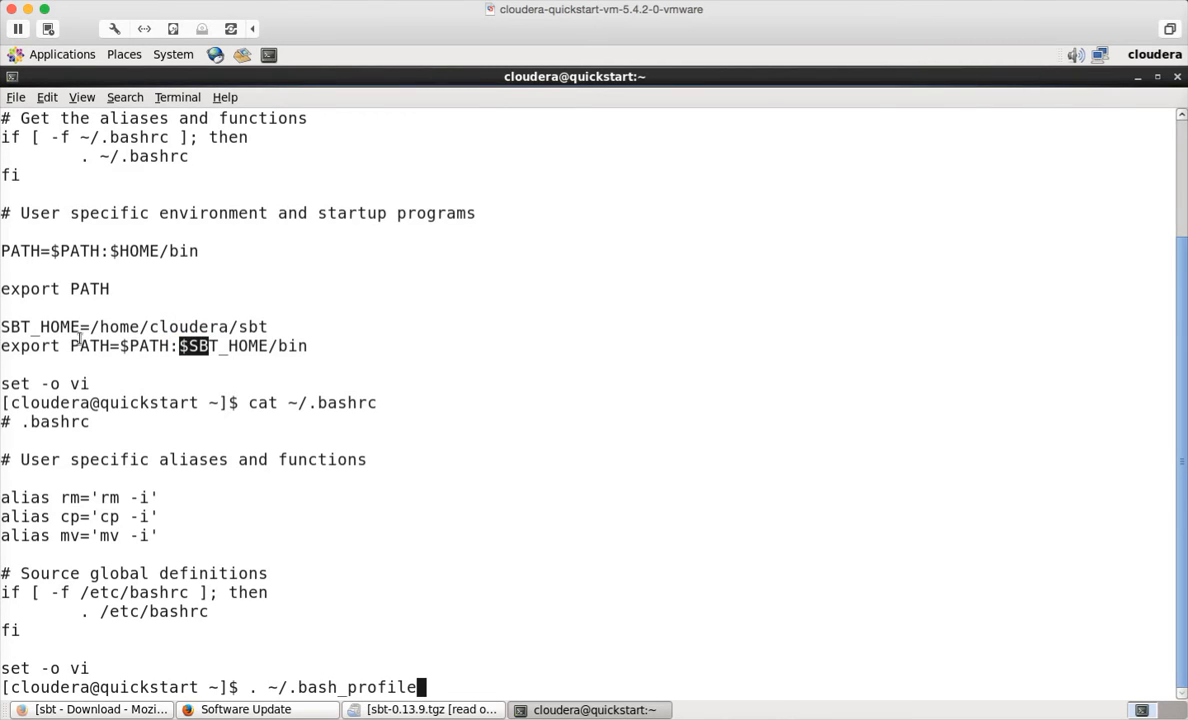
mouse_move(190, 328)
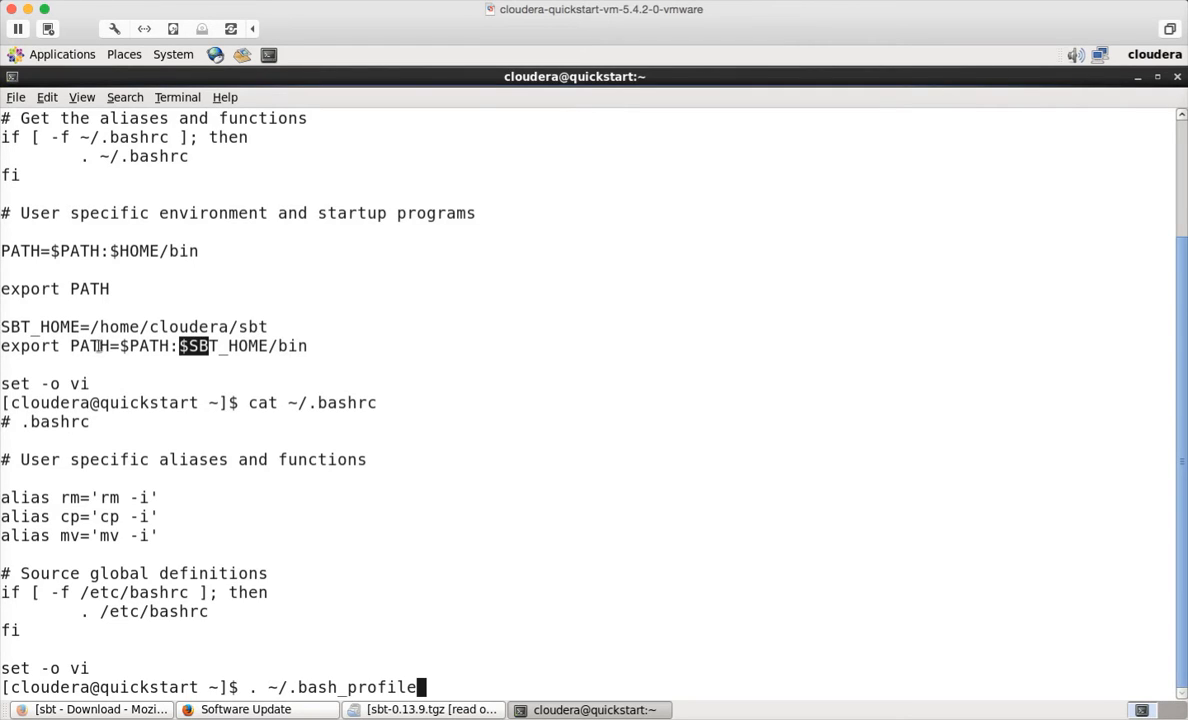
key(Return)
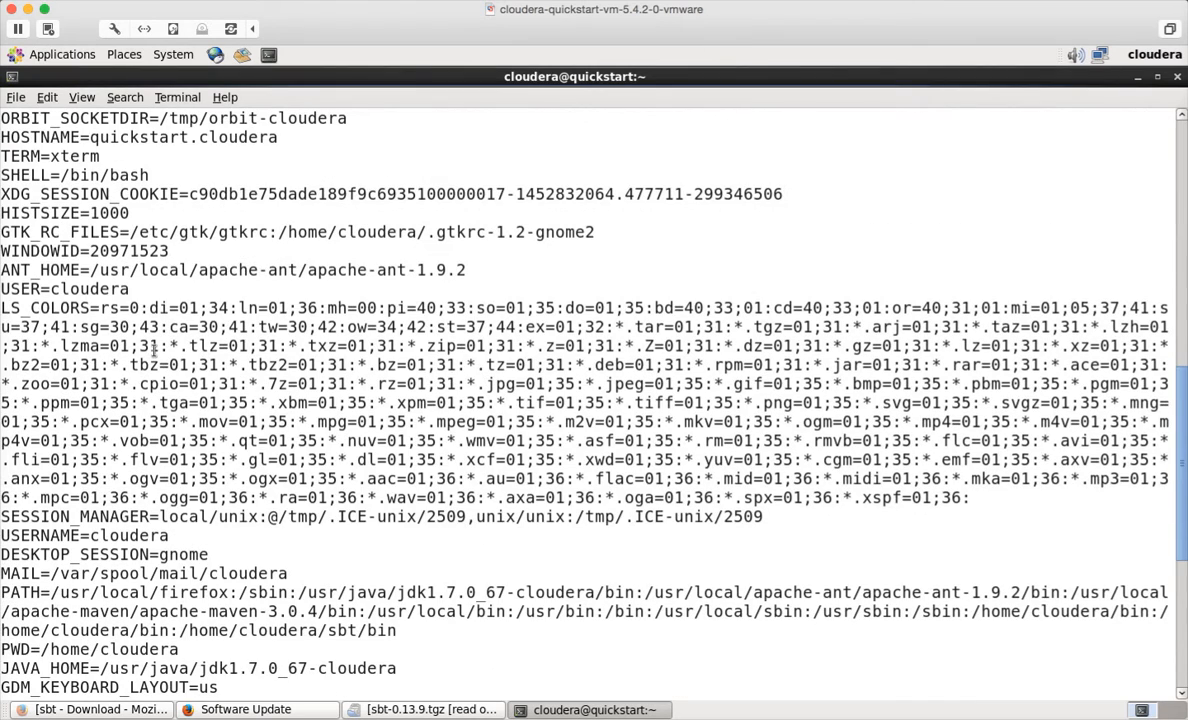
scroll(down, 3)
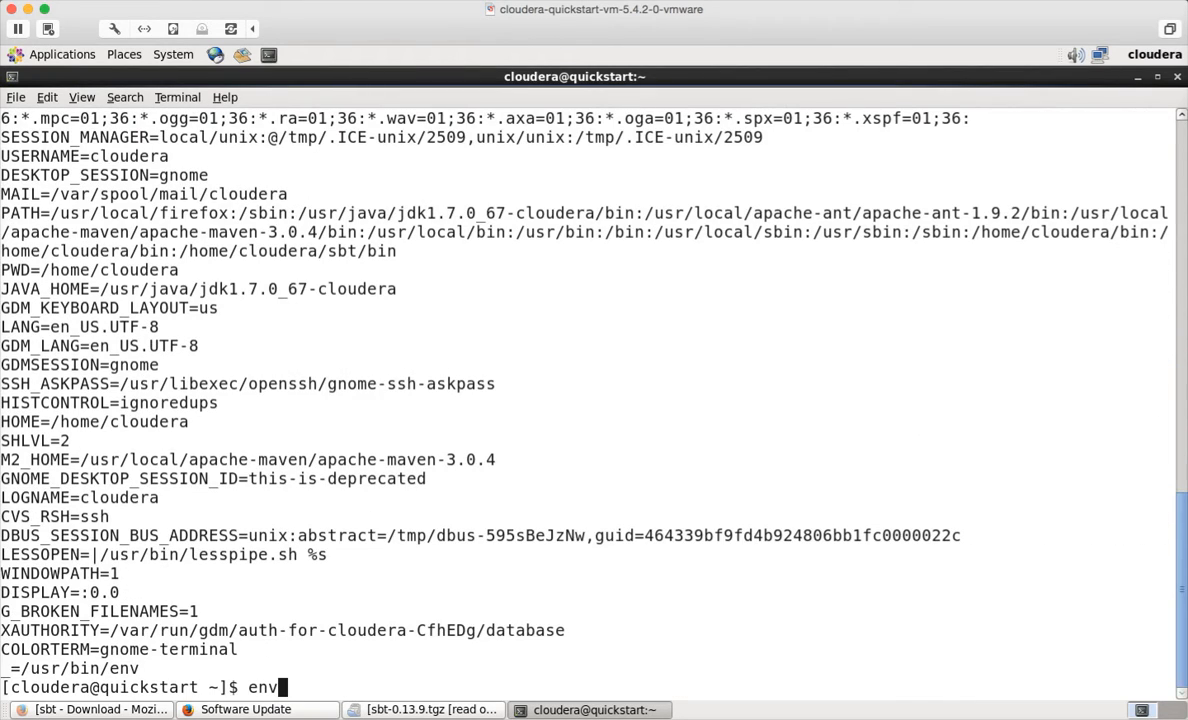
text(|grep -i sbt)
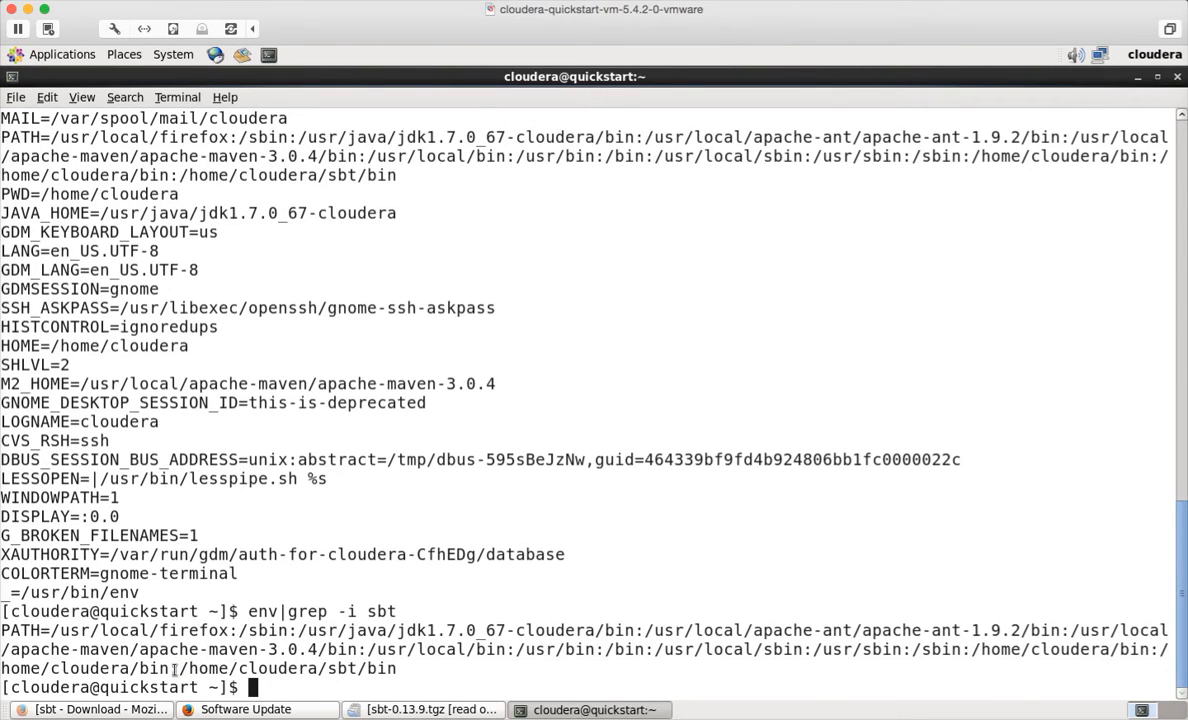
- Print ~/.bash_profile again with cat and select part of the output
text(cat)
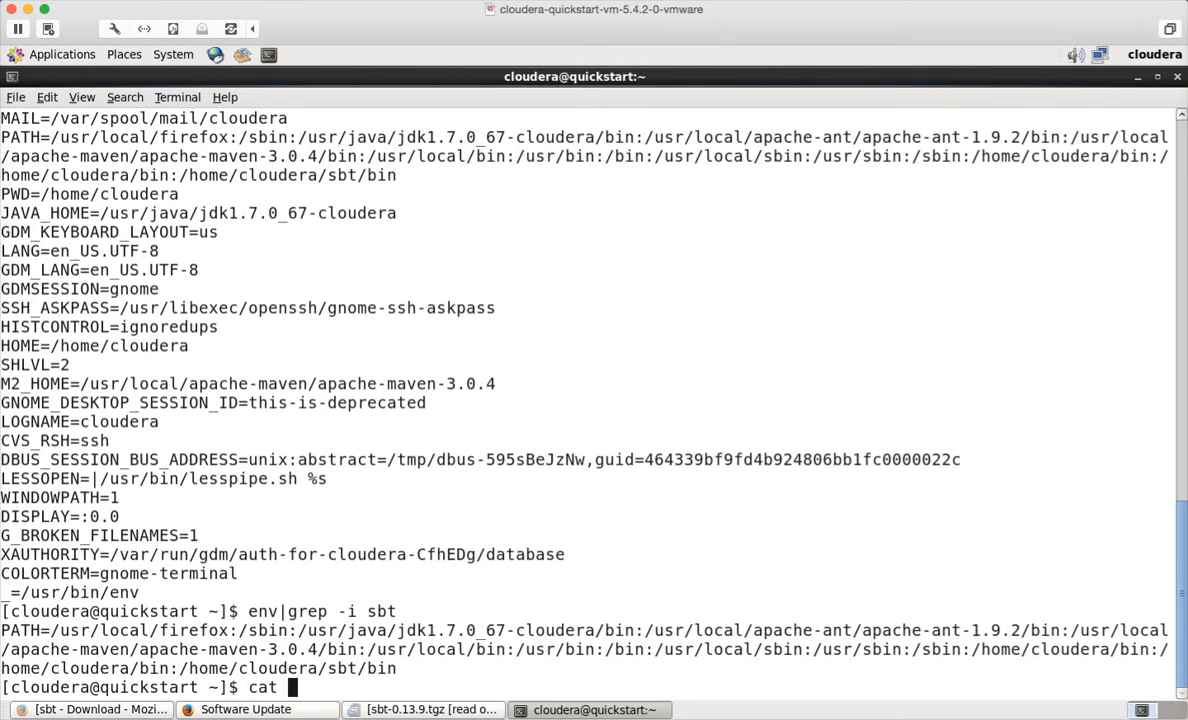
text(~/.bas)
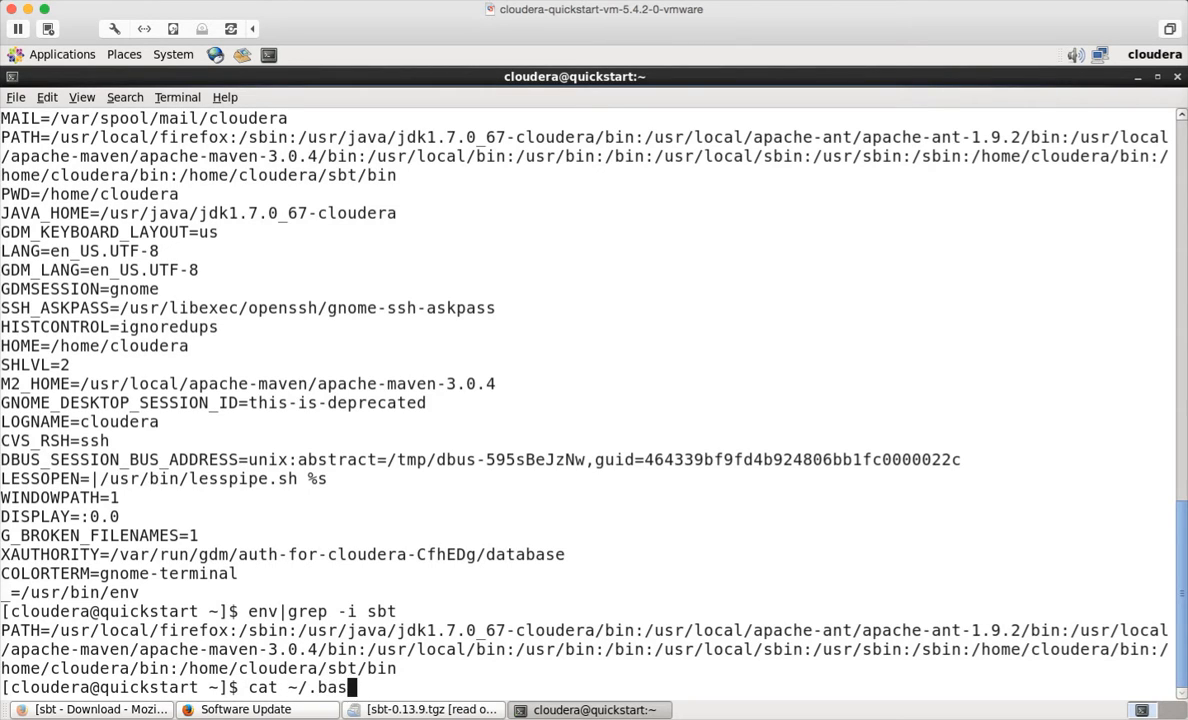
text(h_profile)
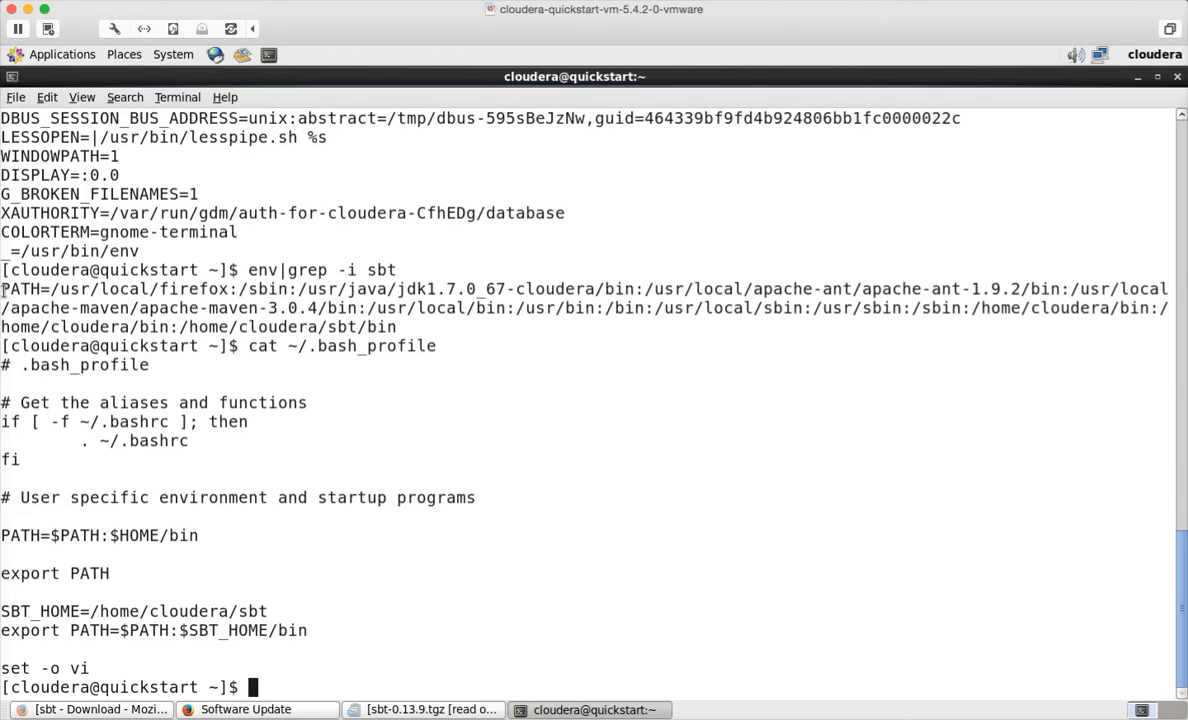
drag(0, 288, 410, 328)
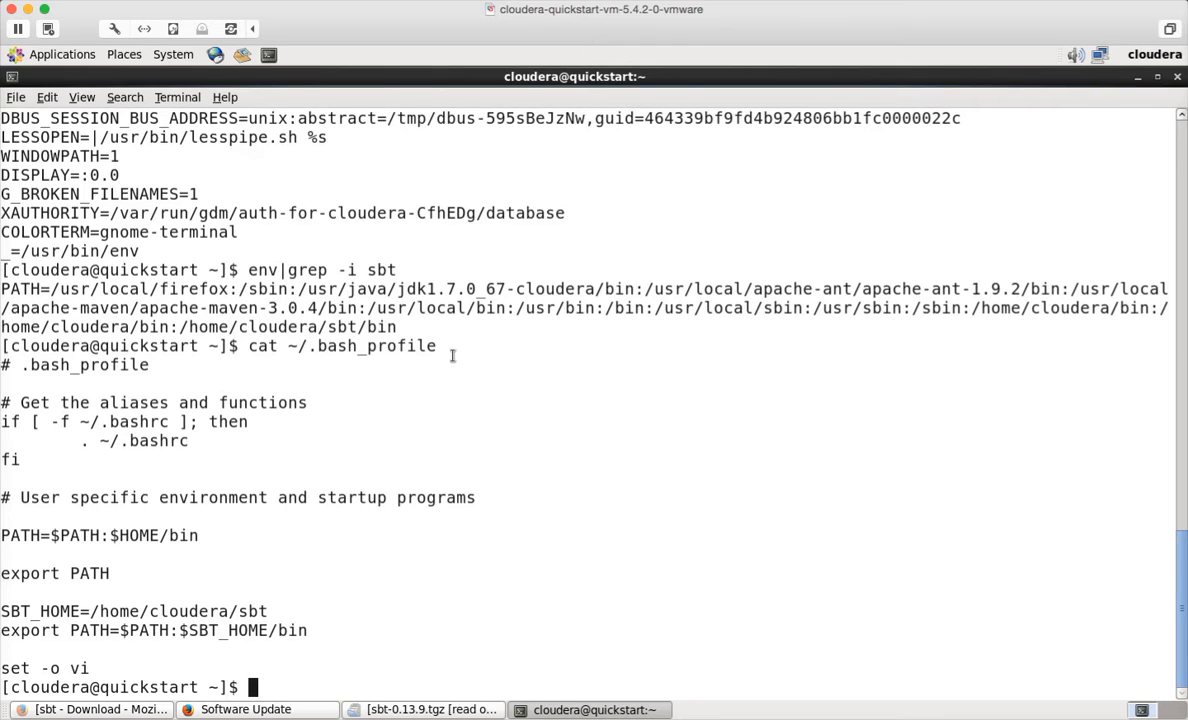
- Create and enter the scala directory, then list it to show only spark_shell.scala
text(mk)
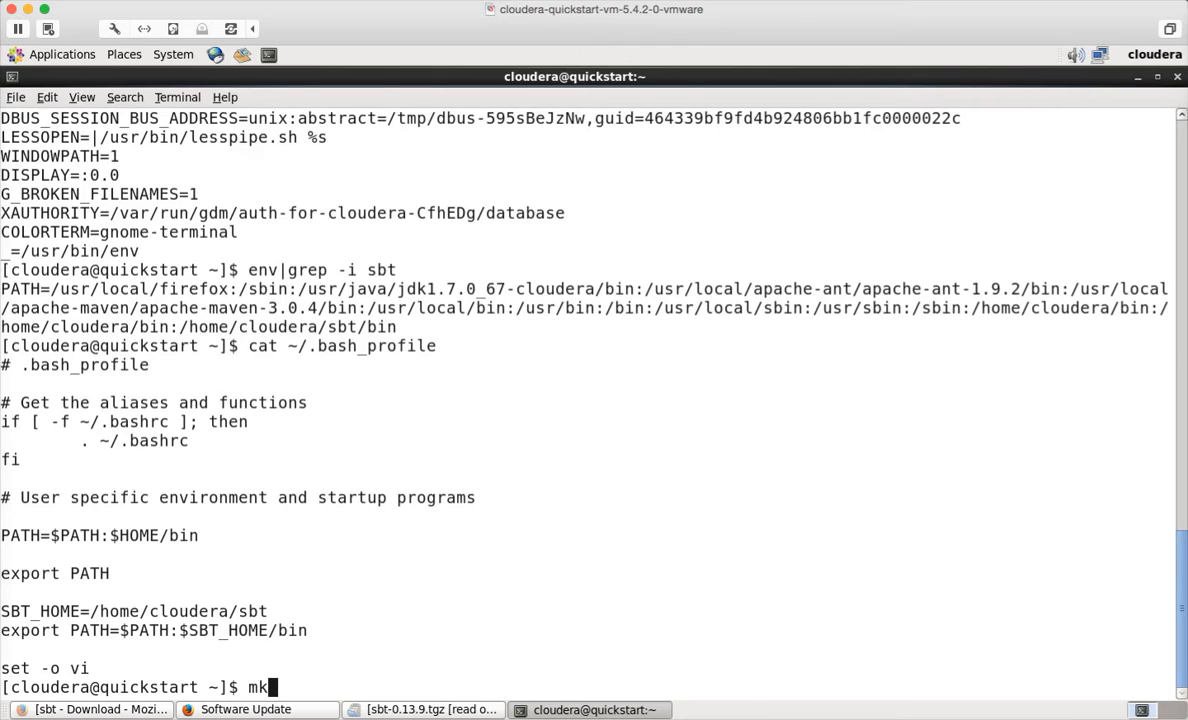
text(dir =p)
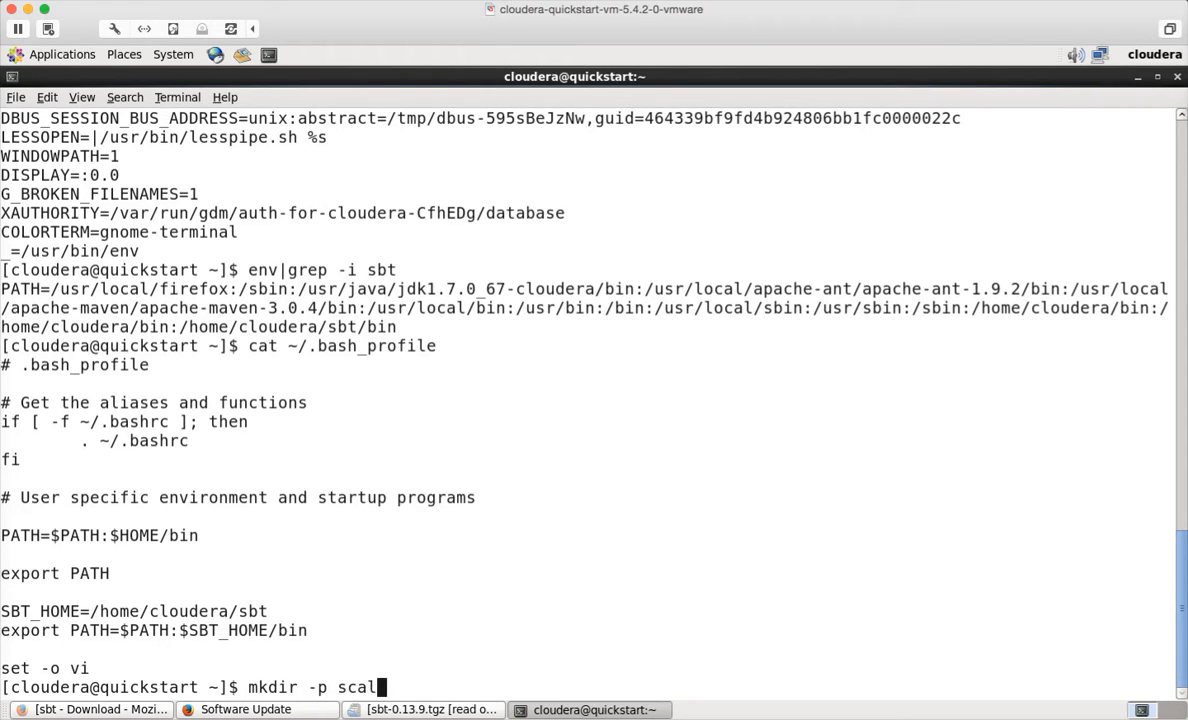
key(Return)
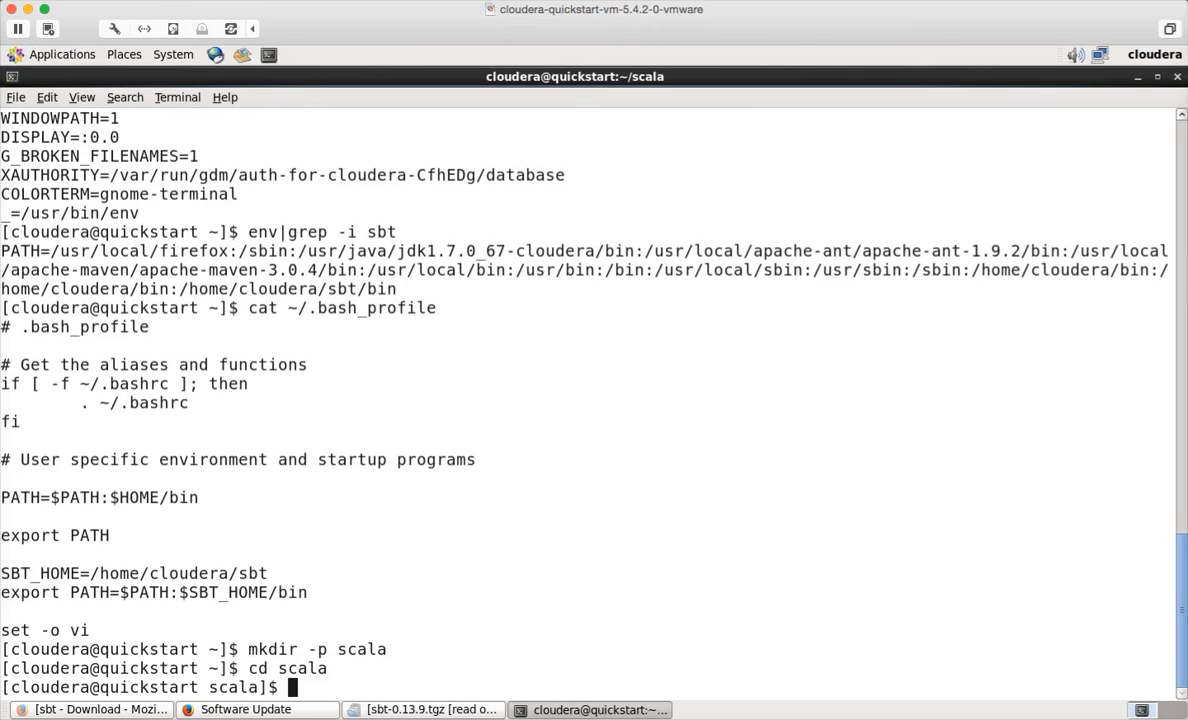
text(ls -ltr)
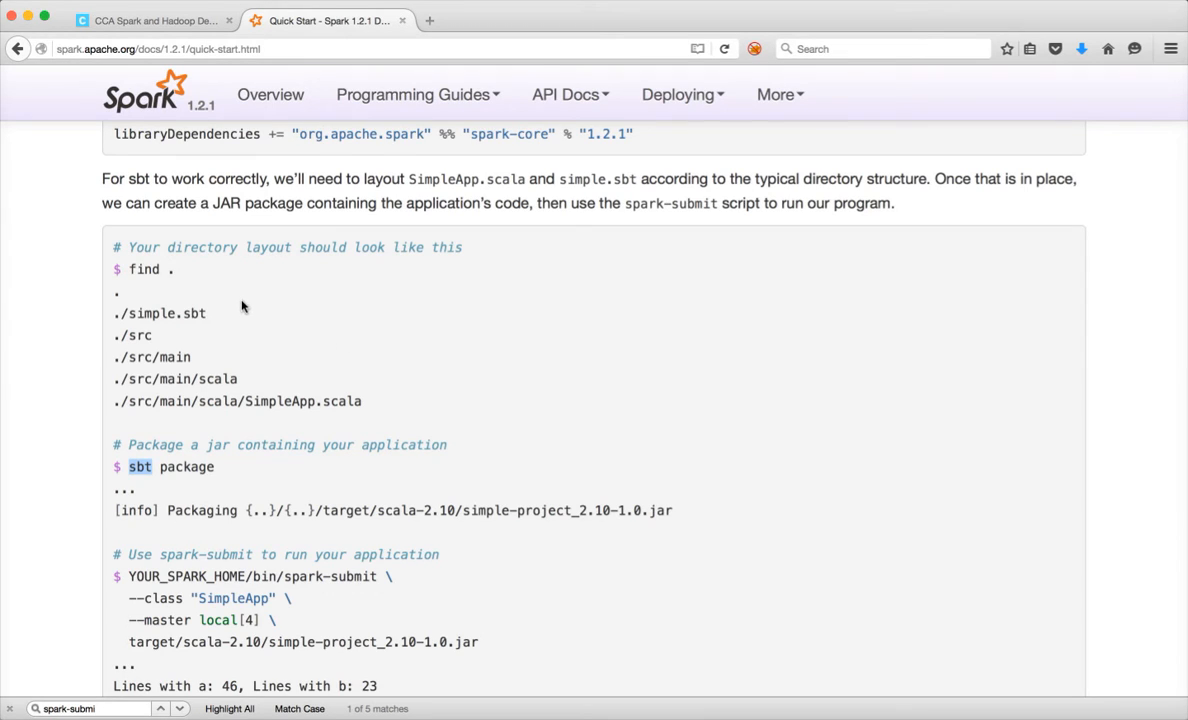
mouse_move(232, 334)
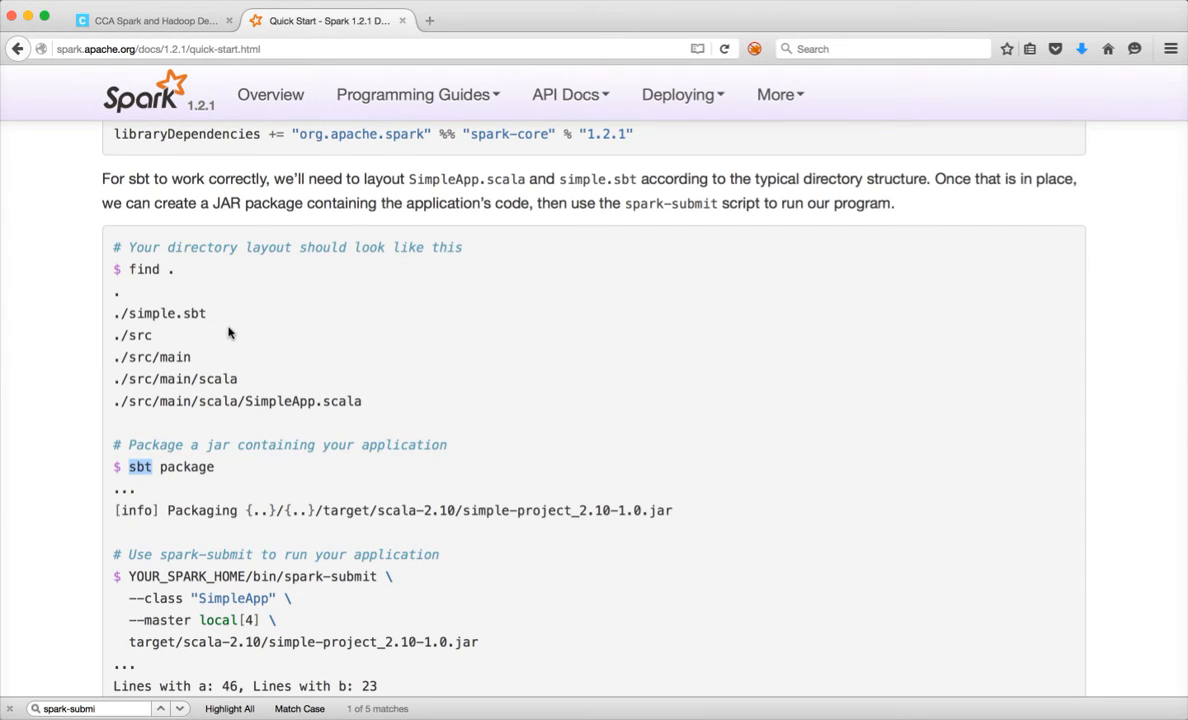
scroll(up, 3)
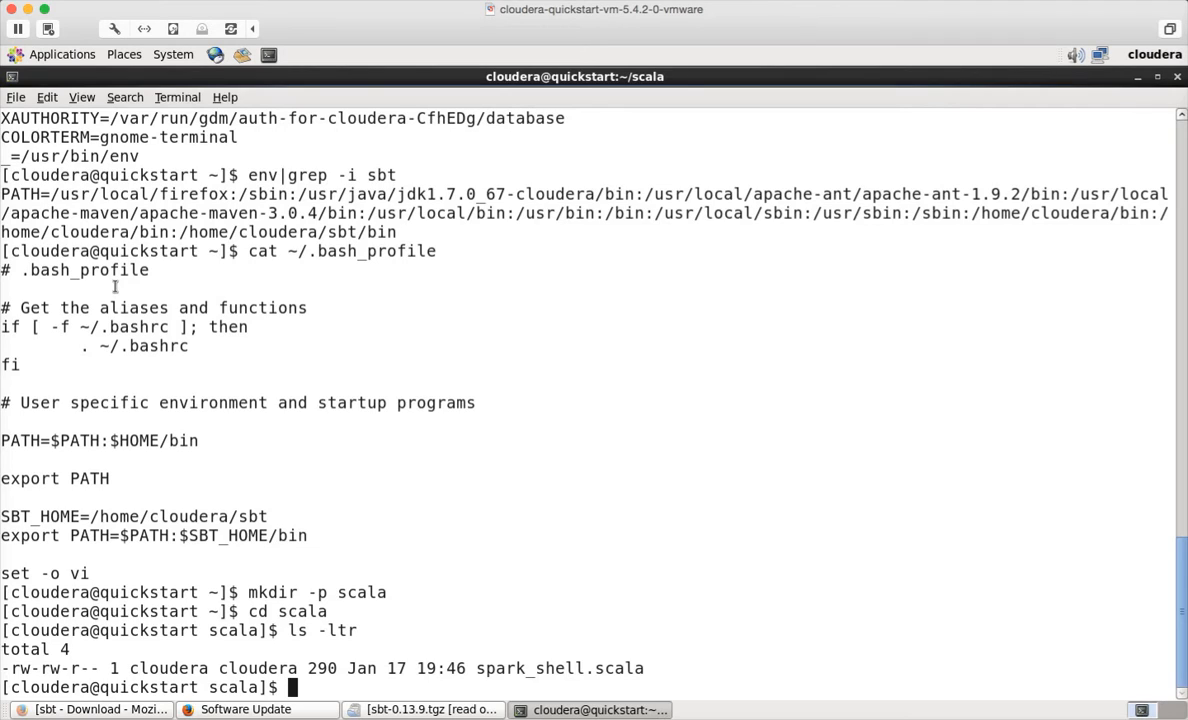
- Write simple.sbt in vi with Simple Project, version 1.0, Scala 2.10.4 and spark-core 1.2.1
text(vi)
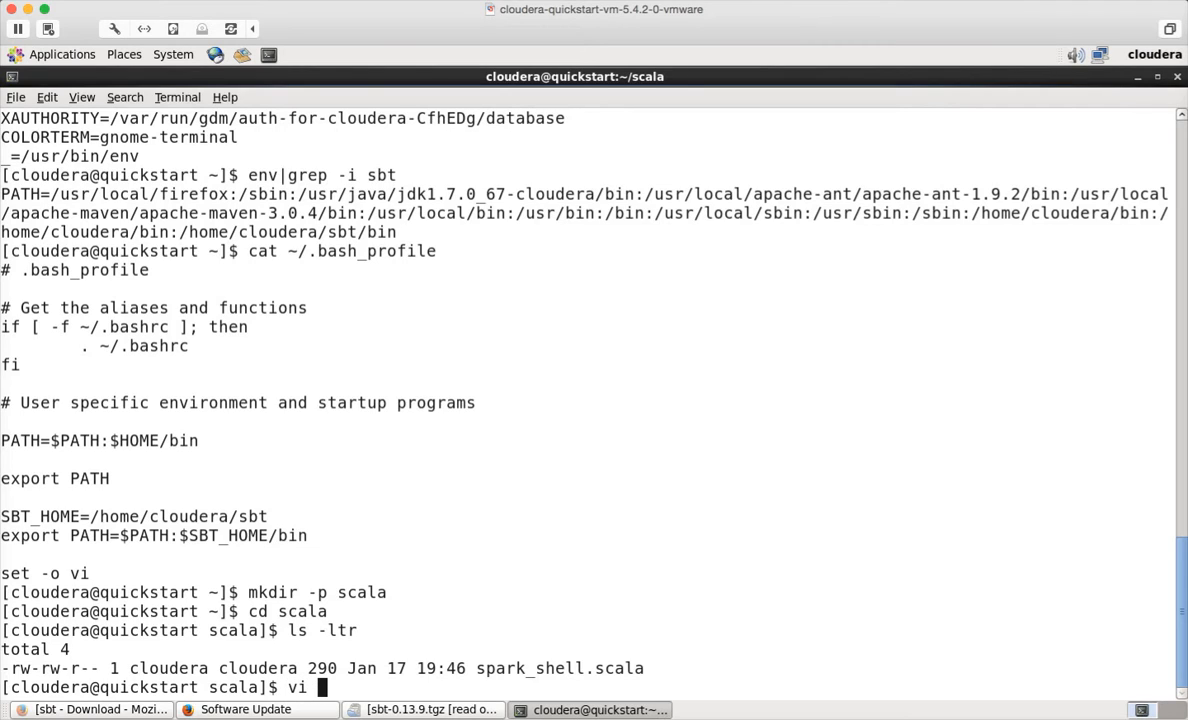
text(simp)
text(:x)
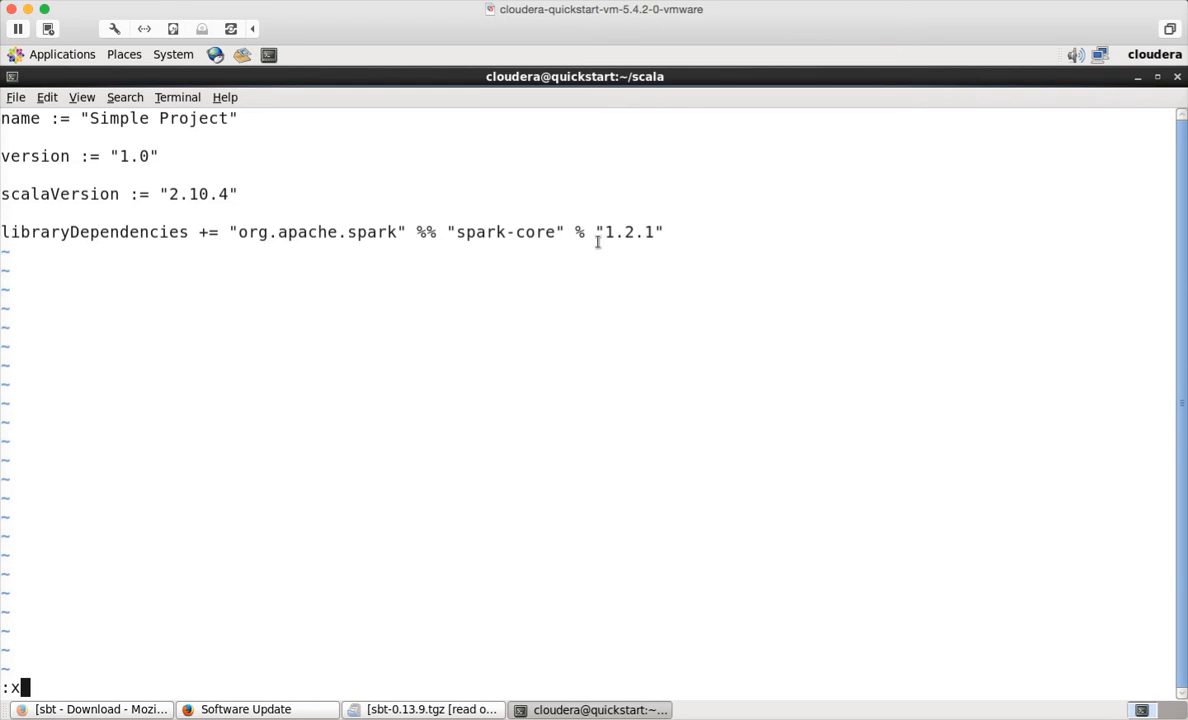
mouse_move(616, 244)
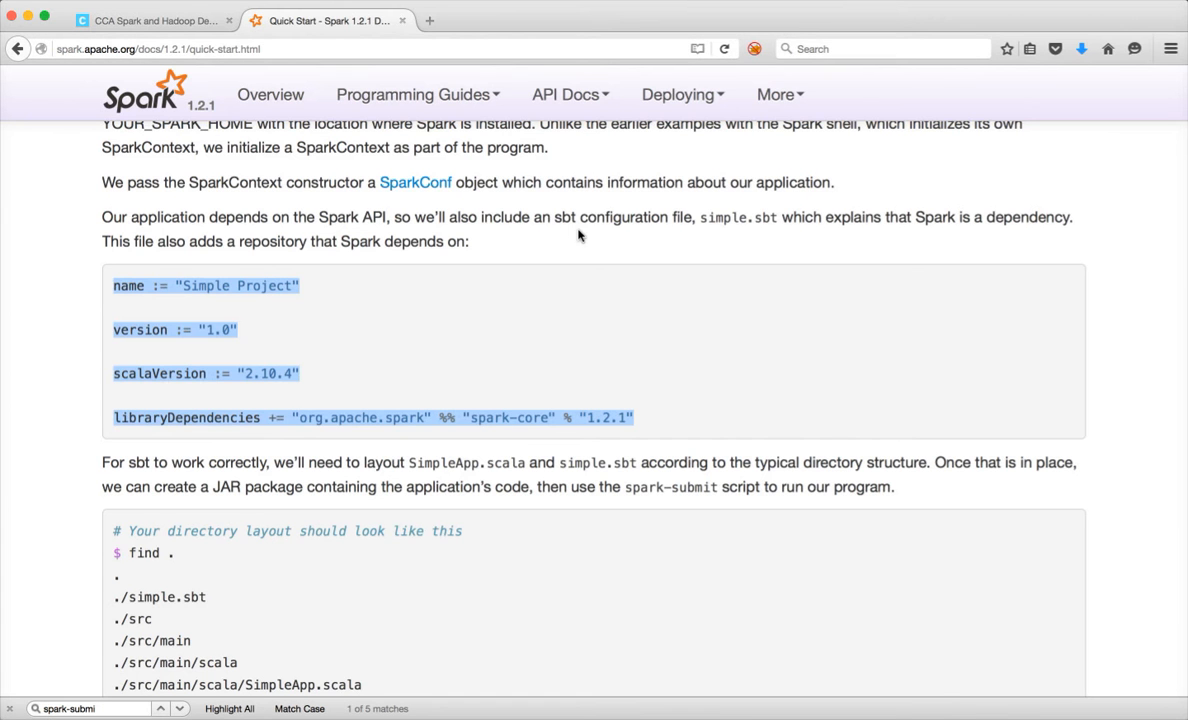
scroll(down, 3)
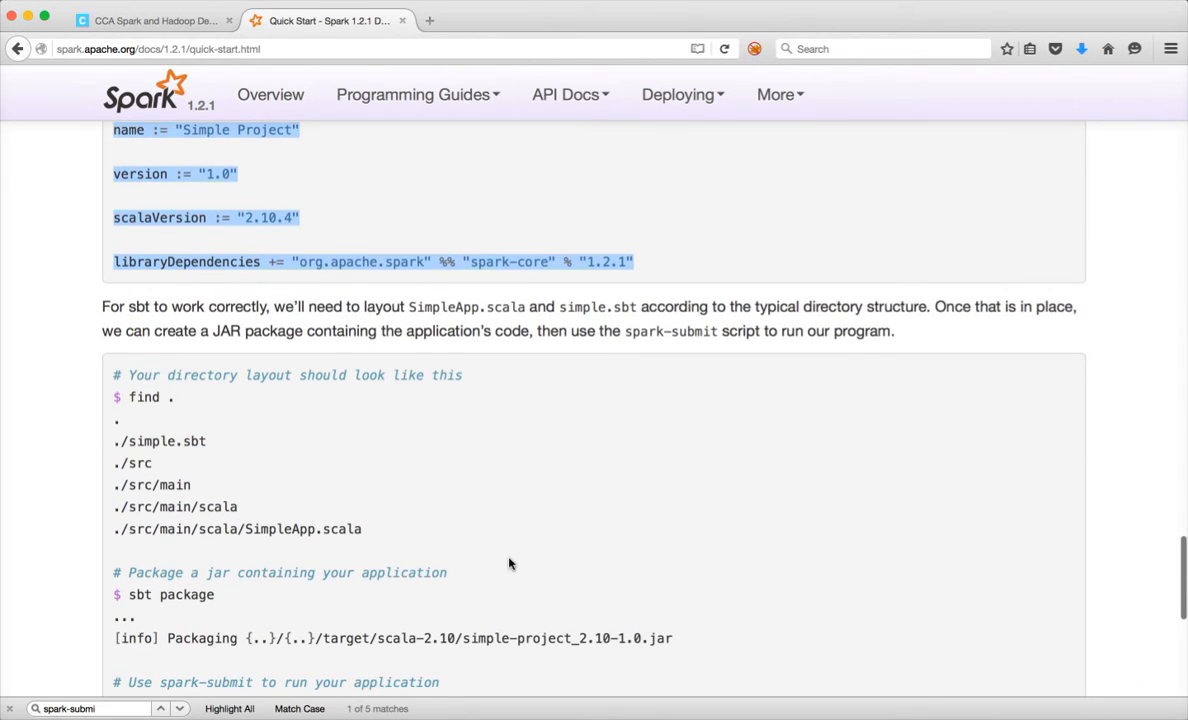
scroll(down, 3)
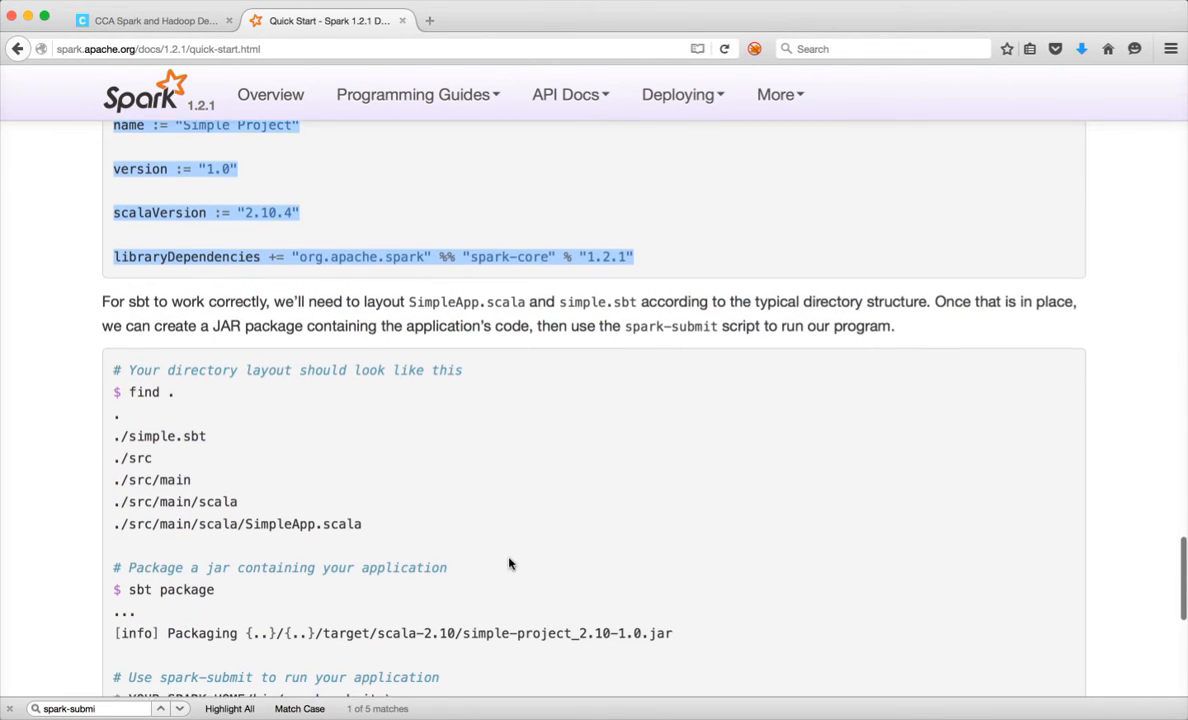
scroll(down, 3)
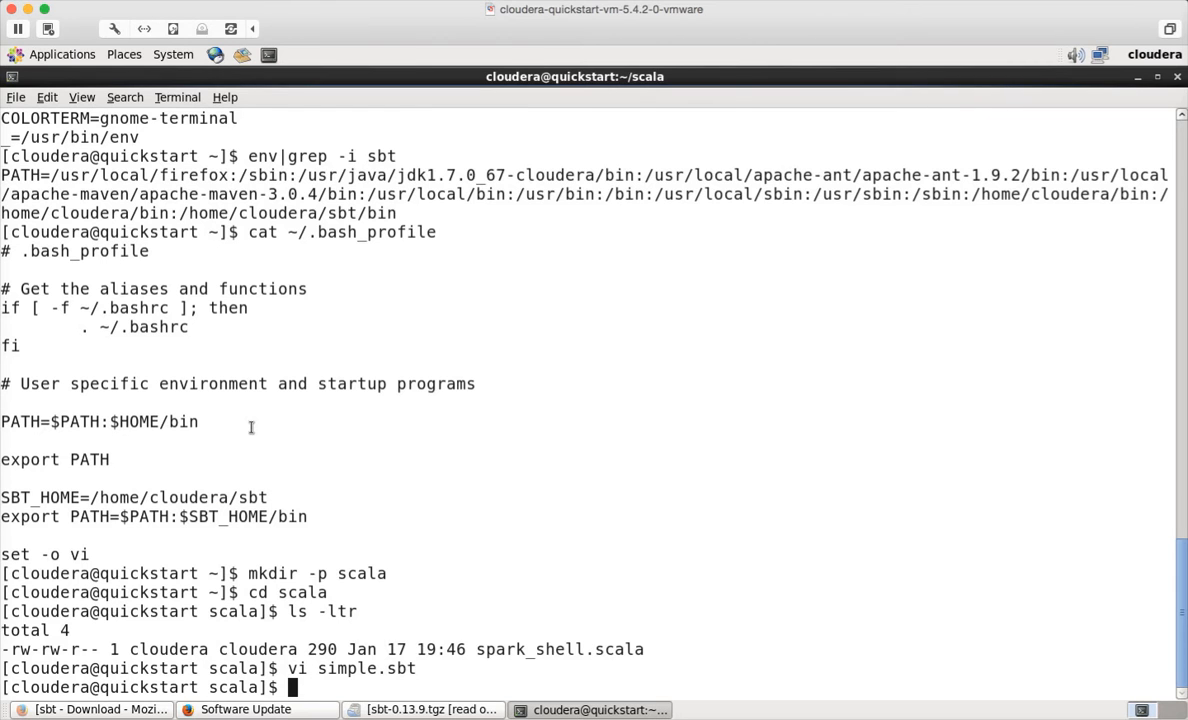
- Create the ./src/main/scala directory tree and list the folder to confirm src exists
text(mdk)
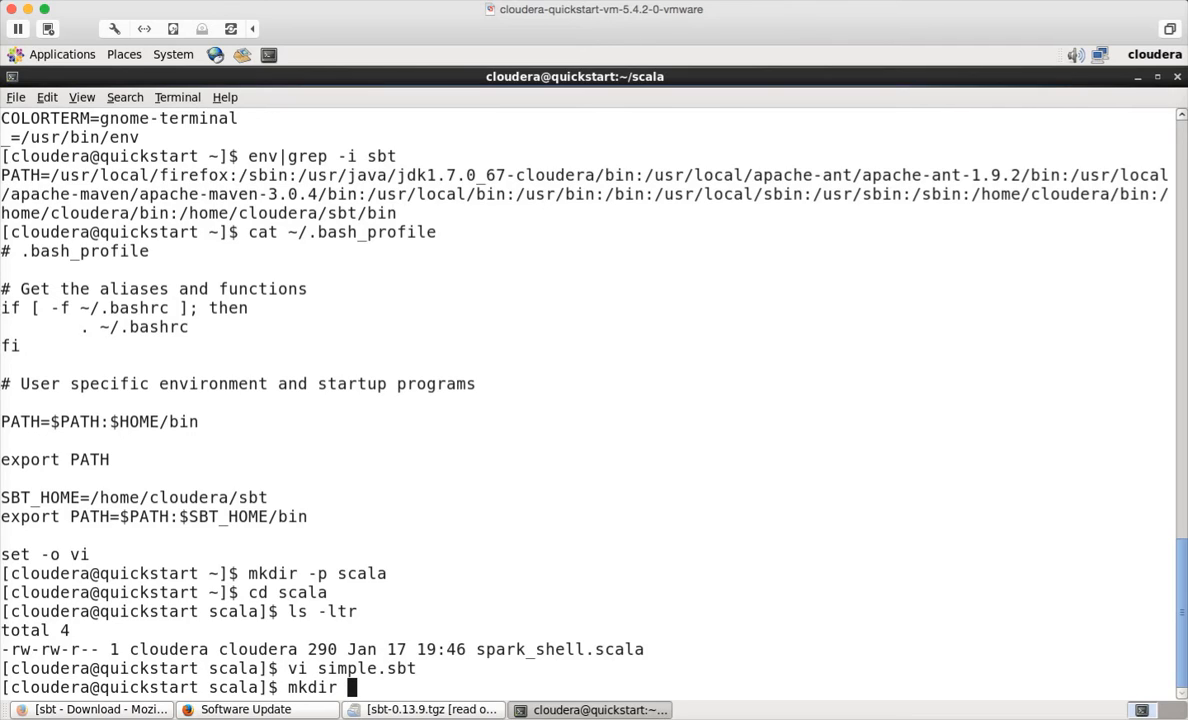
right_click(360, 480)
text( -p ./src/main/scala)
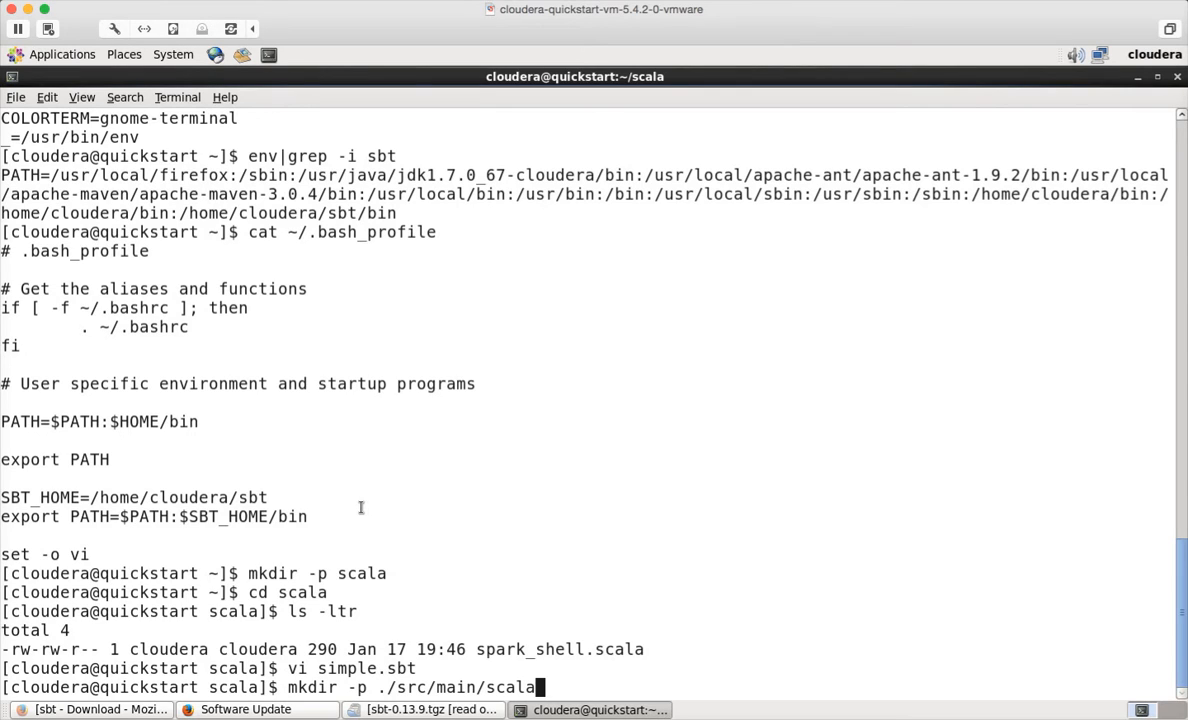
key(ctrl+c)
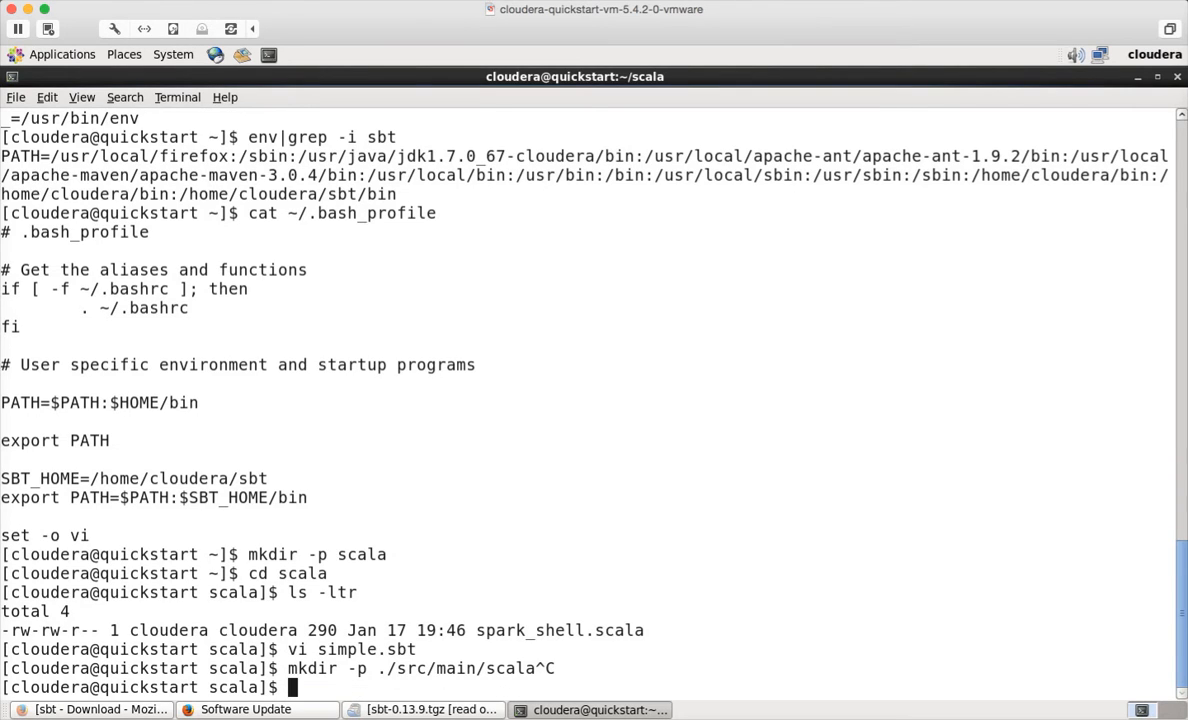
text(ls -ltr)
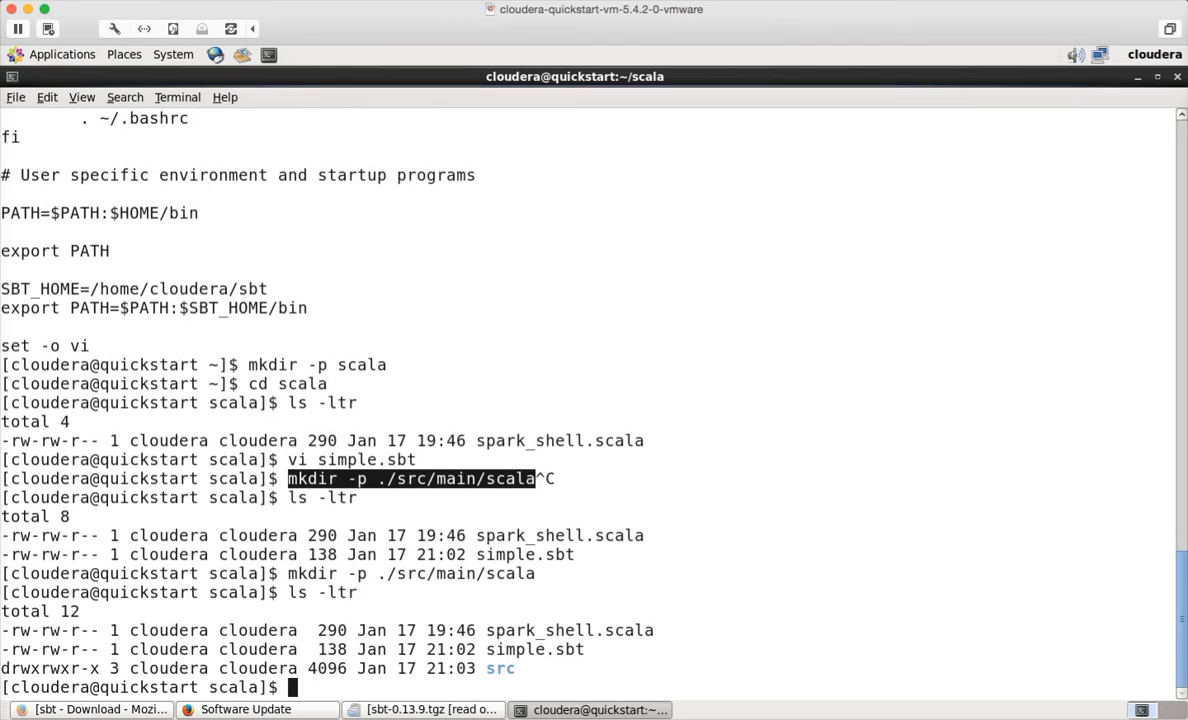
mouse_move(468, 628)
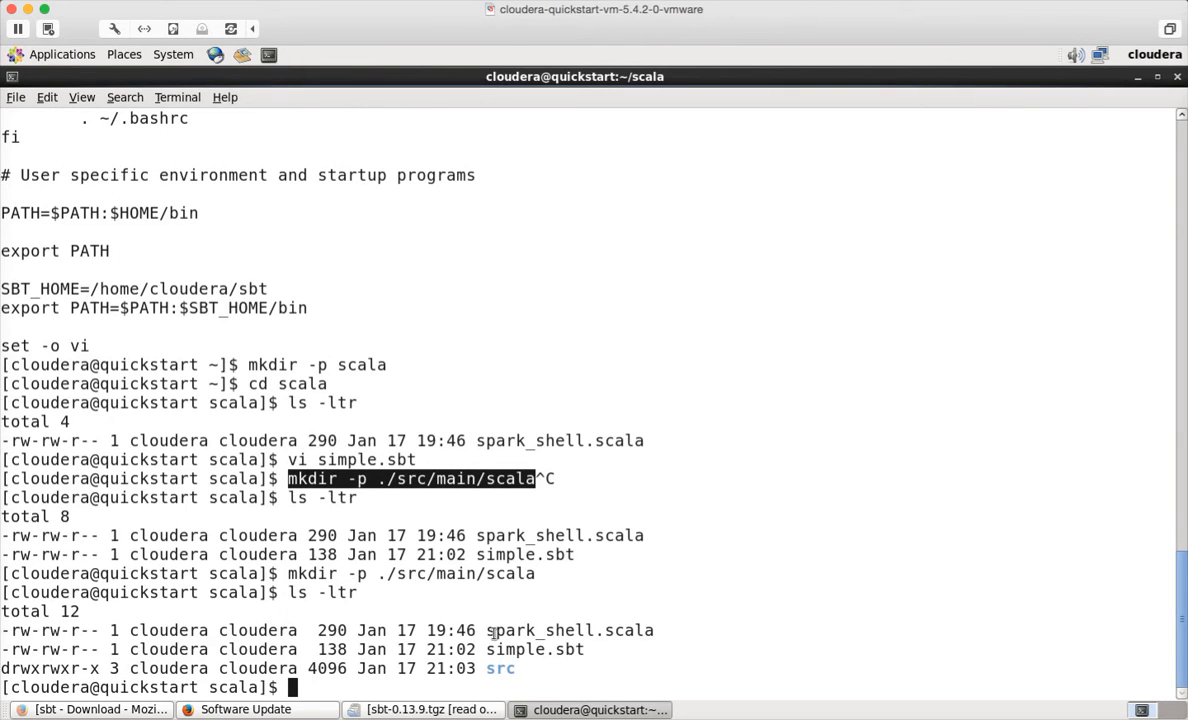
mouse_move(596, 624)
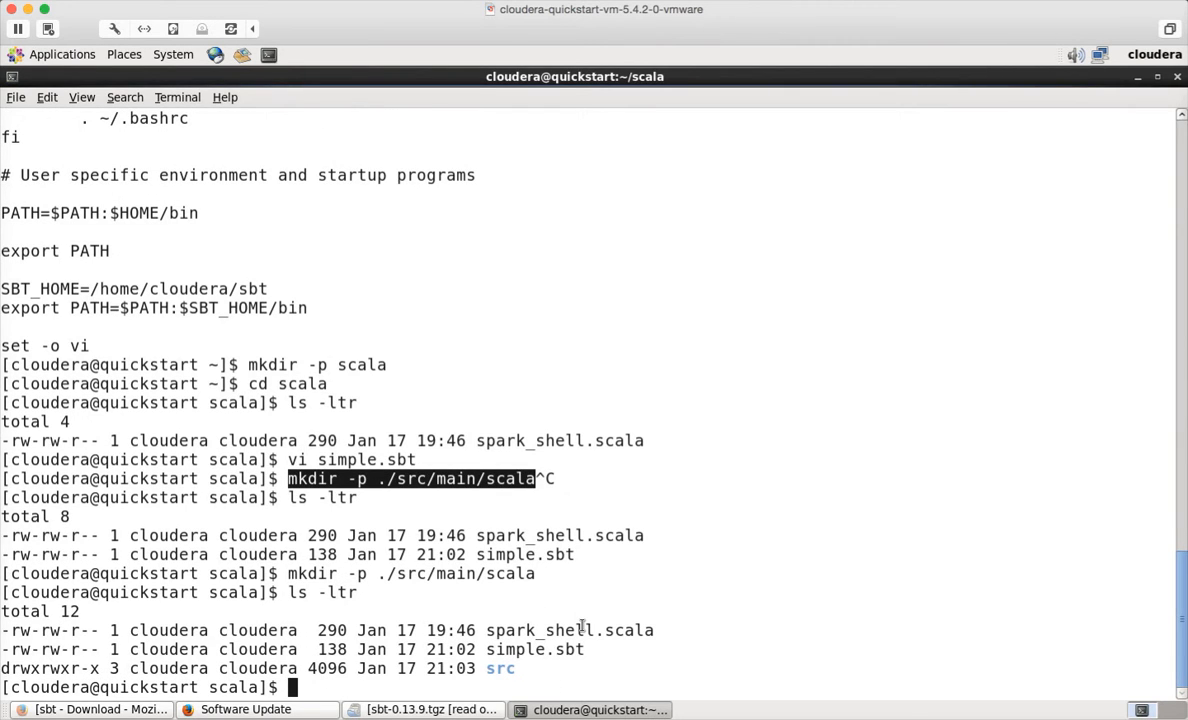
- Delete spark_shell.scala and start opening src/main/scala/SimpleApp.scala in vi
text(rm spark_shell.scala)
text(vi)
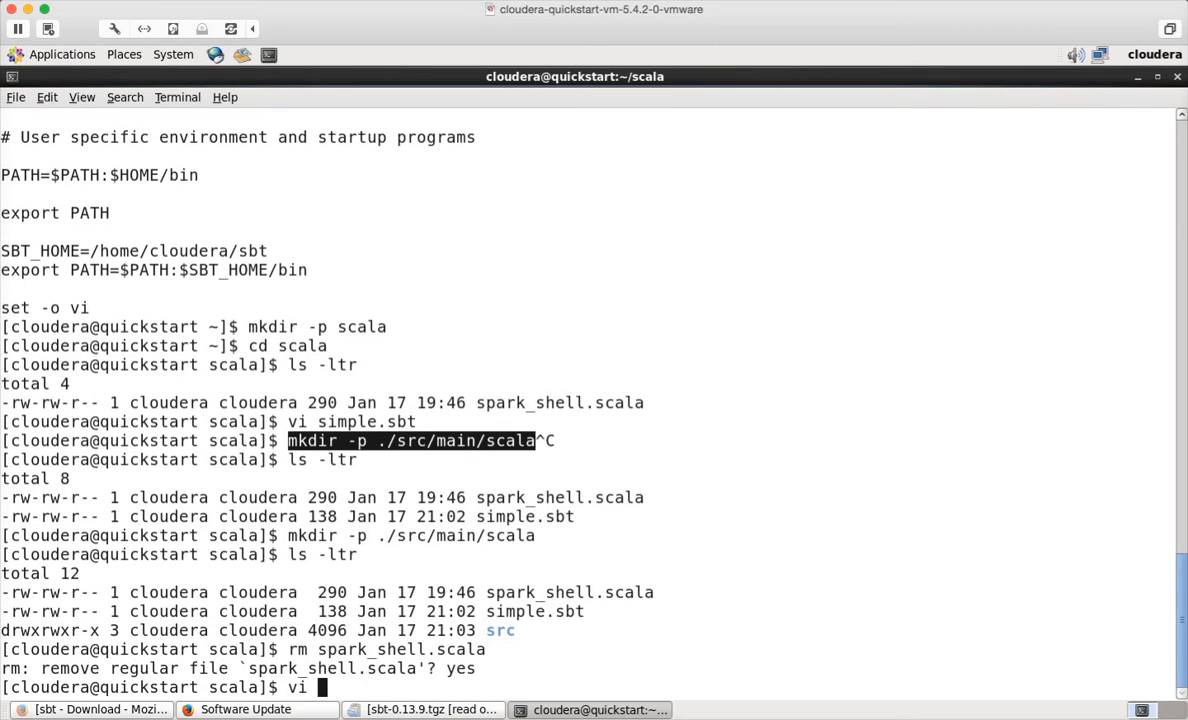
text(src/main)
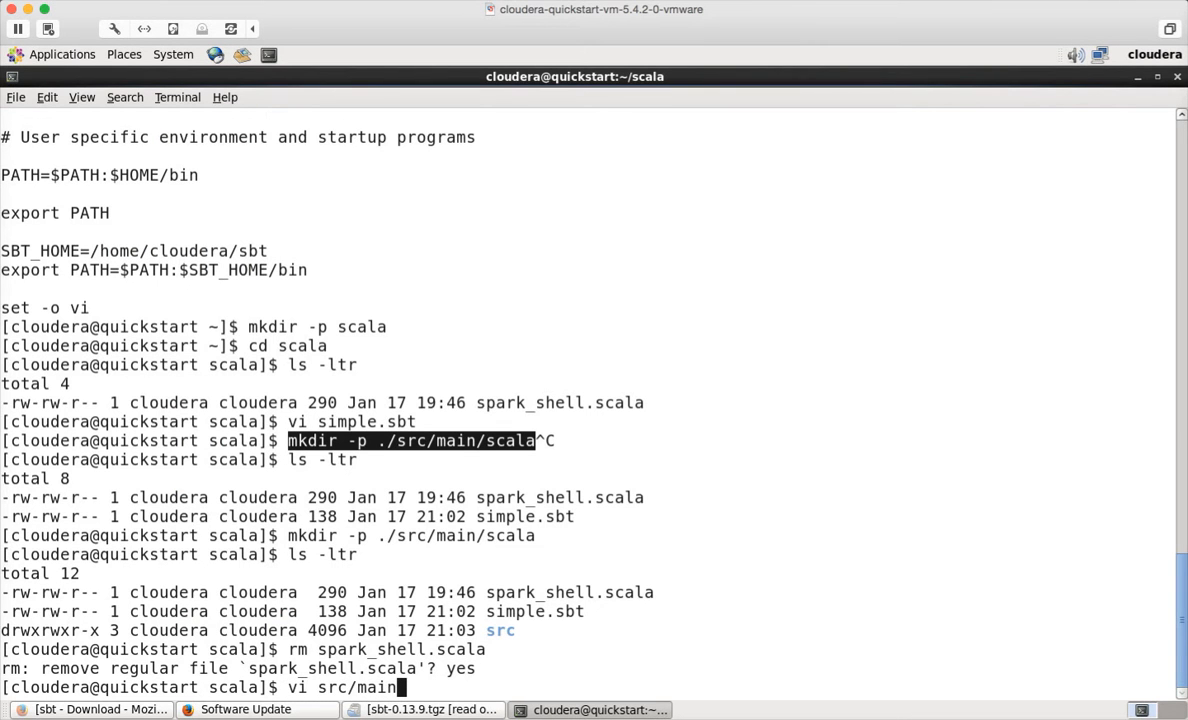
text(/scala/Si)
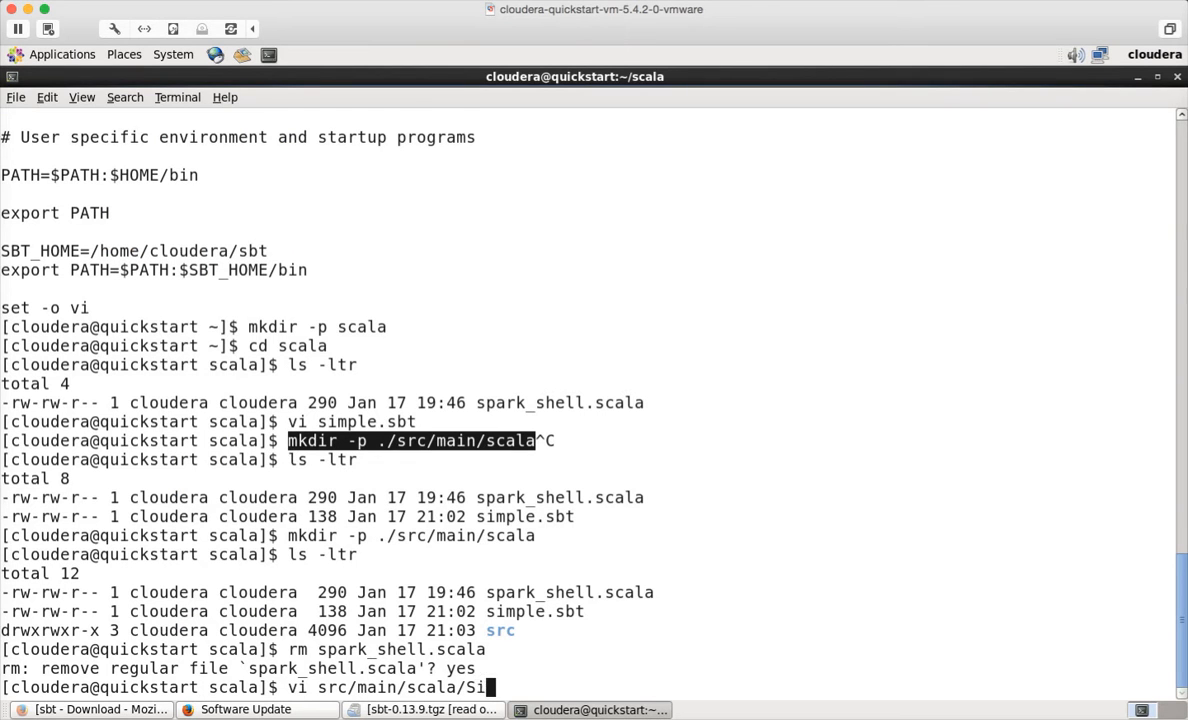
- Paste the copied Spark application code into SimpleApp.scala and save it
text(mpleApp.sca)
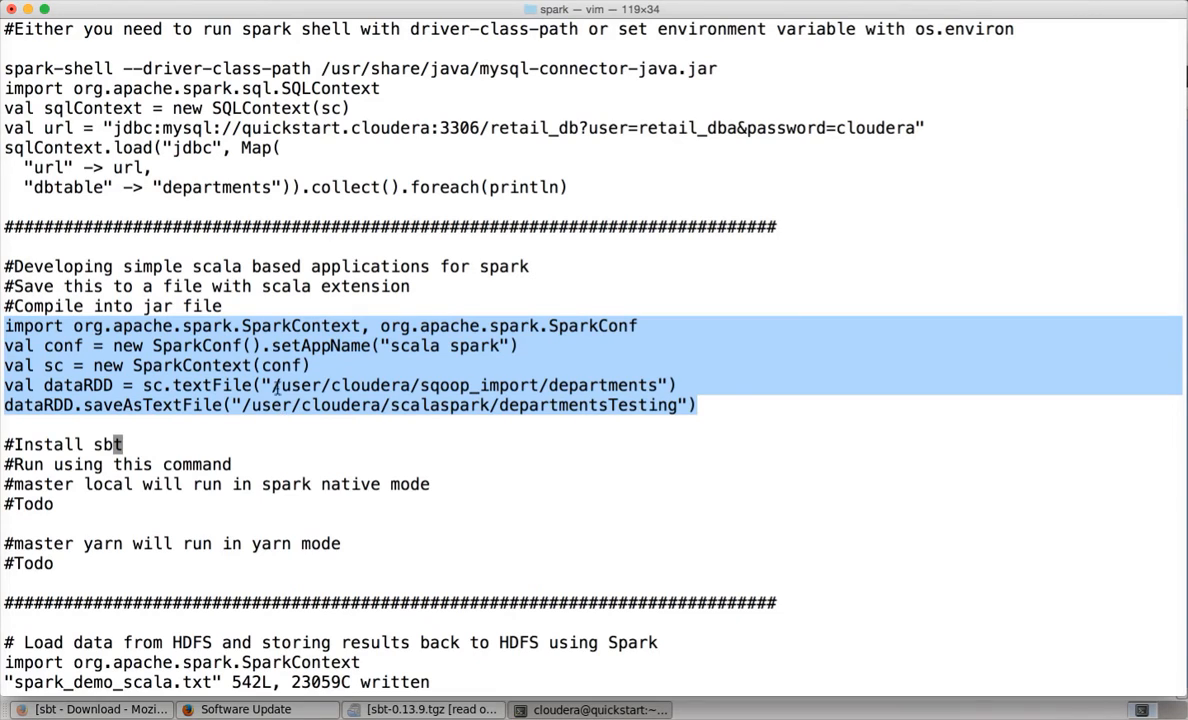
right_click(336, 476)
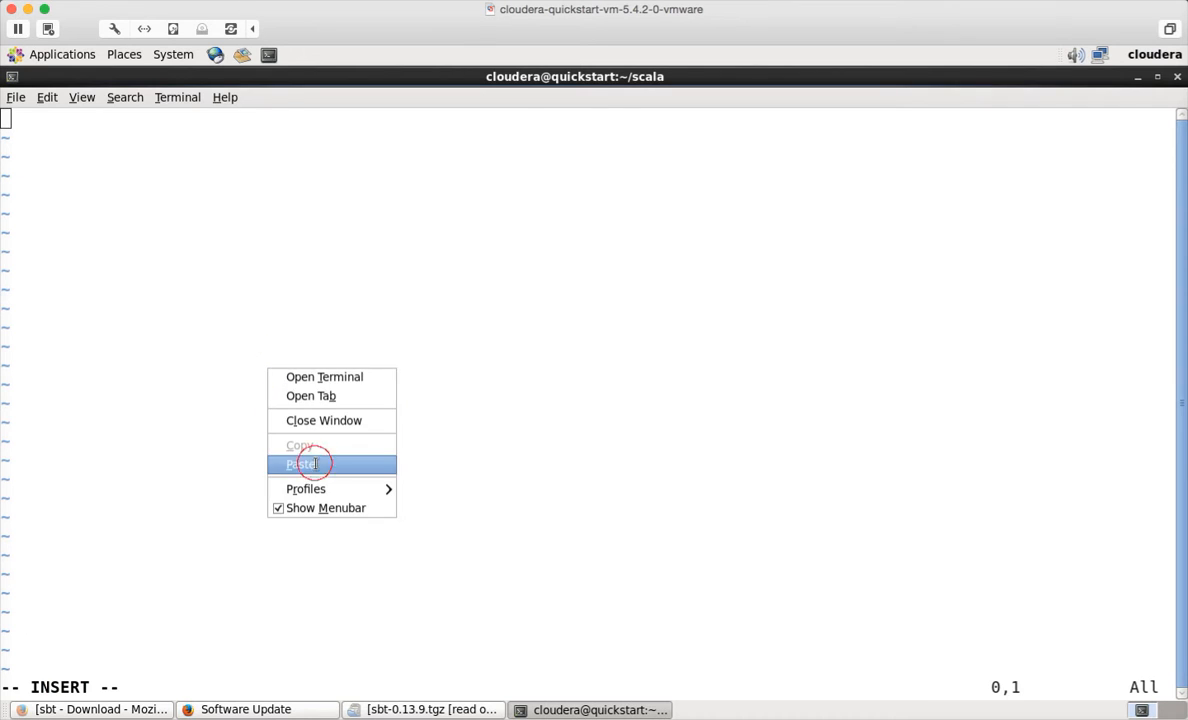
click(302, 464)
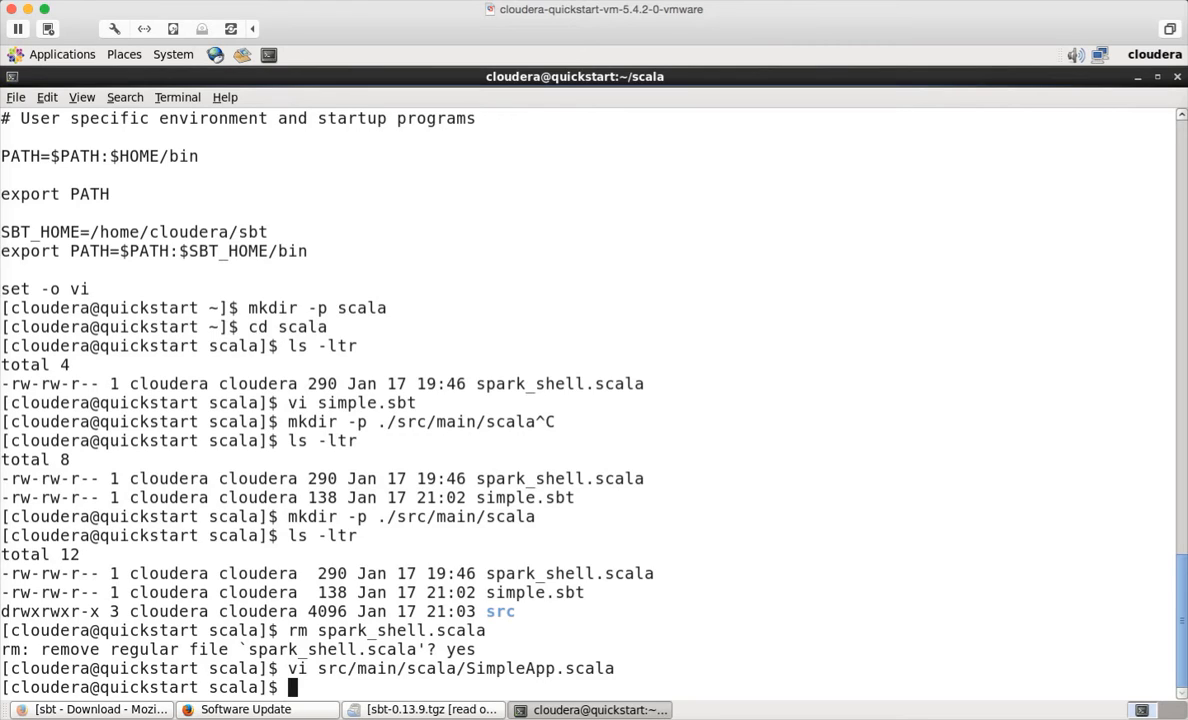
- Print SimpleApp.scala and remove the old /user/cloudera/scalaspark/departmentsTesting HDFS output
text(ca)
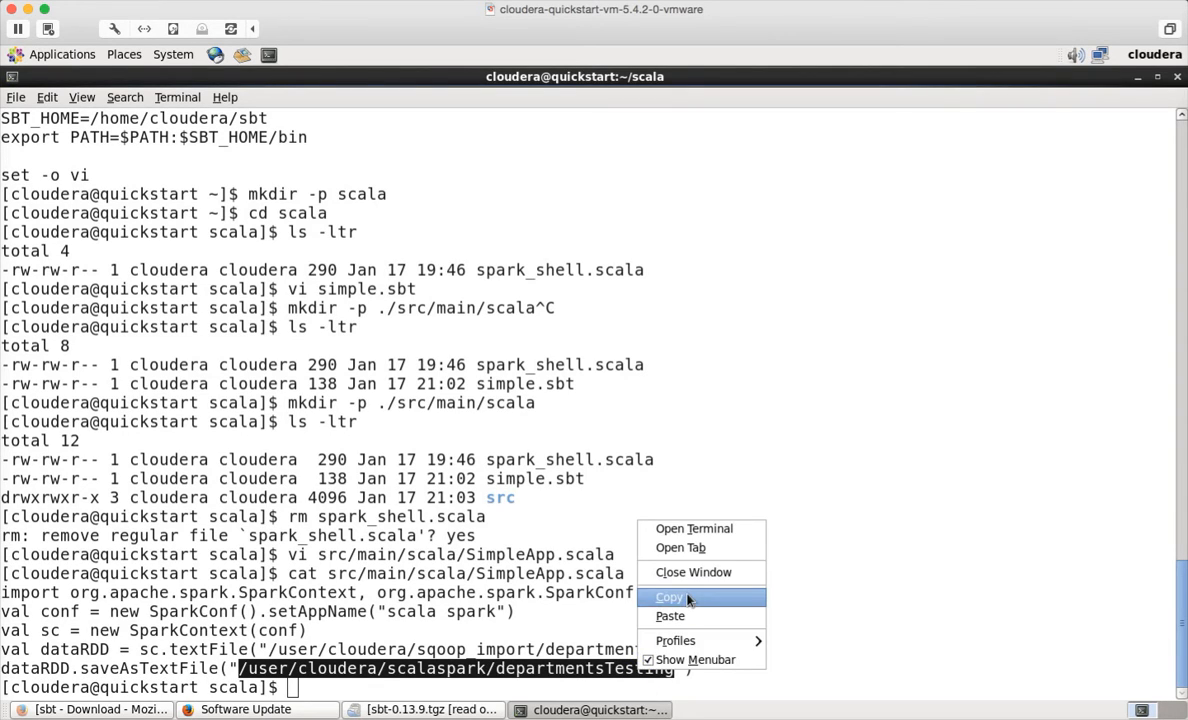
click(668, 596)
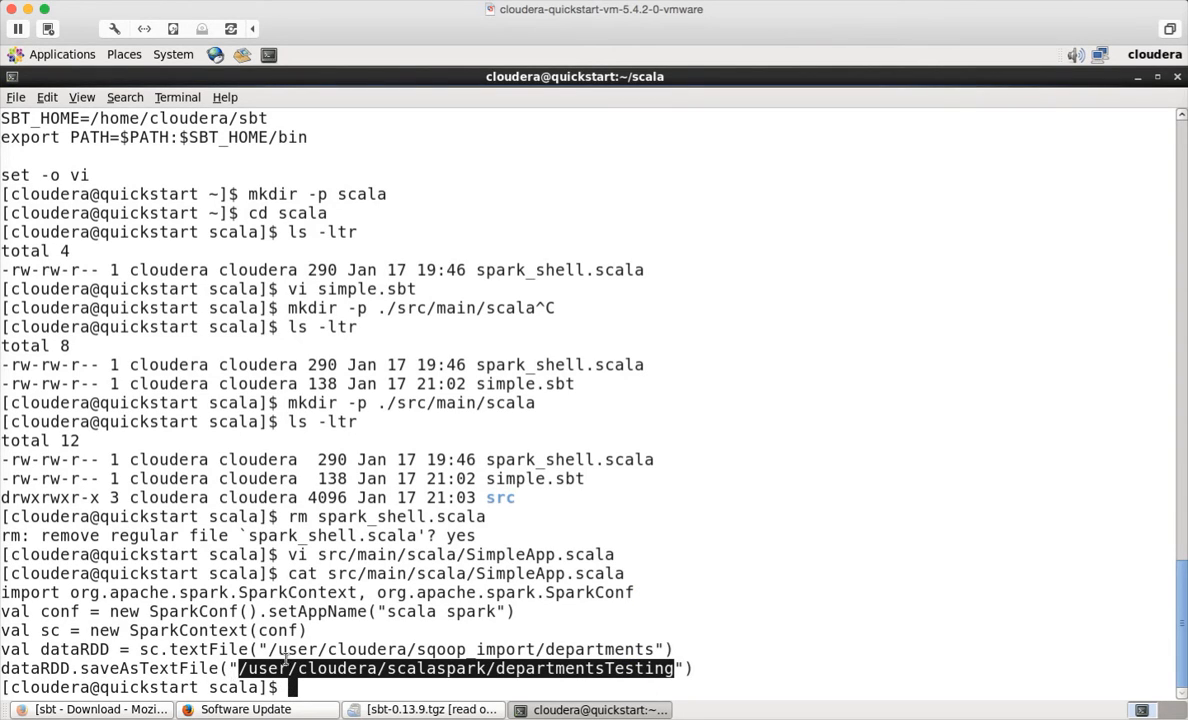
mouse_move(176, 652)
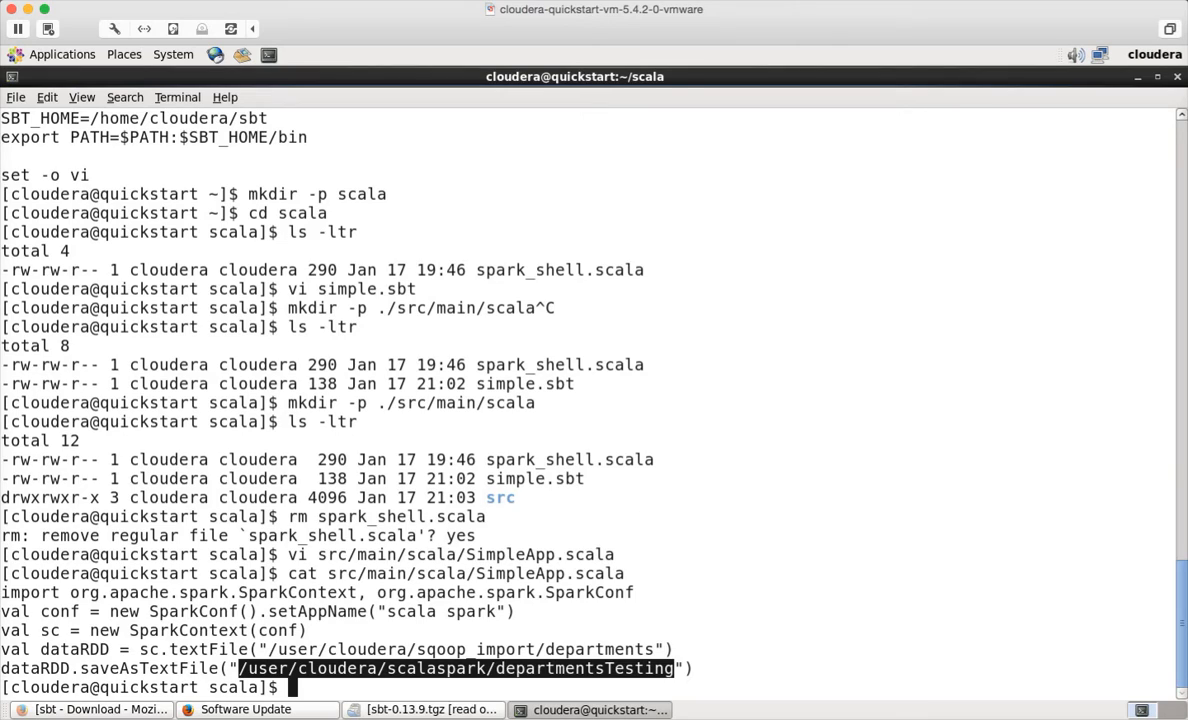
text(hadoop fs -ls /user/cloudera/scalaspark/departmentsTesting)
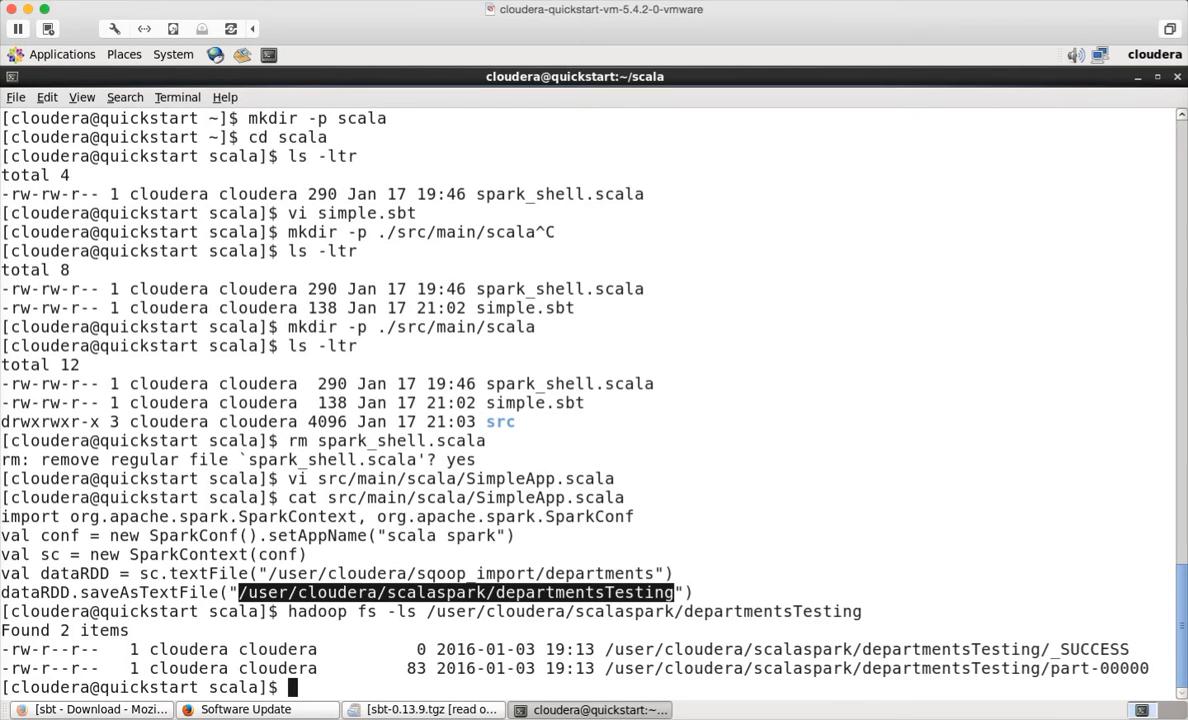
text(hadoop fs -ls /user/cloudera/scalaspark/departmentsTesting)
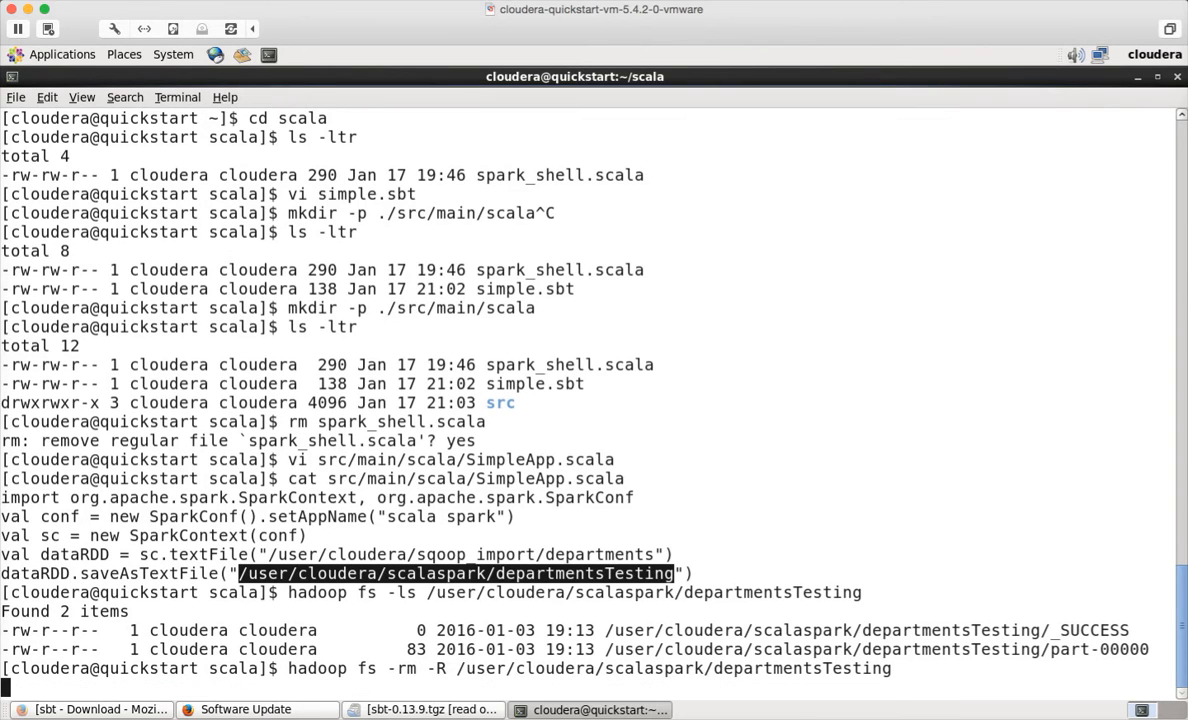
key(Return)
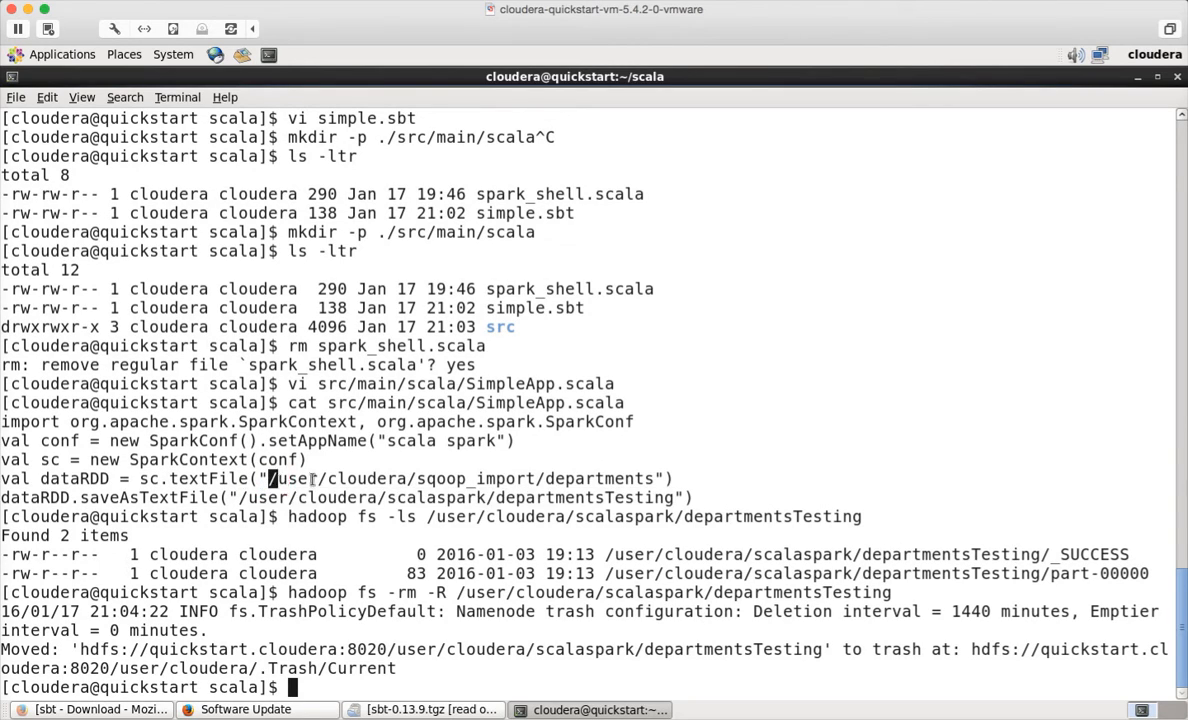
- List /user/cloudera/sqoop_import/departments in HDFS, showing _SUCCESS and part-m-00000
drag(270, 478, 652, 478)
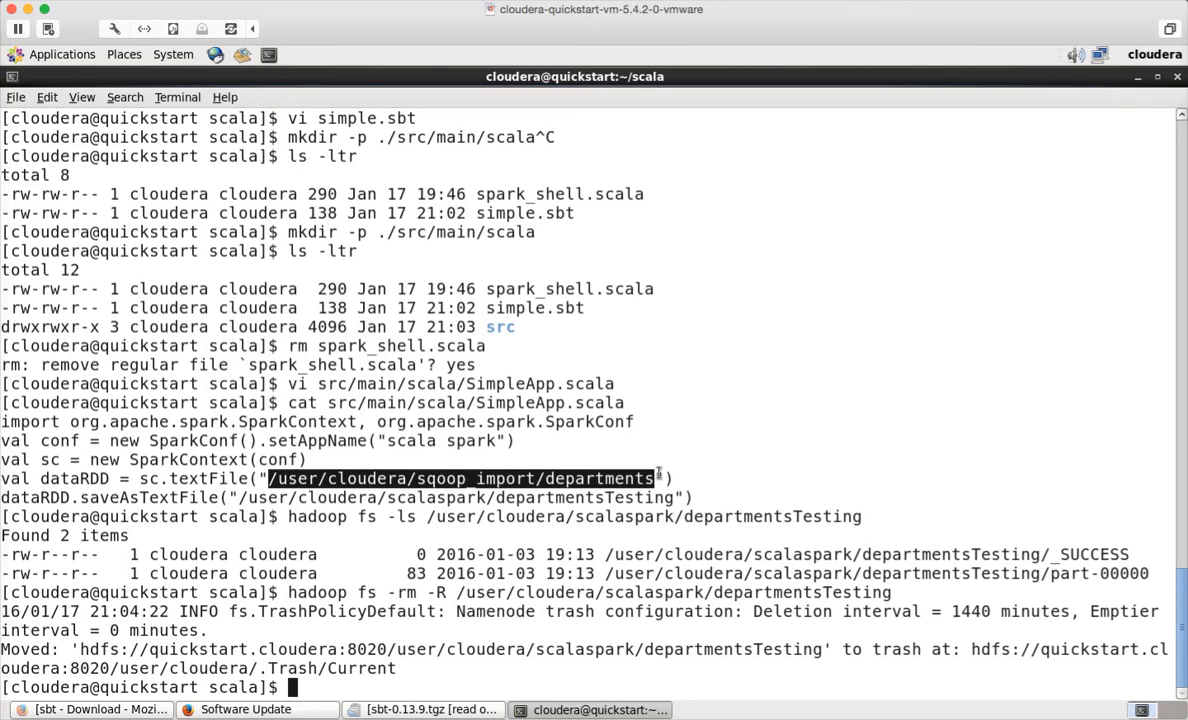
key(ctrl+c)
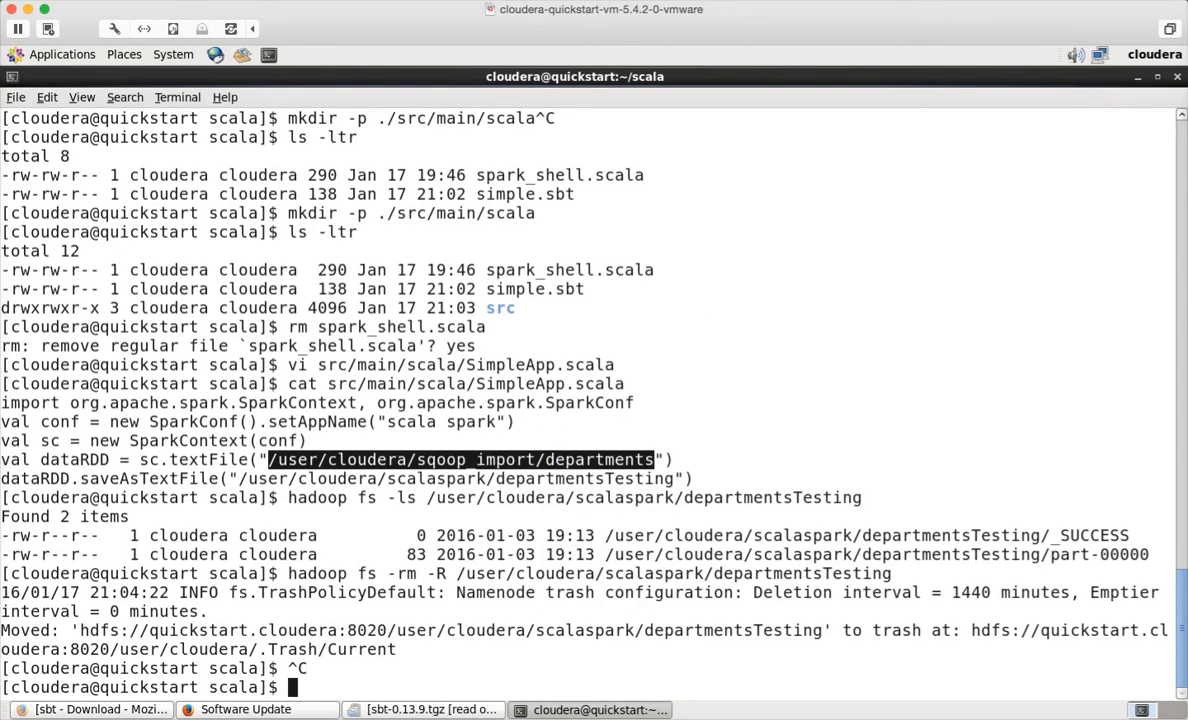
text(hadoop fs -ls)
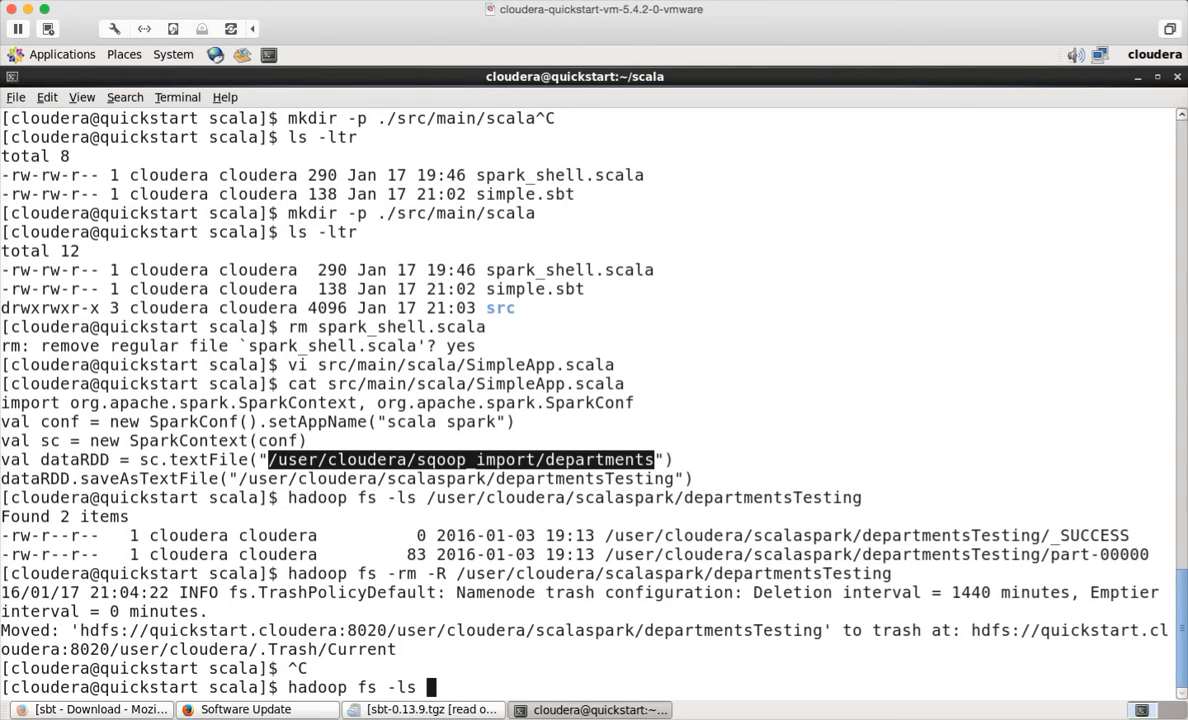
text(/user/cloudera/sqoop_import/departments)
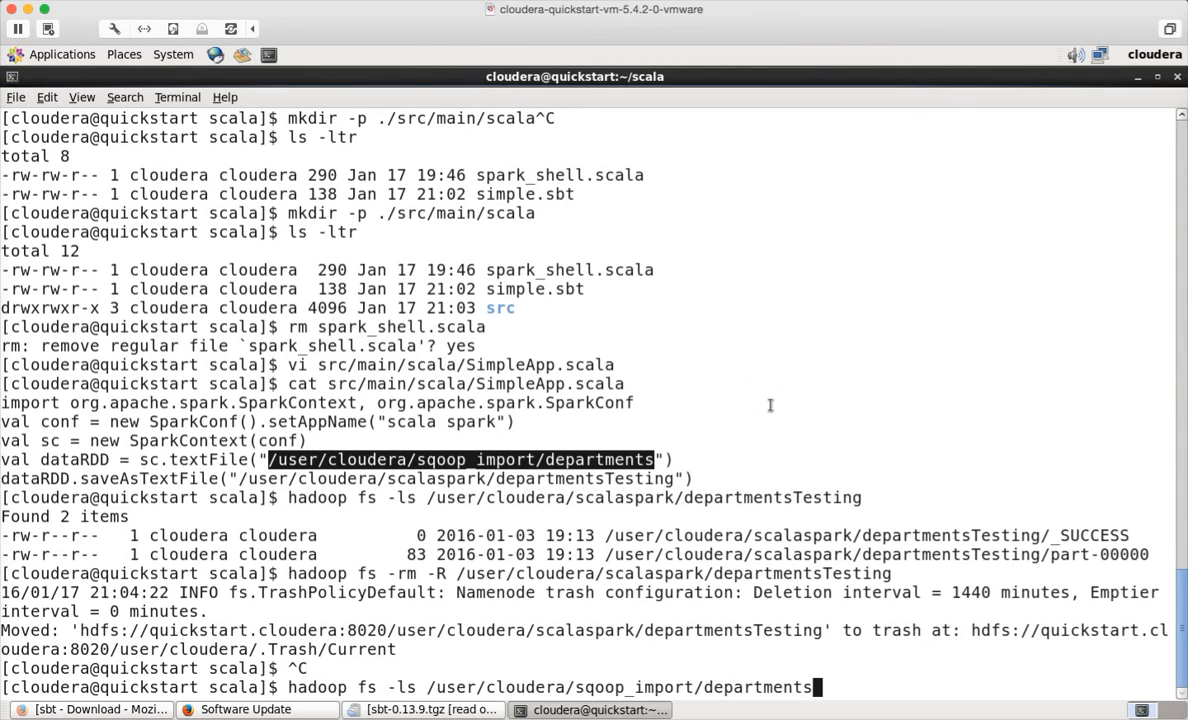
key(Return)
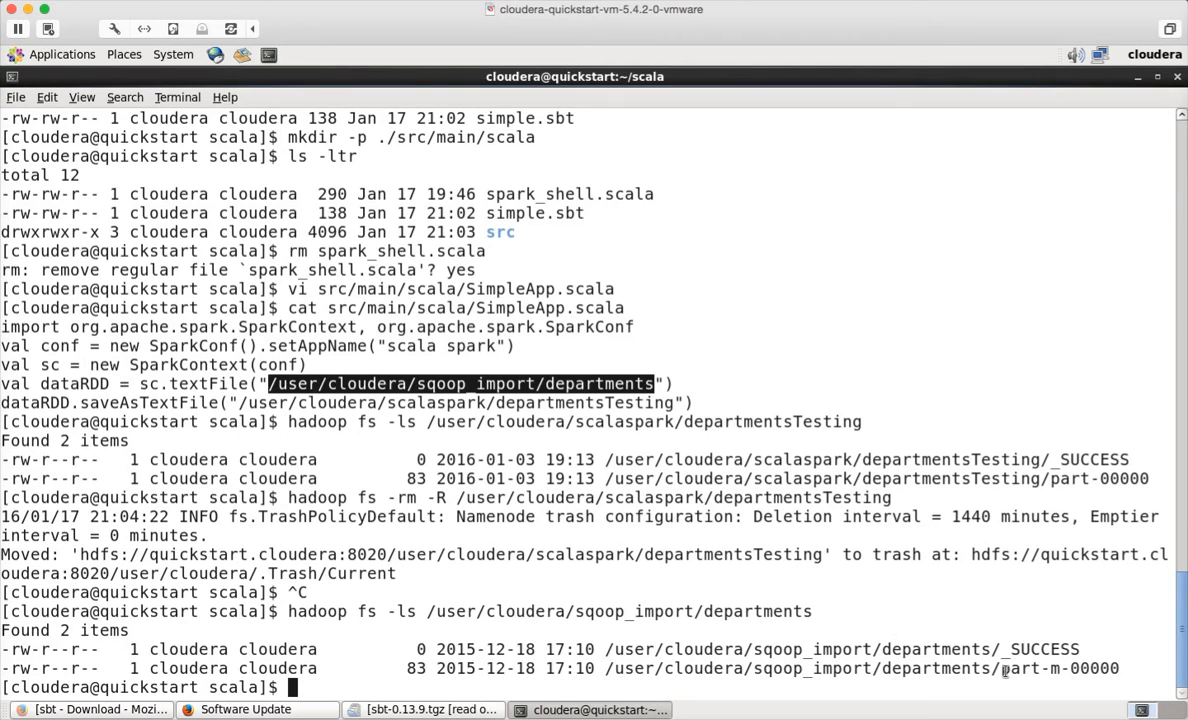
mouse_move(318, 422)
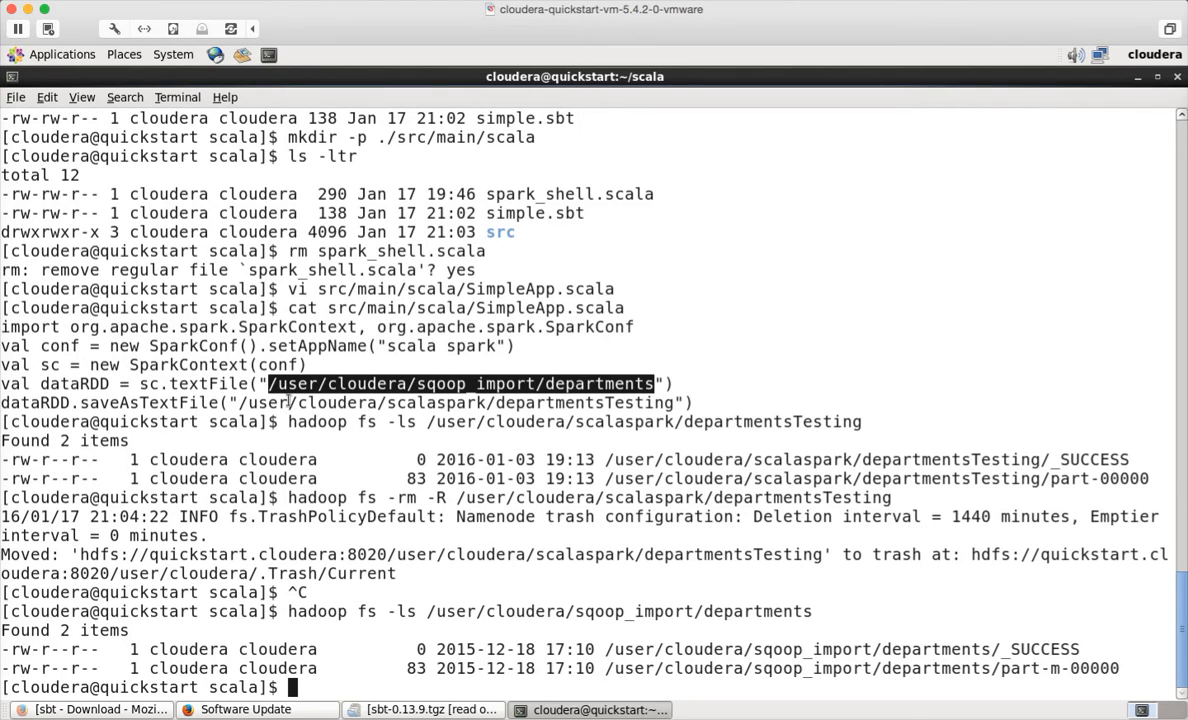
mouse_move(492, 402)
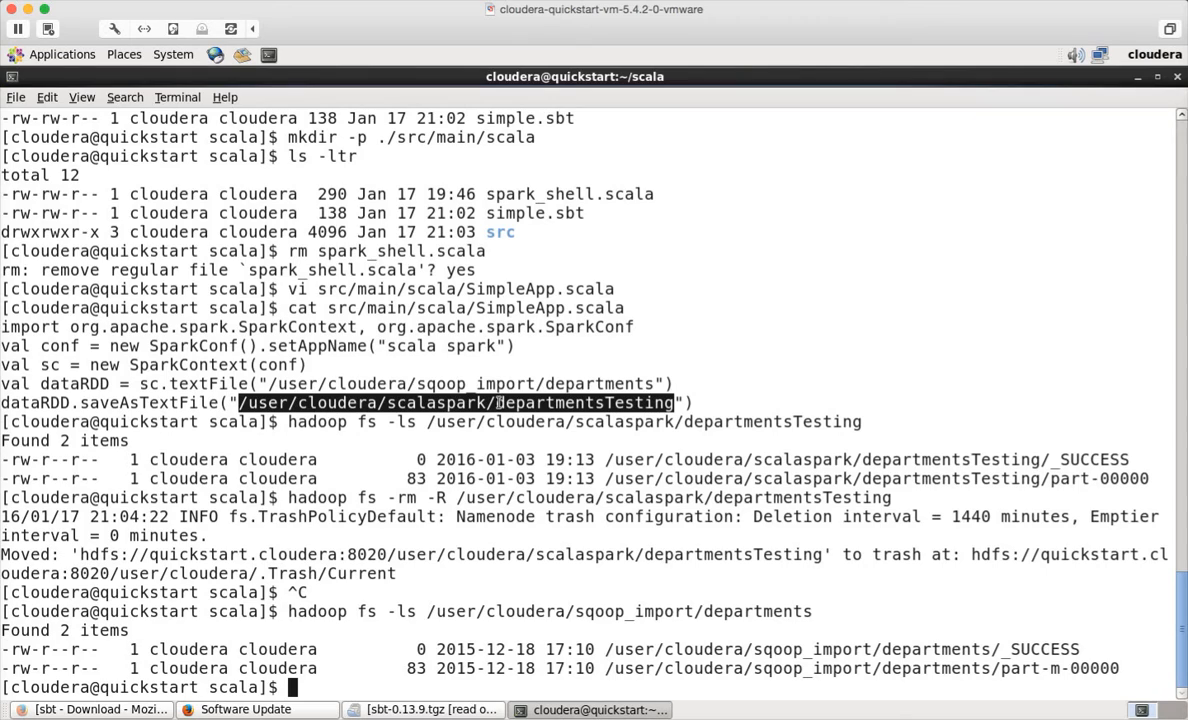
- Print src/main/scala/SimpleApp.scala, which reads the departments import and saves to scalaspark/departmentsTesting
text(hadoop fs -ls /user/cloudera/sqoop_import/departments)
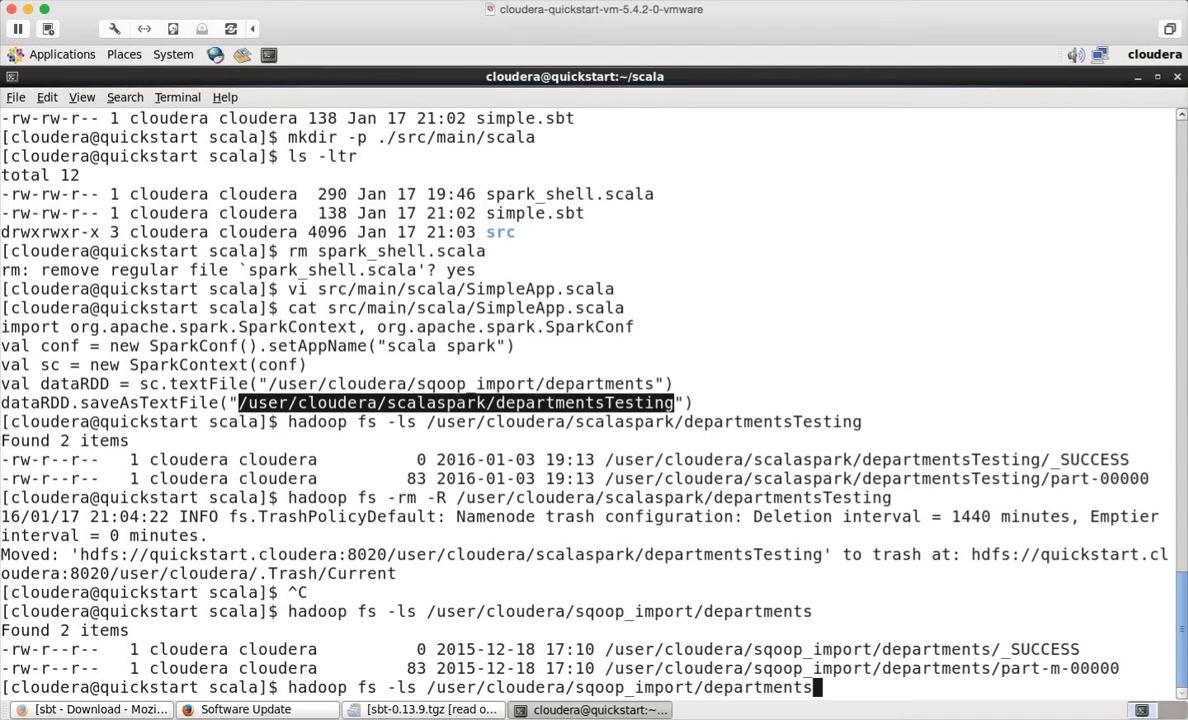
text(cat src/main/scala/SimpleApp.scala)
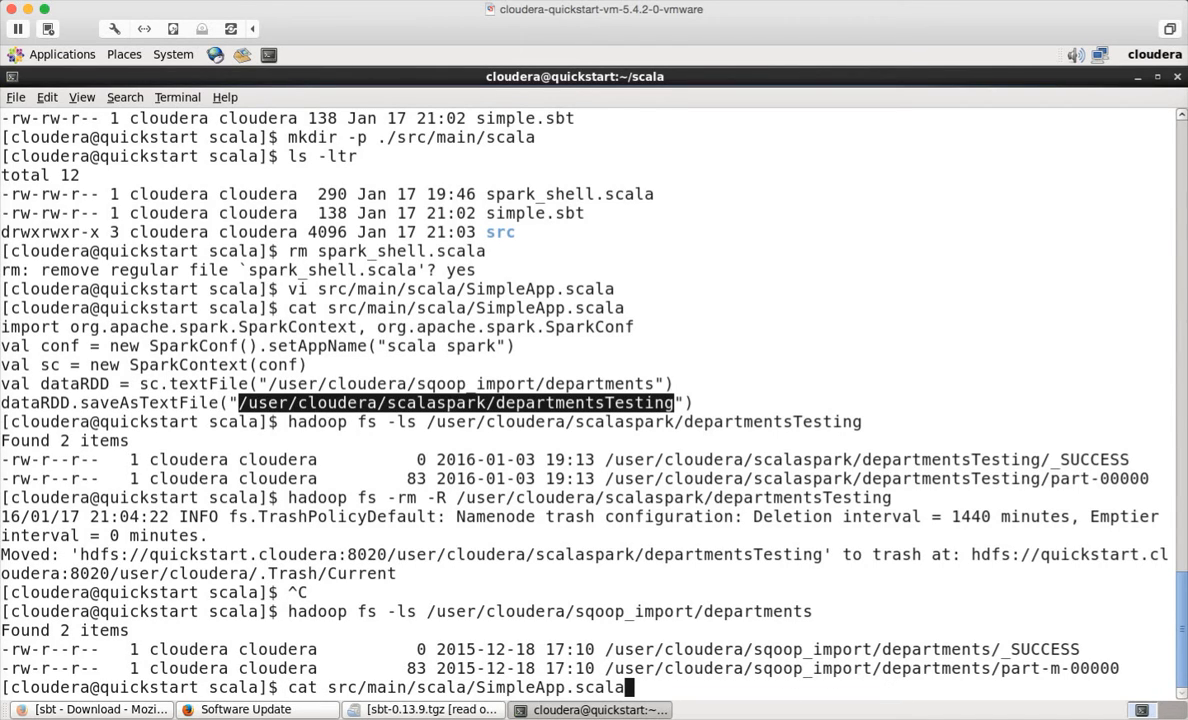
key(Return)
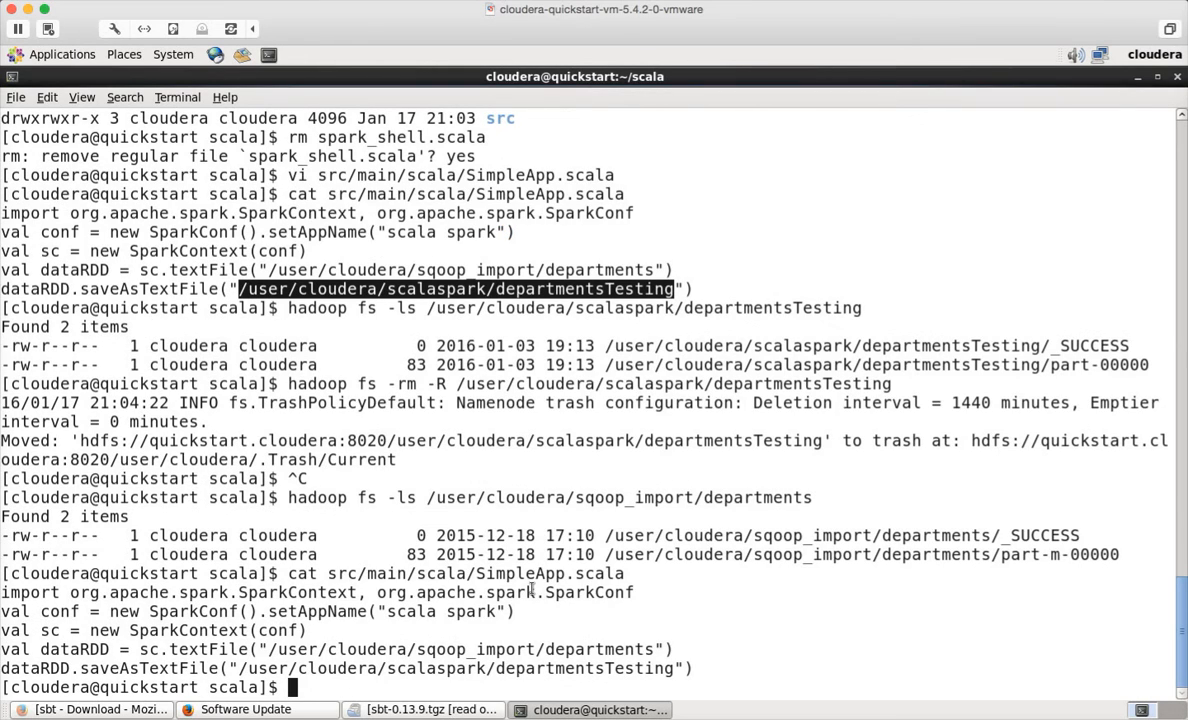
mouse_move(342, 574)
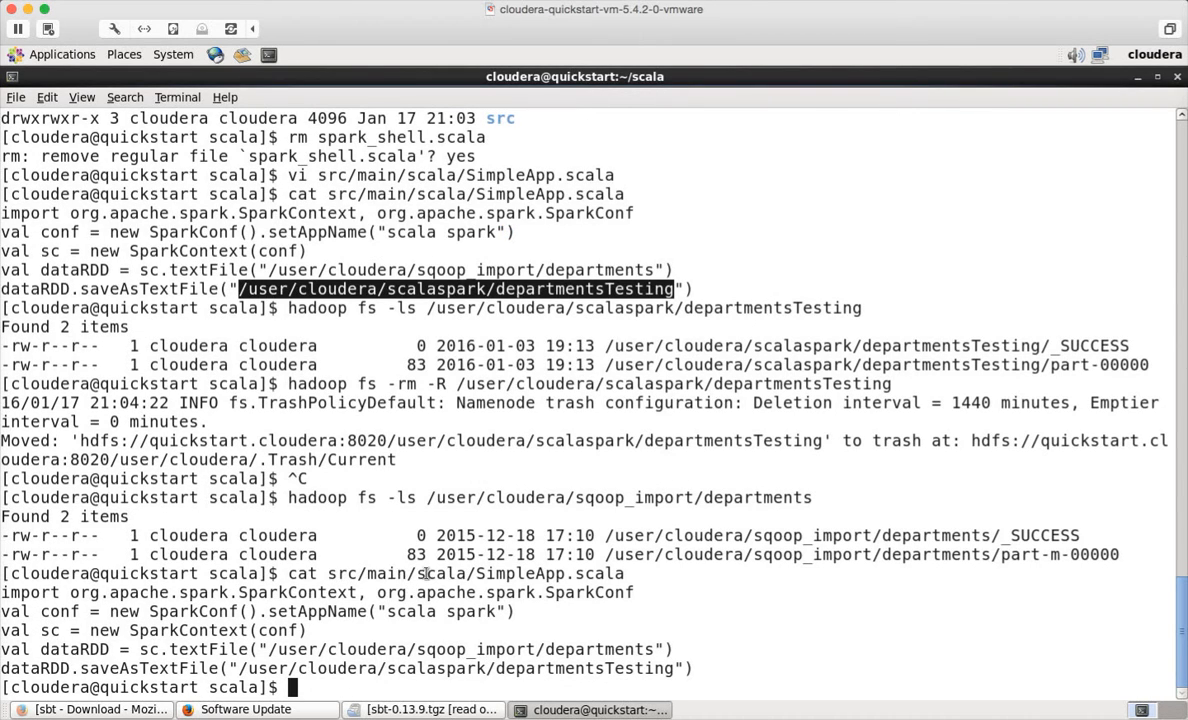
mouse_move(488, 572)
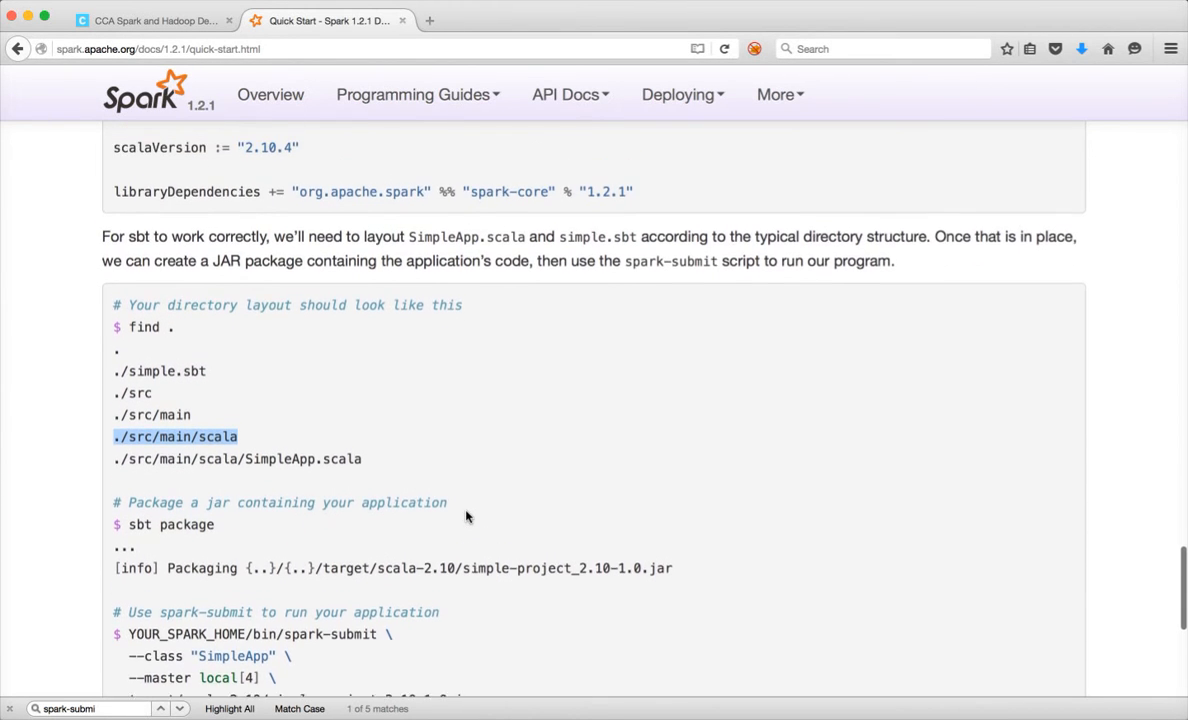
scroll(up, 3)
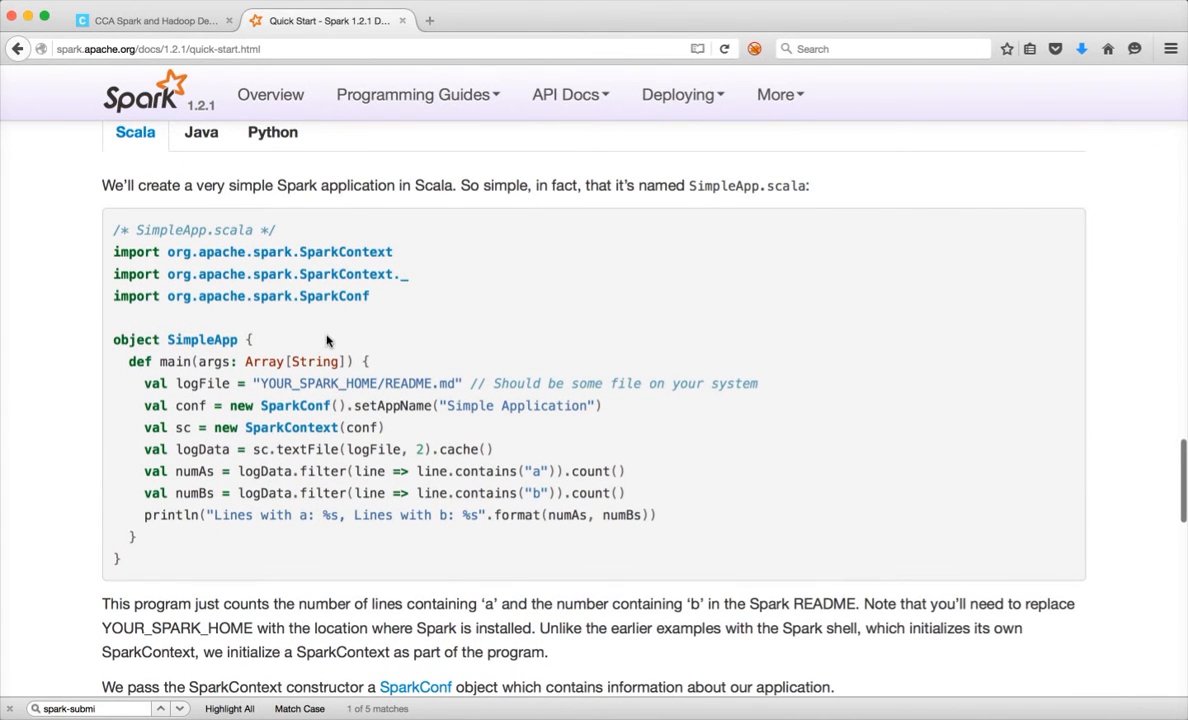
scroll(up, 3)
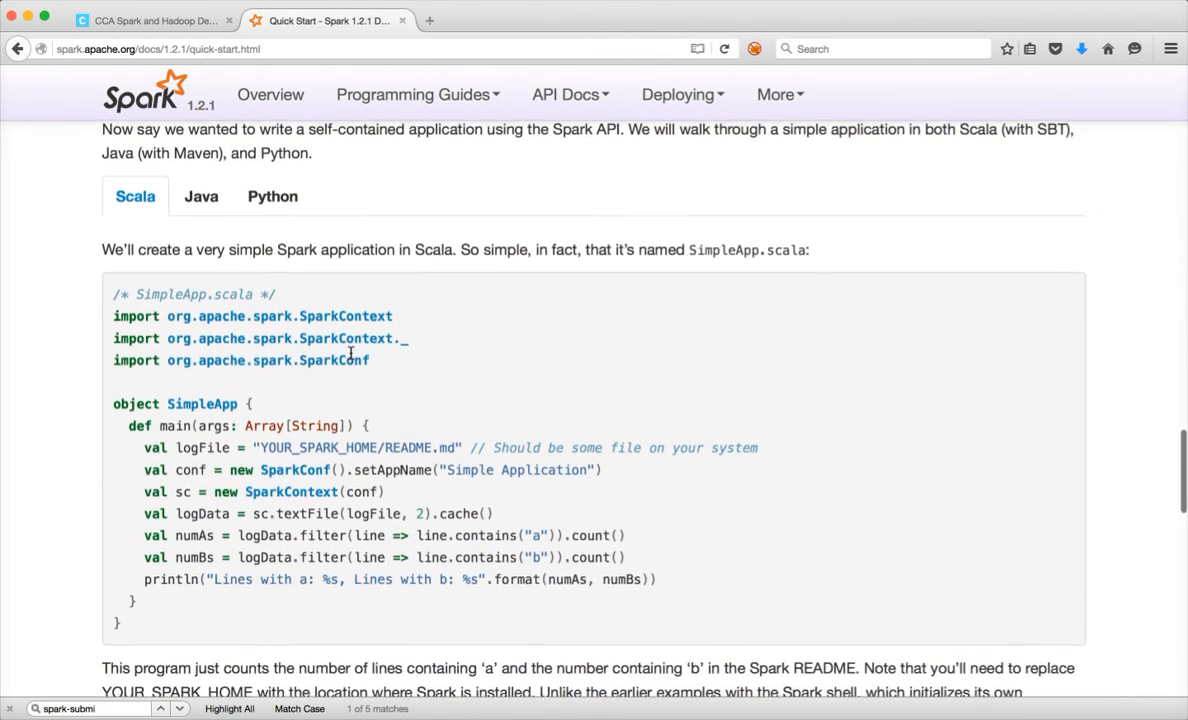
scroll(down, 3)
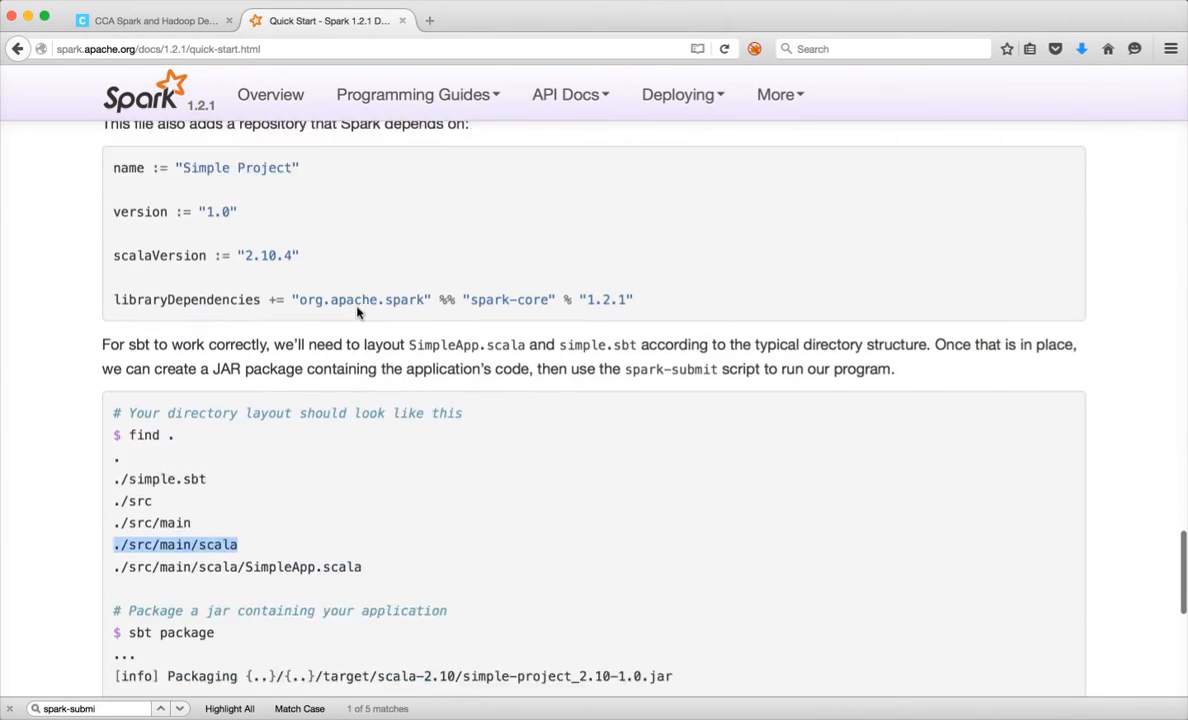
scroll(down, 3)
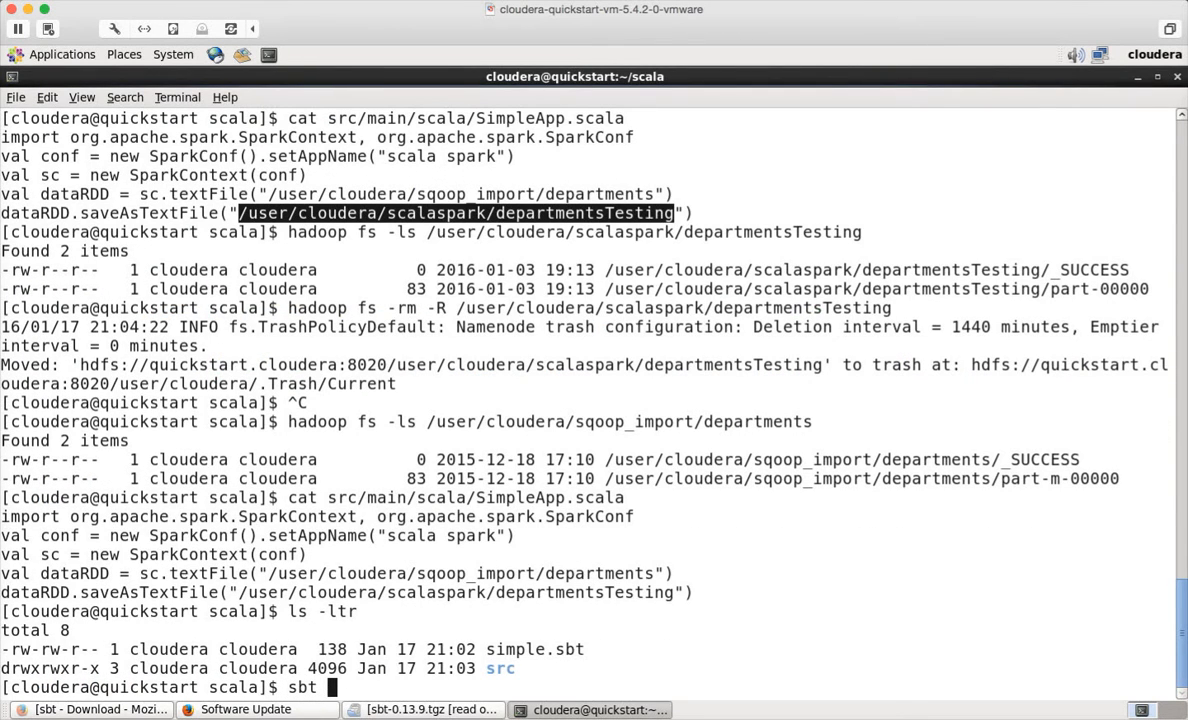
- Run sbt package, which fetches dependencies but fails compiling SimpleApp.scala with four errors
text(package)
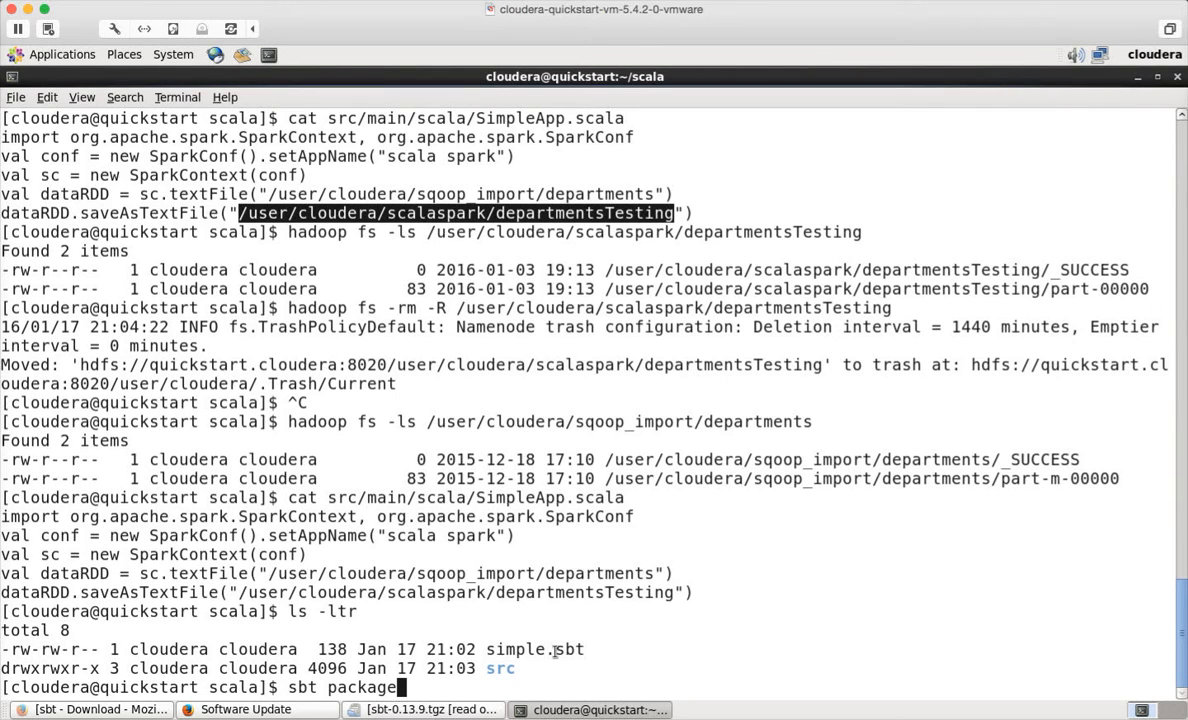
key(Return)
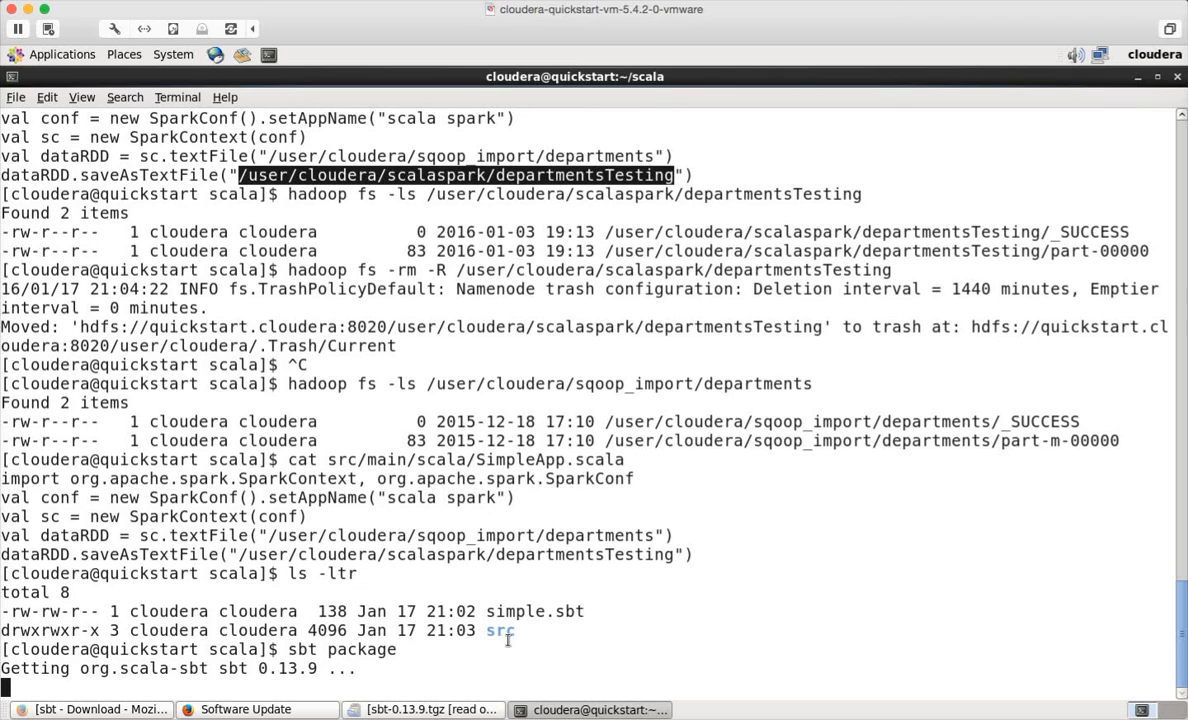
mouse_move(496, 632)
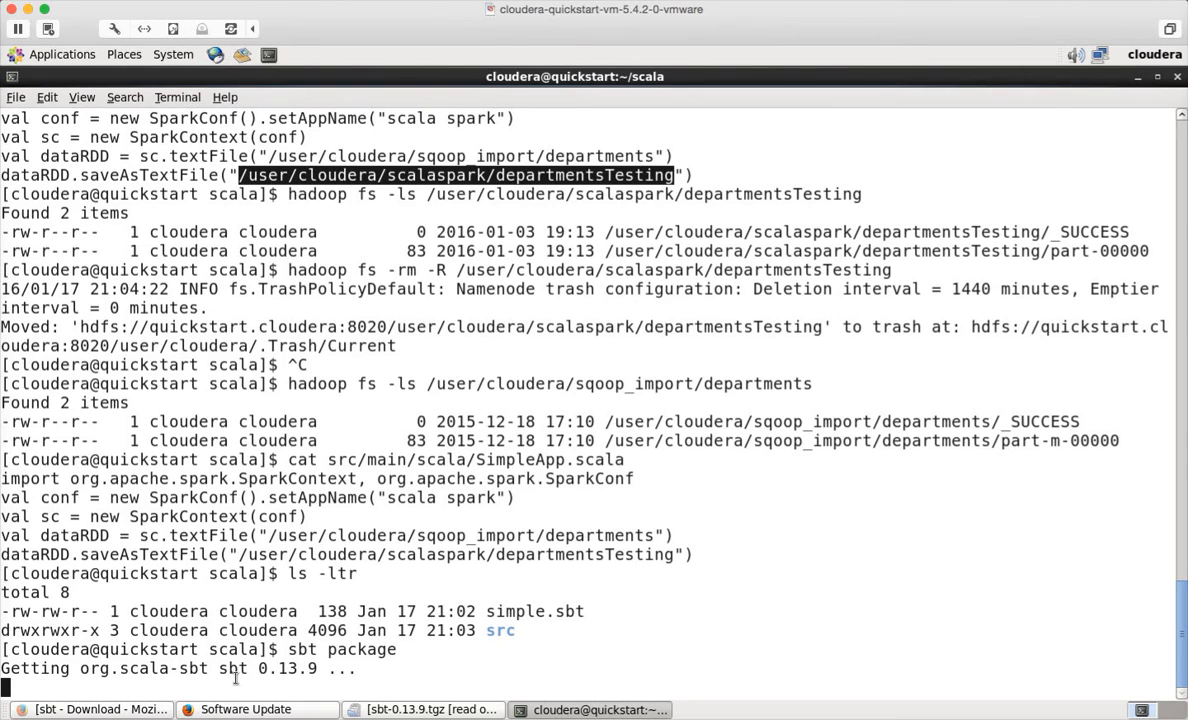
mouse_move(330, 650)
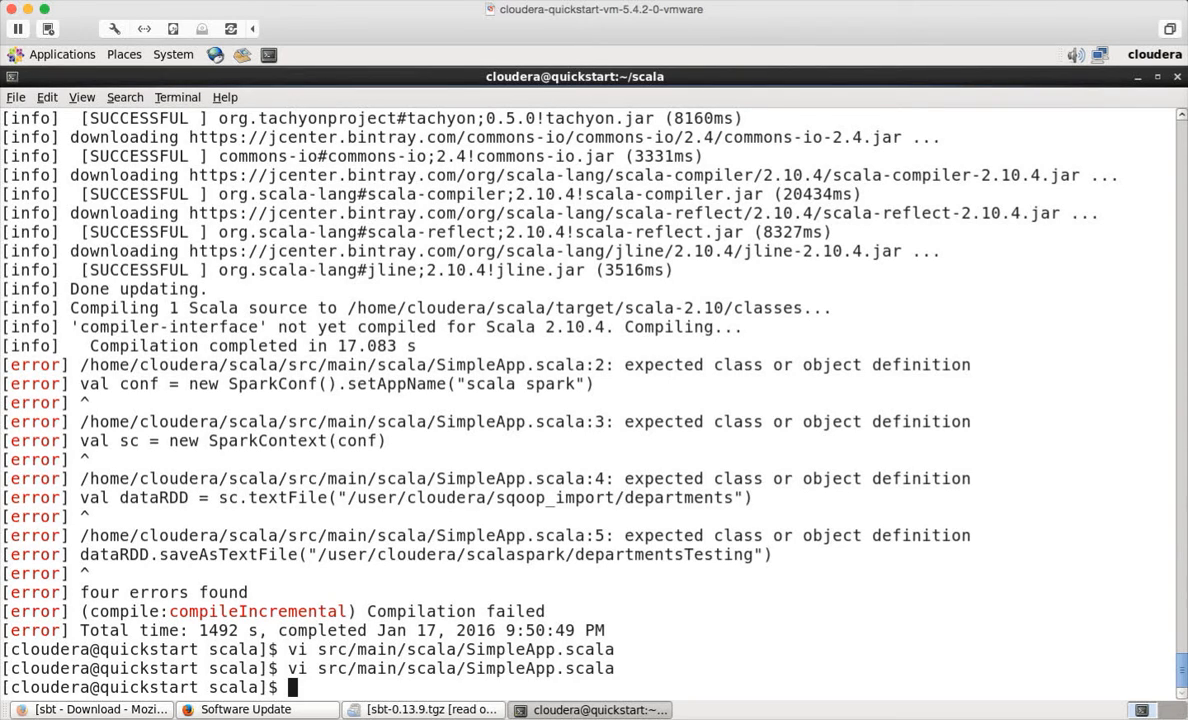
- List the project folder and show disk usage of each item, target at 5.4M
text(ls -ltr)
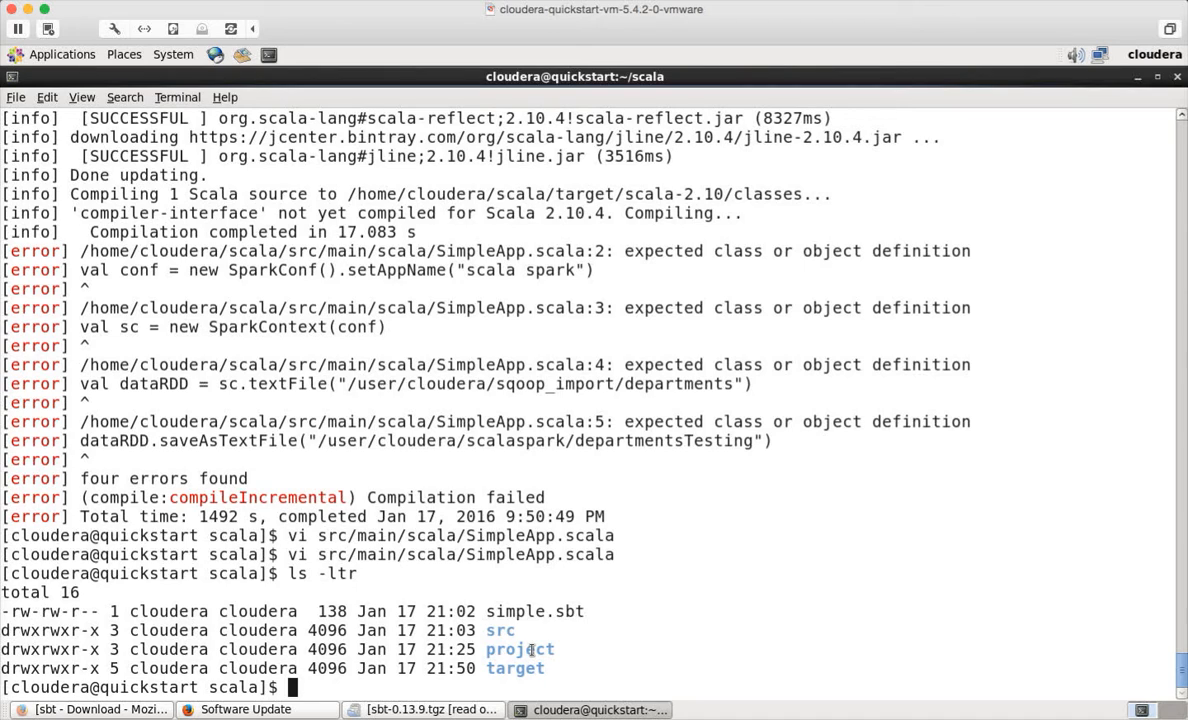
text(du)
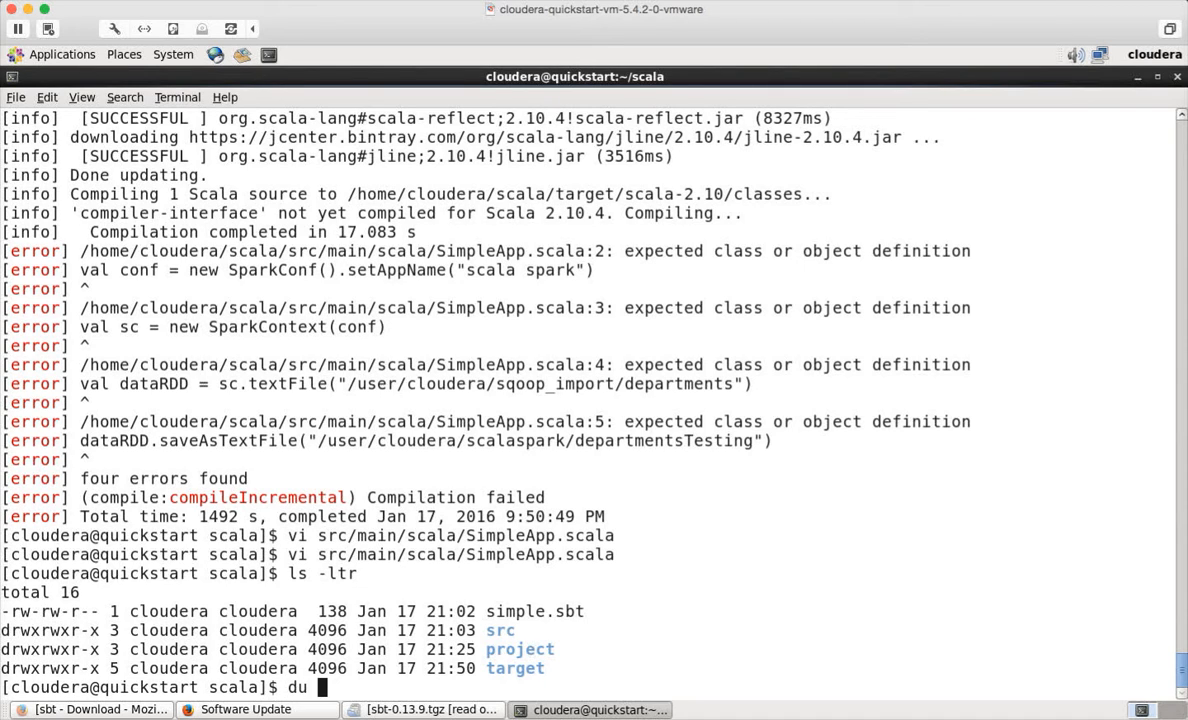
text(-sh *)
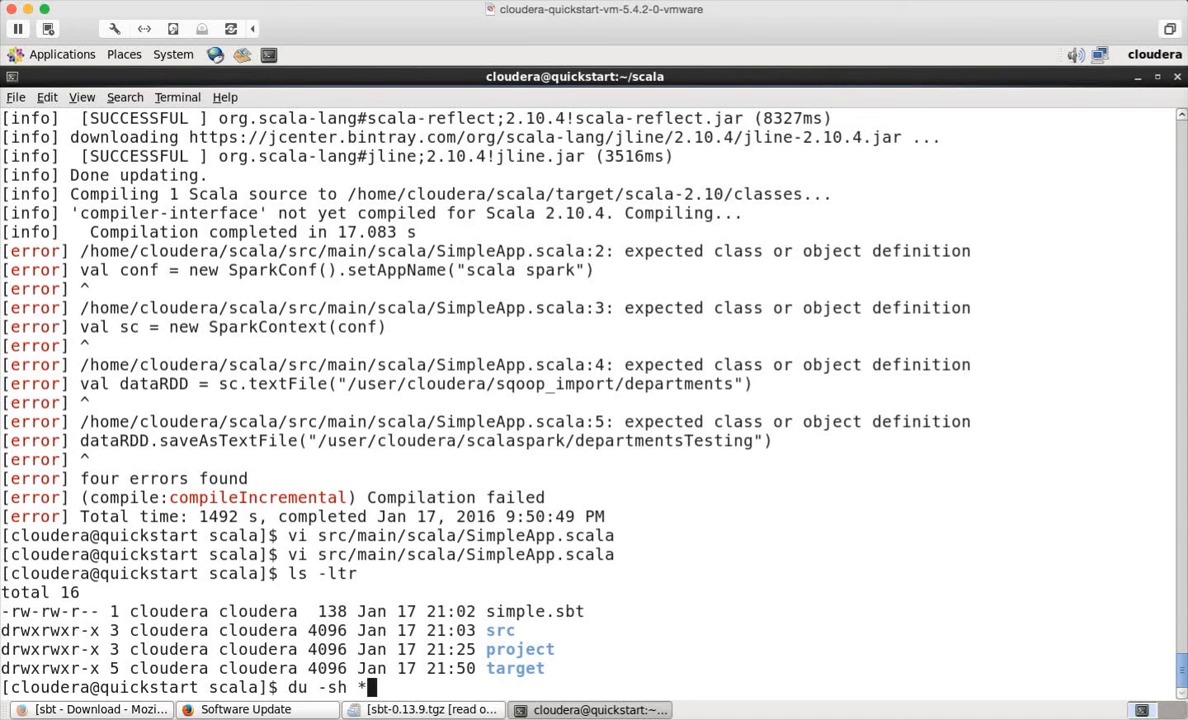
key(Return)
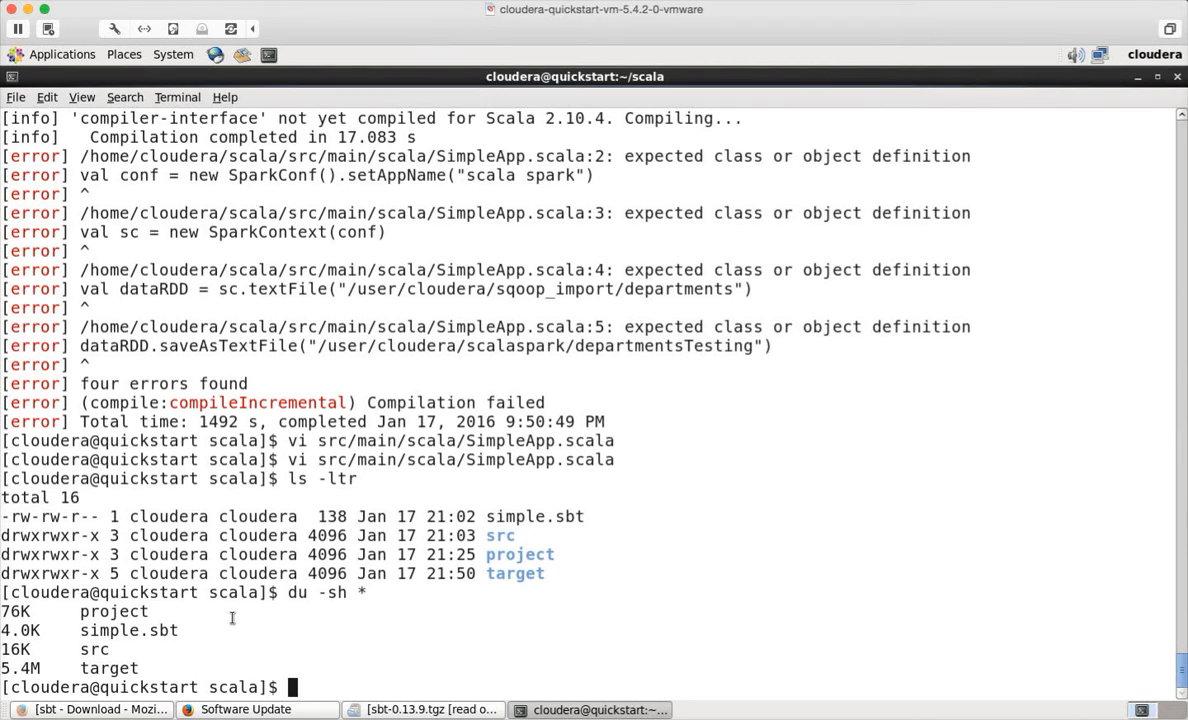
- List ~/.sbt (boot and 0.13, 42M total) and reopen SimpleApp.scala in vi to wrap the code in object SimpleApp
text(ls -ltr ~)
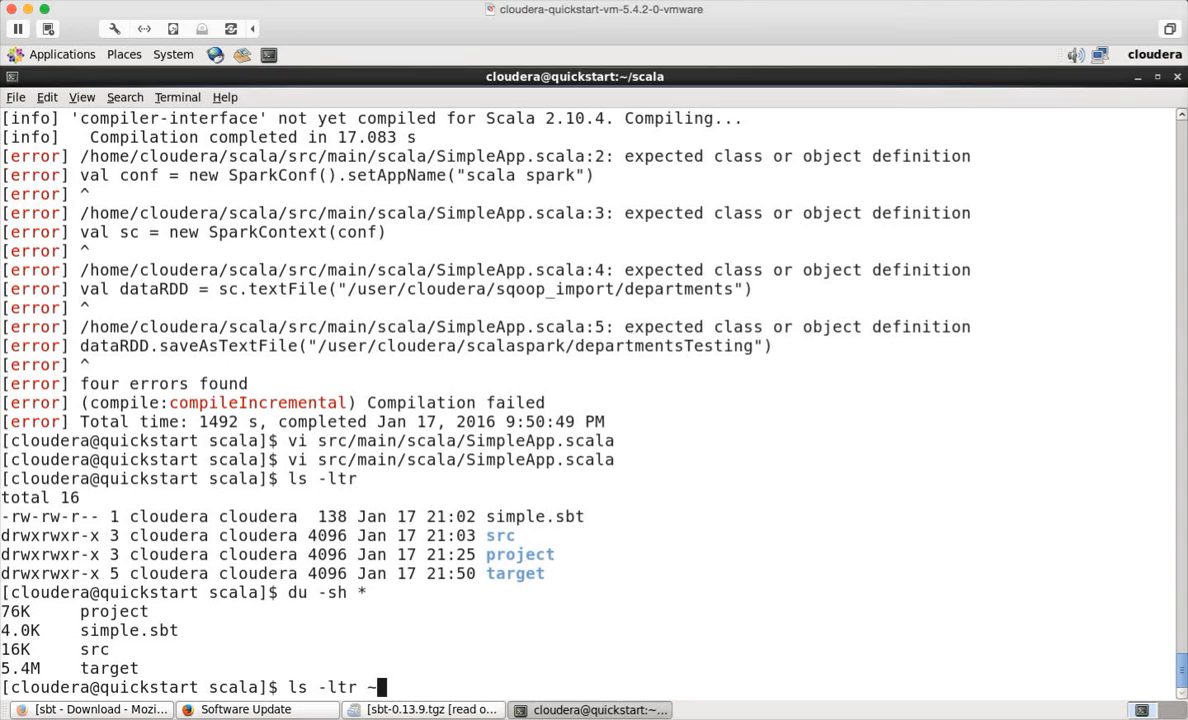
text(/.sbt)
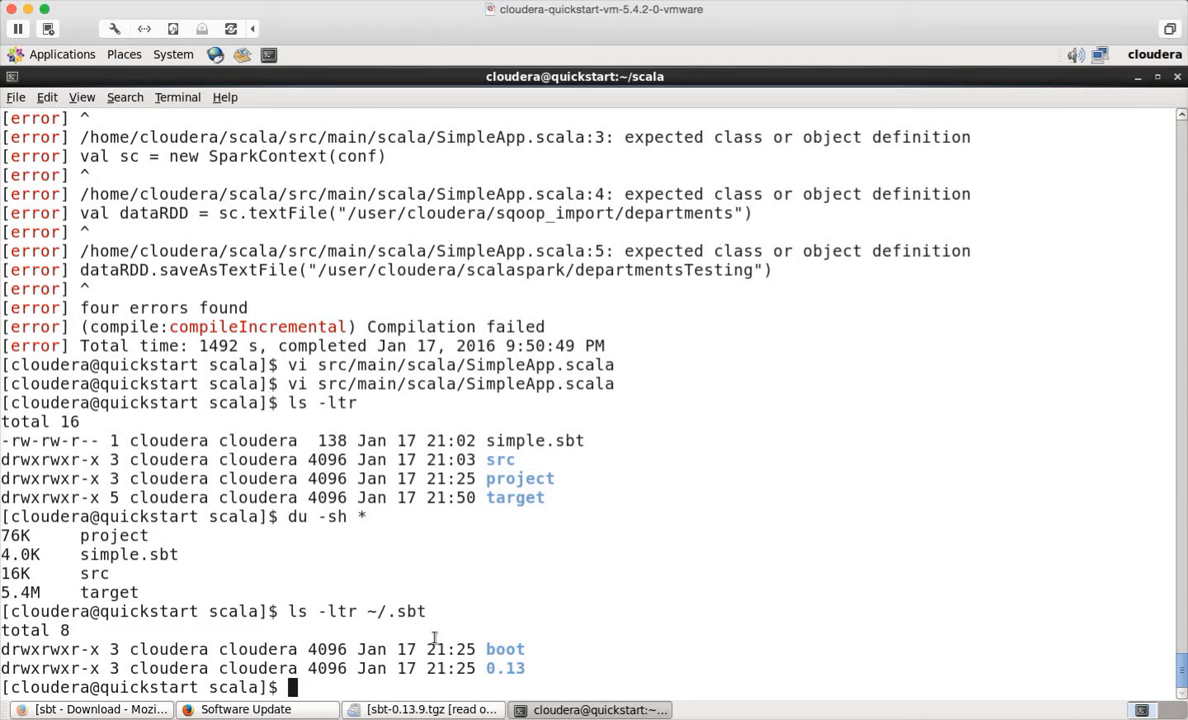
text(ls -ltr ~/.sbt)
text(du -sh ~/.sbt)
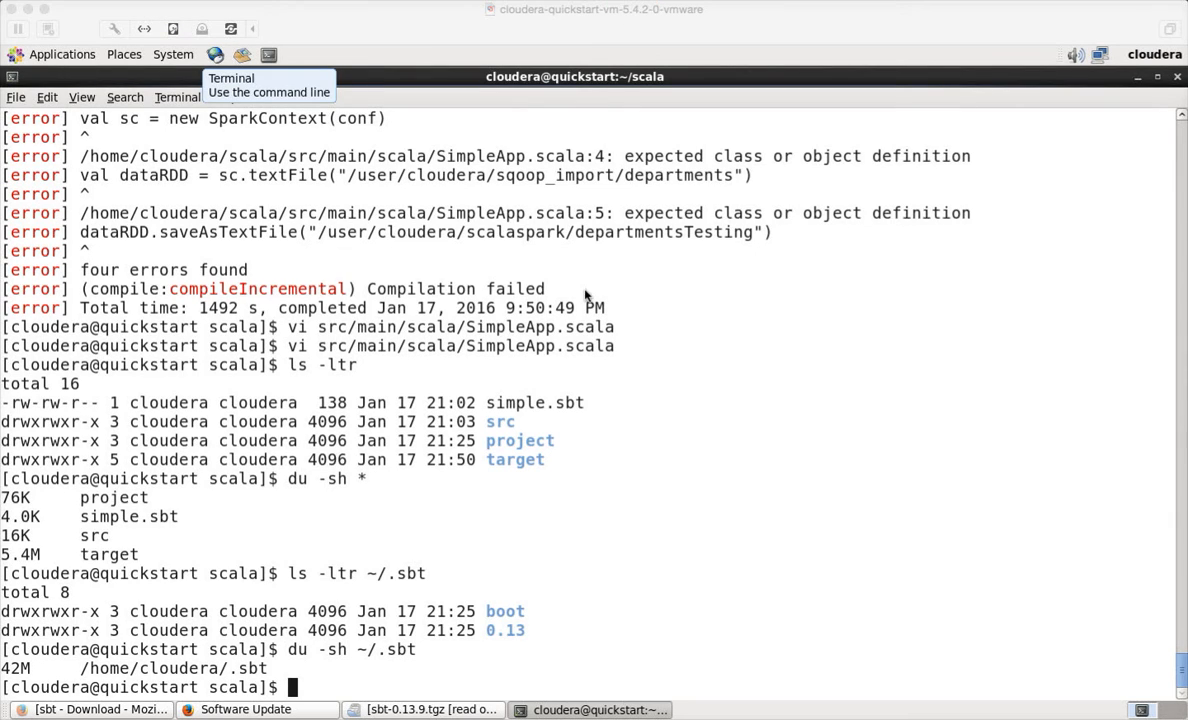
mouse_move(554, 326)
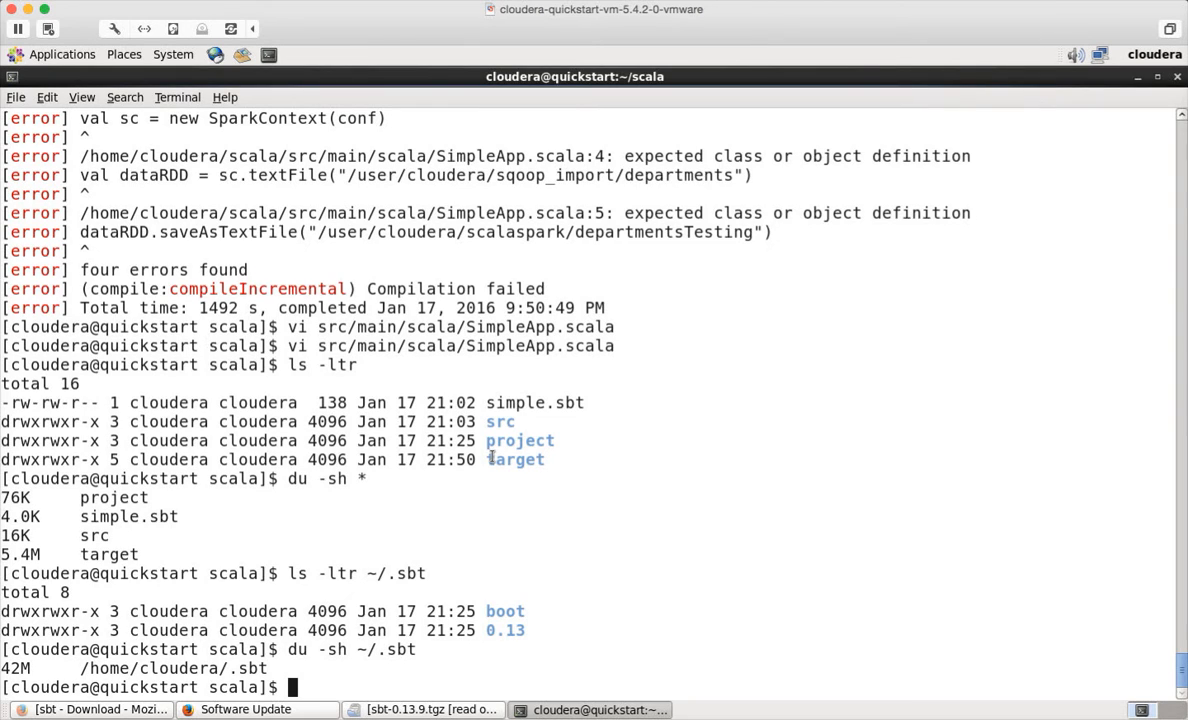
text(vi)
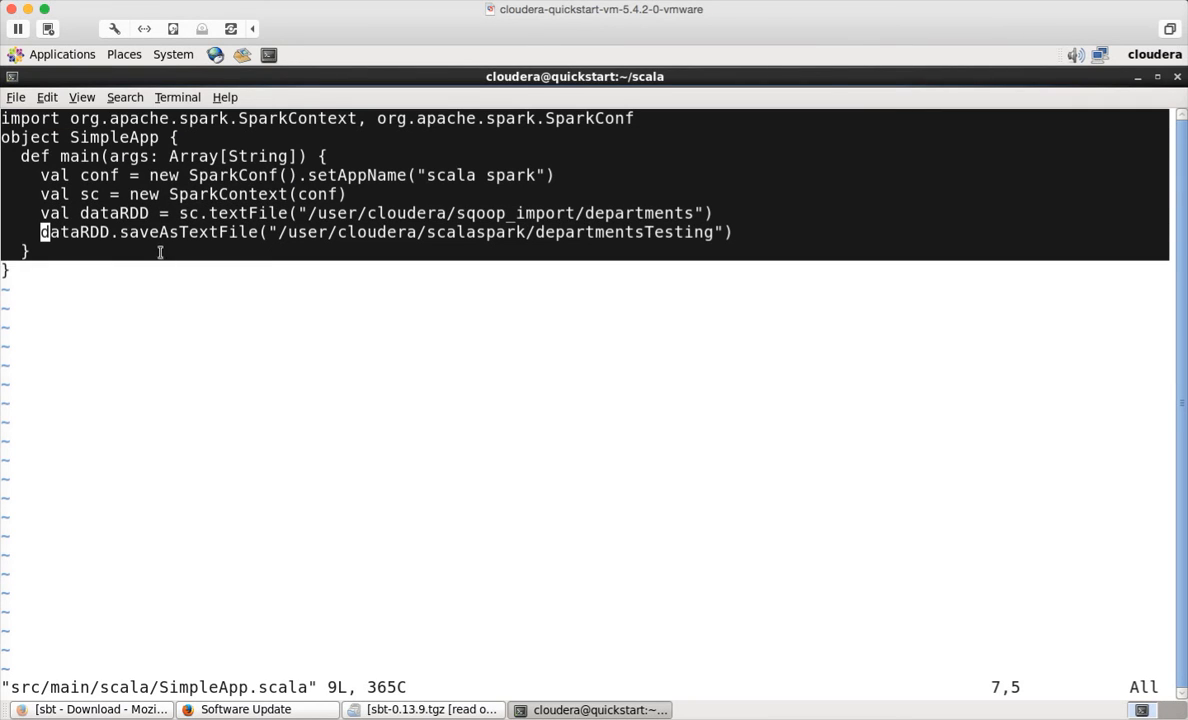
right_click(160, 252)
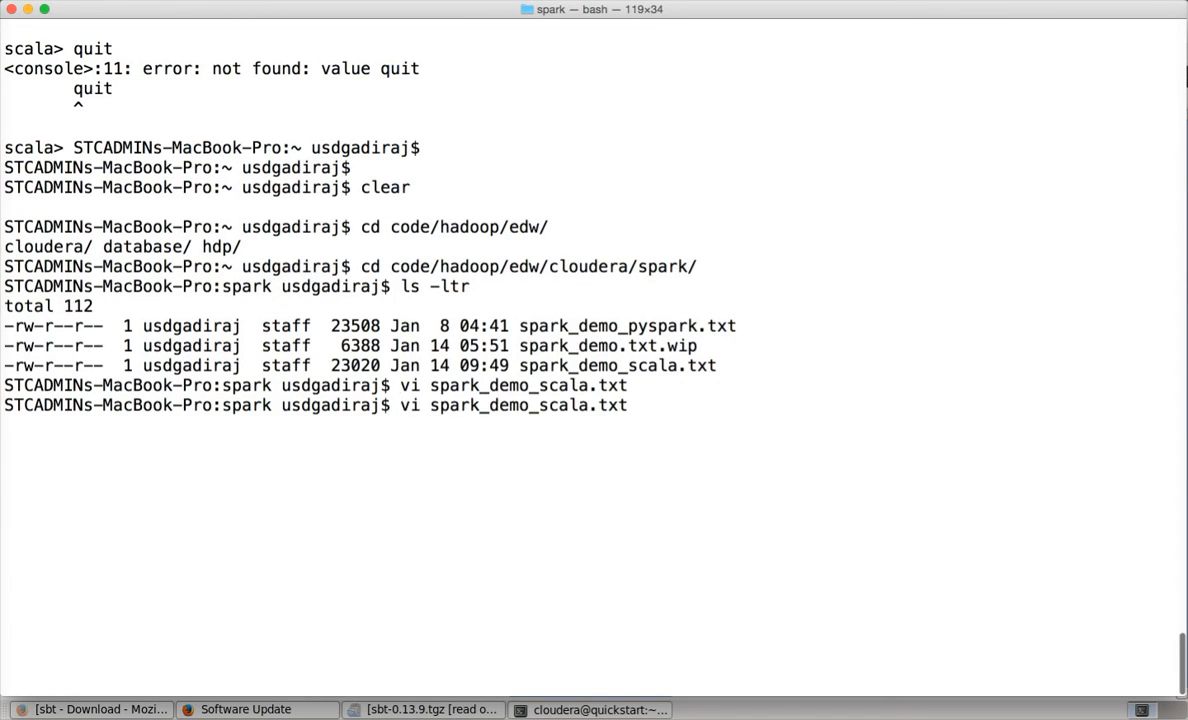
click(592, 708)
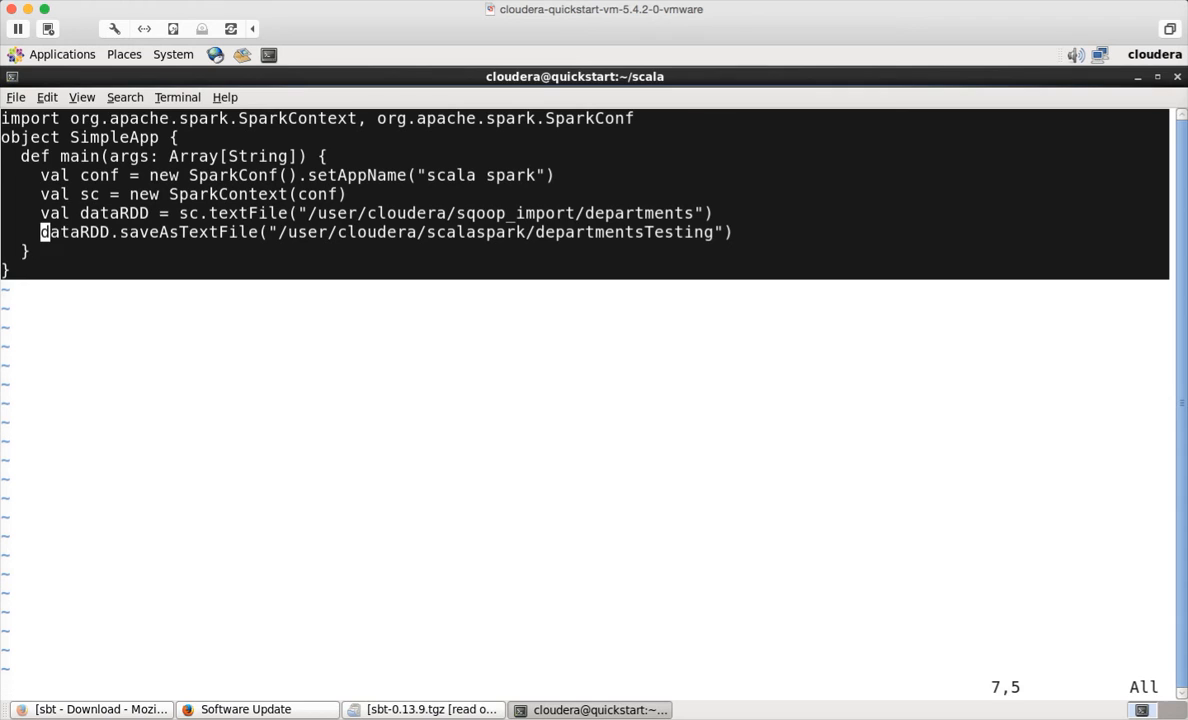
text(:x)
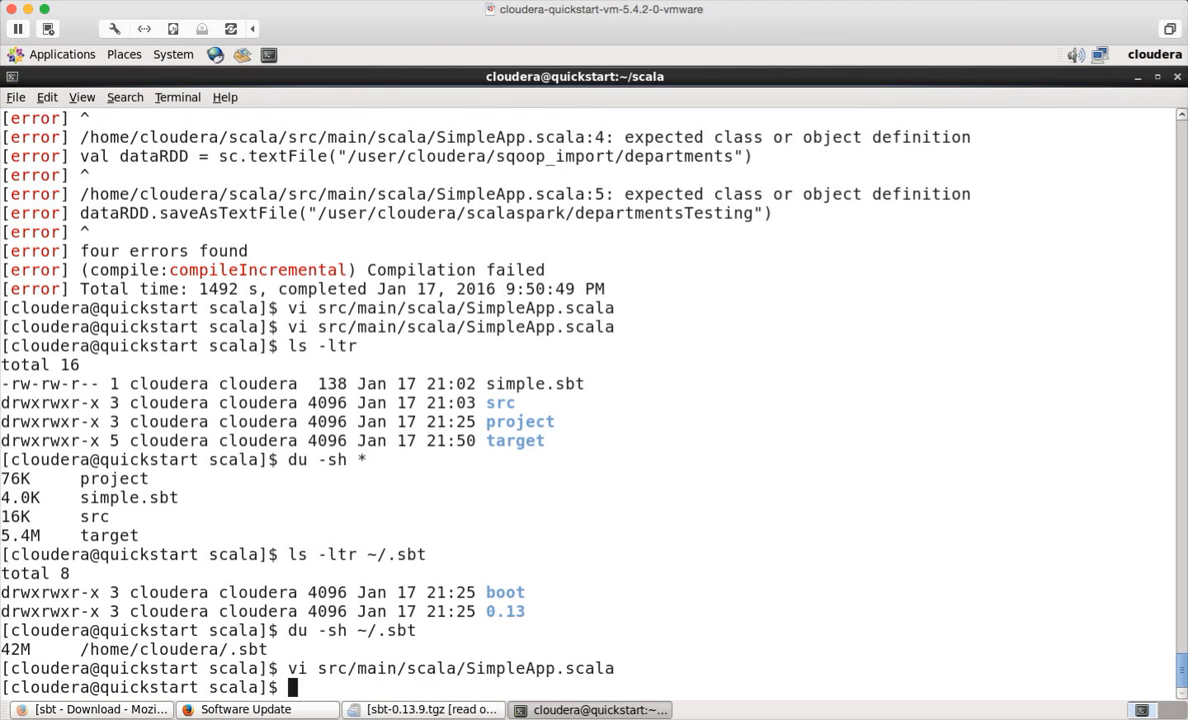
- Rerun sbt package to build target/scala-2.10/simple-project_2.10-1.0.jar and copy the jar path
text(/sbt package)
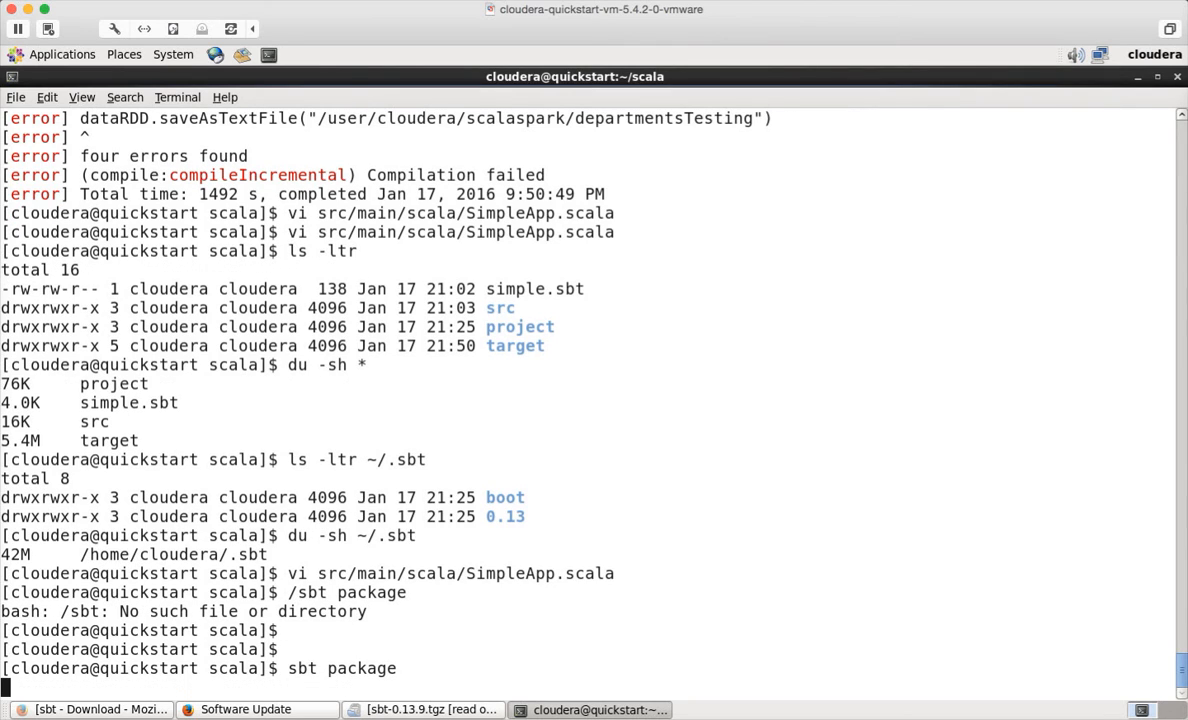
mouse_move(340, 548)
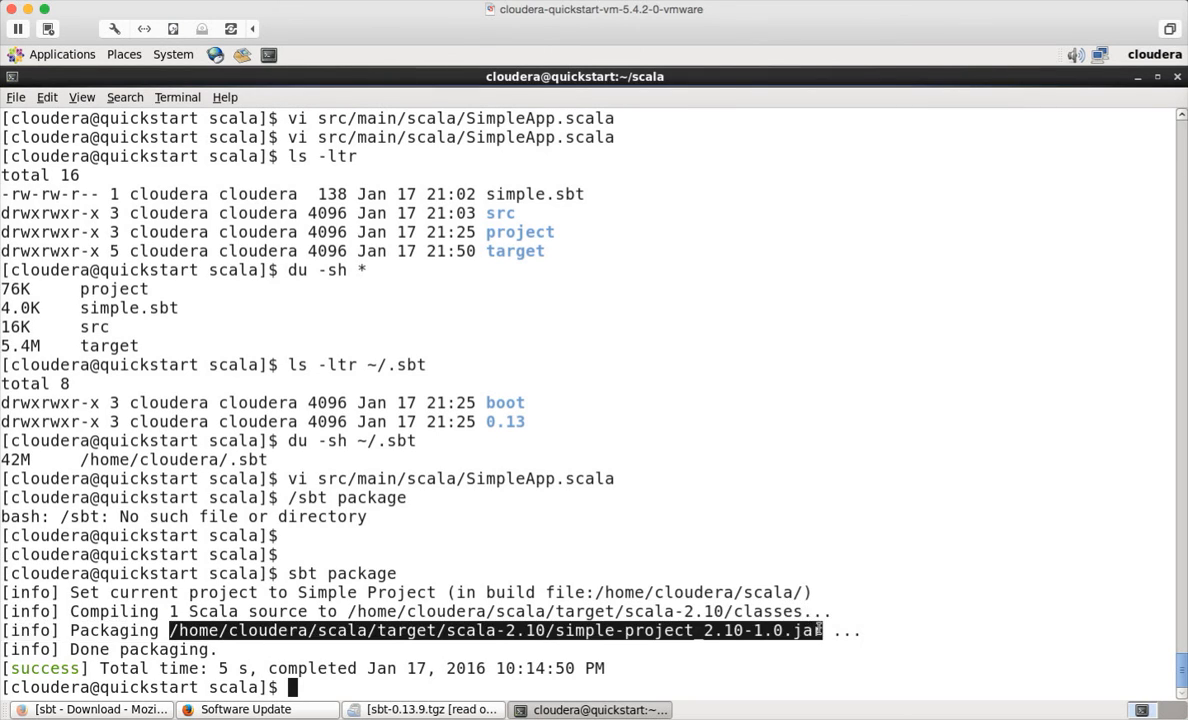
right_click(790, 624)
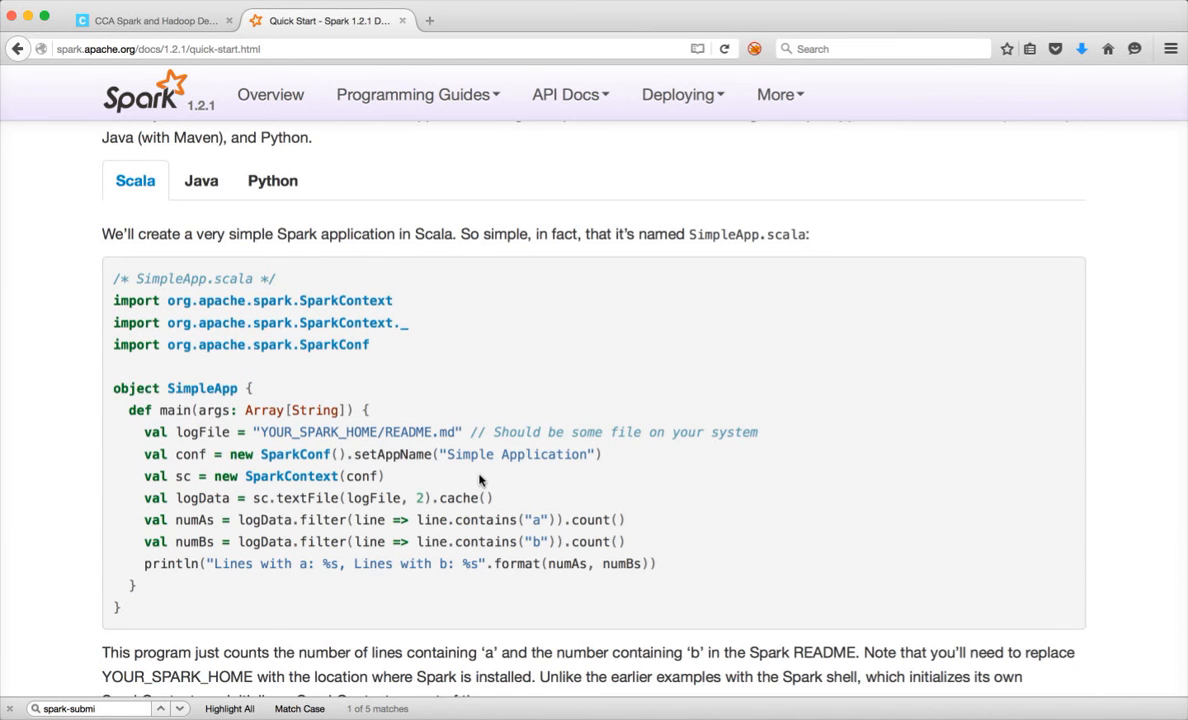
scroll(down, 3)
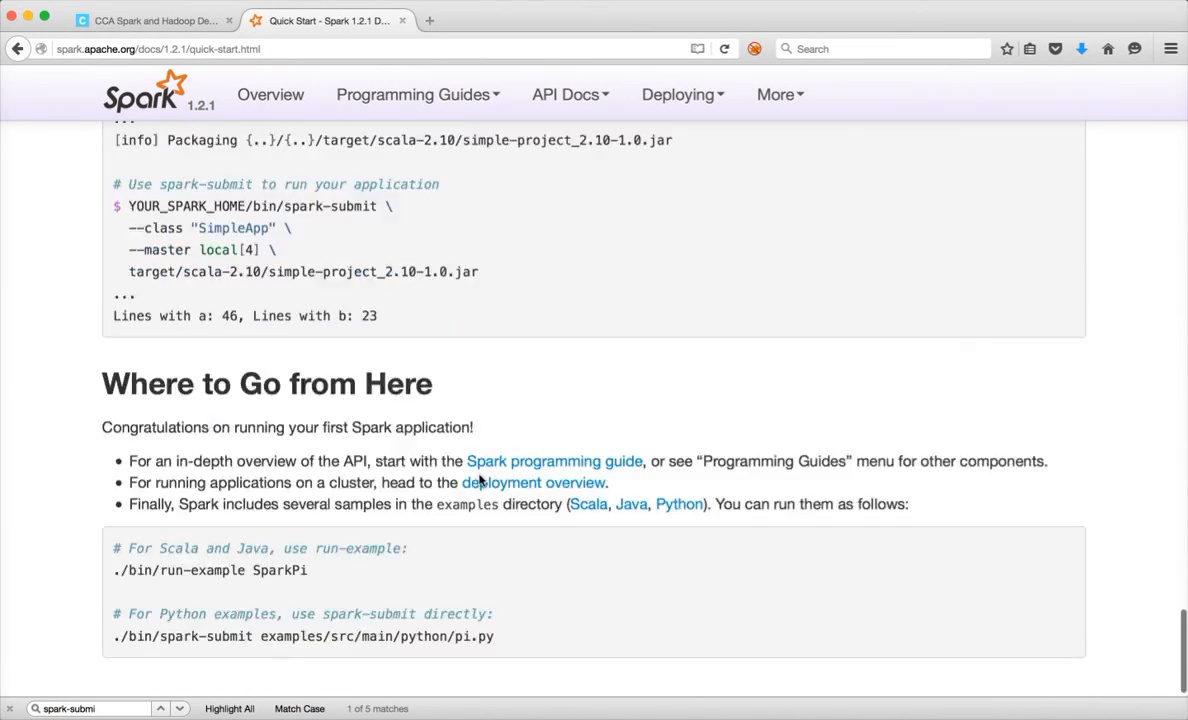
scroll(down, 3)
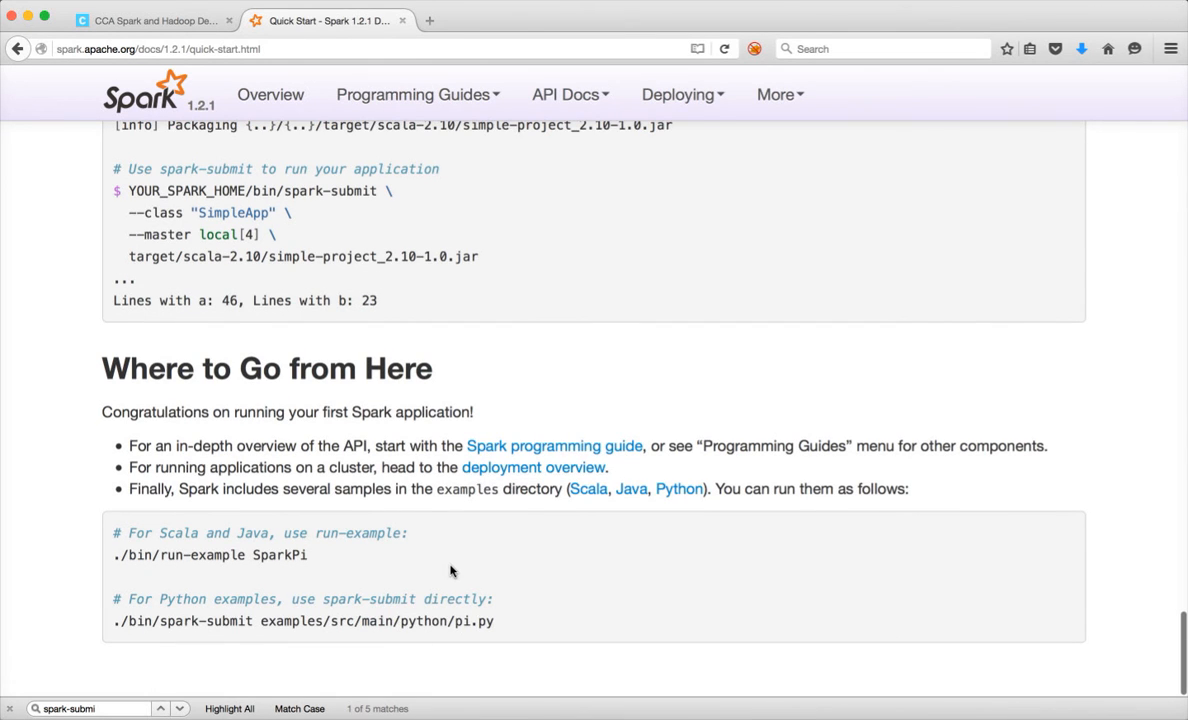
scroll(up, 3)
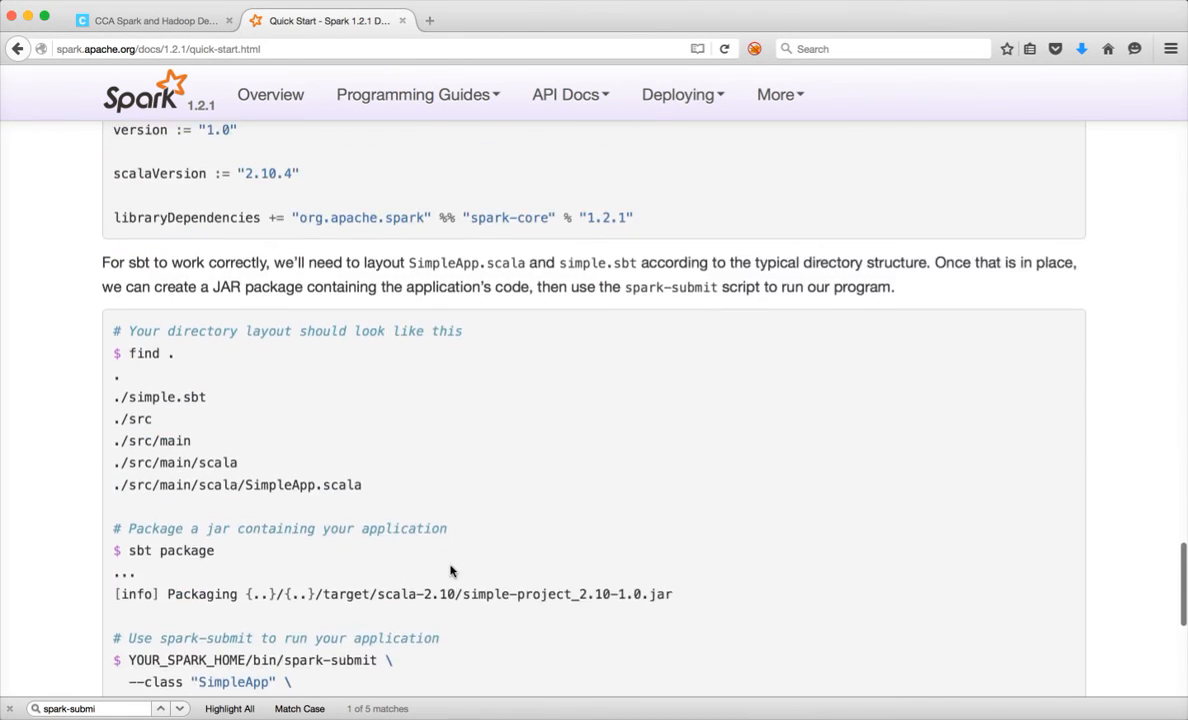
scroll(down, 3)
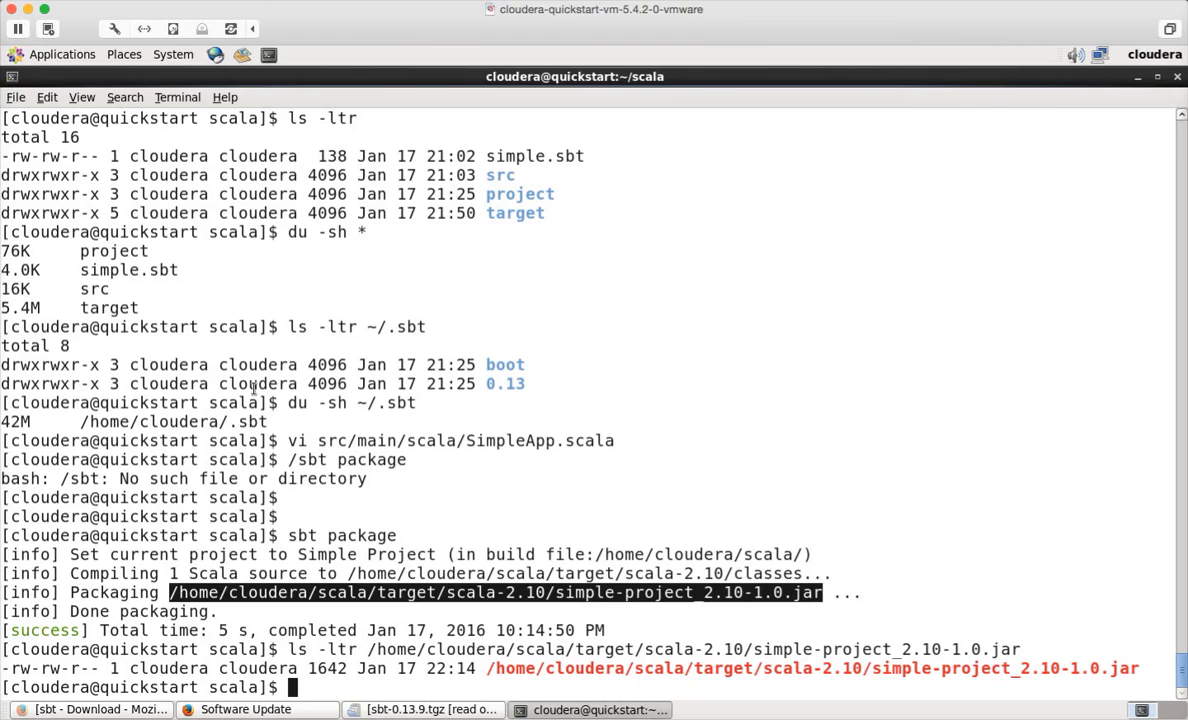
- Submit the built jar with spark-submit --class "SampleApp" --master local; it fails with ClassNotFoundException: SampleApp
text(spa)
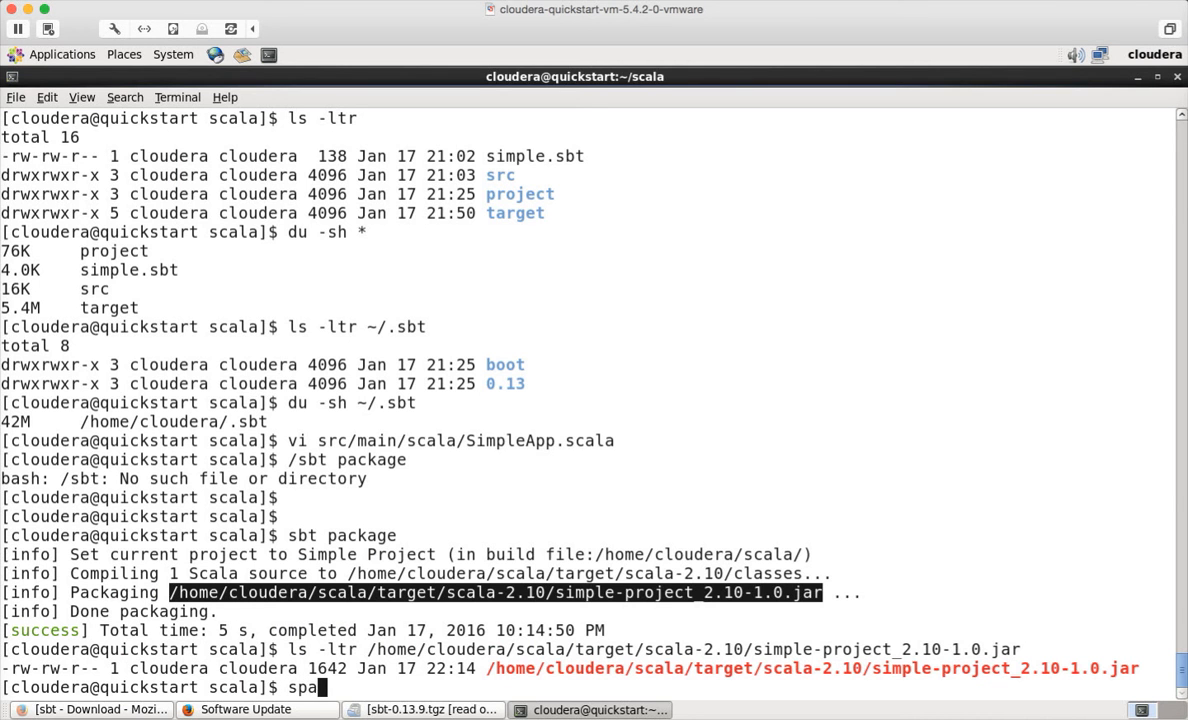
text(rk-submit --class)
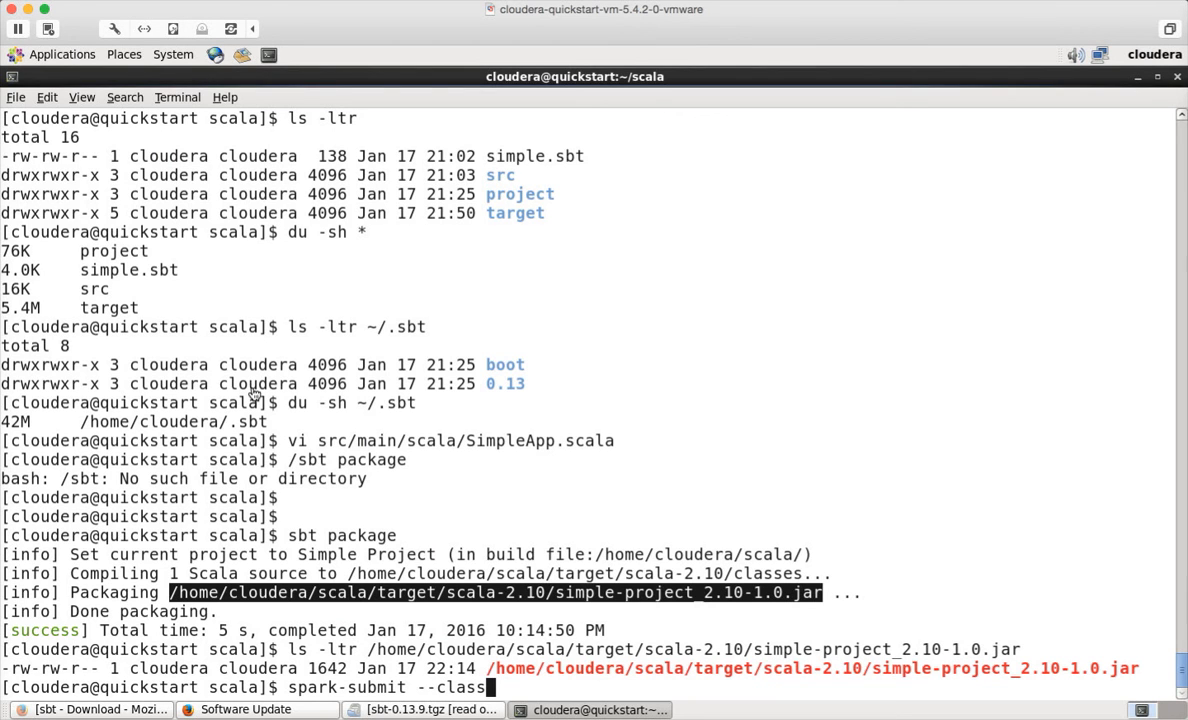
text("Sample)
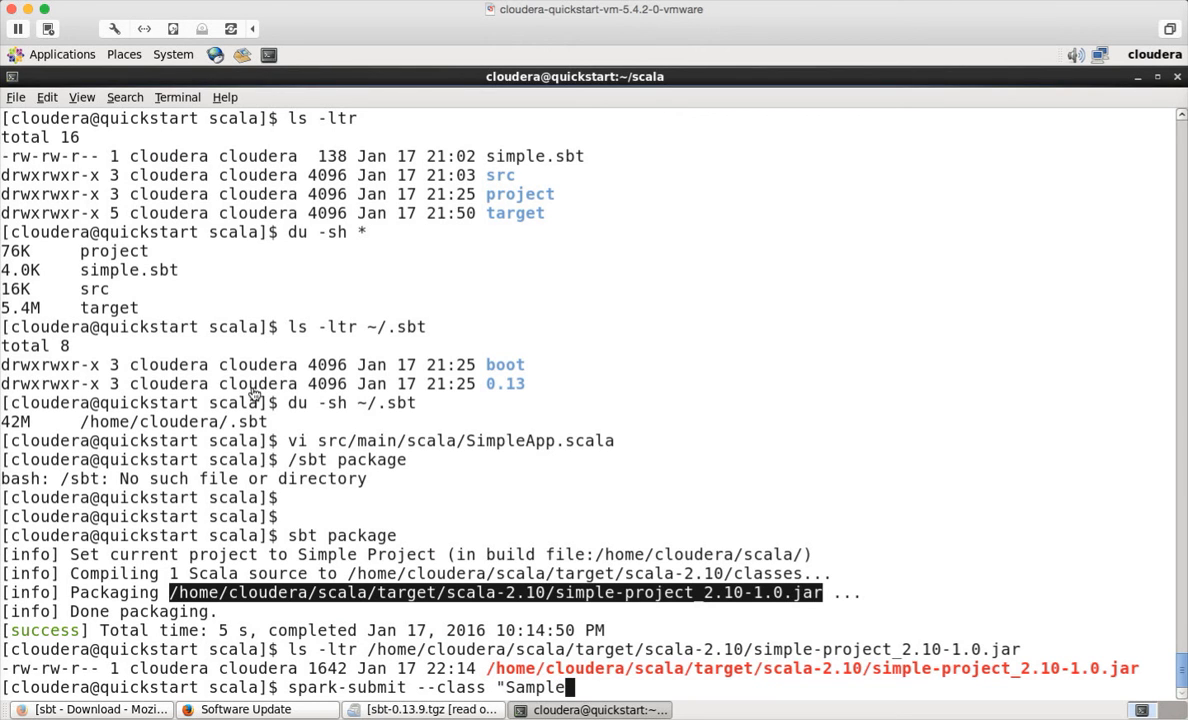
text(App" \)
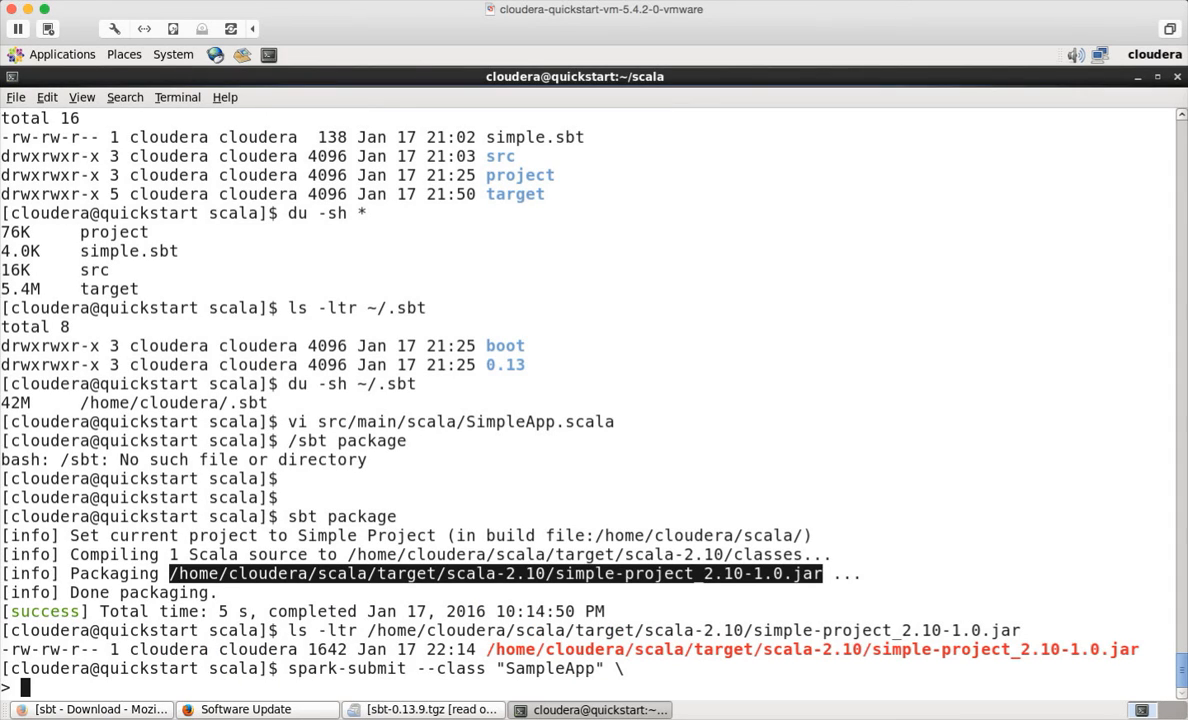
text(--master local \)
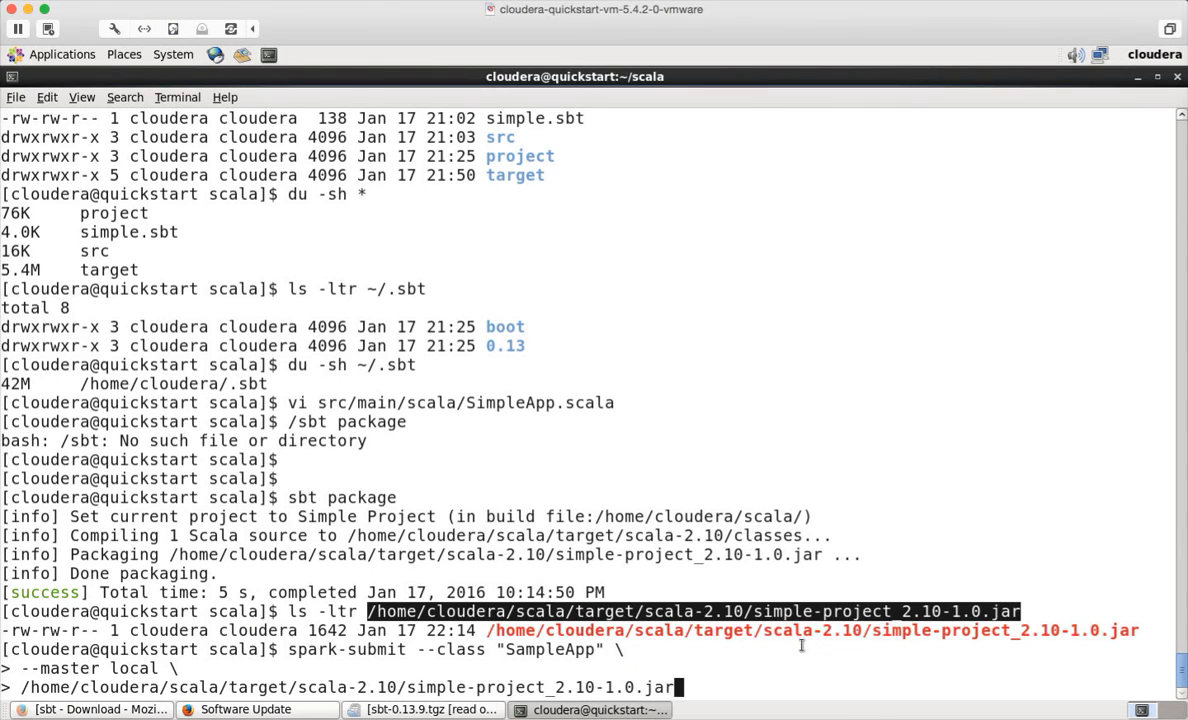
key(Return)
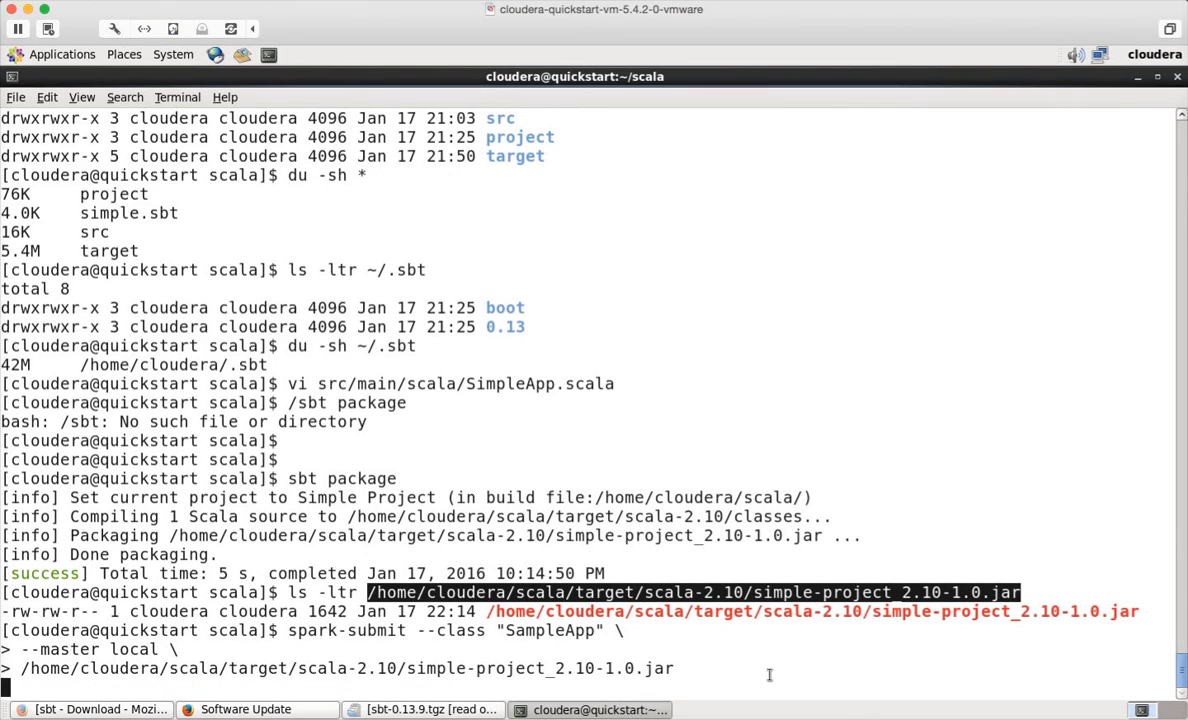
key(Return)
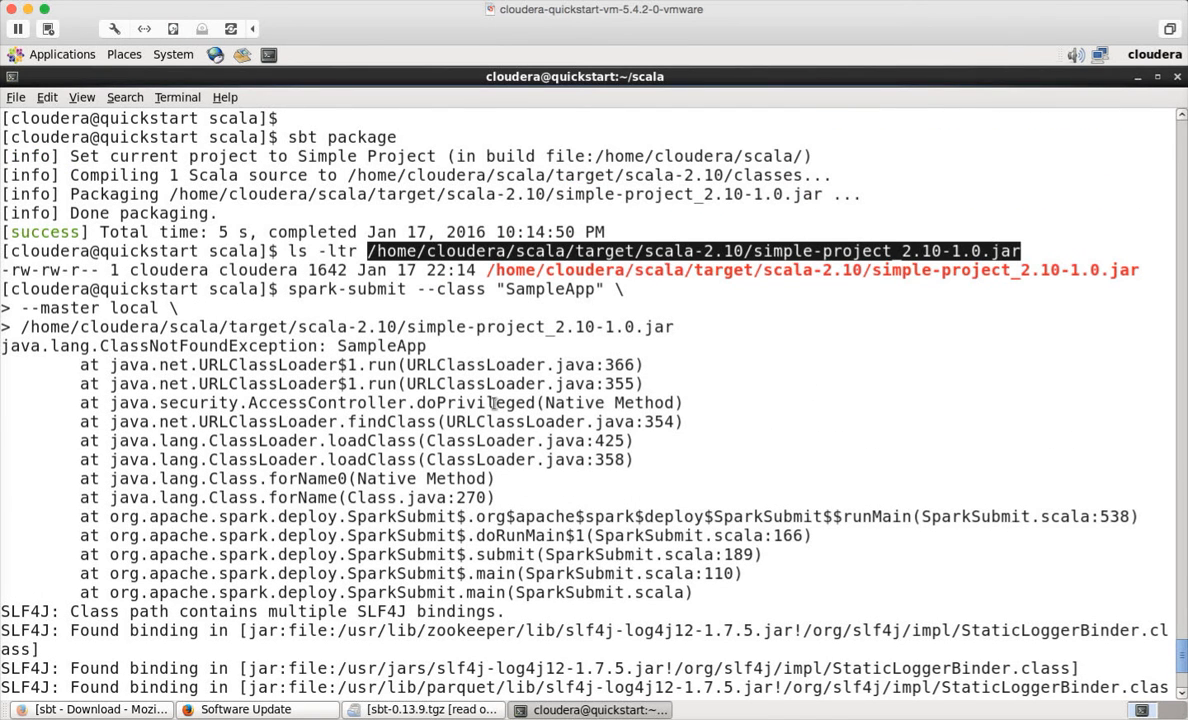
mouse_move(436, 346)
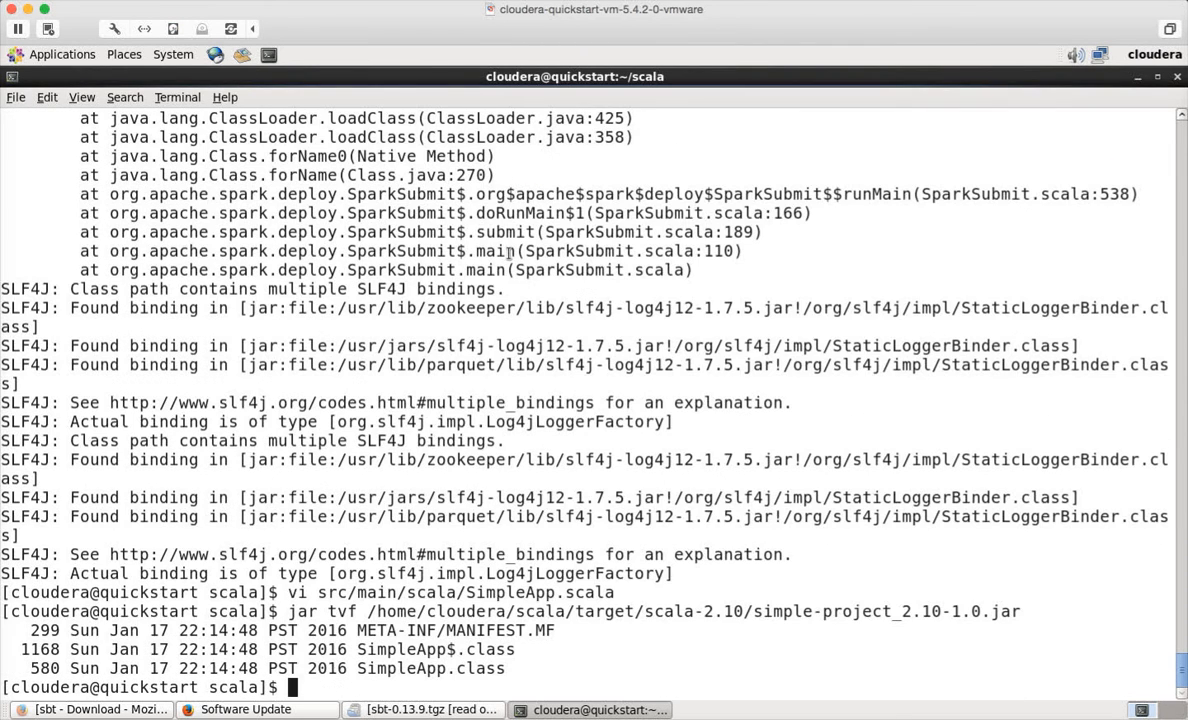
- Rerun spark-submit --master local on the scala-2.1 target jar so the SimpleApp job writes departmentsTesting to HDFS
text(spark-submit --class "SampleApp" --master local /home/cloudera/scala/target/scala-2.10/simple-project_2.10-1.0.jar)
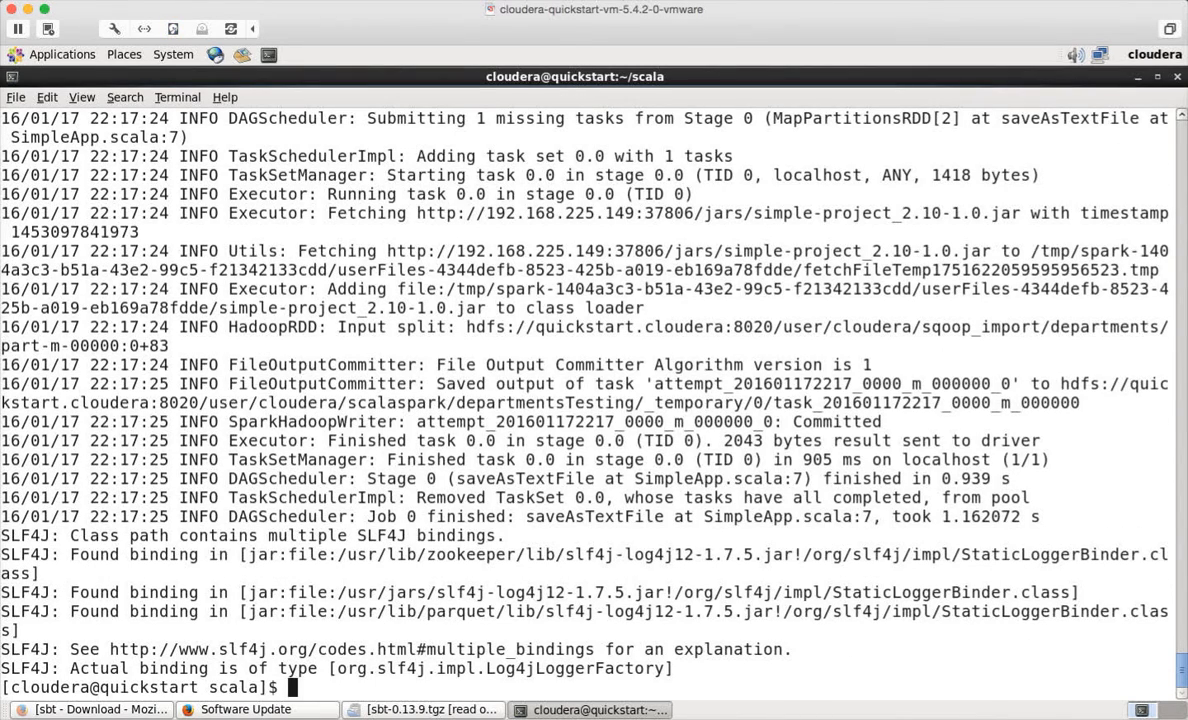
mouse_move(502, 348)
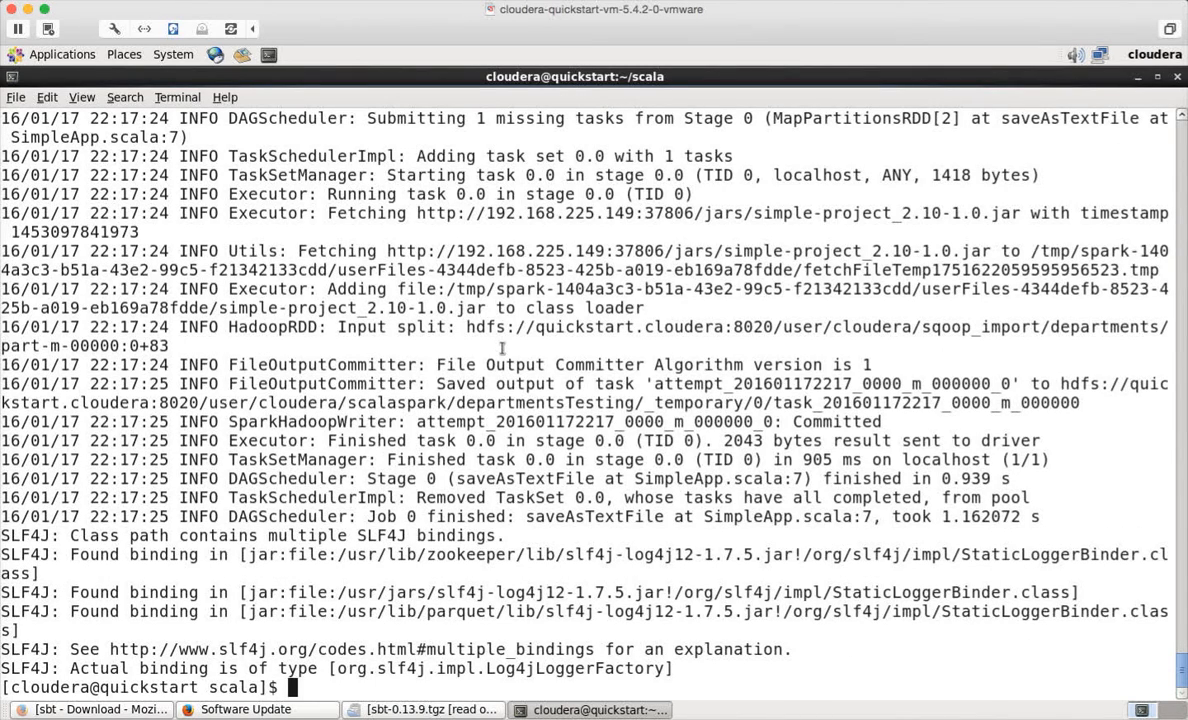
- List /user/cloudera/scalaspark/departmentsTesting with hadoop fs -ls, showing _SUCCESS and part-00000
text(/)
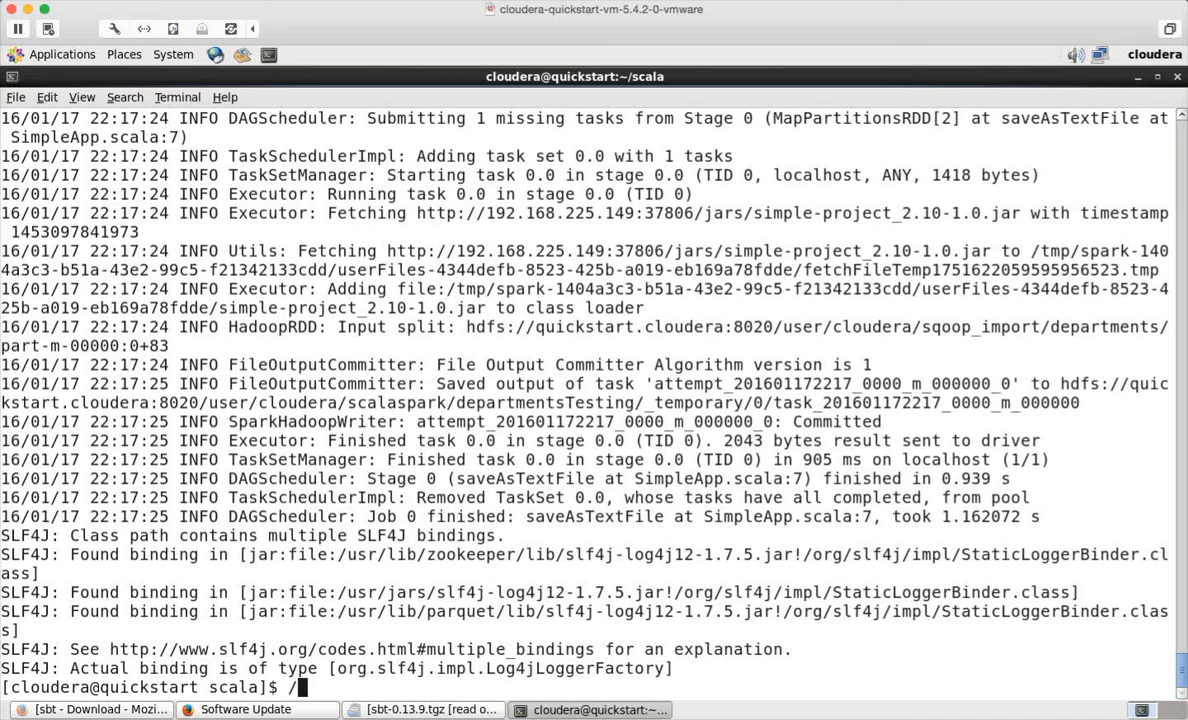
text(hadoop fs -rm -R /user/cloudera/scalaspark/departmentsTesting)
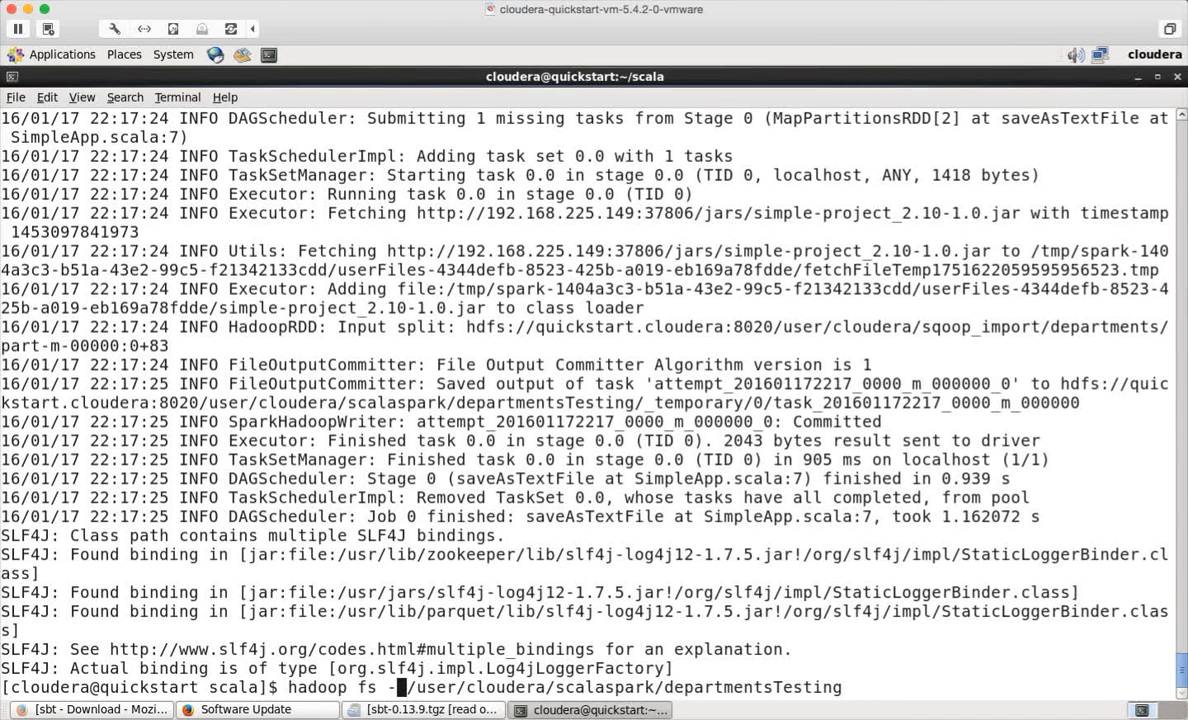
text(ls)
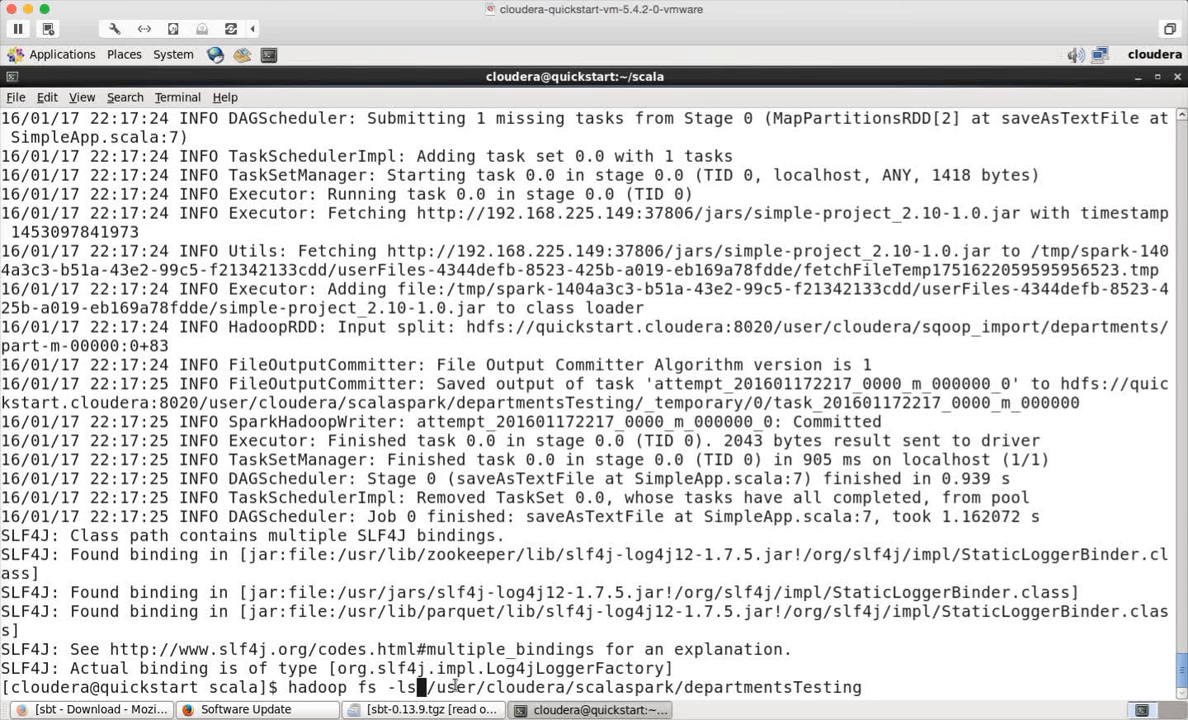
key(Return)
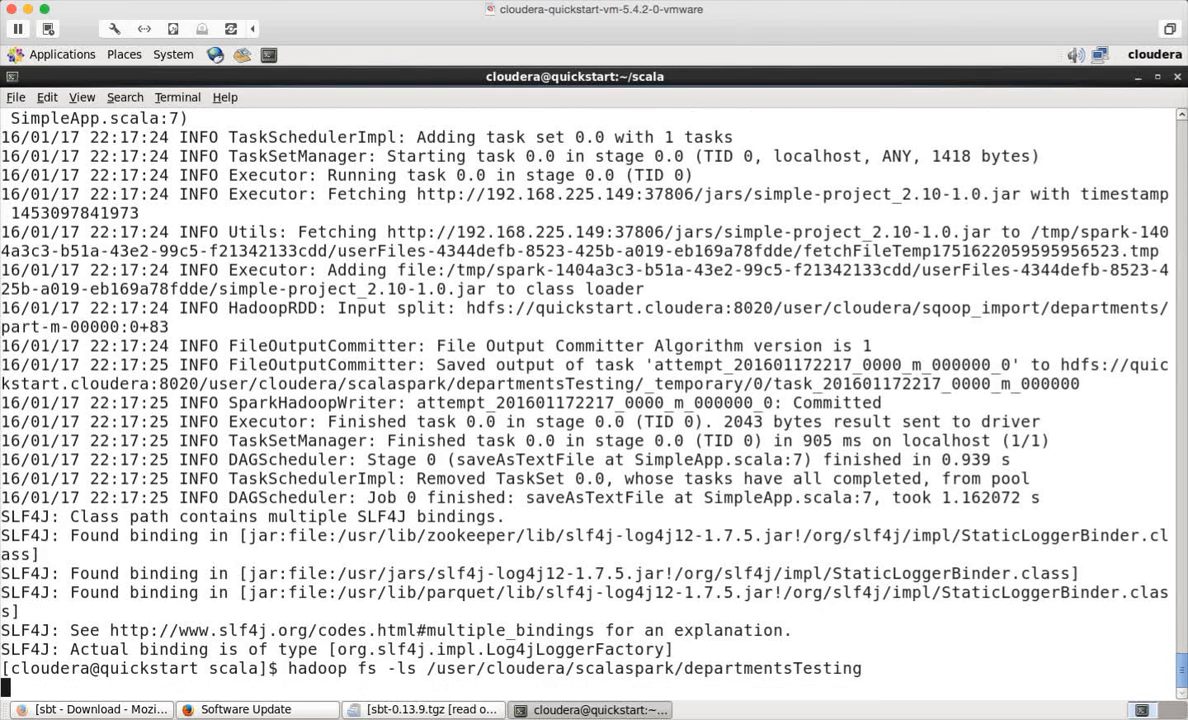
key(Return)
text(hadoop fs -cat /user/cloudera/scalaspark/departmentsTesting)
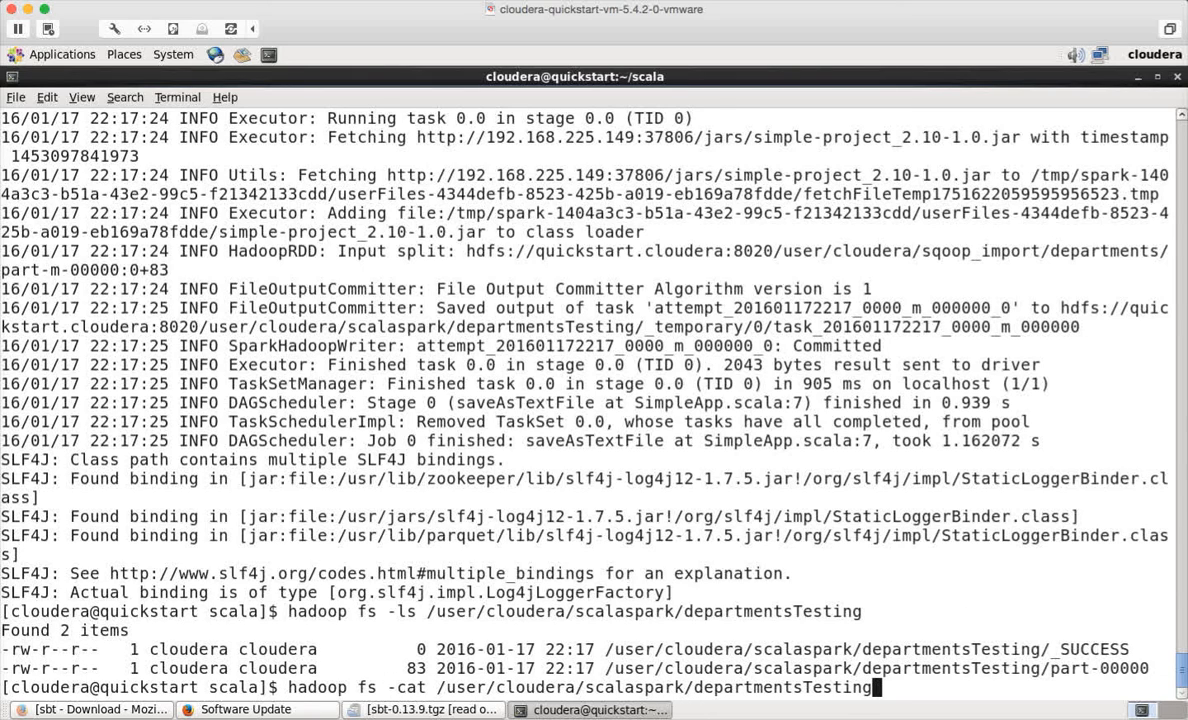
- Print part-00000 with hadoop fs -cat, showing department records like Fitness, Footwear and TESTING
text(/part-000)
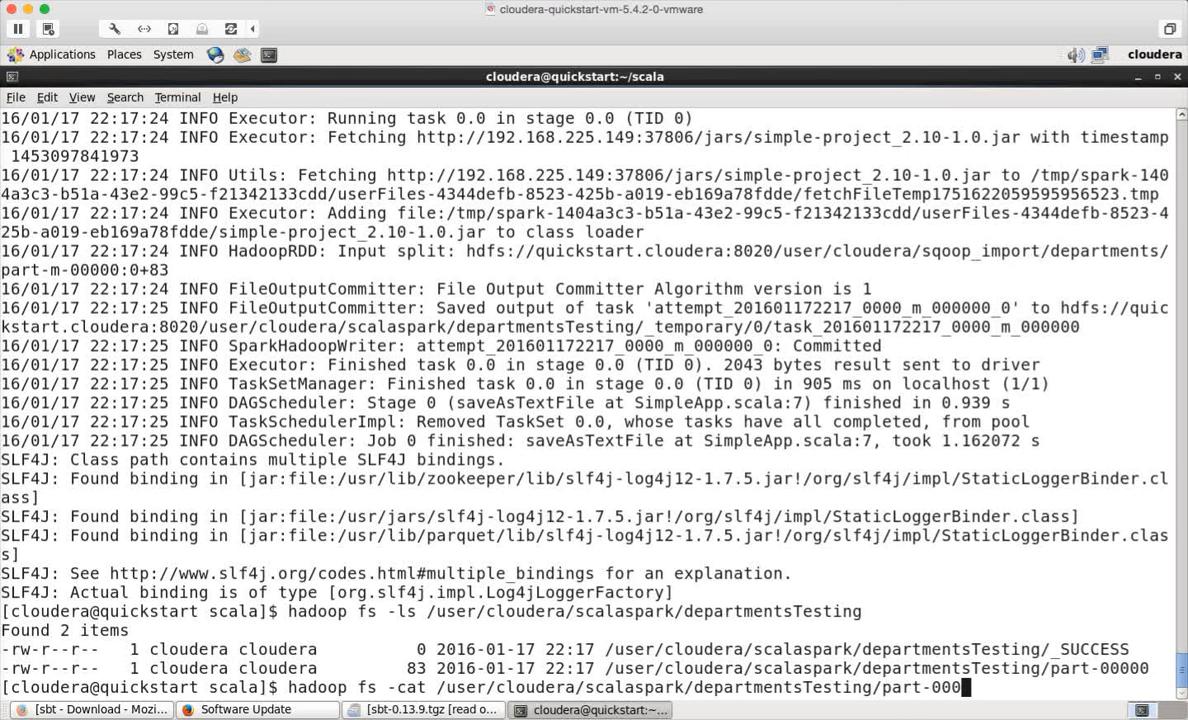
key(Return)
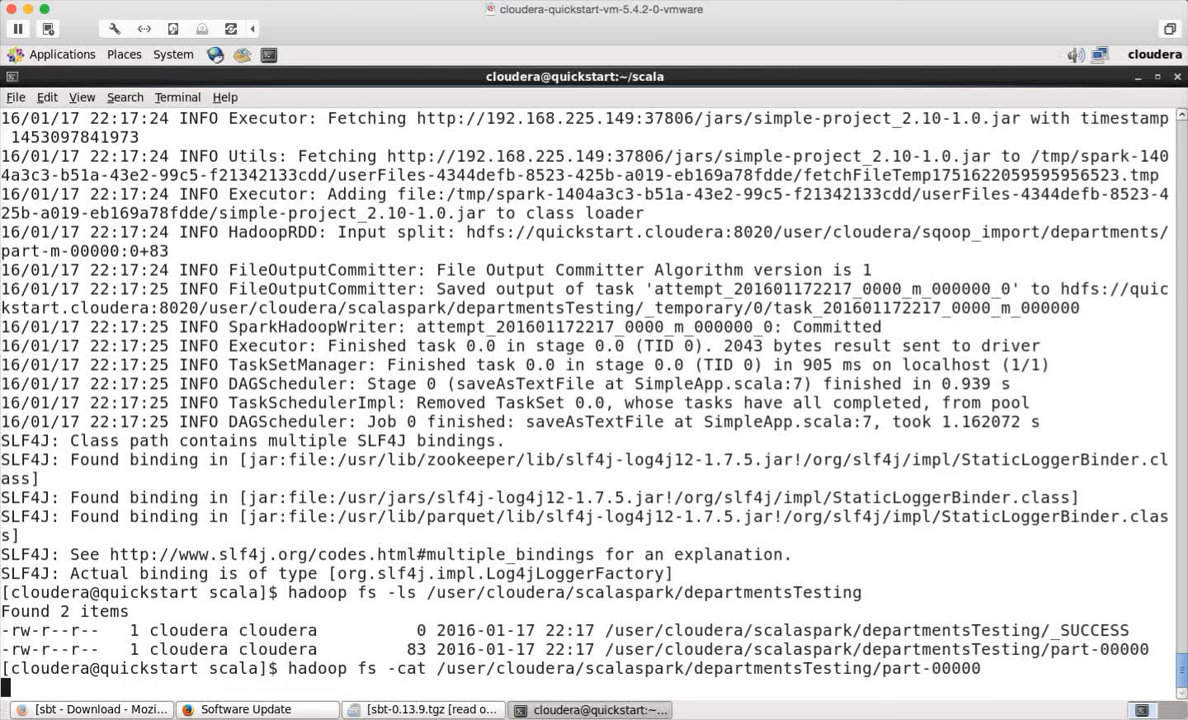
key(Return)
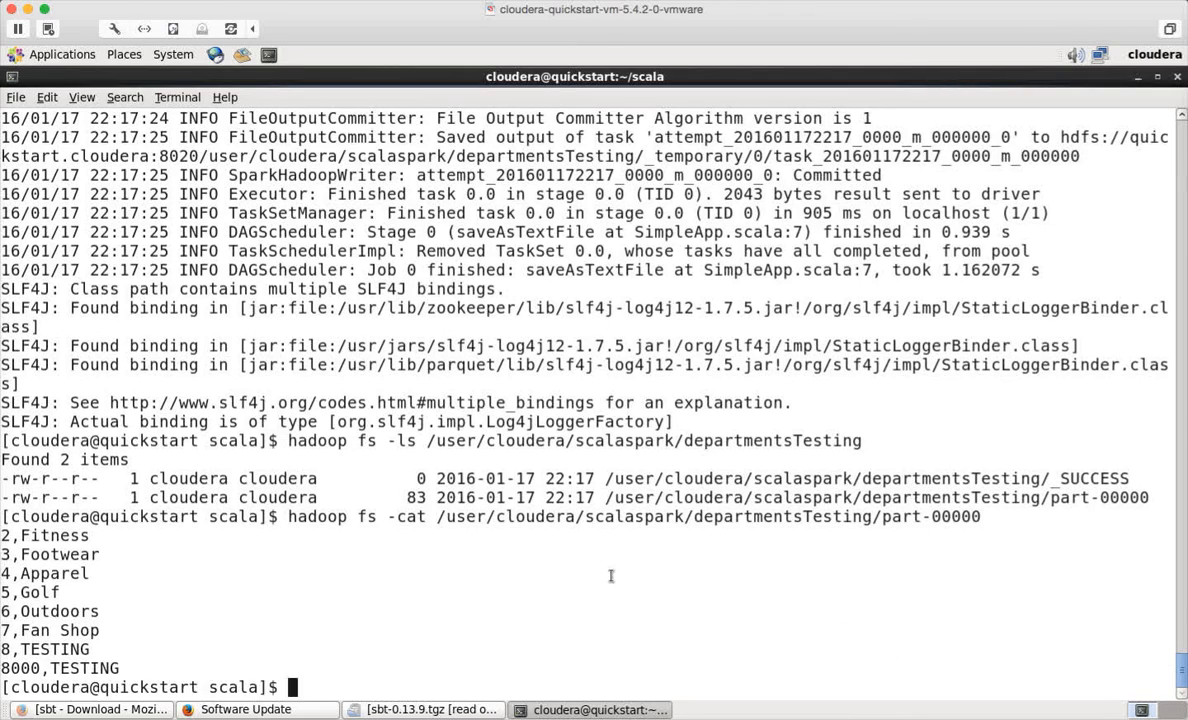
mouse_move(608, 568)
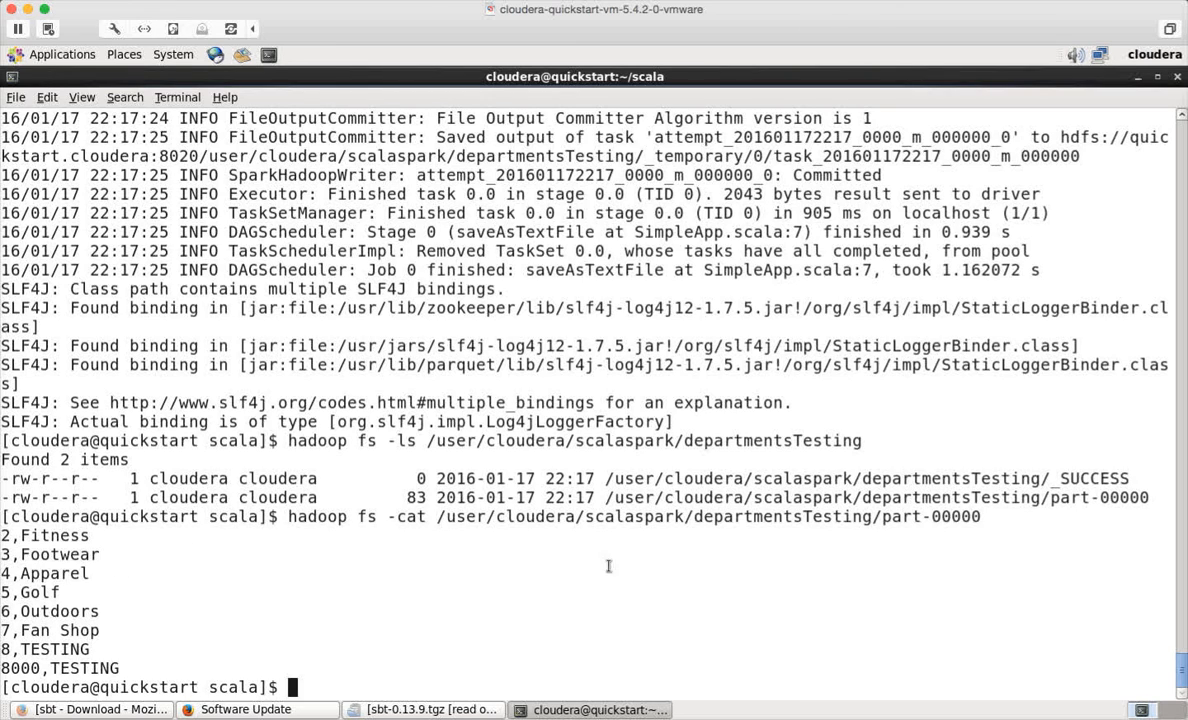
mouse_move(668, 550)
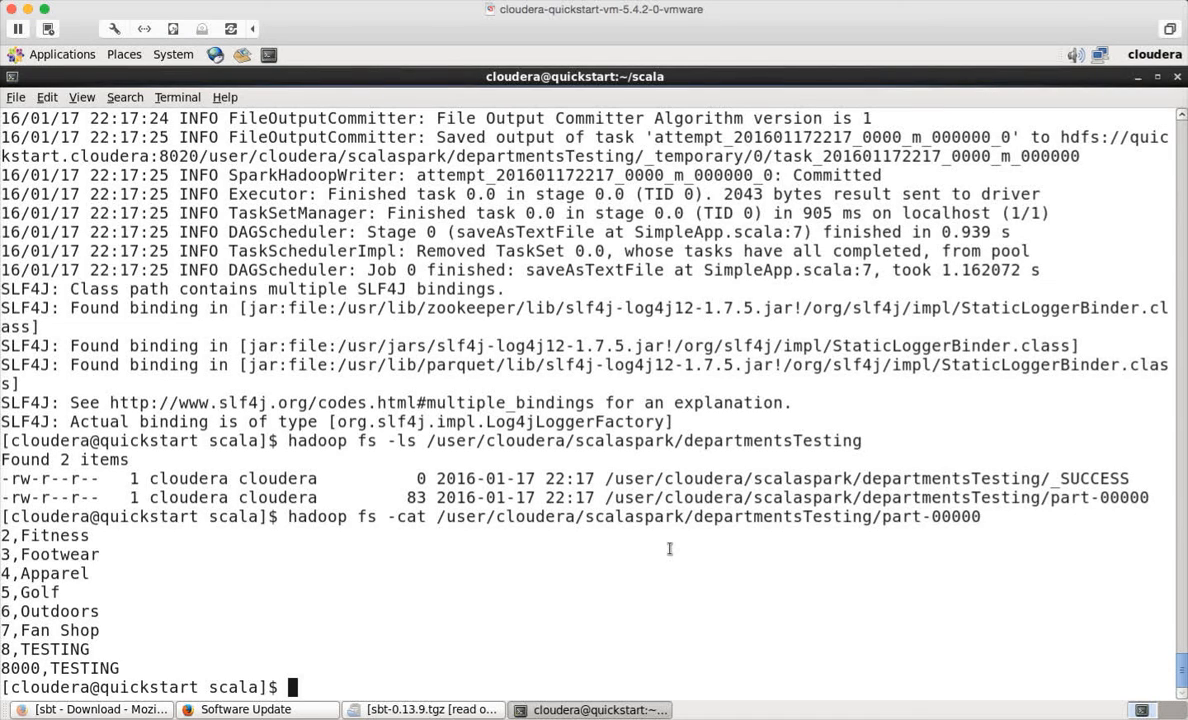
mouse_move(556, 488)
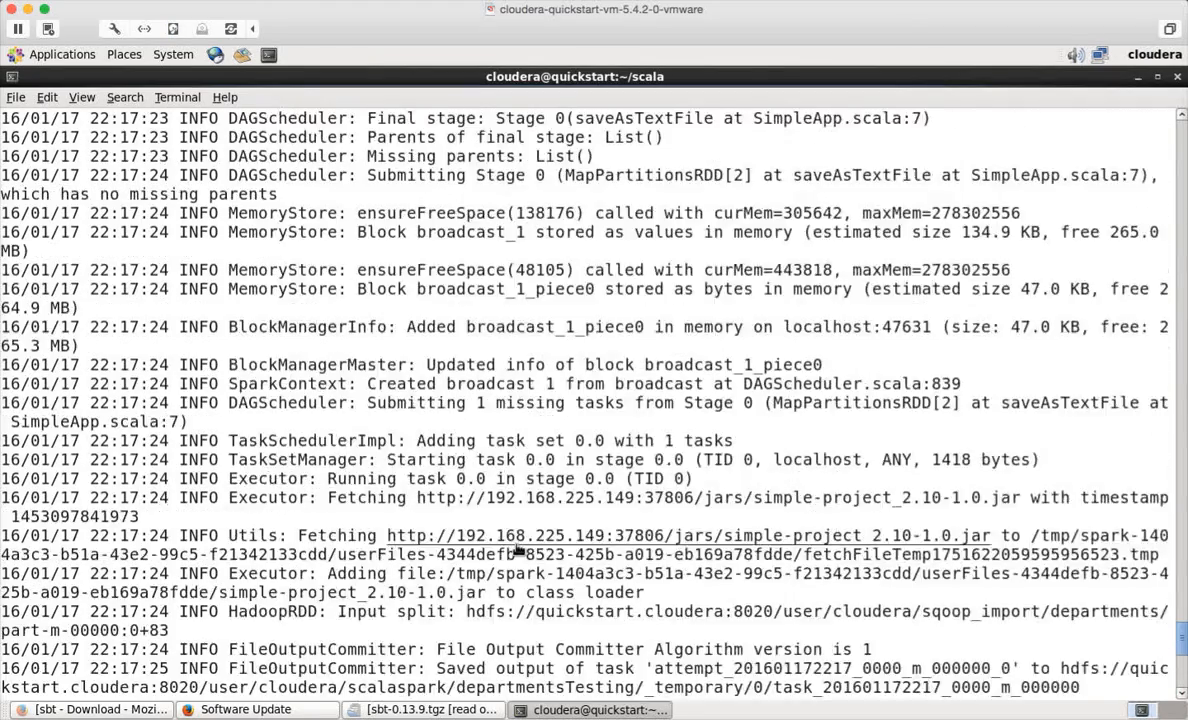
scroll(up, 3)
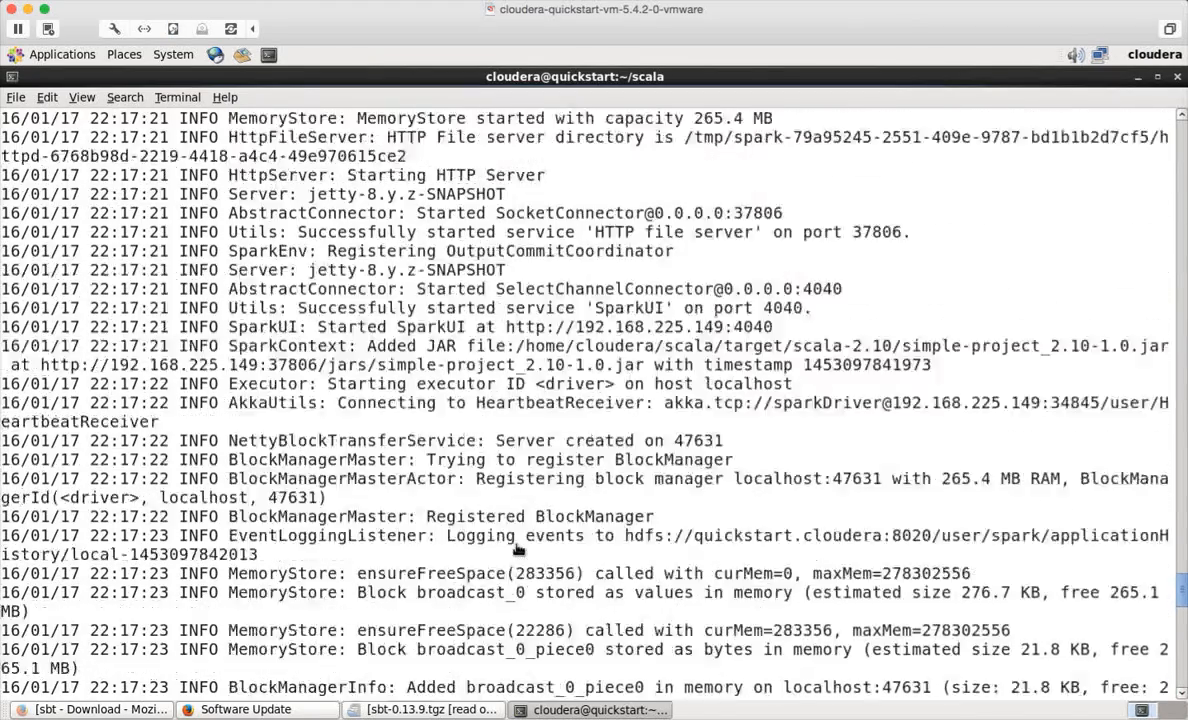